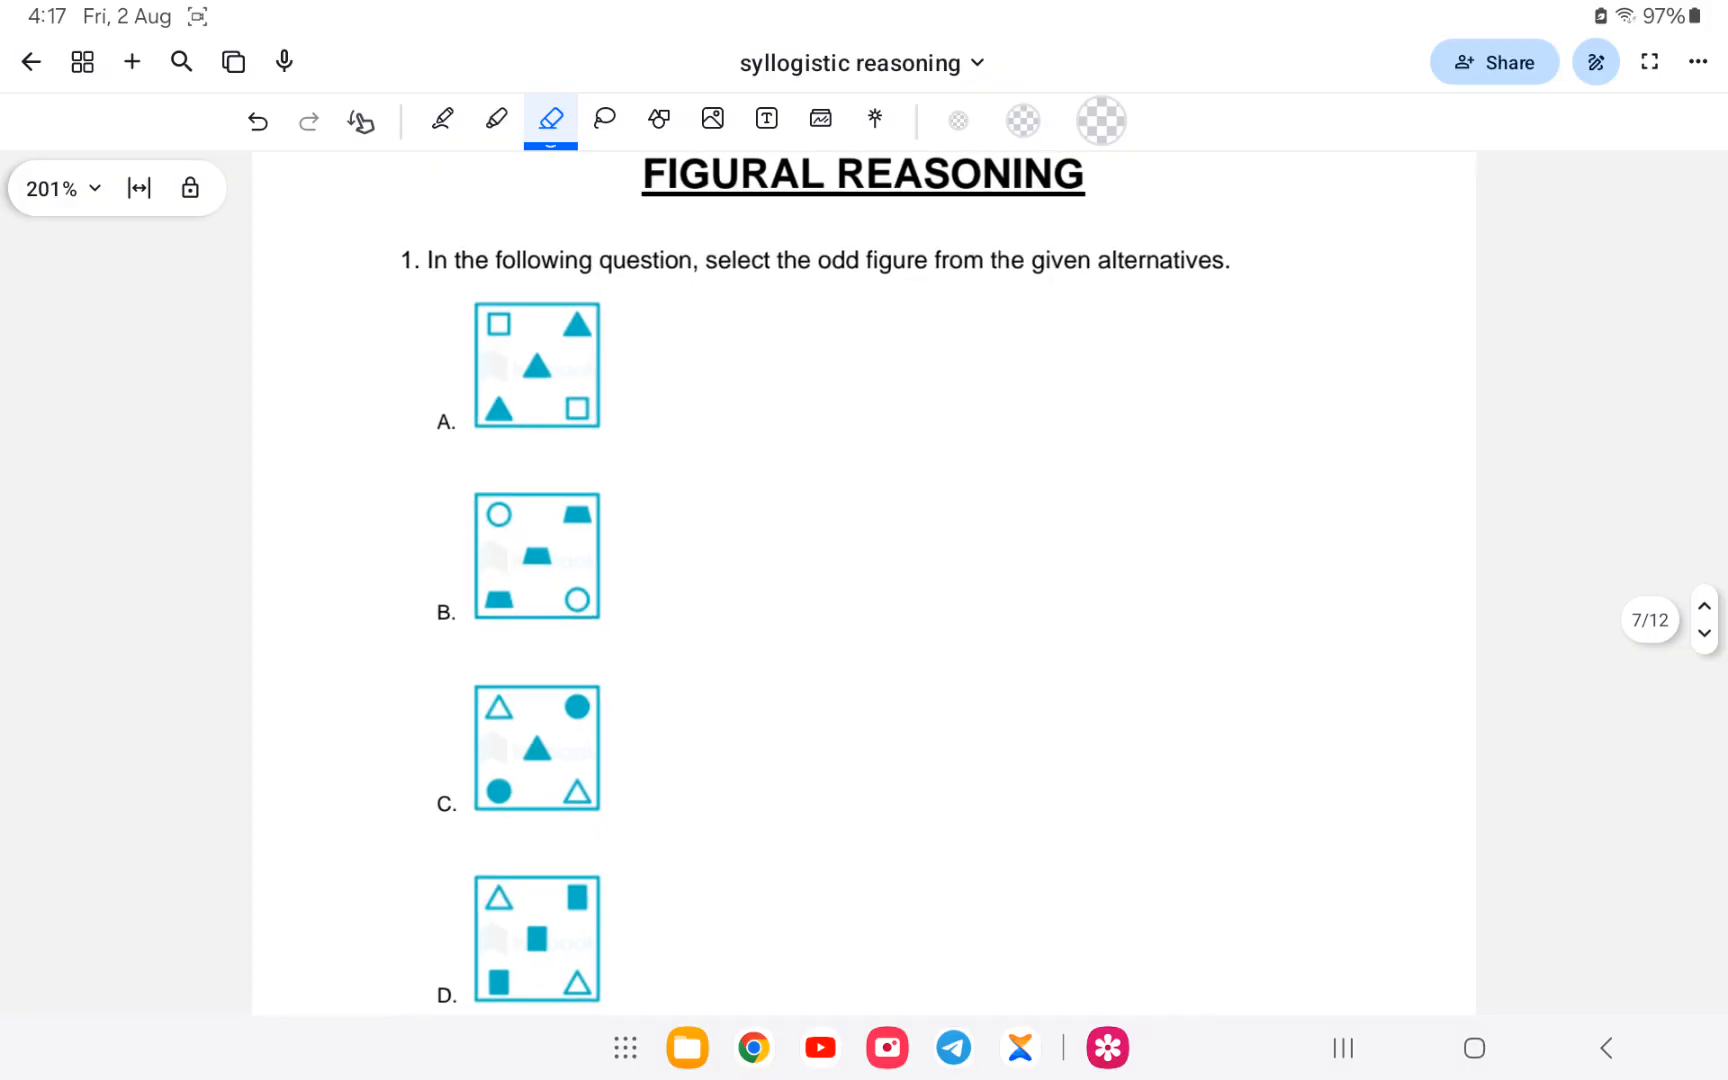
# - Switch from the eraser to the pen tool
pyautogui.click(440, 120)
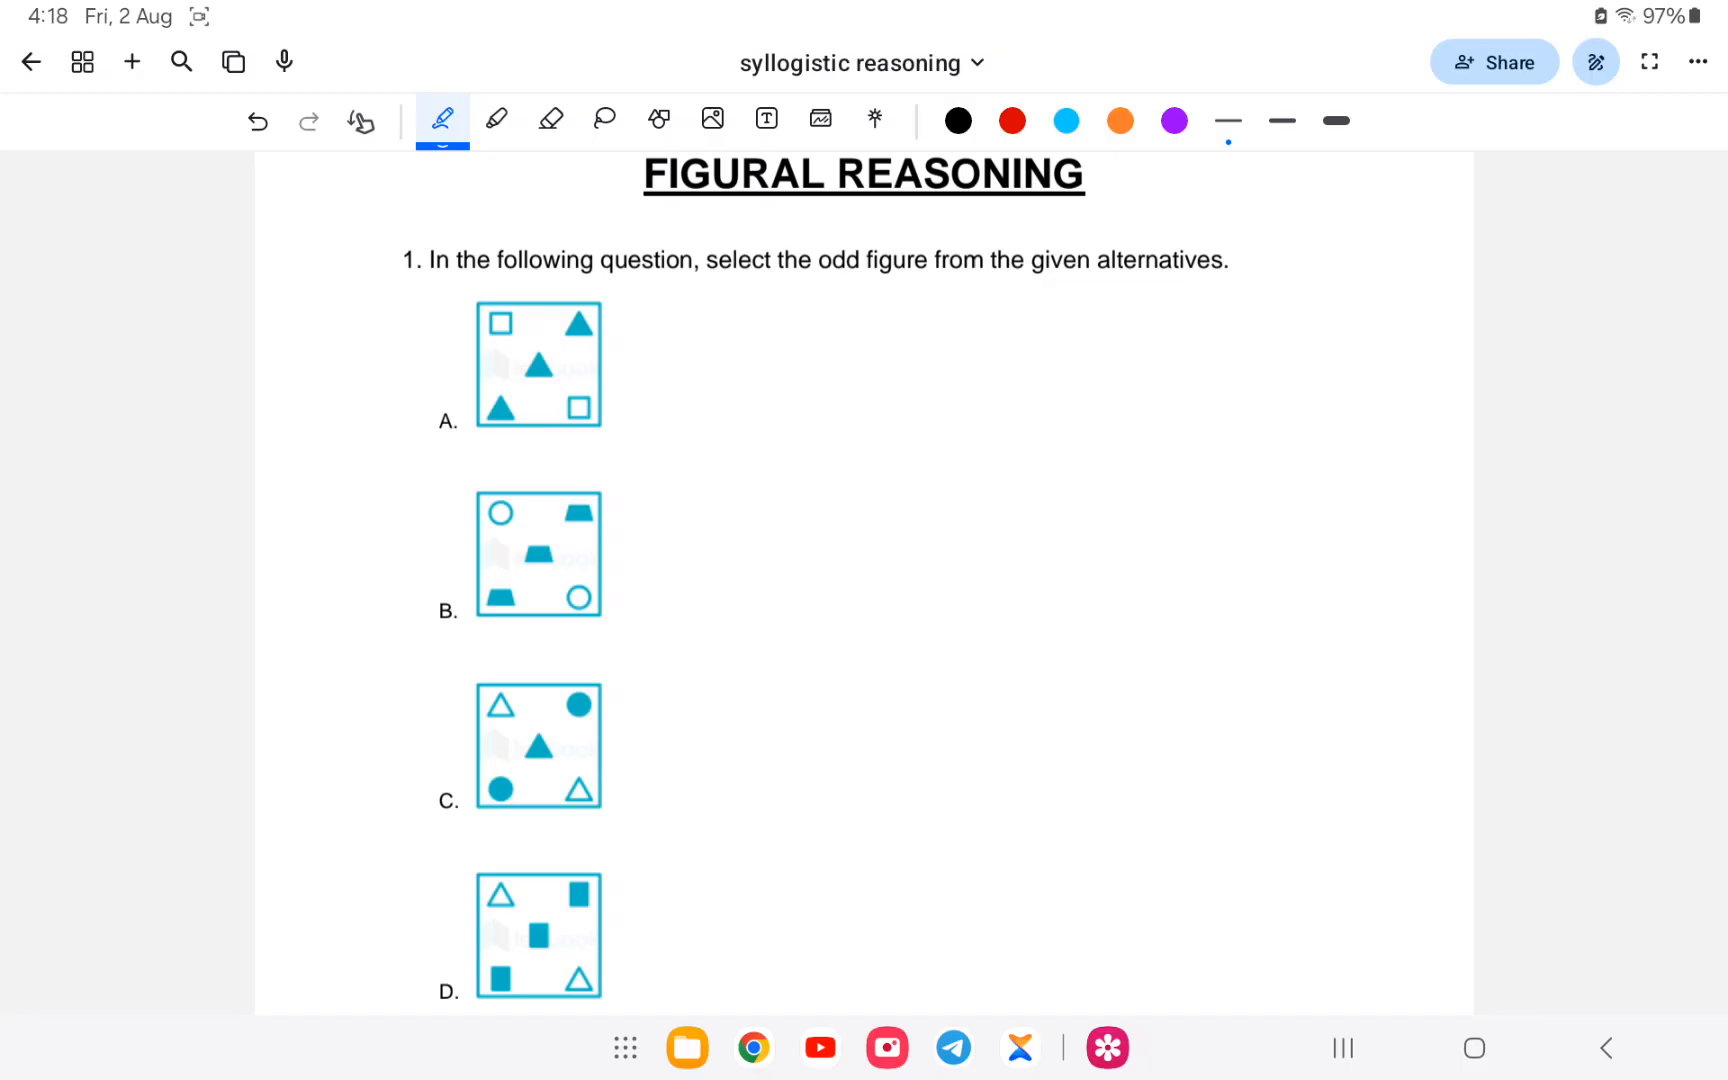
# - Sketch red practice triangles beside the options, then erase them to leave the page clean
pyautogui.moveTo(392, 330); pyautogui.dragTo(396, 970)
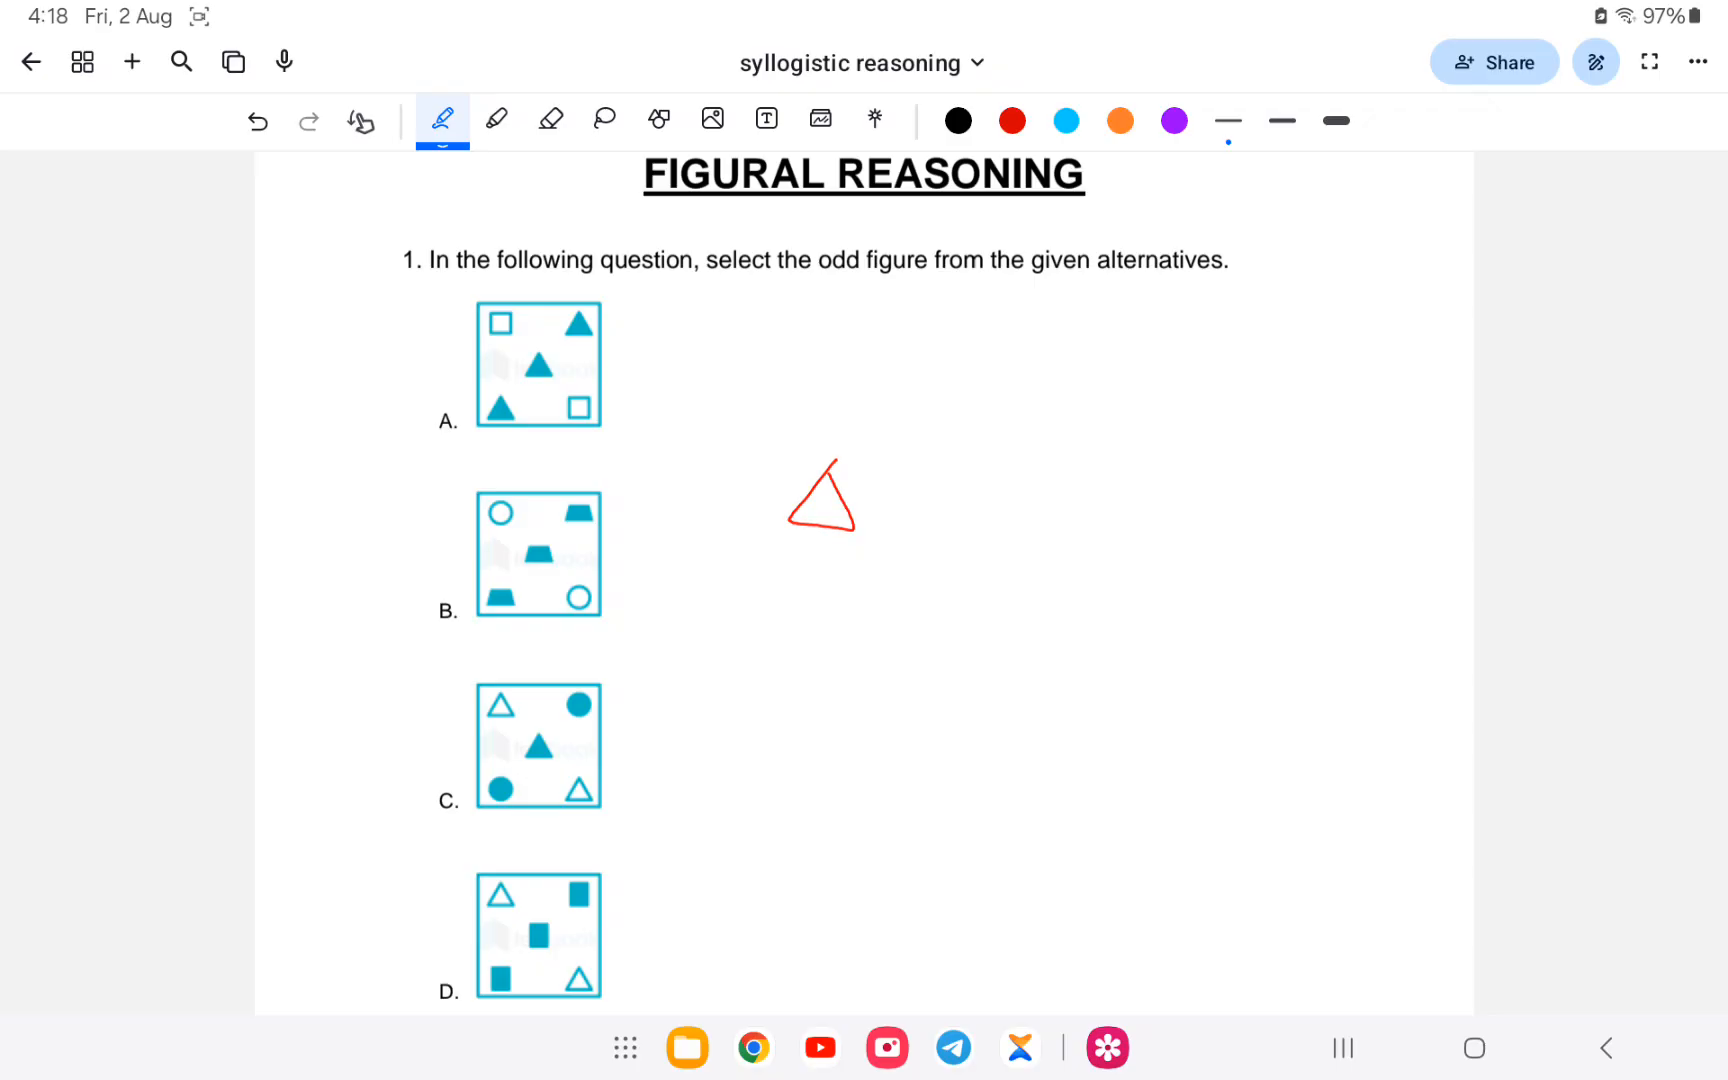
pyautogui.click(256, 122)
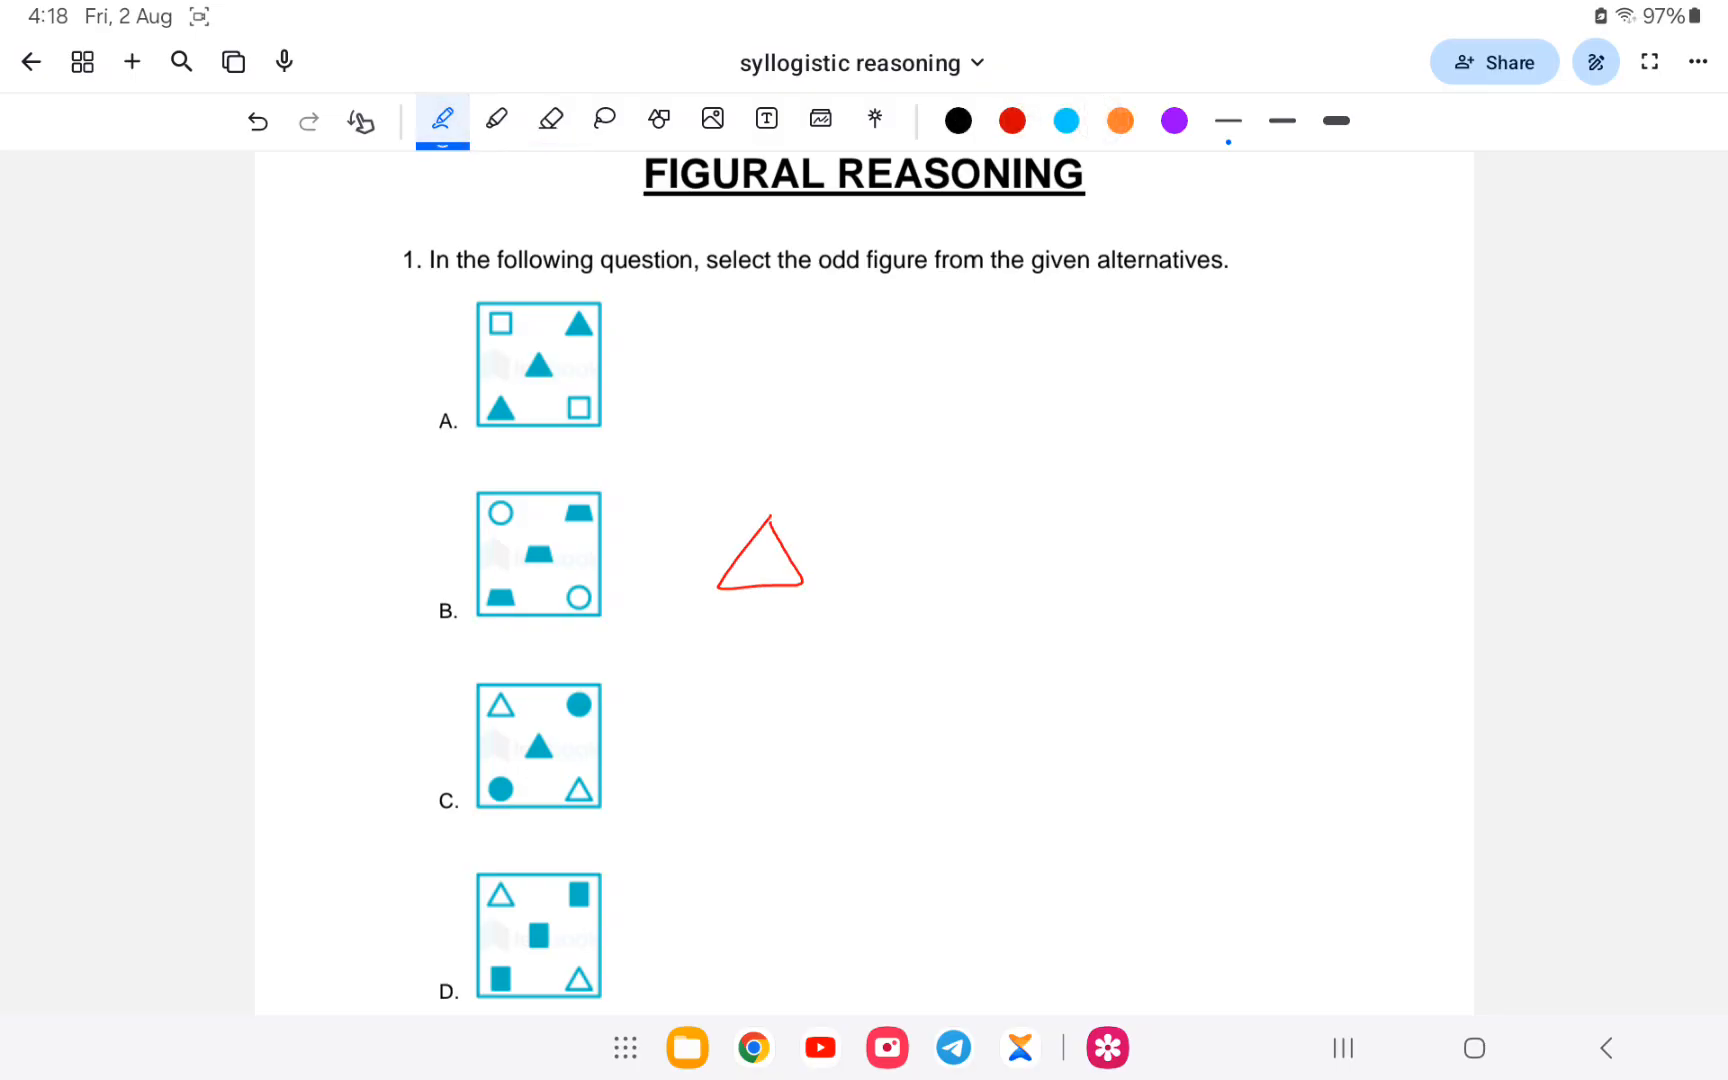
pyautogui.moveTo(870, 506); pyautogui.dragTo(958, 584)
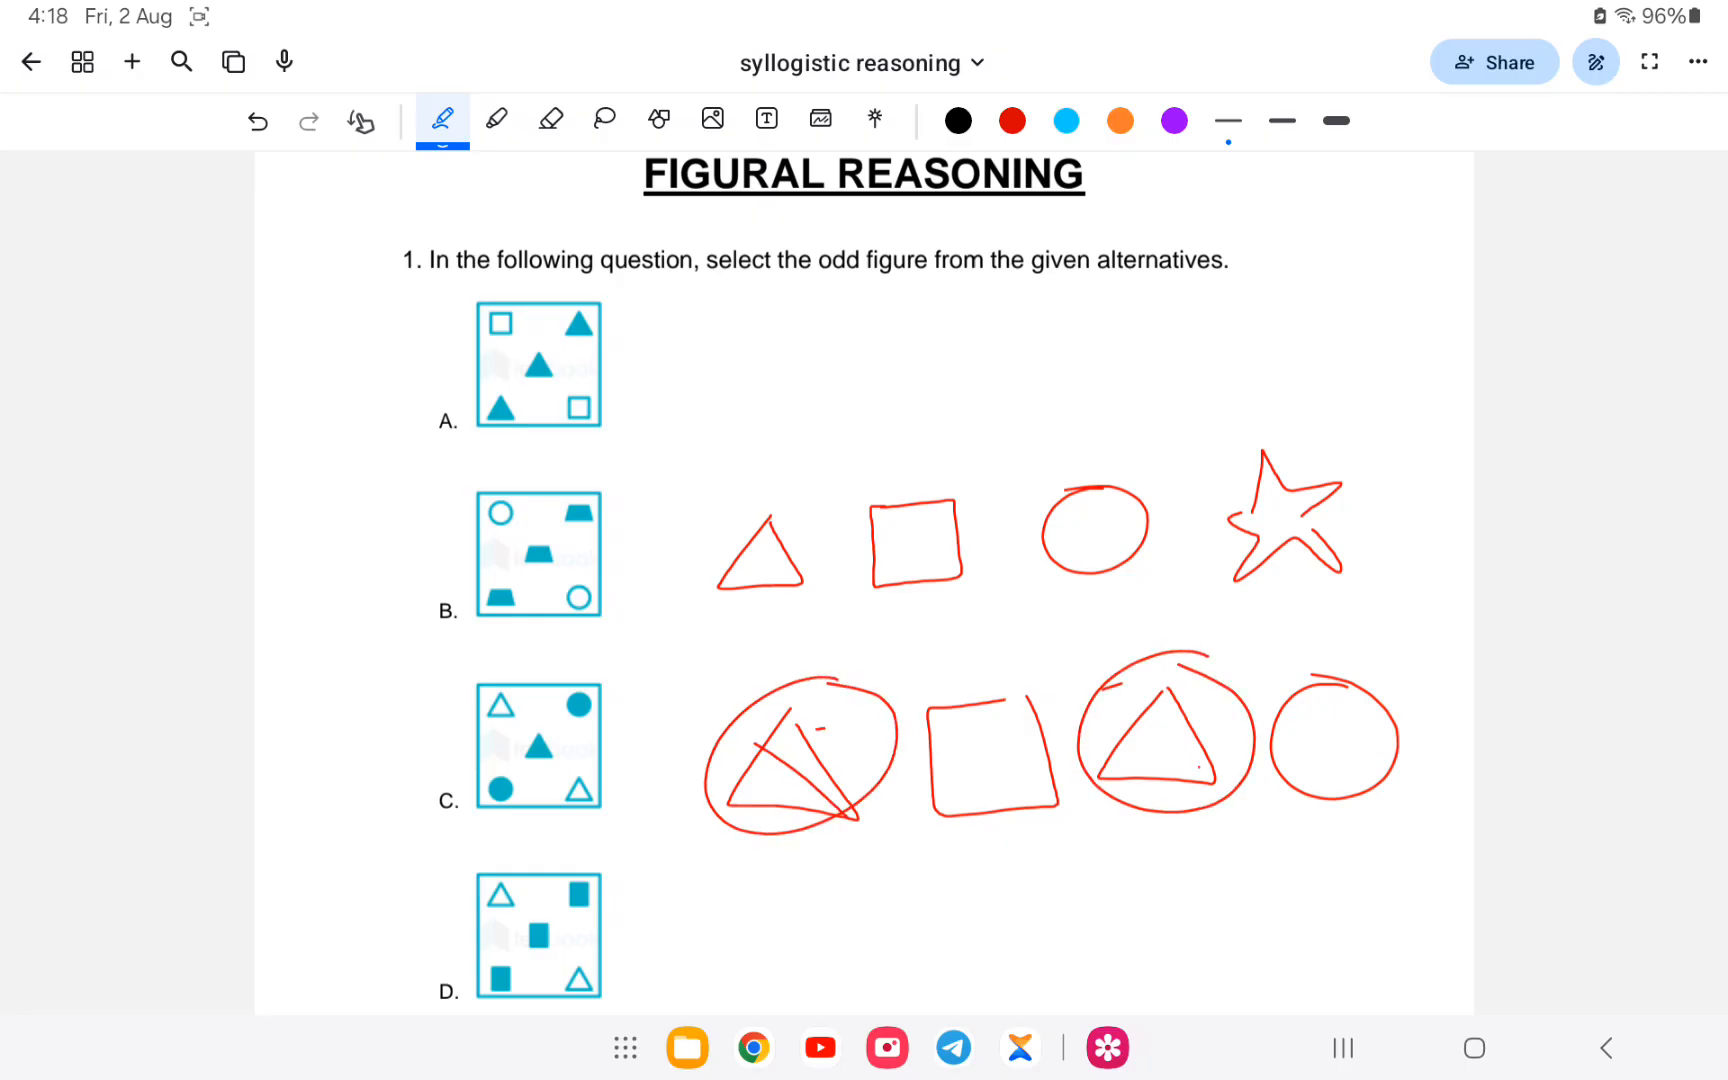
pyautogui.click(548, 120)
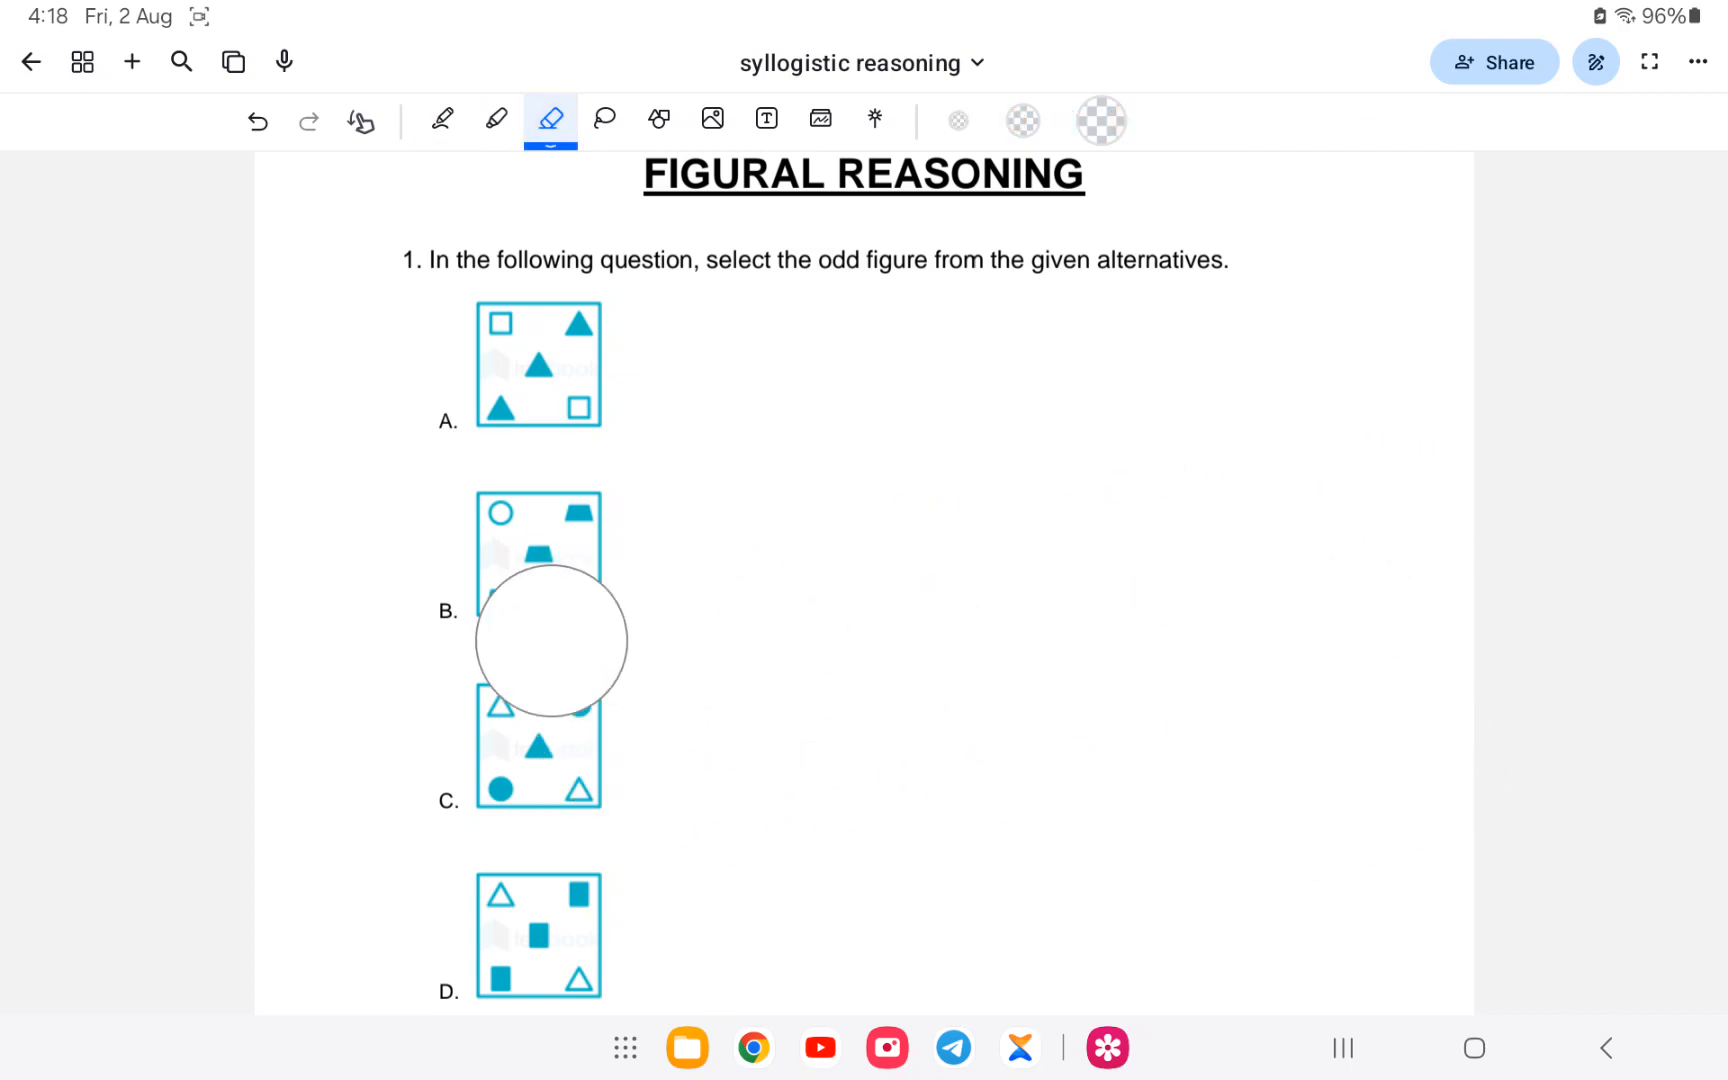
# - Start circling option A's top figures in red, then clear those first circles
pyautogui.click(440, 120)
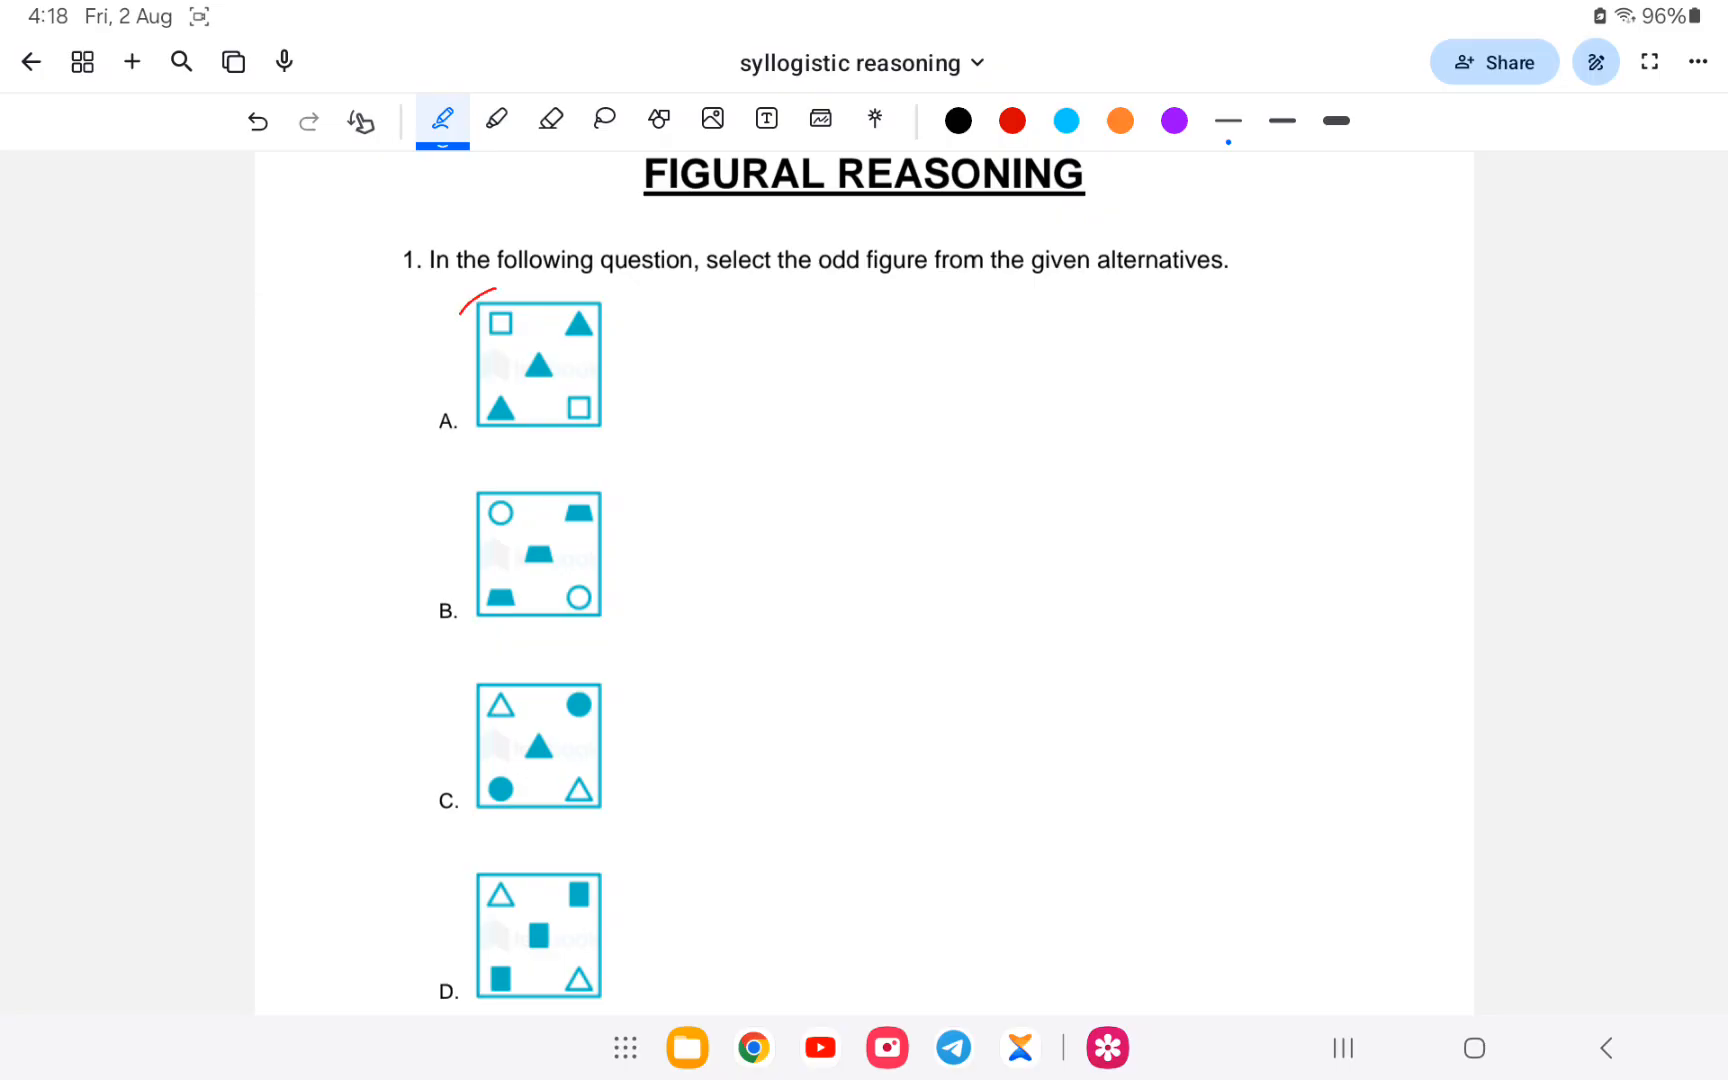
pyautogui.moveTo(452, 320); pyautogui.dragTo(640, 330)
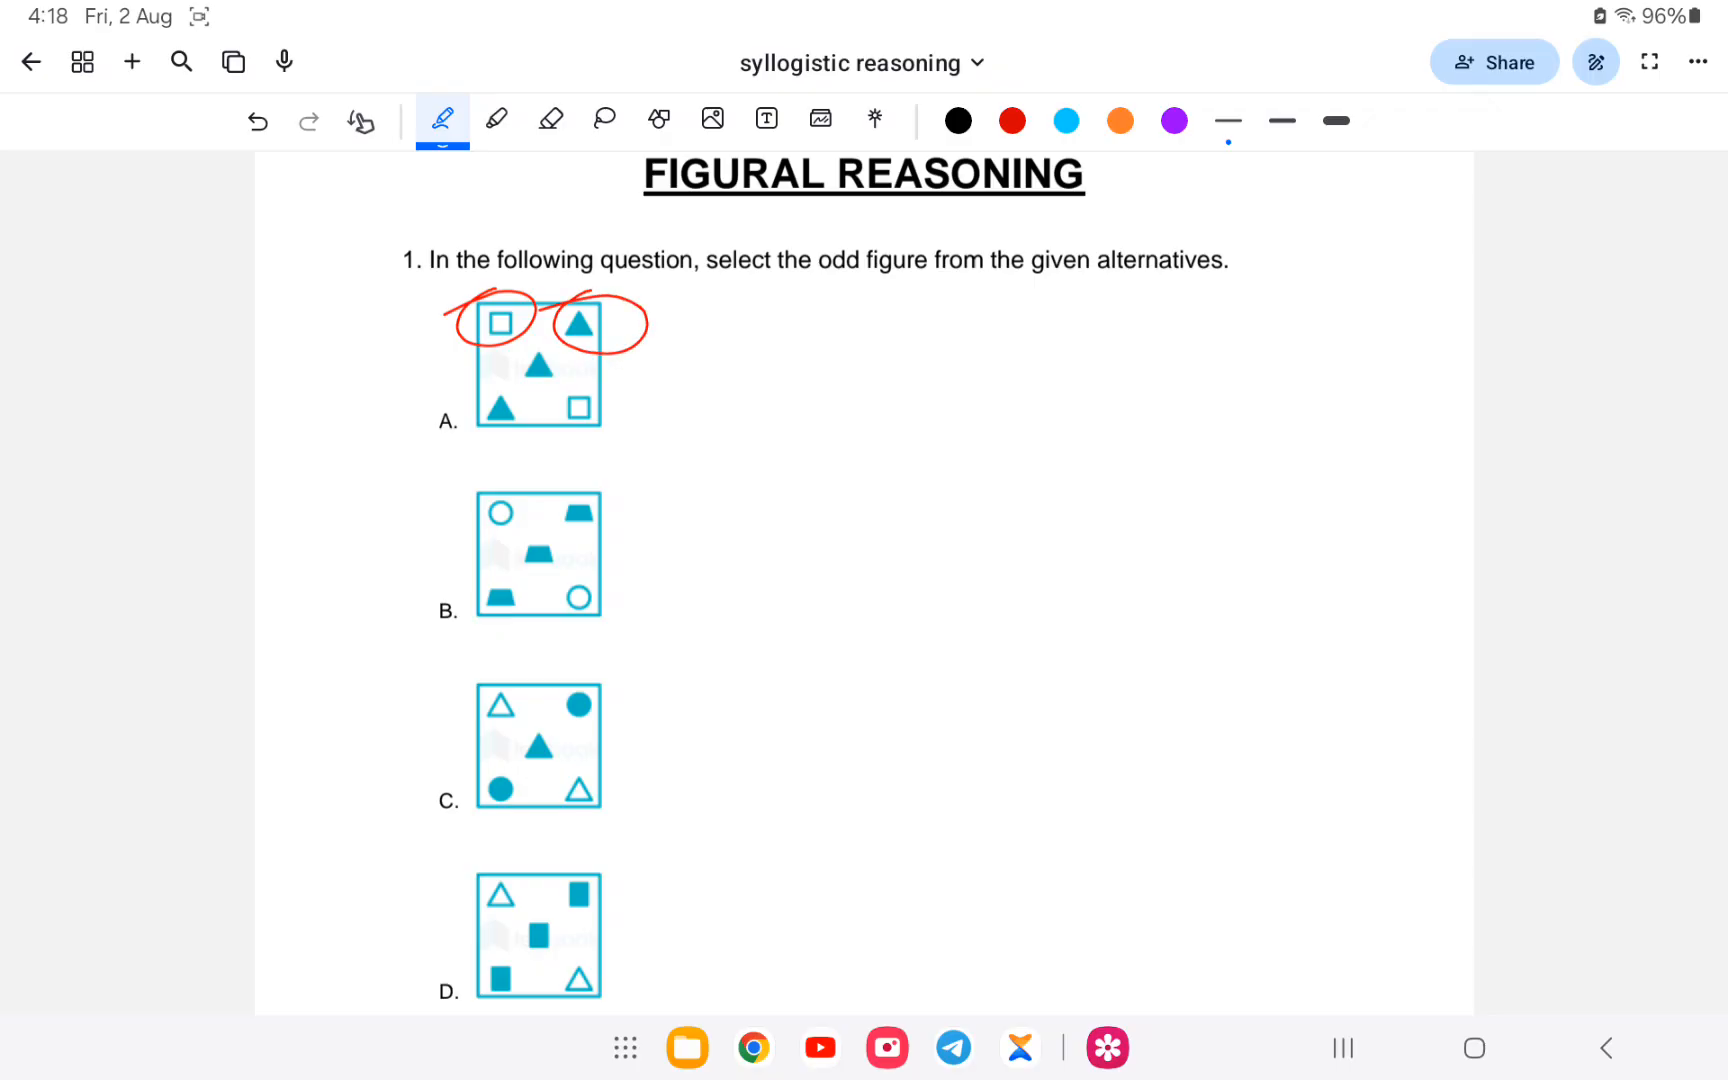
pyautogui.moveTo(596, 496); pyautogui.dragTo(596, 628)
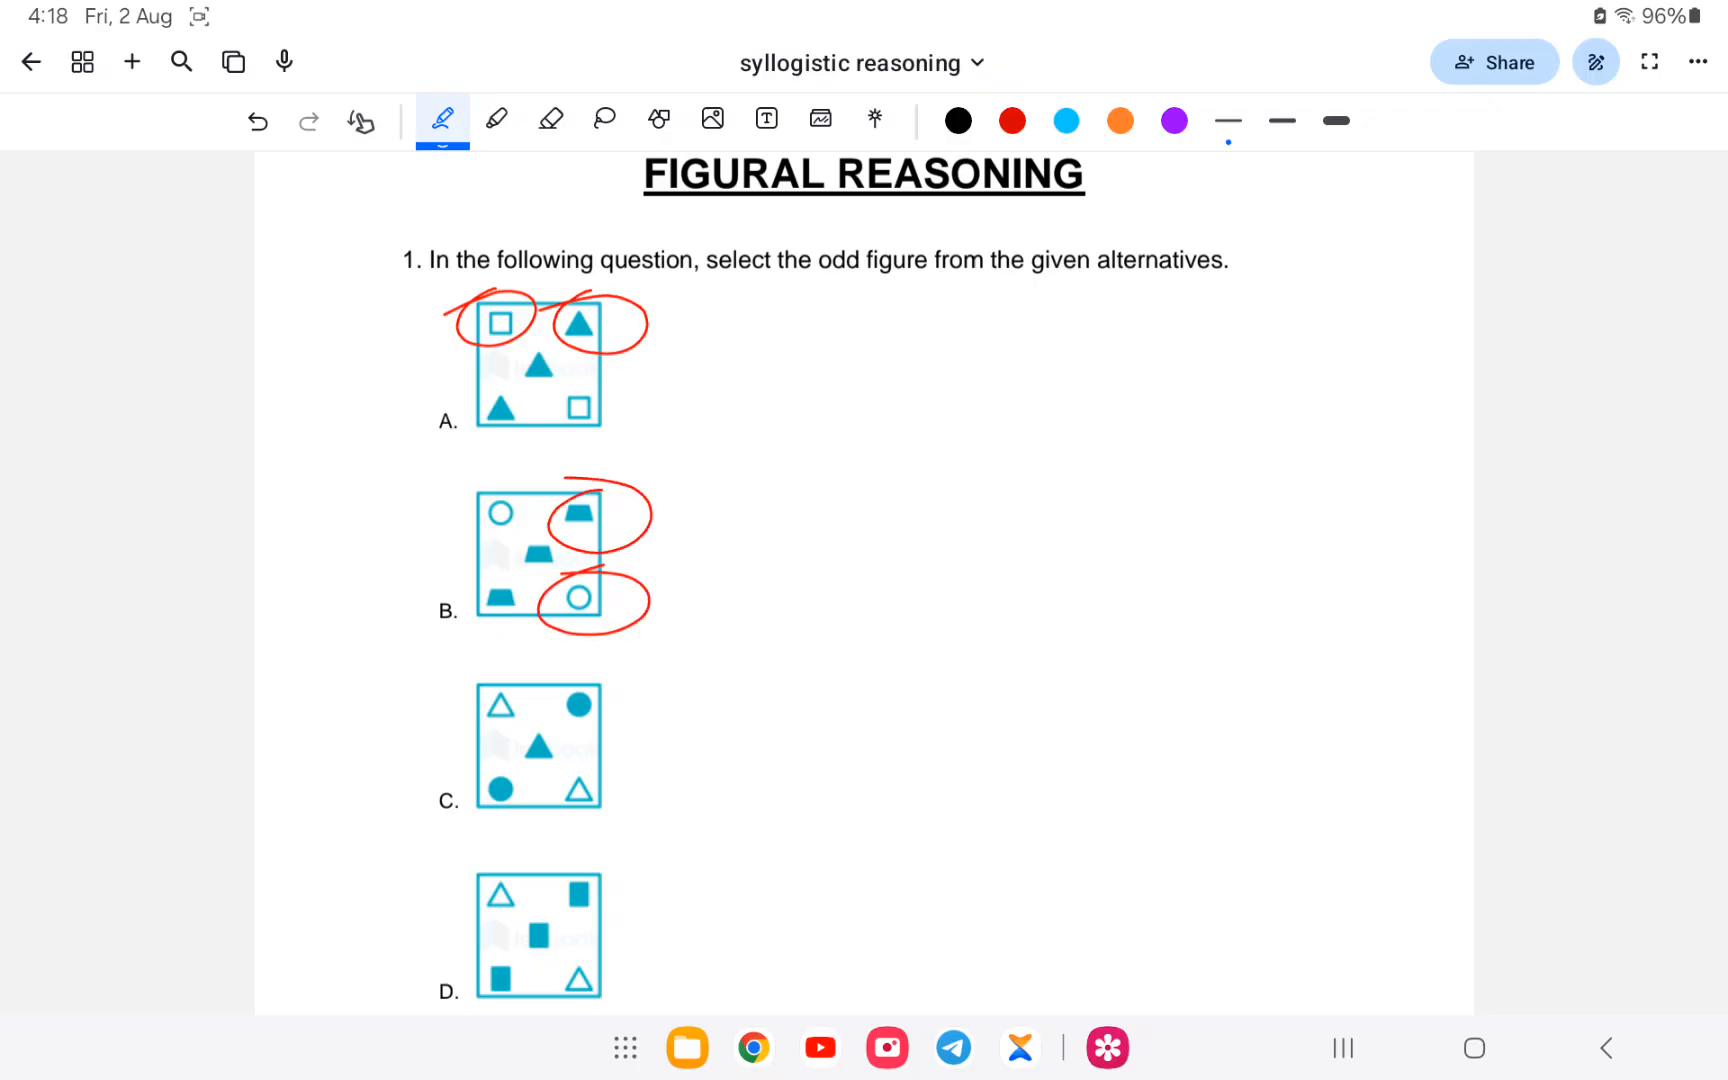
pyautogui.click(548, 120)
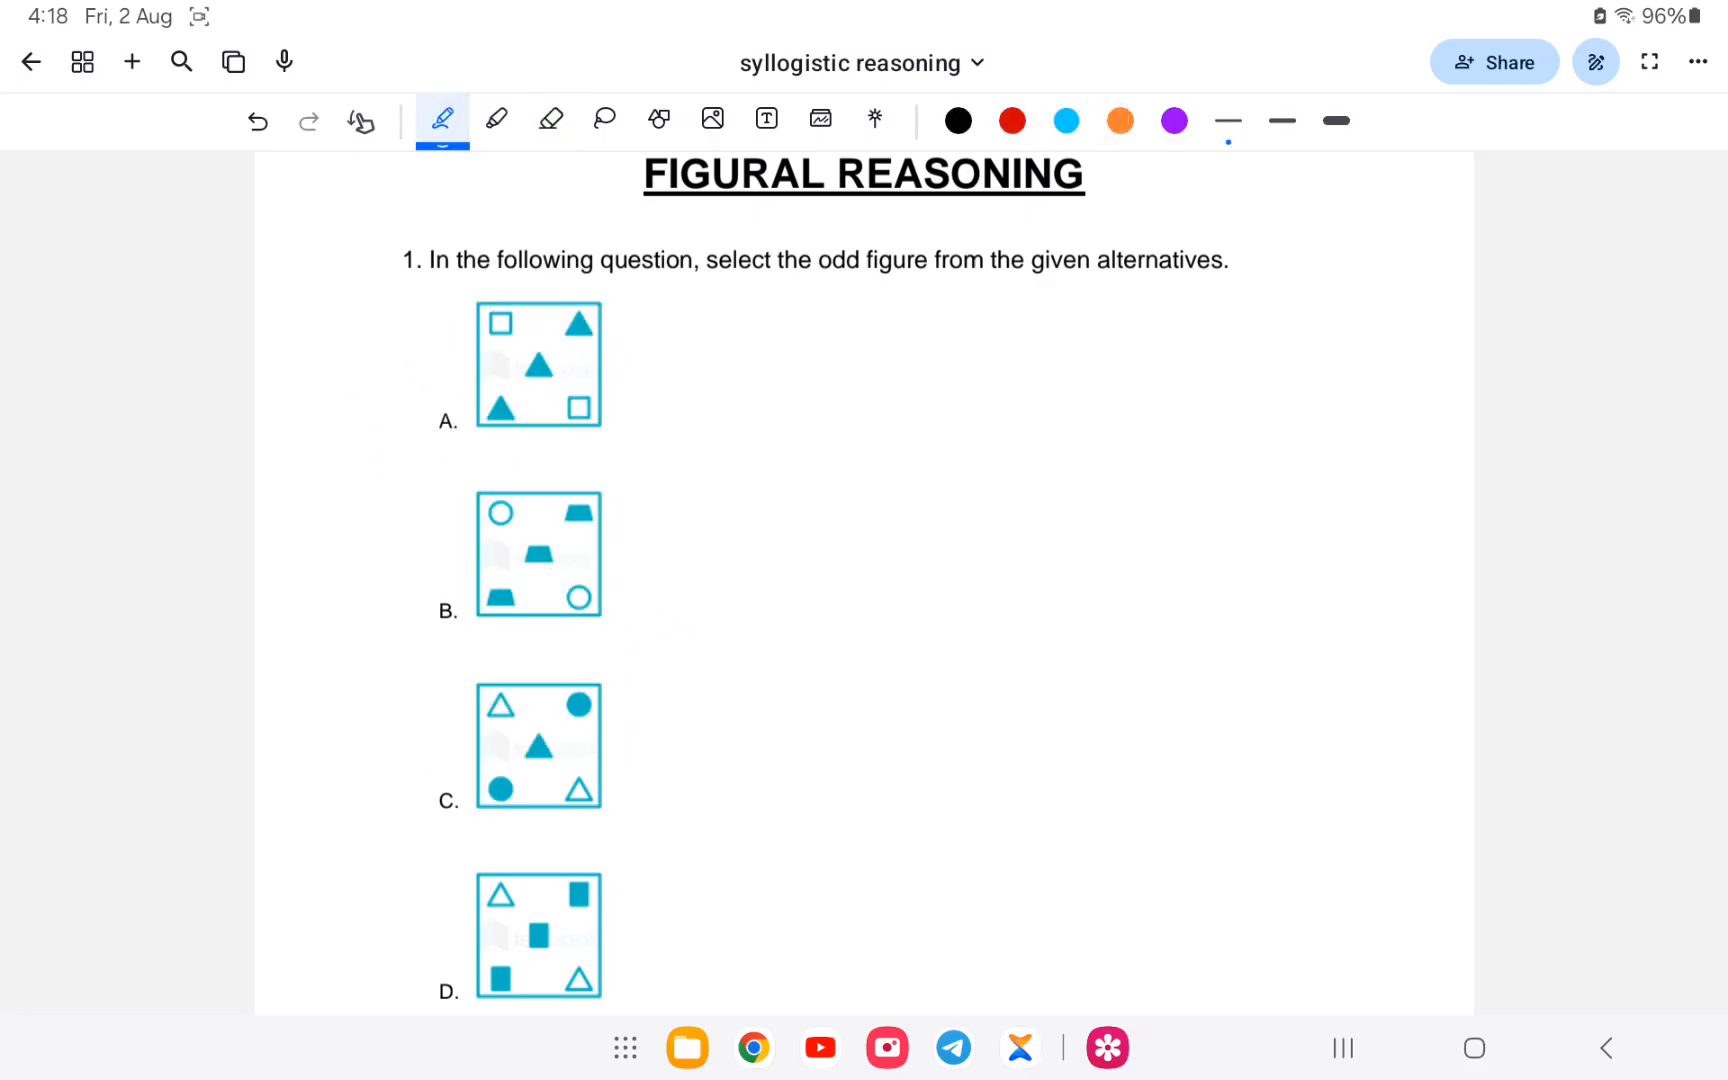
# - Circle the top-left figure of each option A–D in red
pyautogui.moveTo(540, 342); pyautogui.dragTo(496, 308)
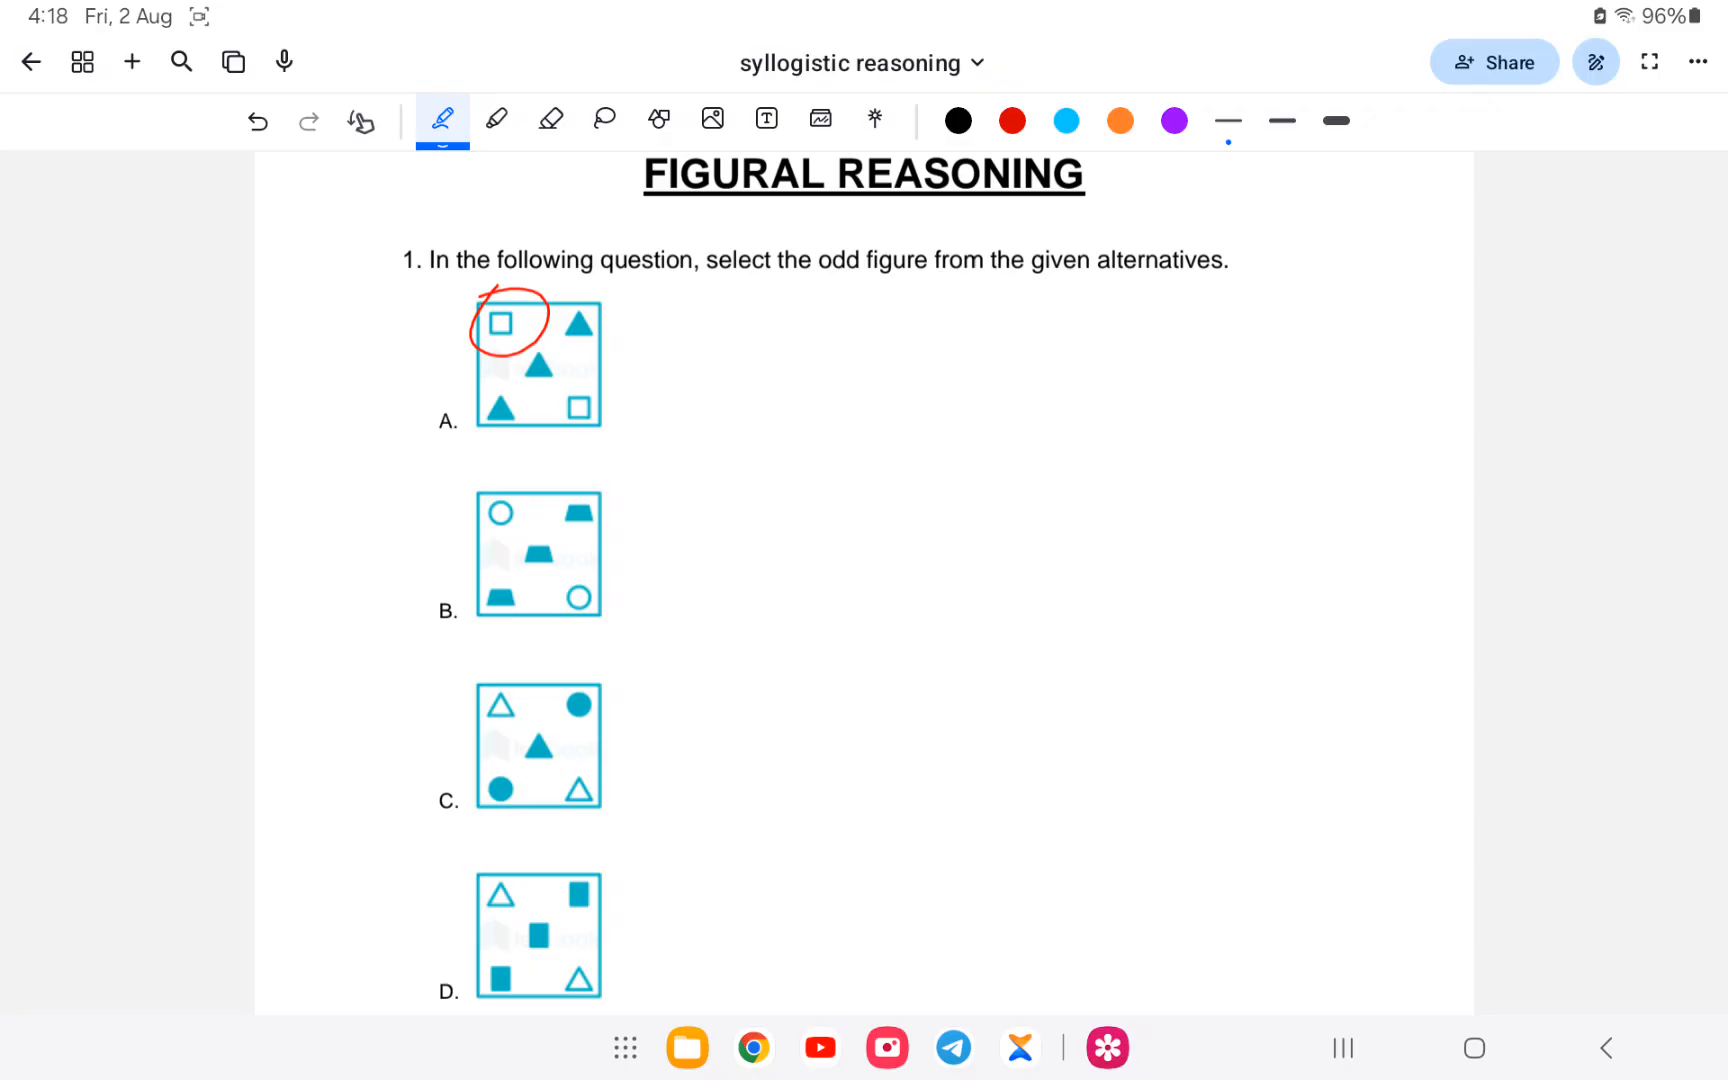
pyautogui.moveTo(528, 484); pyautogui.dragTo(484, 540)
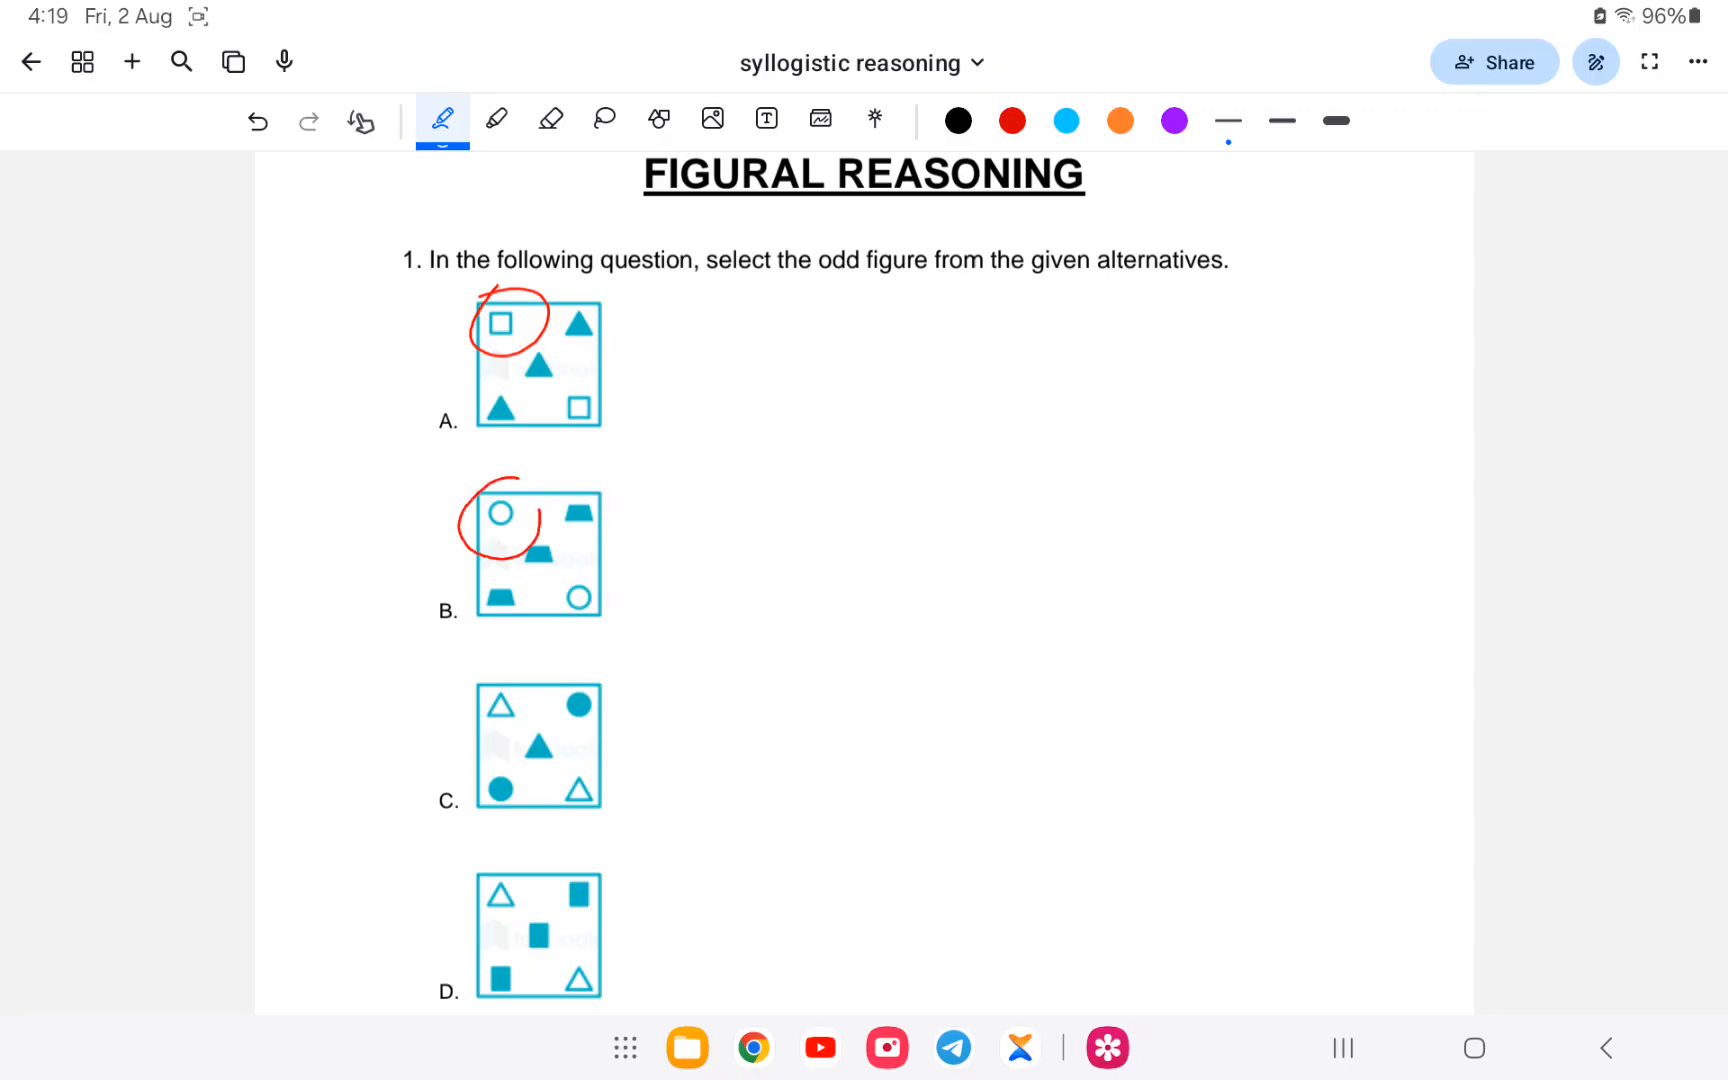
pyautogui.moveTo(458, 716); pyautogui.dragTo(502, 662)
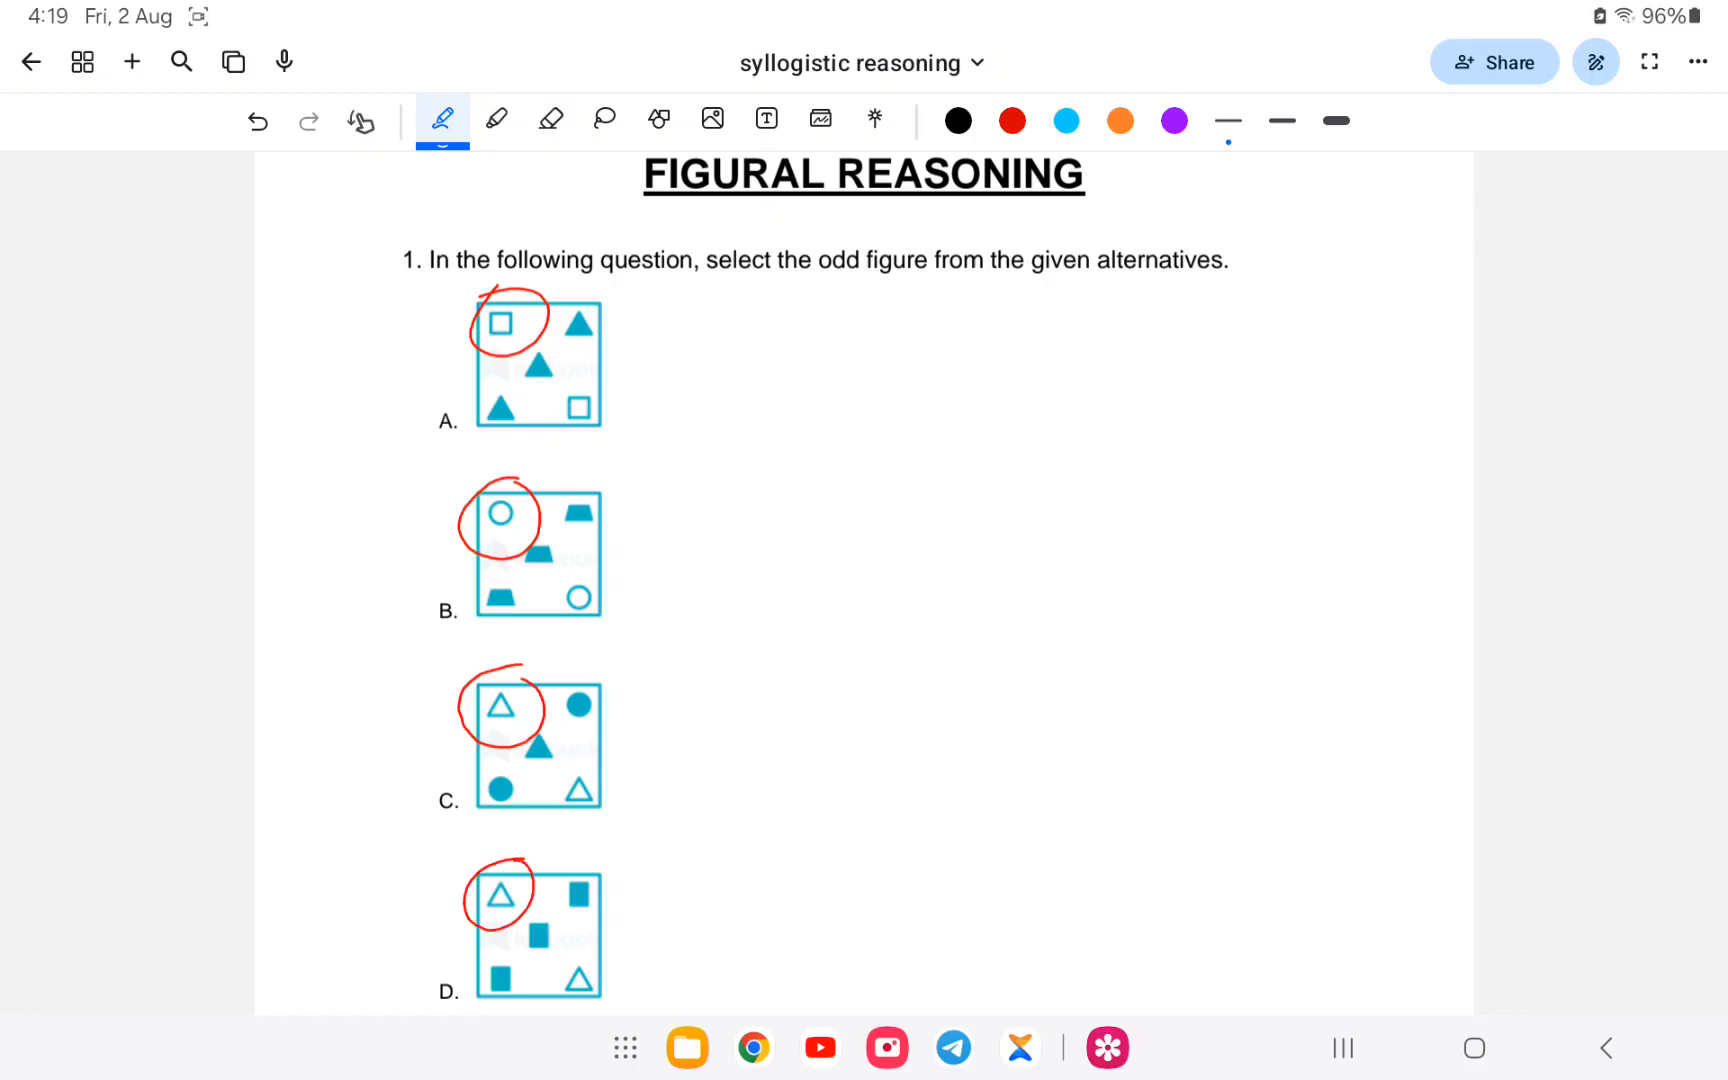
# - Tick options A and B and draw a brace beside options C and D
pyautogui.moveTo(660, 392); pyautogui.dragTo(678, 374)
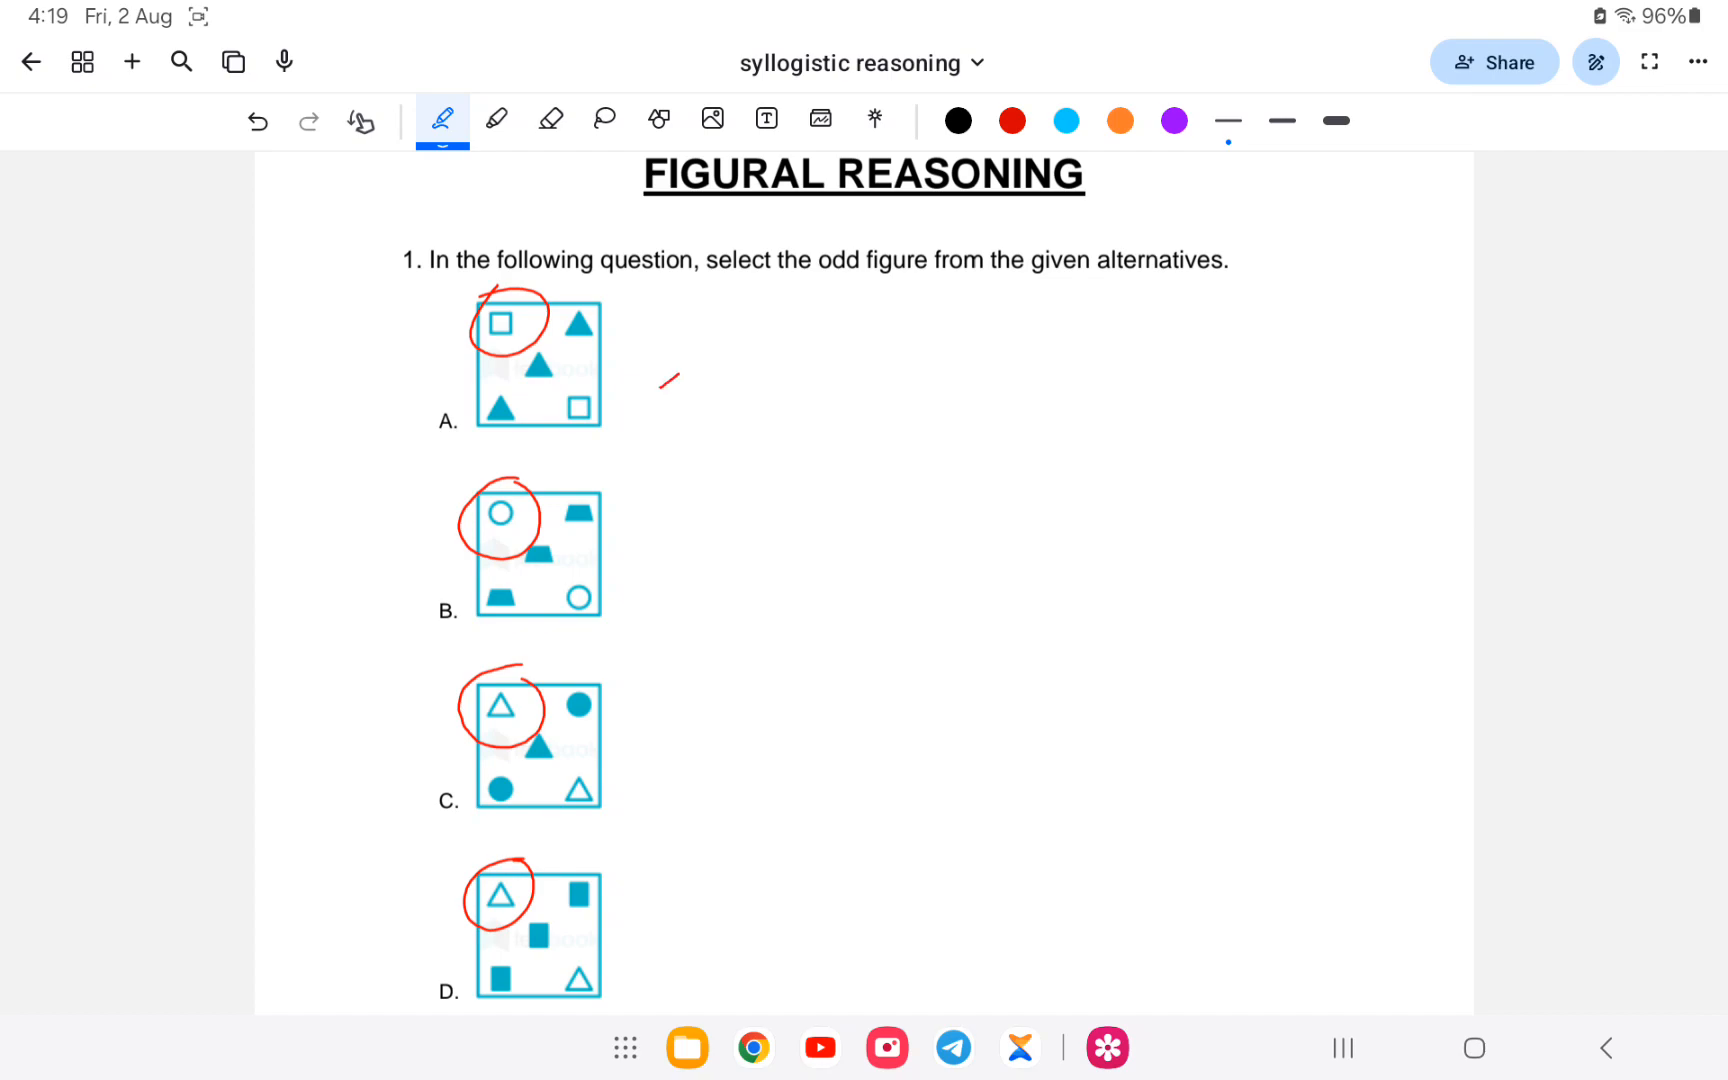
pyautogui.moveTo(664, 528); pyautogui.dragTo(710, 482)
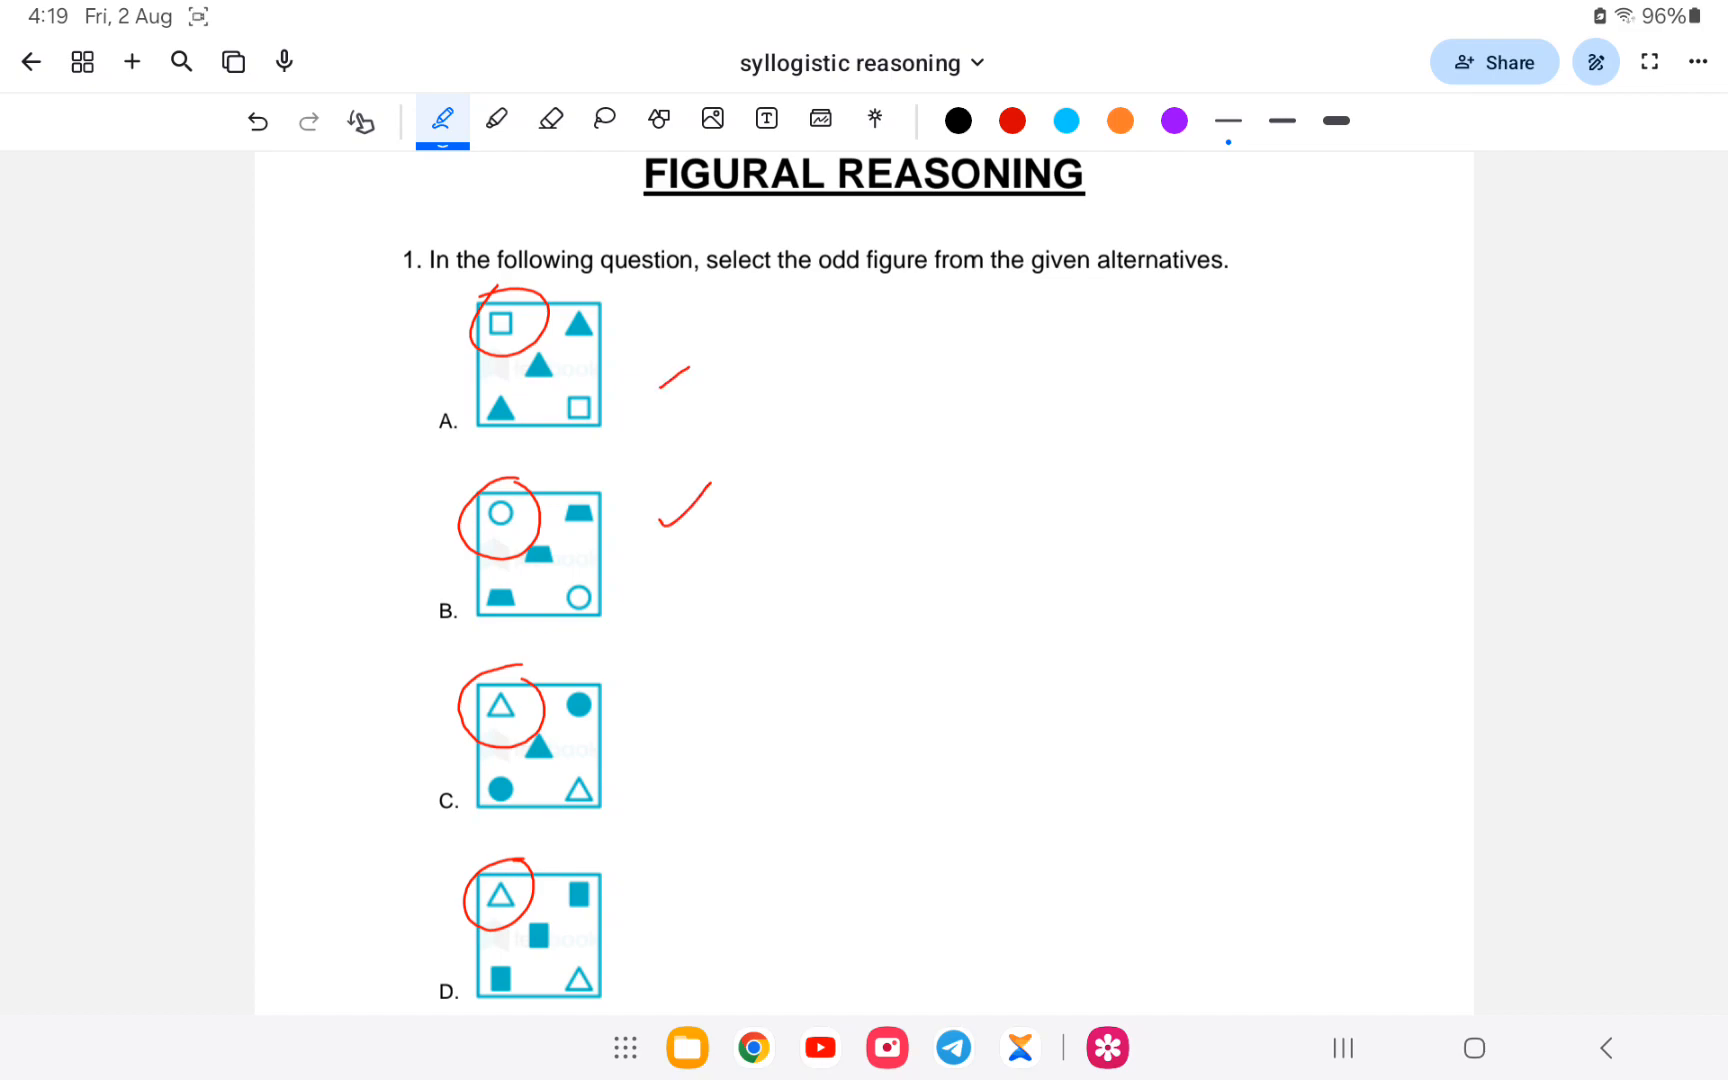
pyautogui.moveTo(656, 716); pyautogui.dragTo(684, 926)
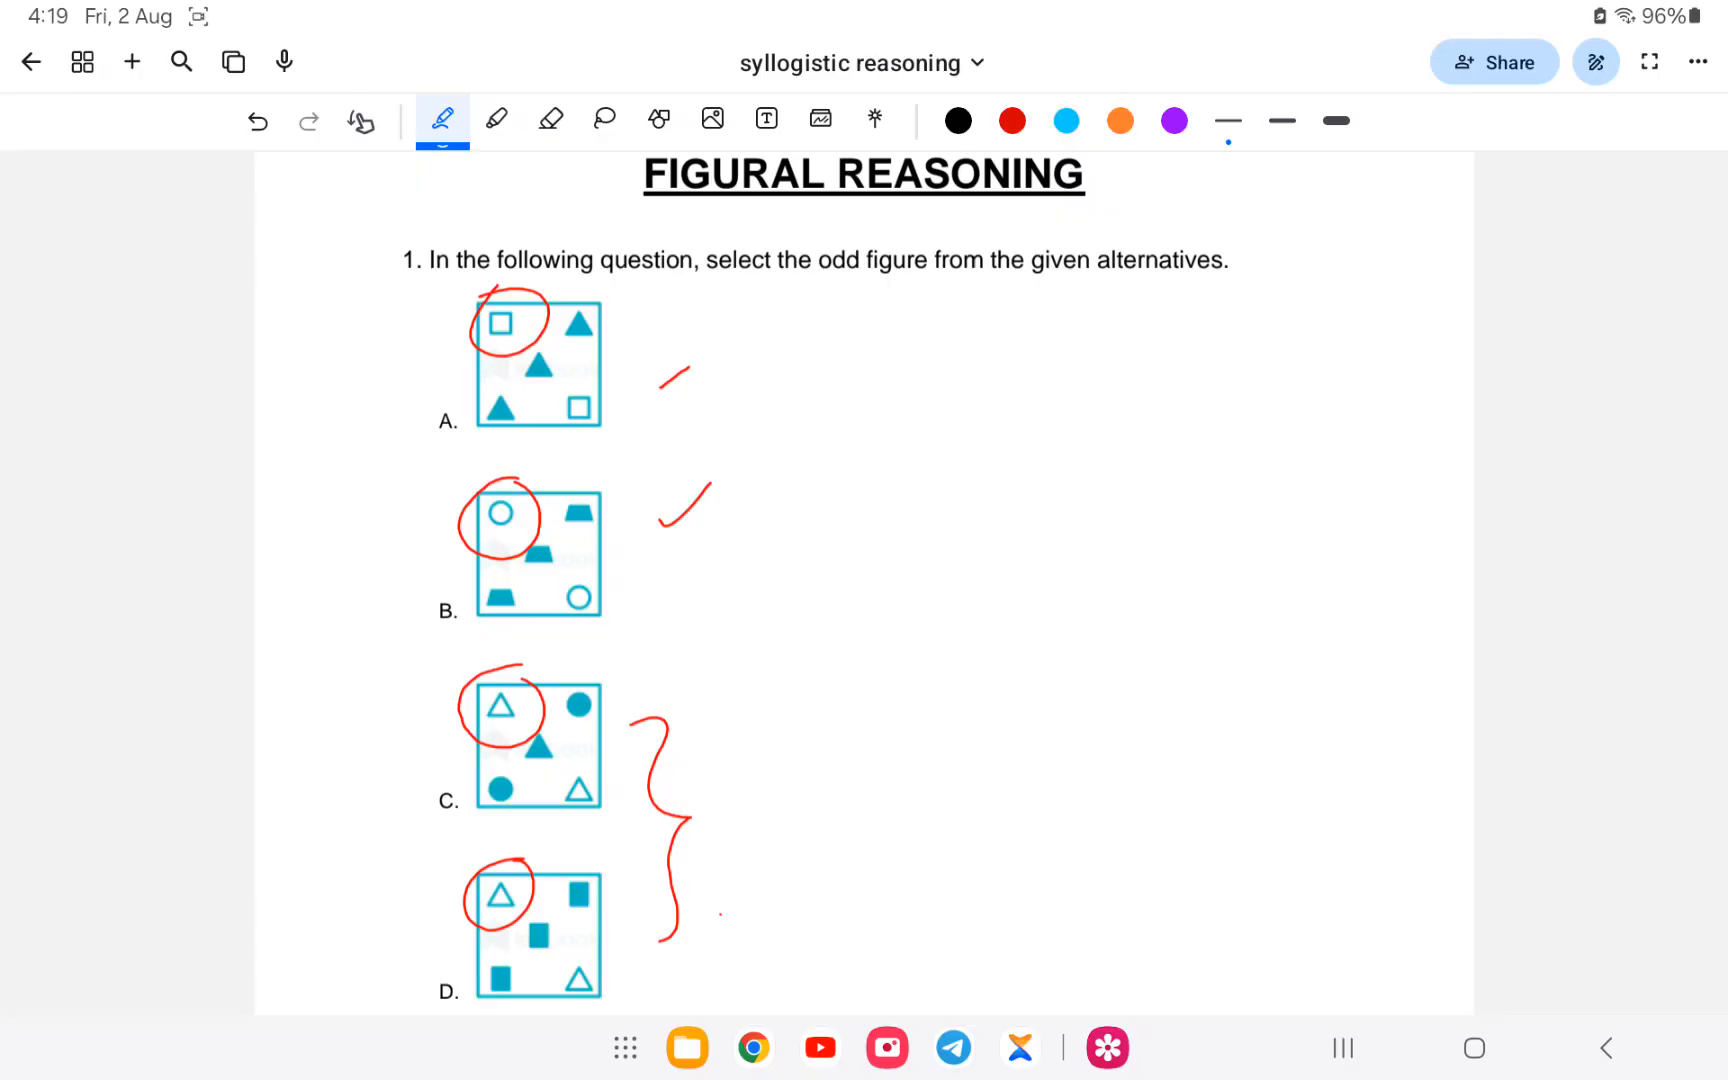
# - Circle the bottom-left figures of all four options in red
pyautogui.moveTo(524, 374); pyautogui.dragTo(462, 436)
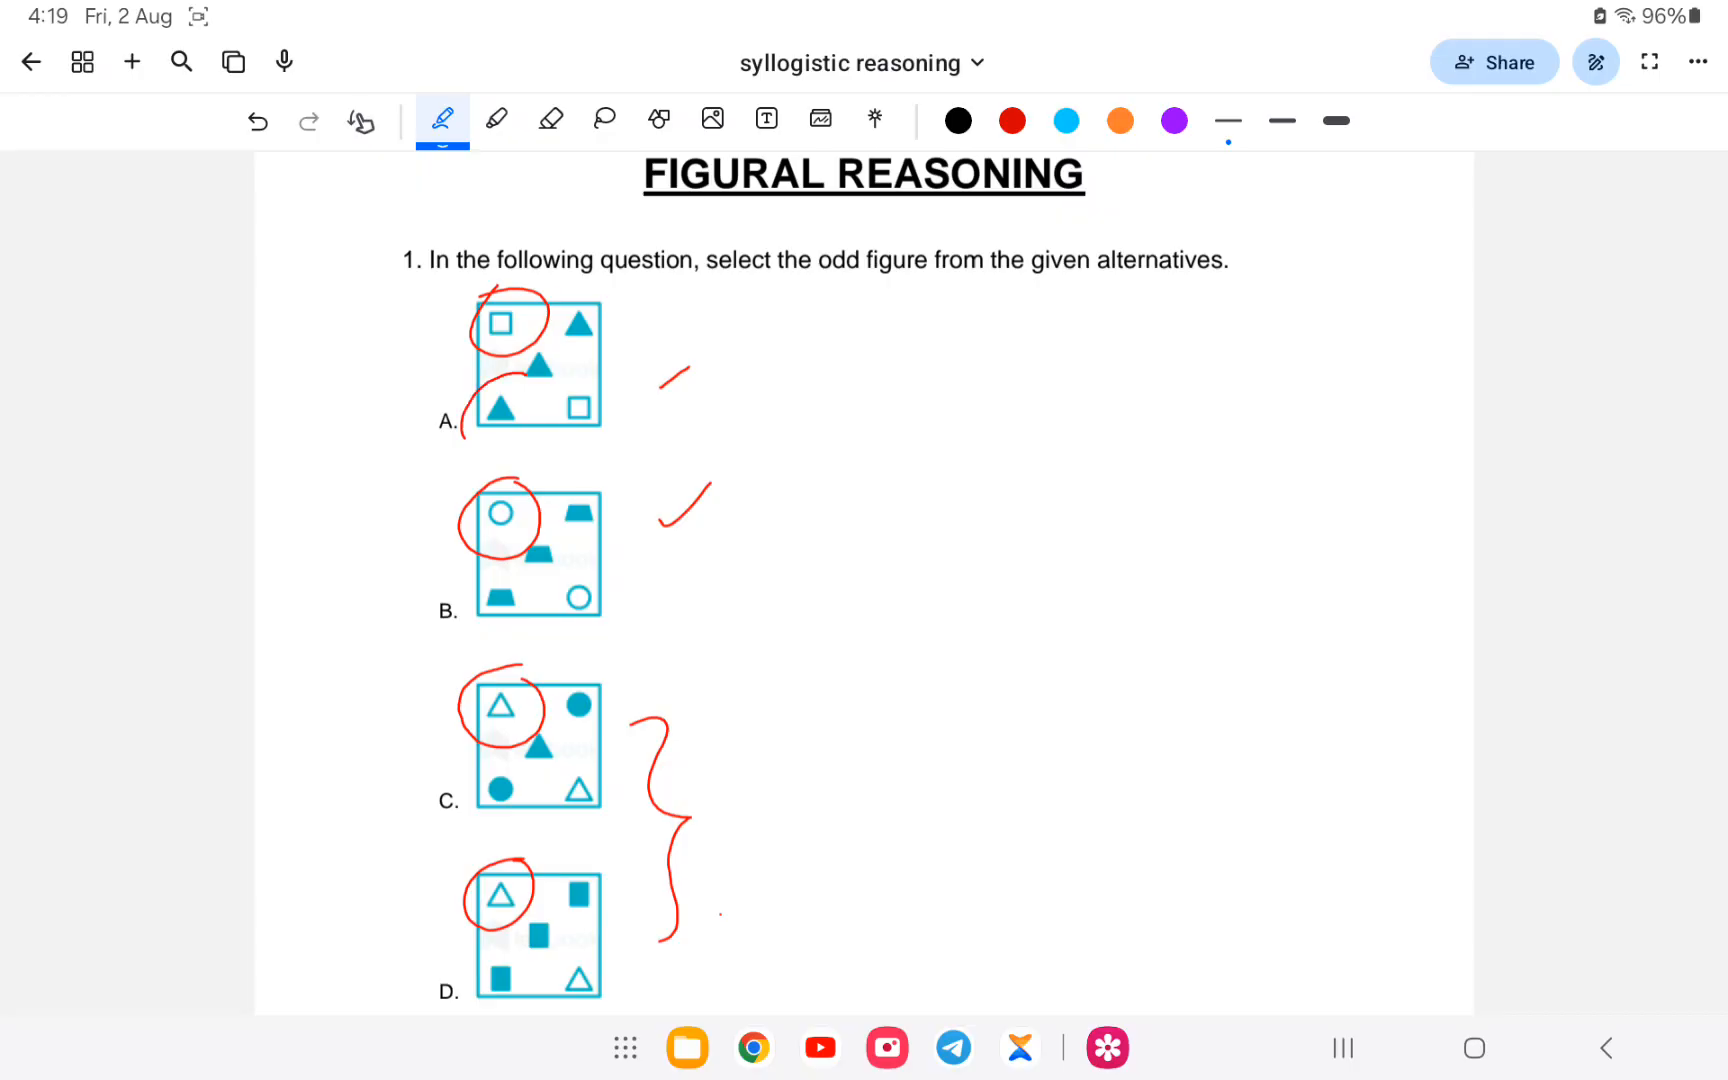
pyautogui.moveTo(474, 396); pyautogui.dragTo(526, 430)
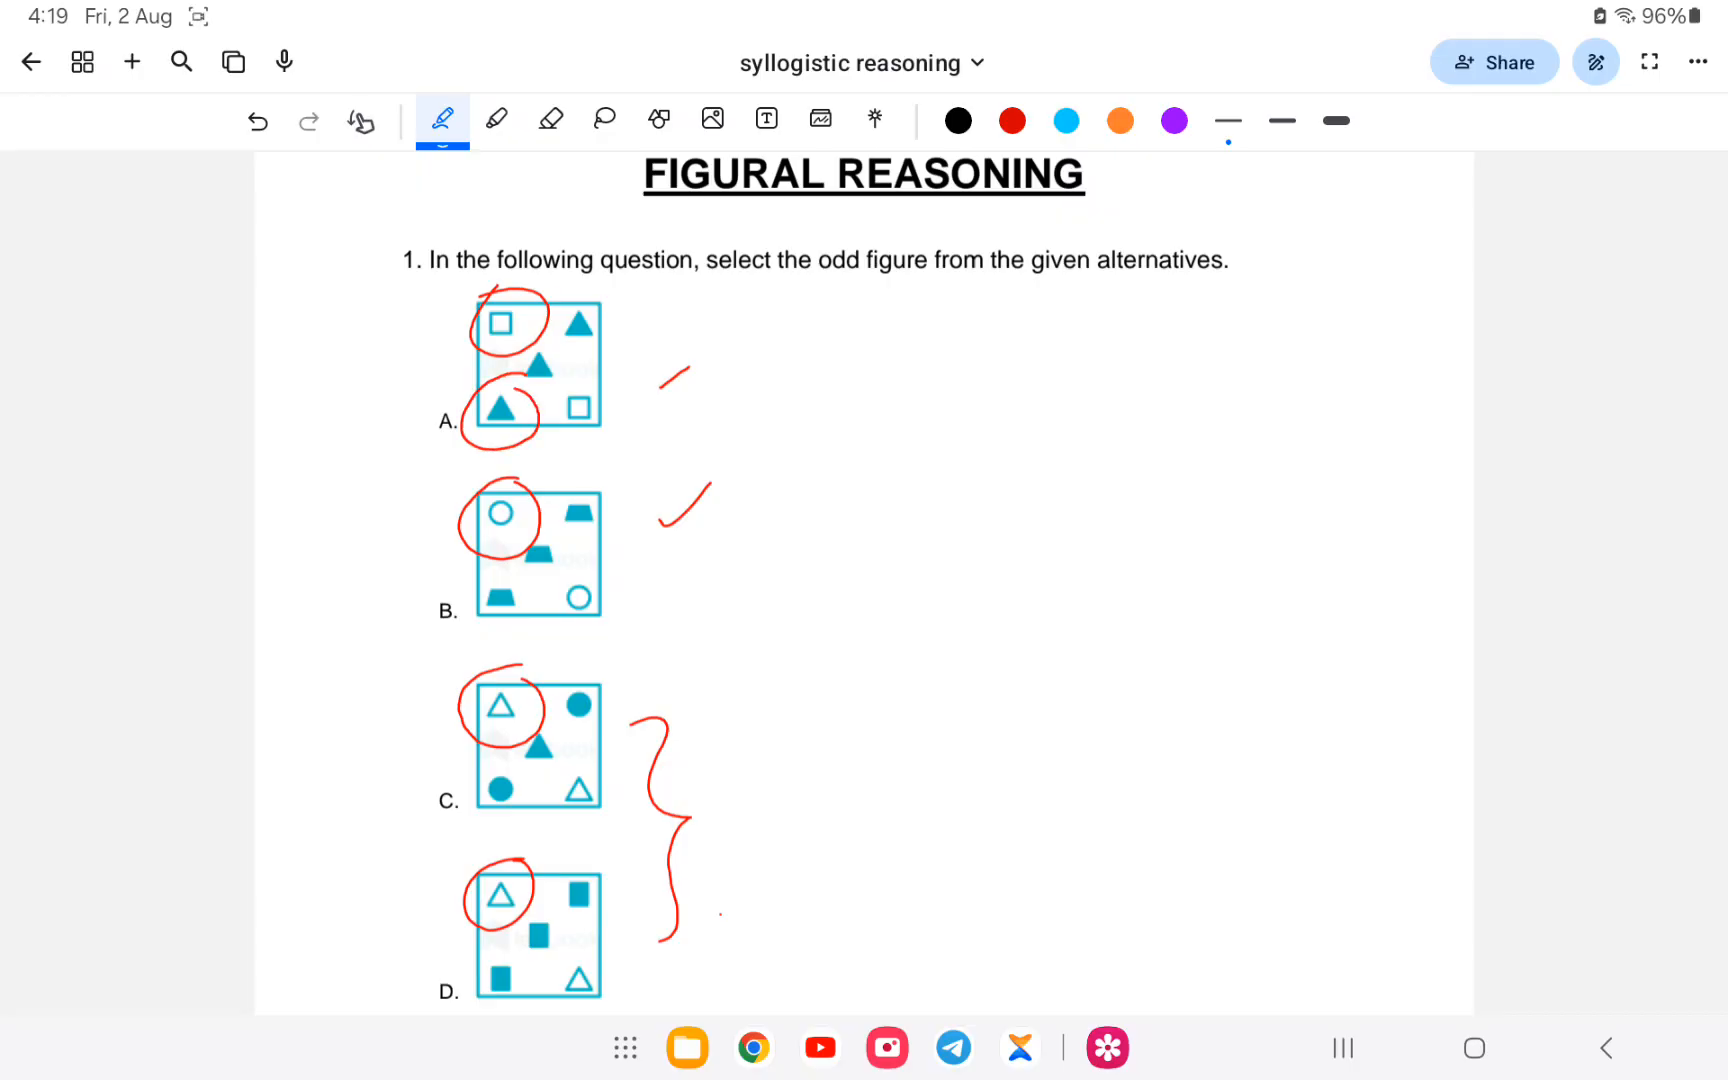
pyautogui.moveTo(484, 574); pyautogui.dragTo(518, 618)
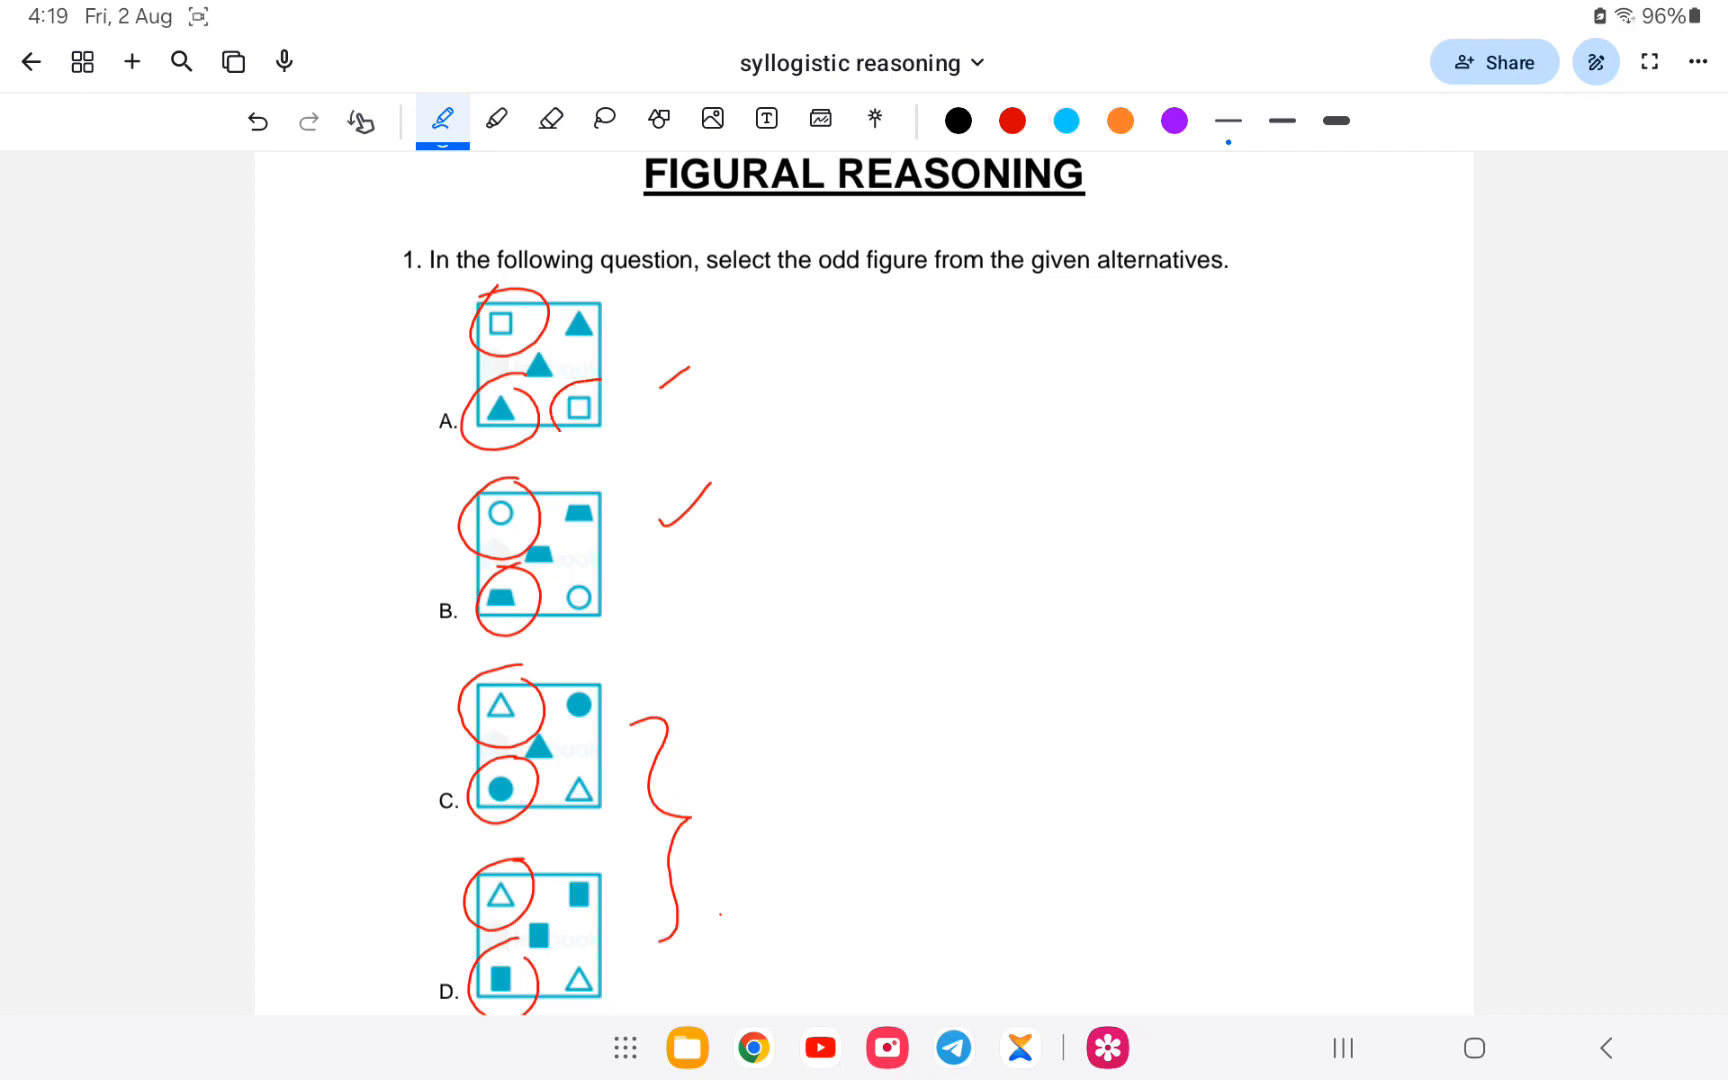
# - Circle the bottom-right figures of options A, B, C and D
pyautogui.moveTo(556, 396); pyautogui.dragTo(600, 424)
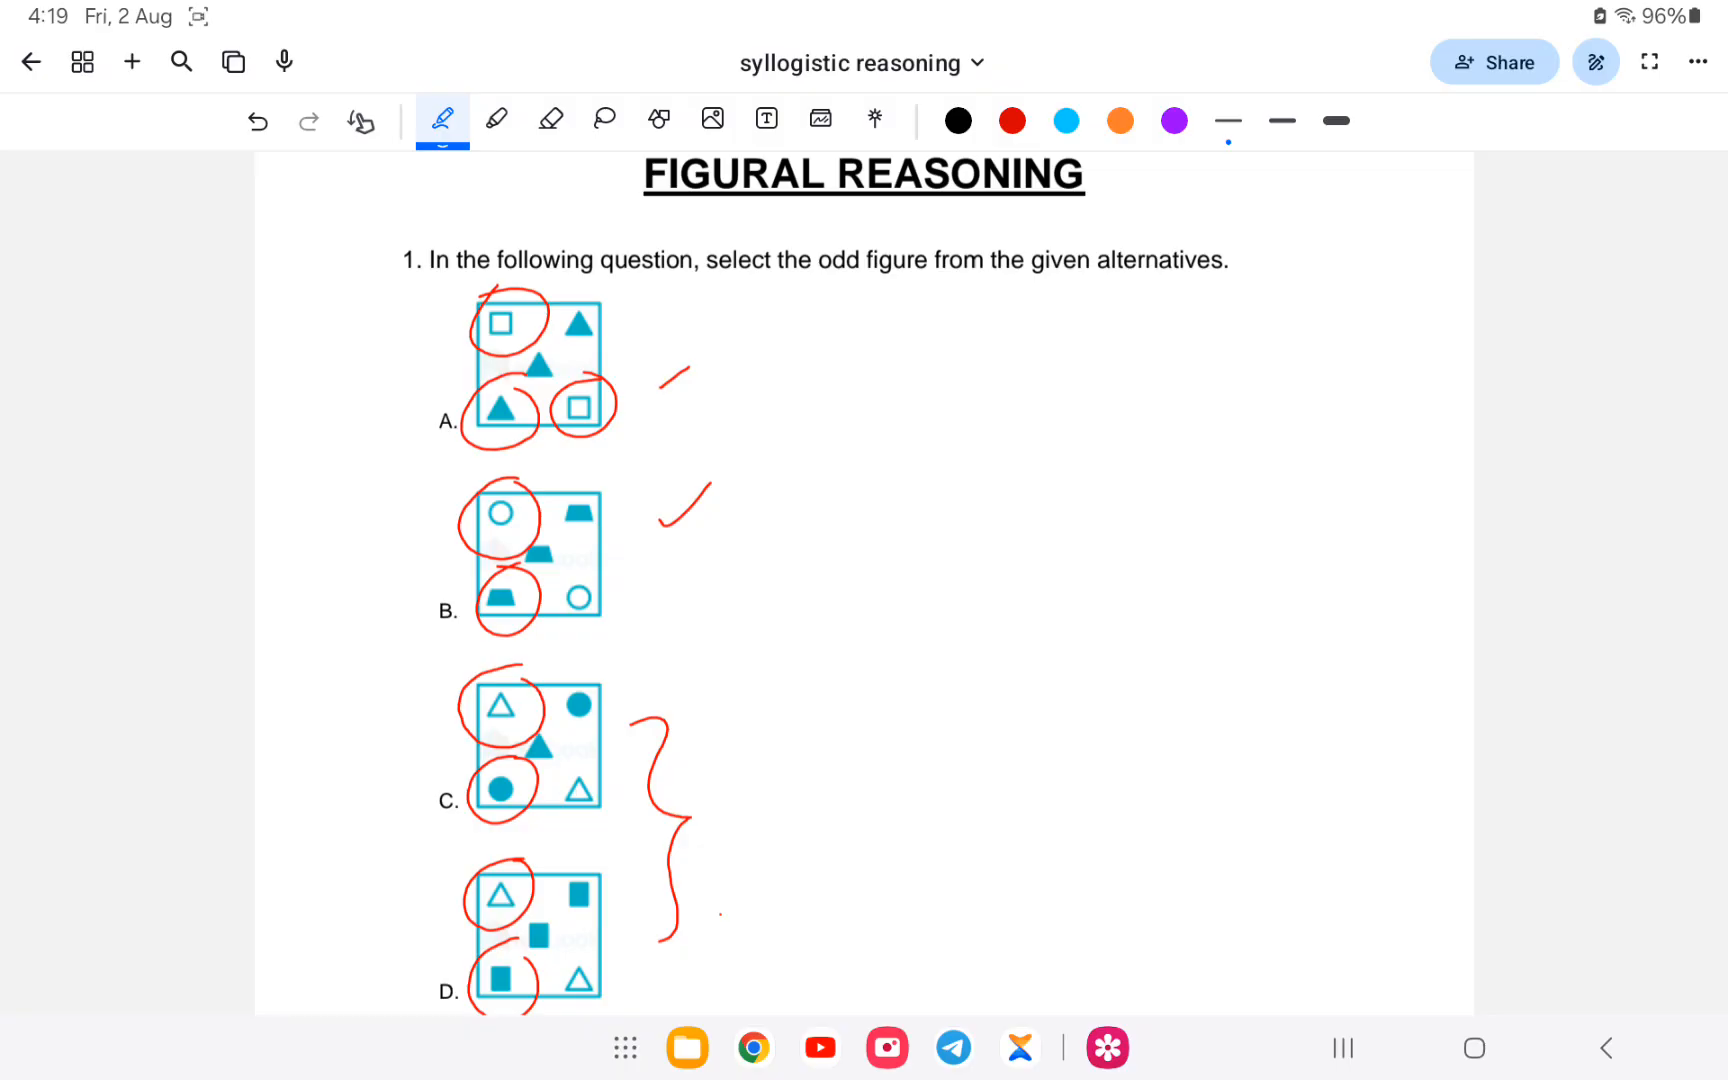
pyautogui.moveTo(556, 574); pyautogui.dragTo(600, 618)
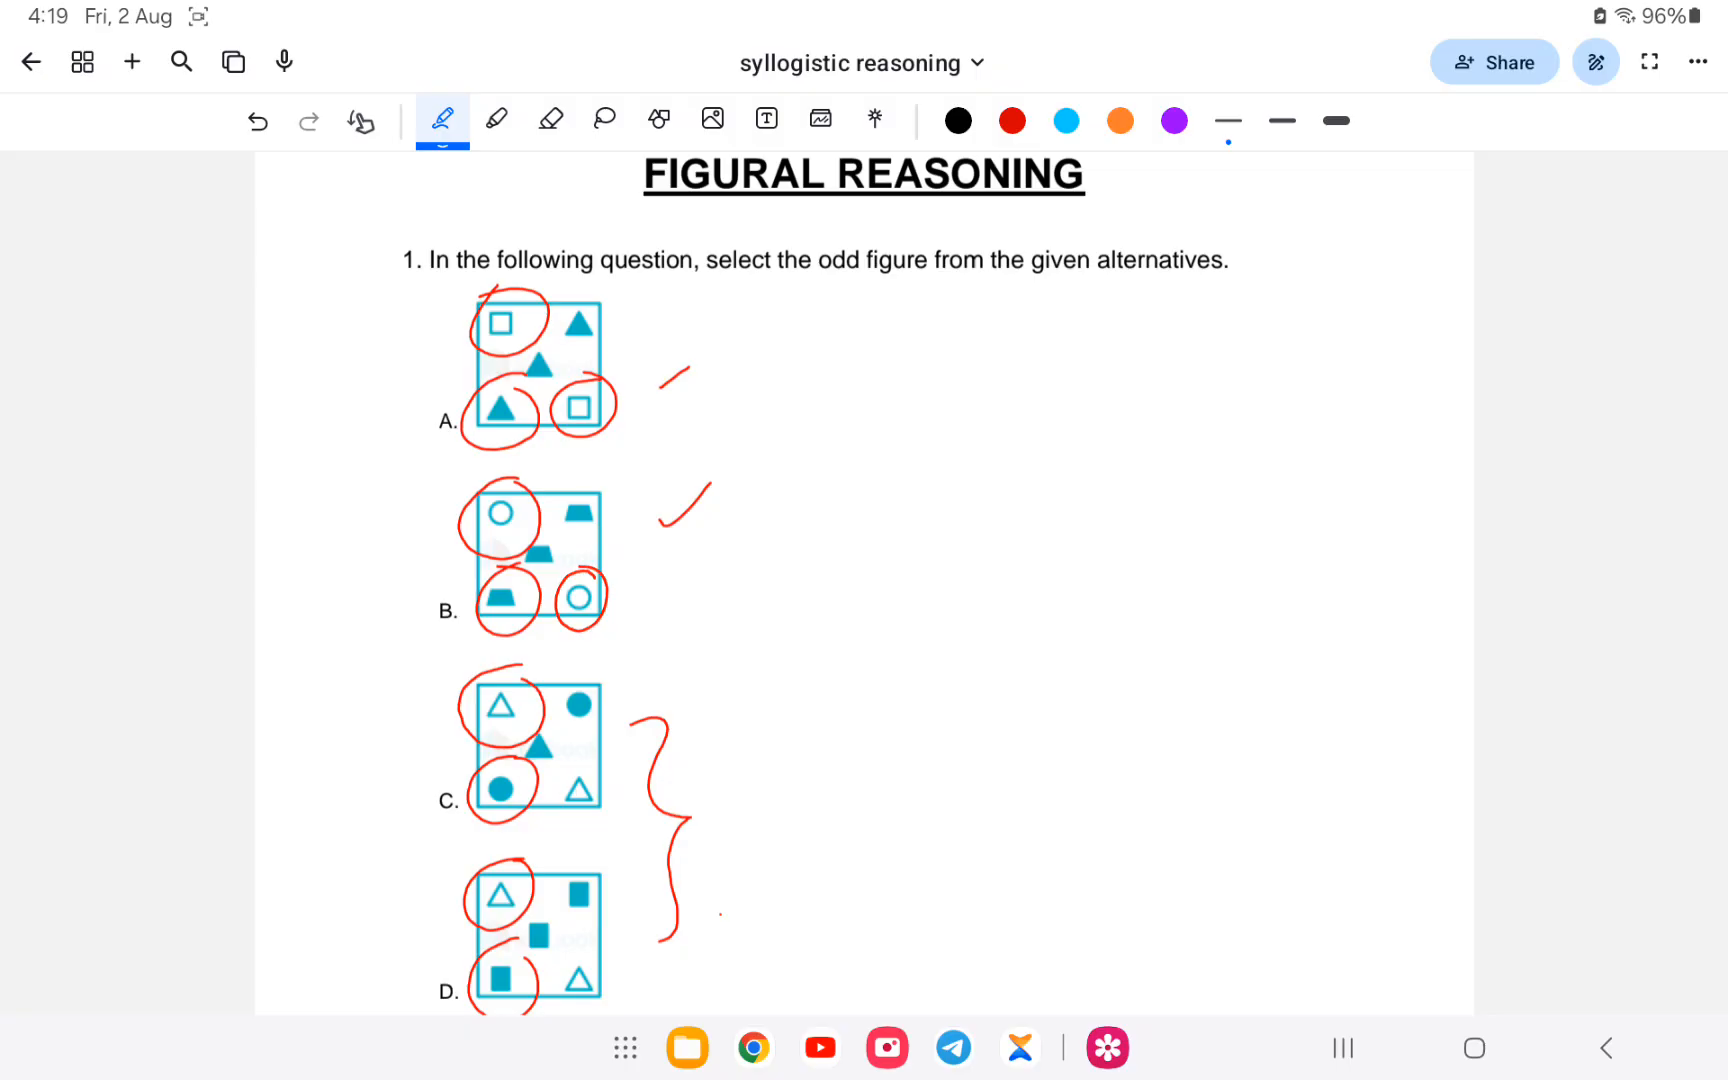
pyautogui.moveTo(552, 772); pyautogui.dragTo(584, 816)
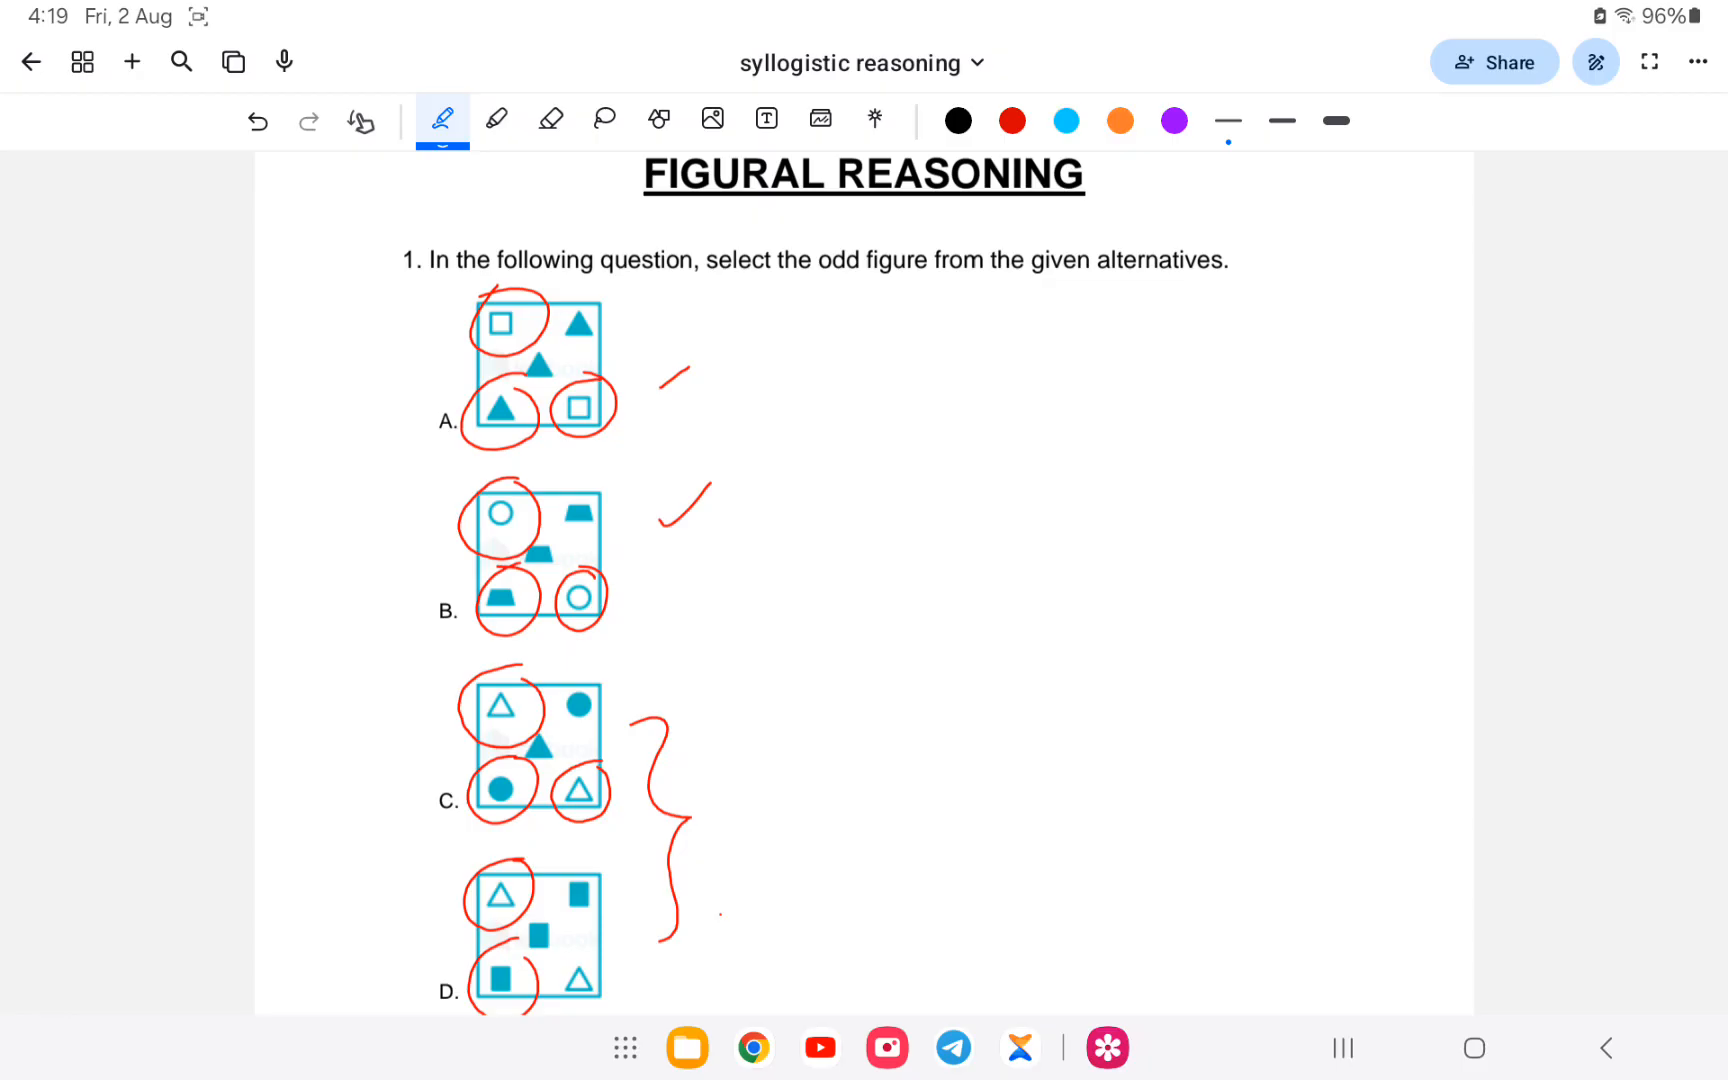
pyautogui.moveTo(552, 958); pyautogui.dragTo(596, 992)
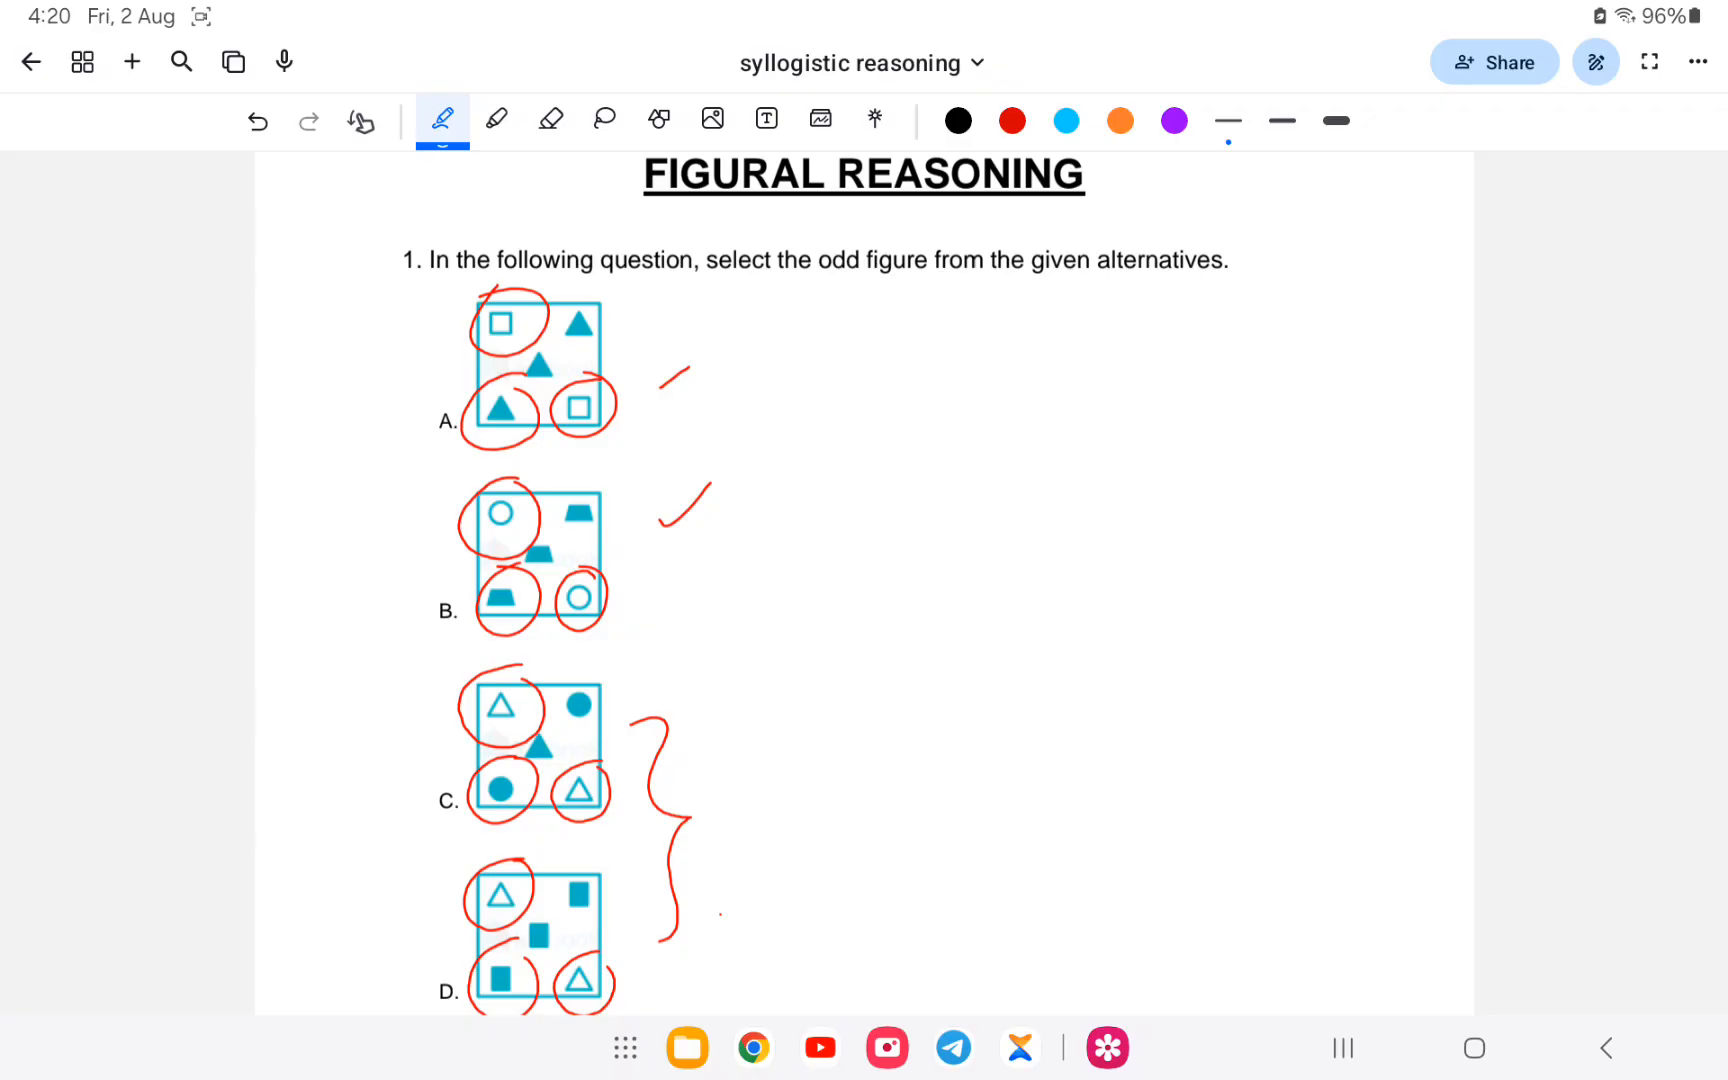
# - Circle the top-right figures of every option plus option A's centre triangle
pyautogui.moveTo(552, 292); pyautogui.dragTo(618, 330)
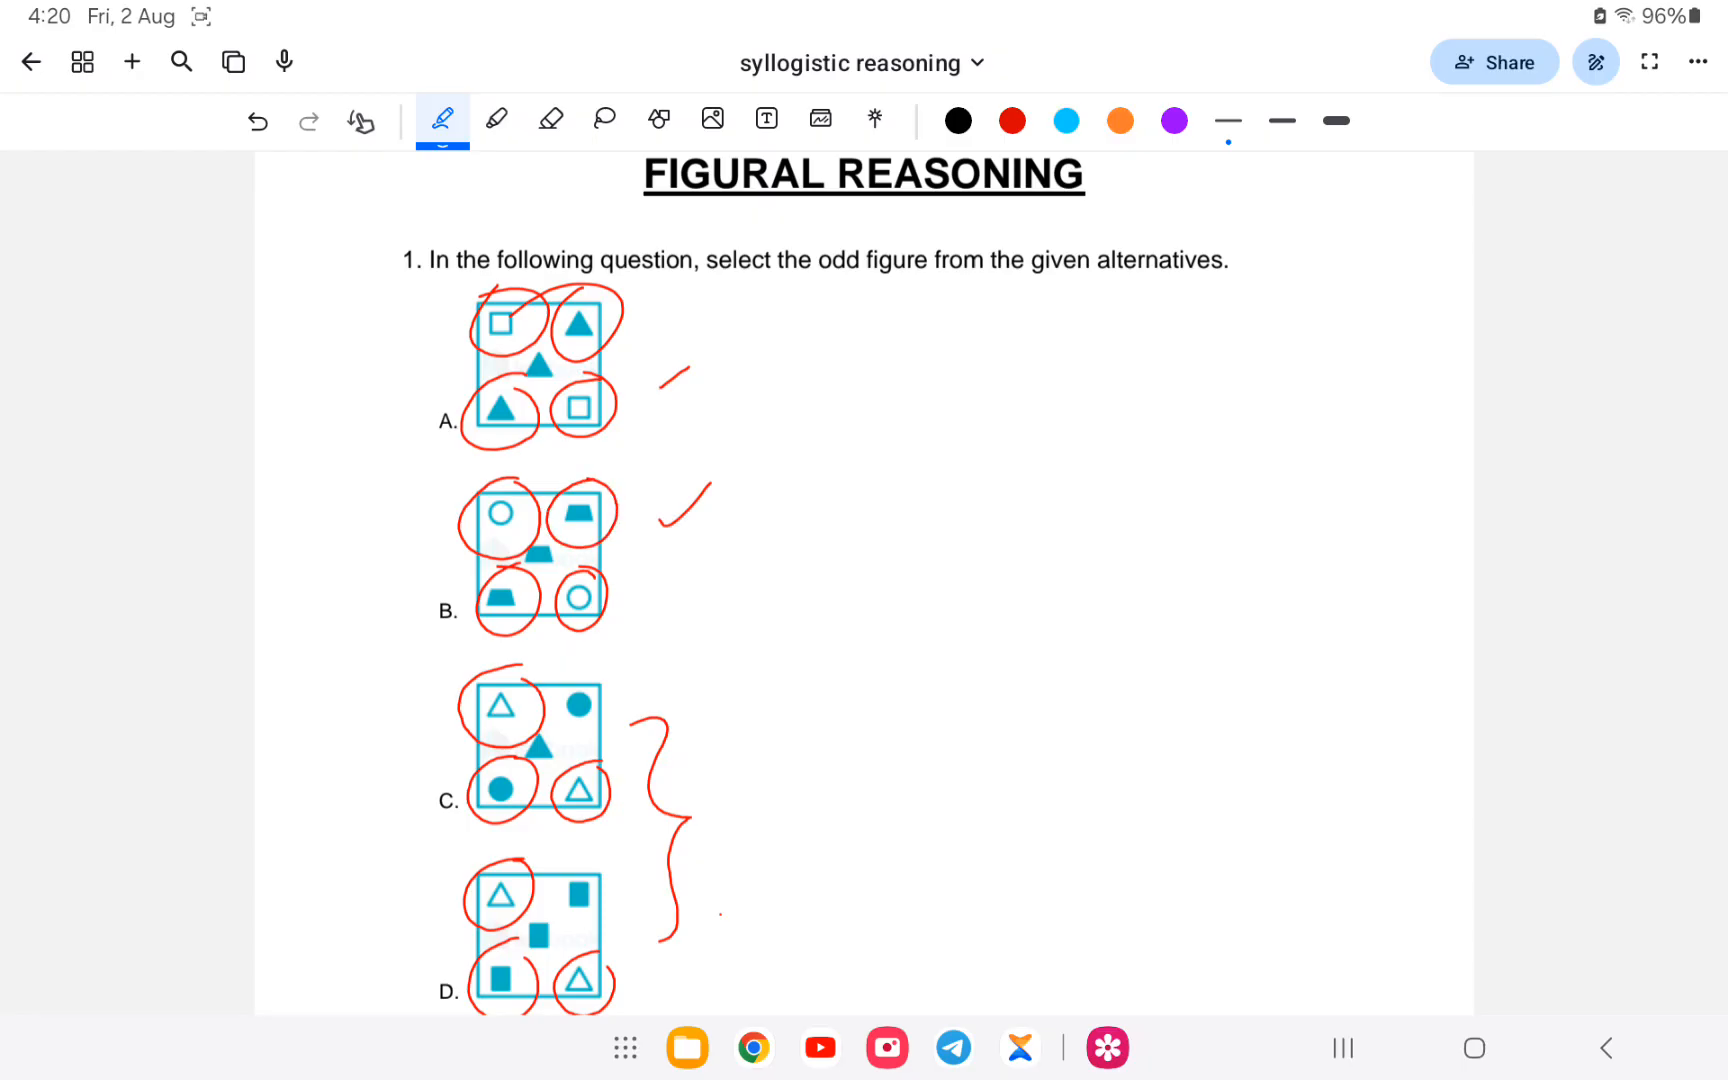
pyautogui.moveTo(562, 728); pyautogui.dragTo(618, 684)
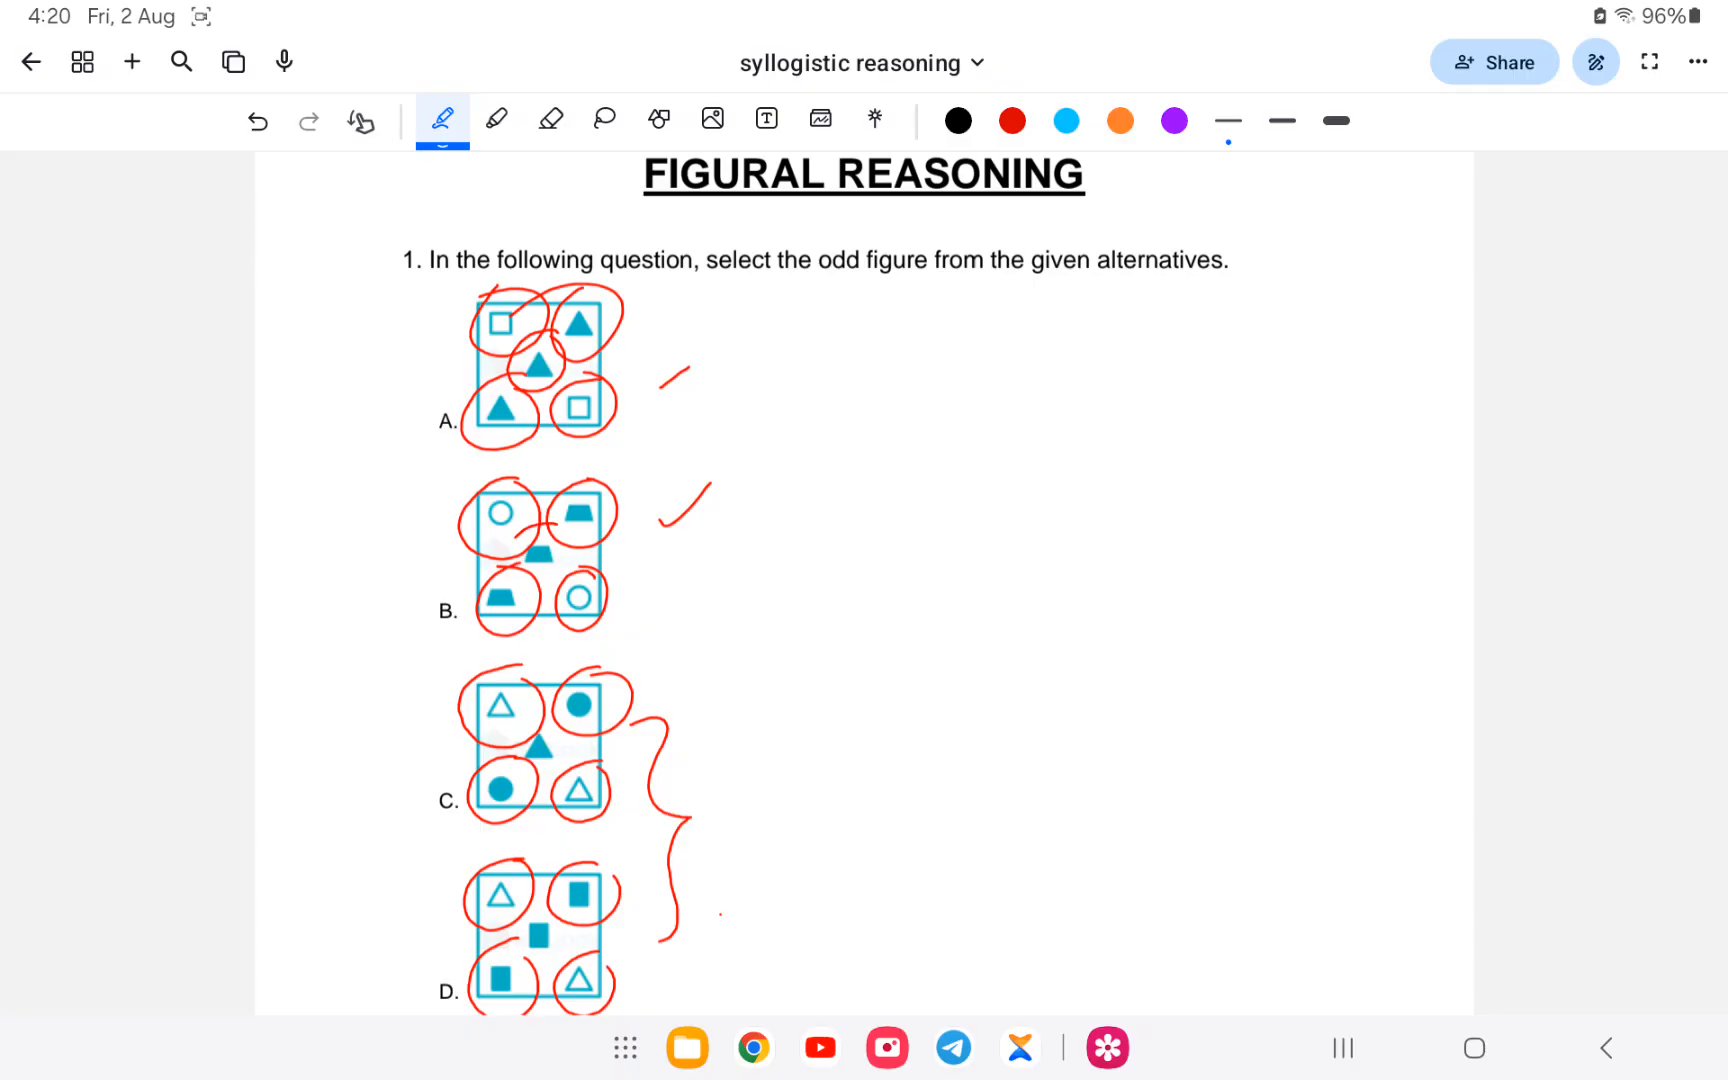
# - Strike through options B, C and D and draw an arrow away from option C
pyautogui.moveTo(452, 650); pyautogui.dragTo(644, 446)
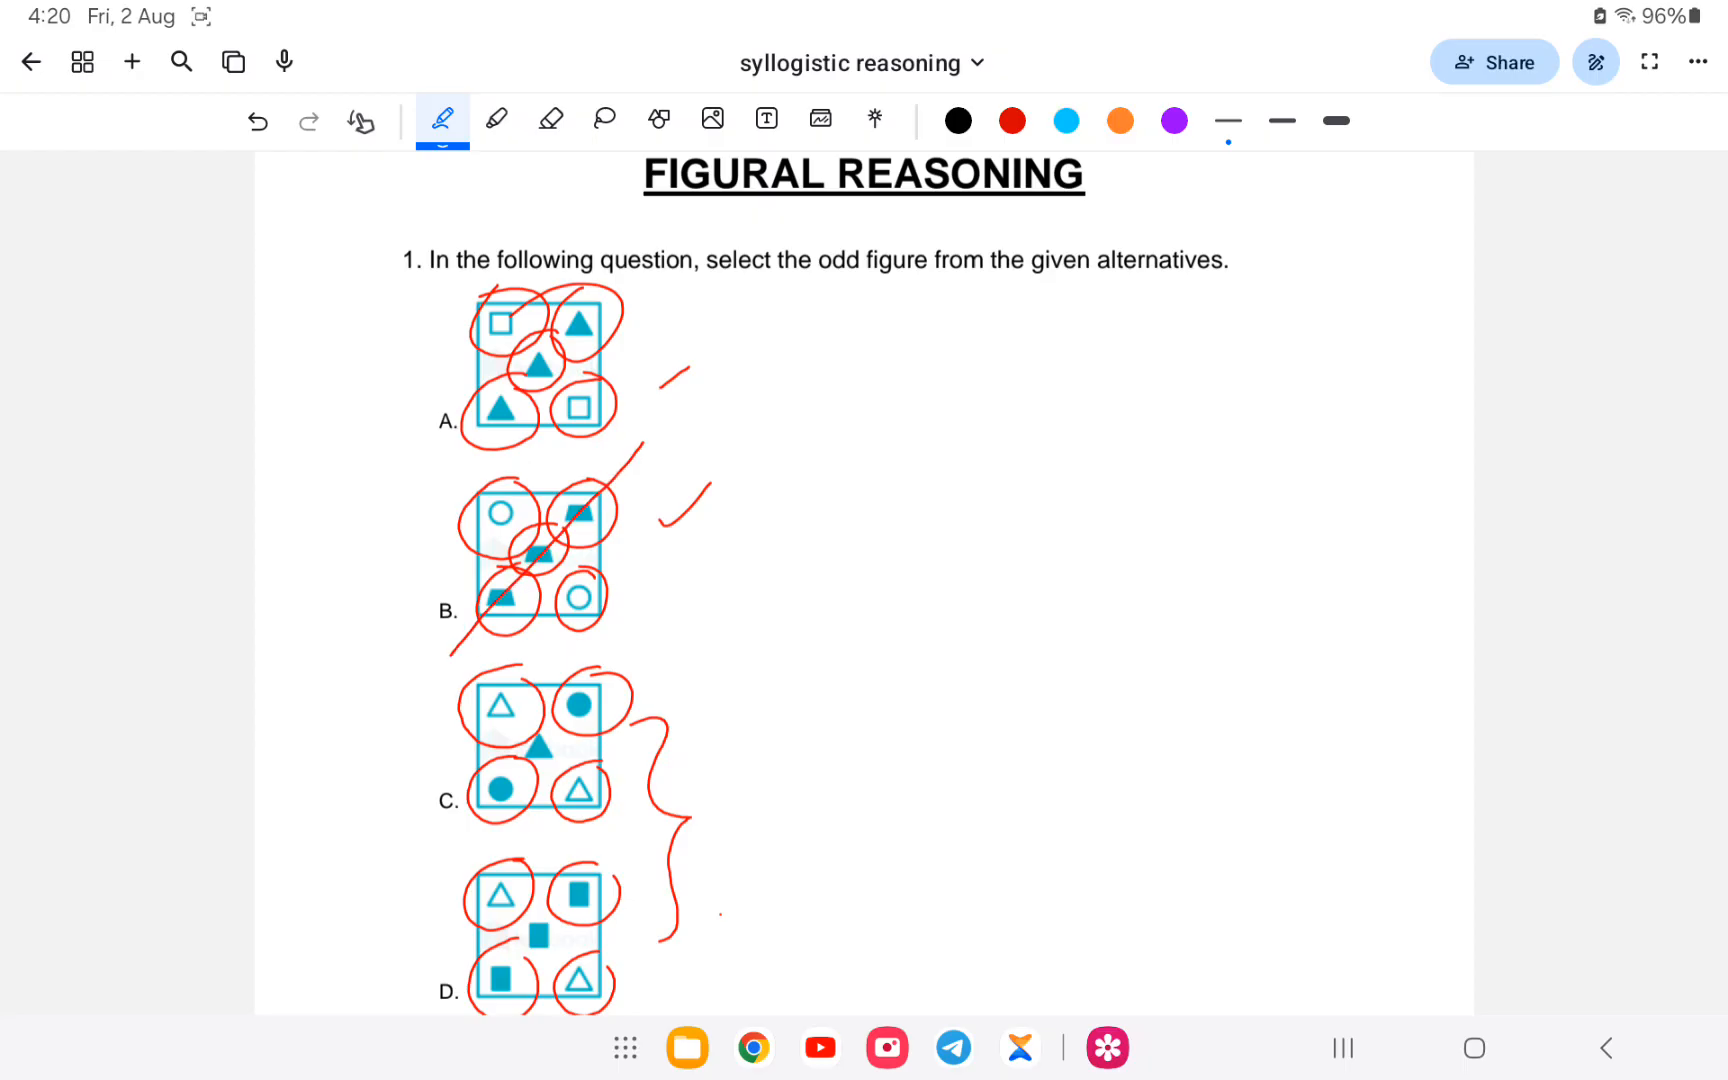
pyautogui.moveTo(458, 428); pyautogui.dragTo(634, 288)
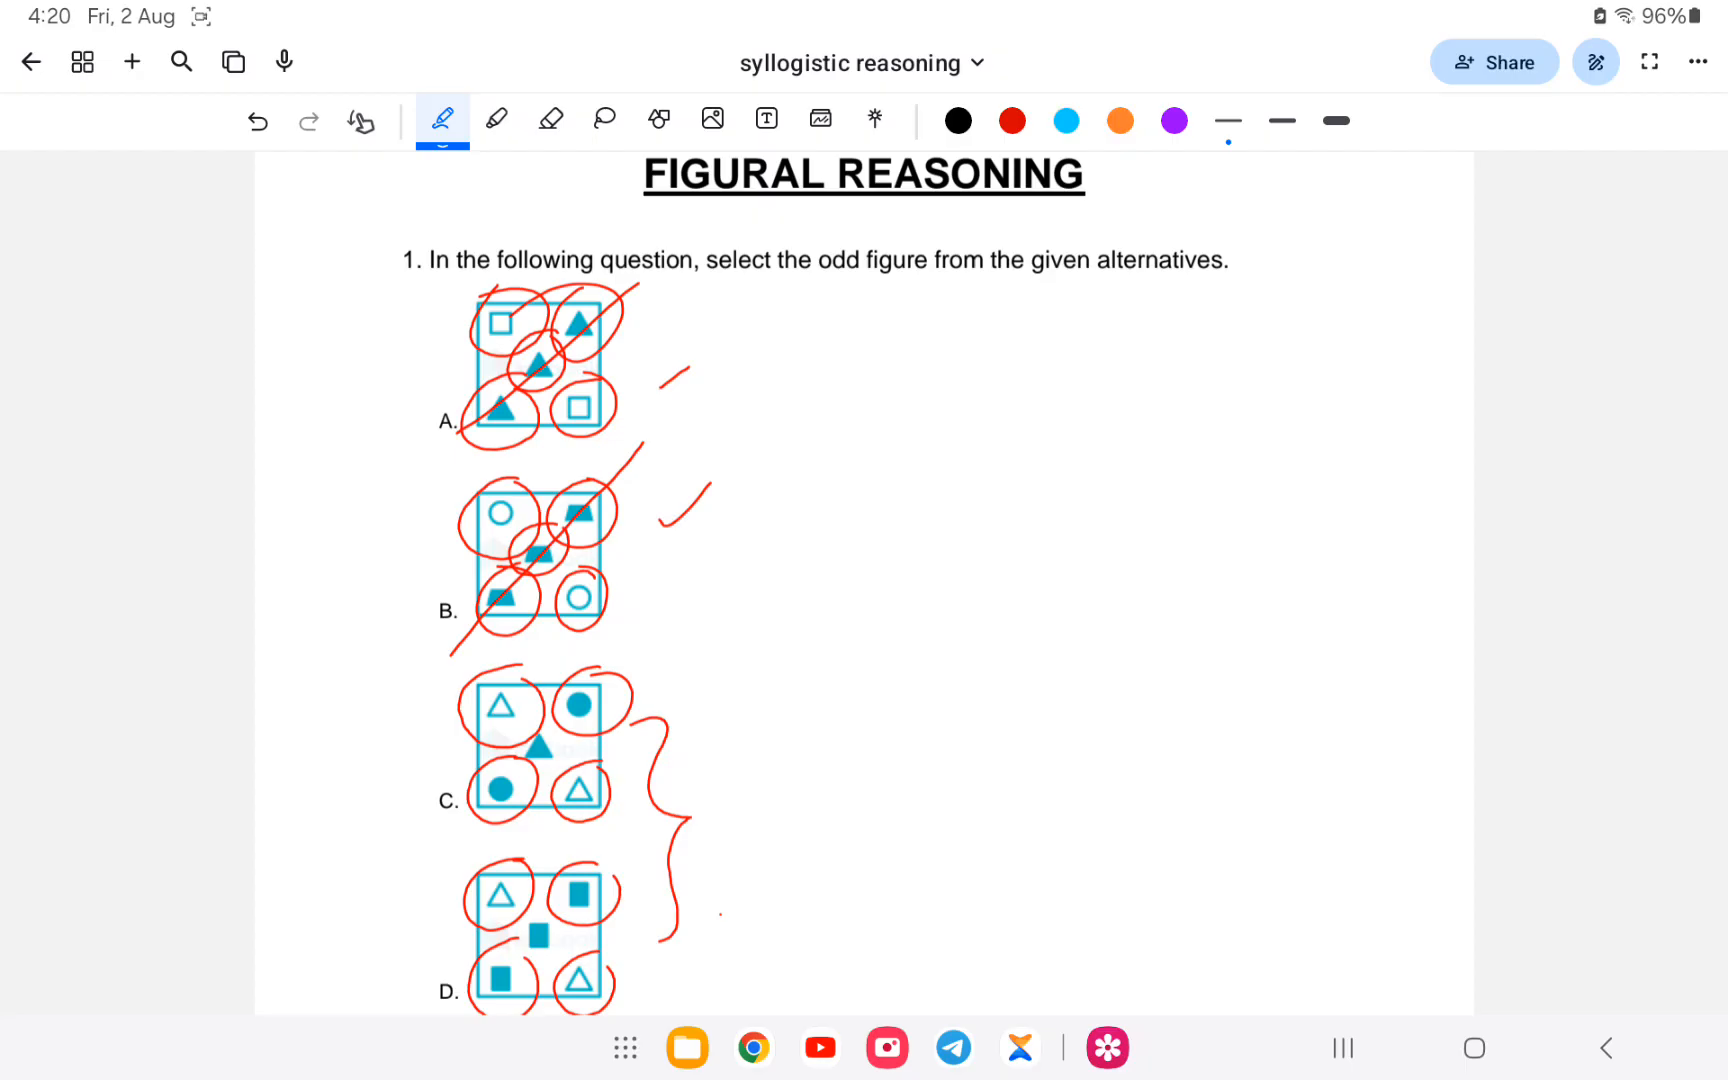
pyautogui.moveTo(484, 992); pyautogui.dragTo(590, 866)
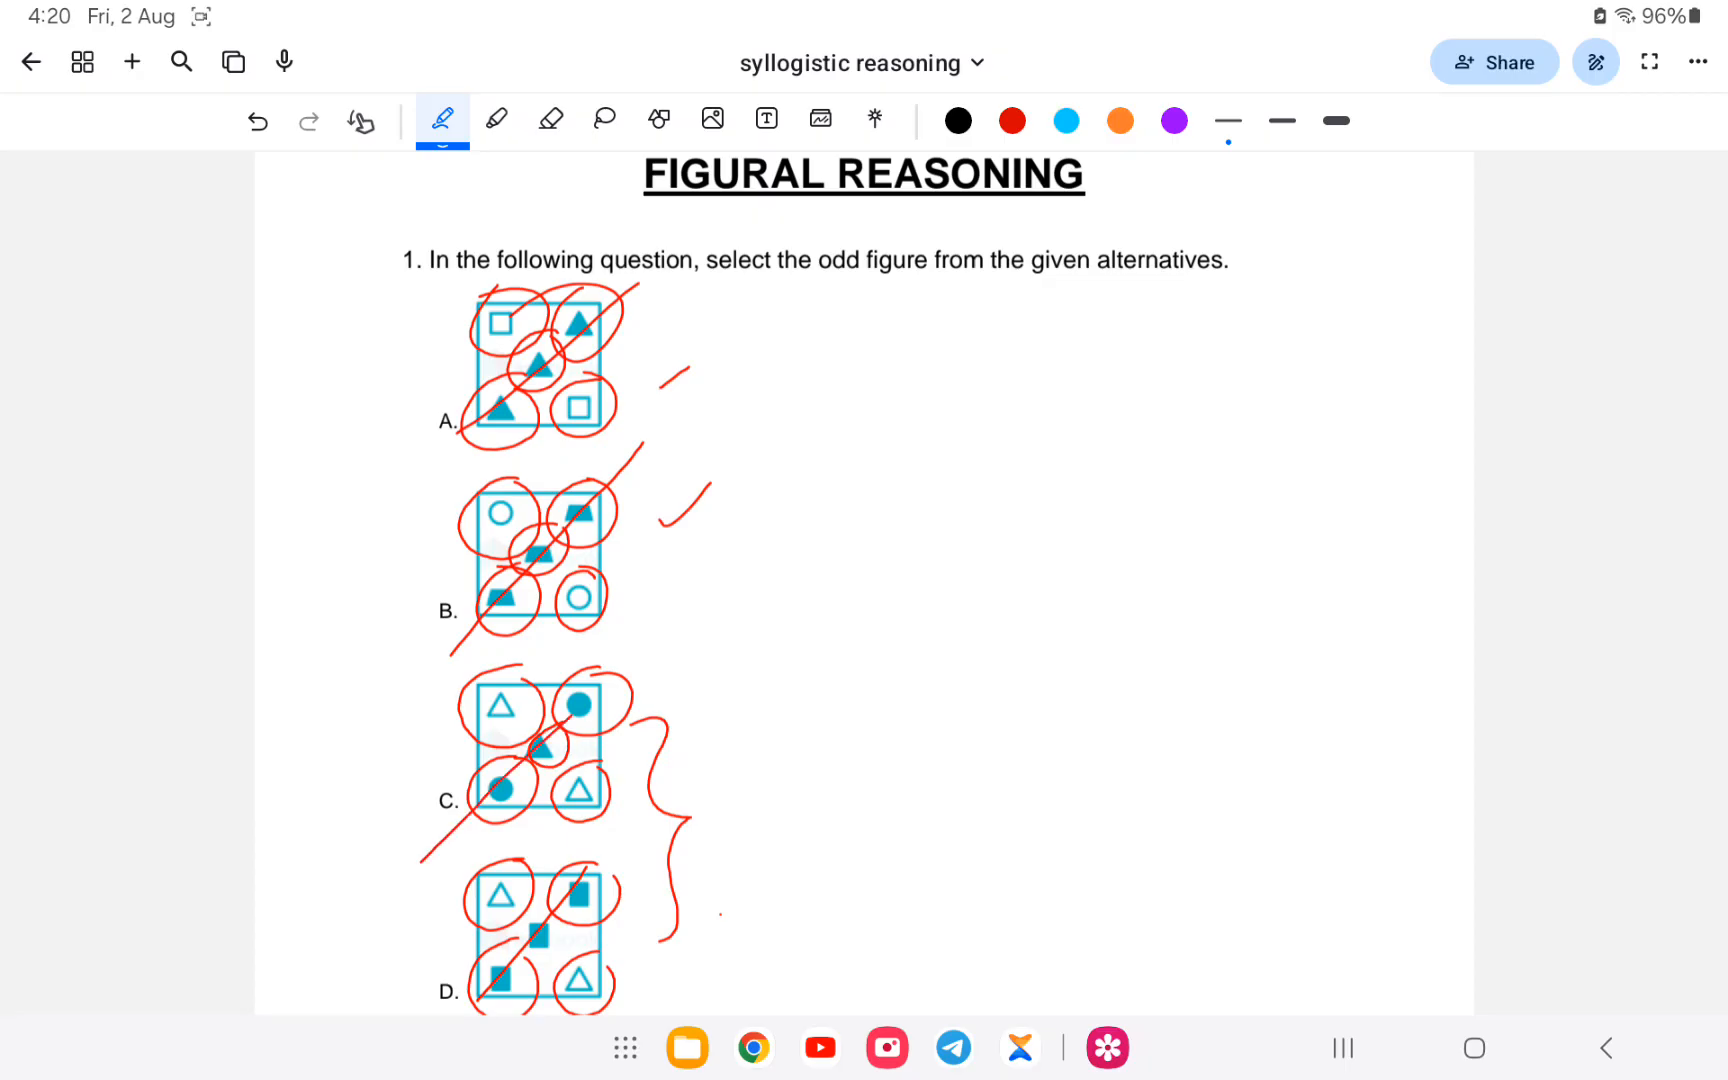
pyautogui.moveTo(700, 732); pyautogui.dragTo(870, 590)
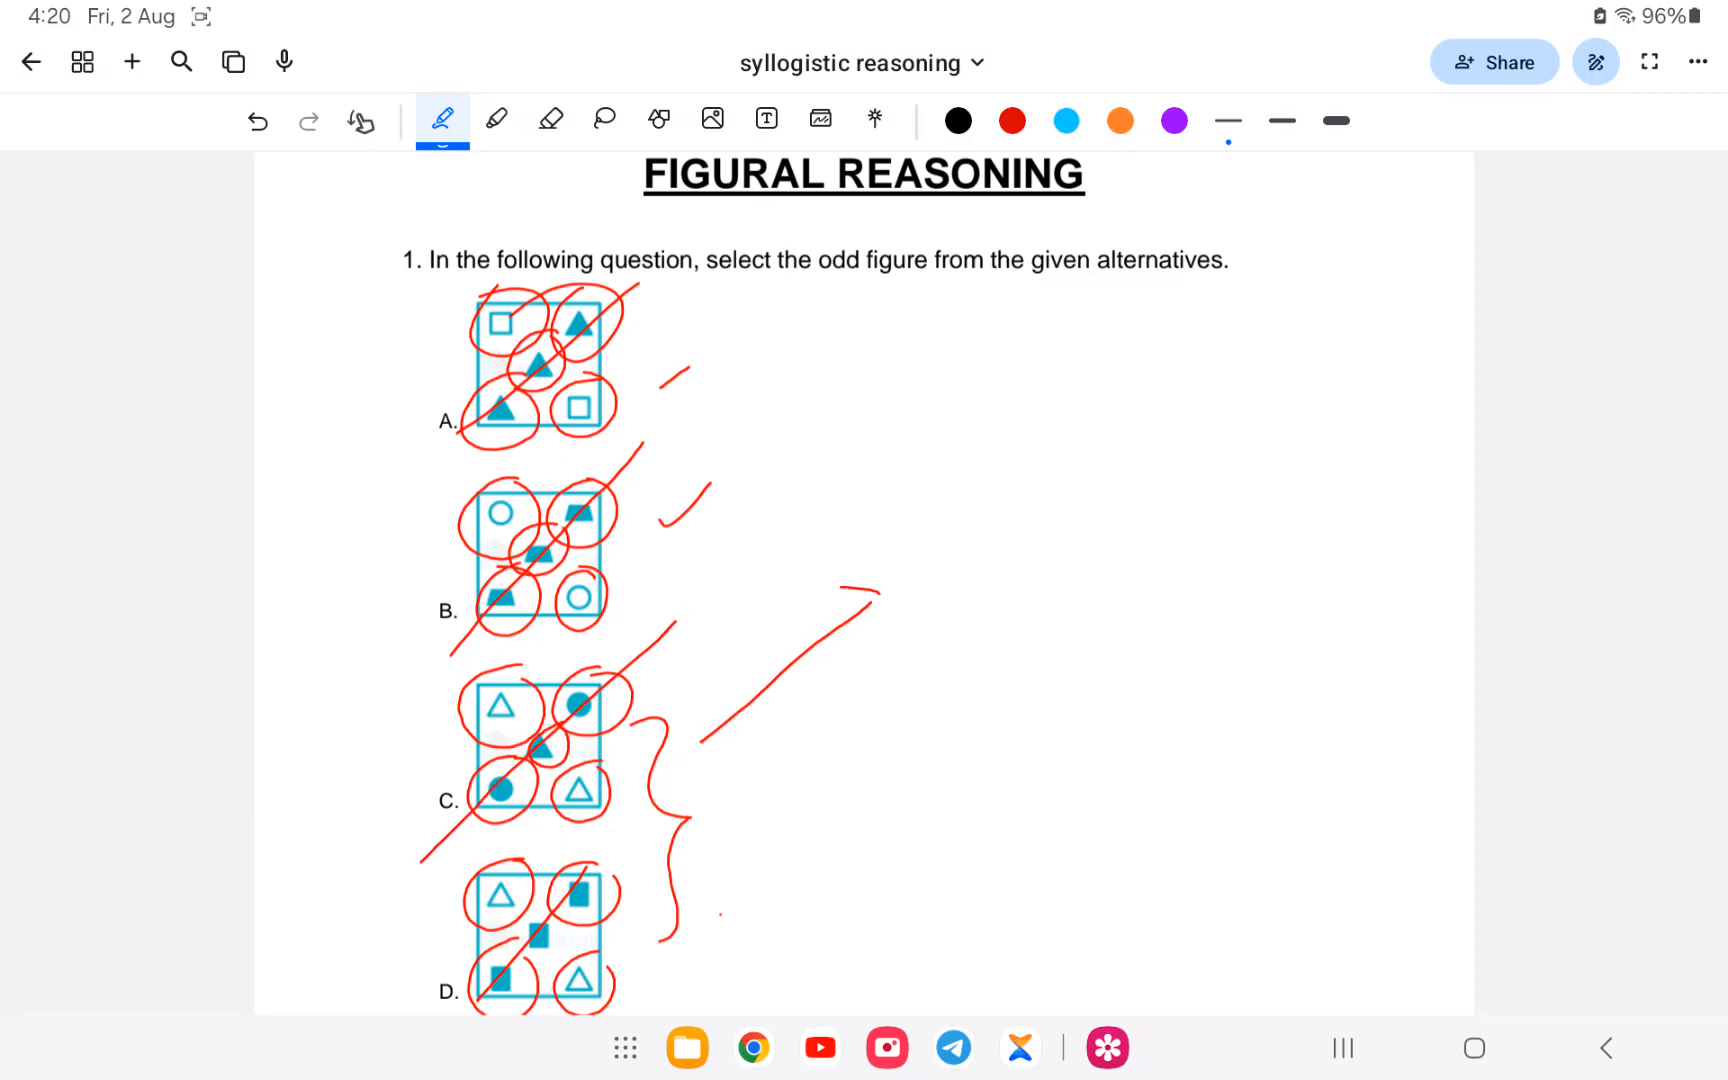
# - Wipe question 1's red marks, then slash option C, circle its centre triangle and tick it
pyautogui.click(550, 120)
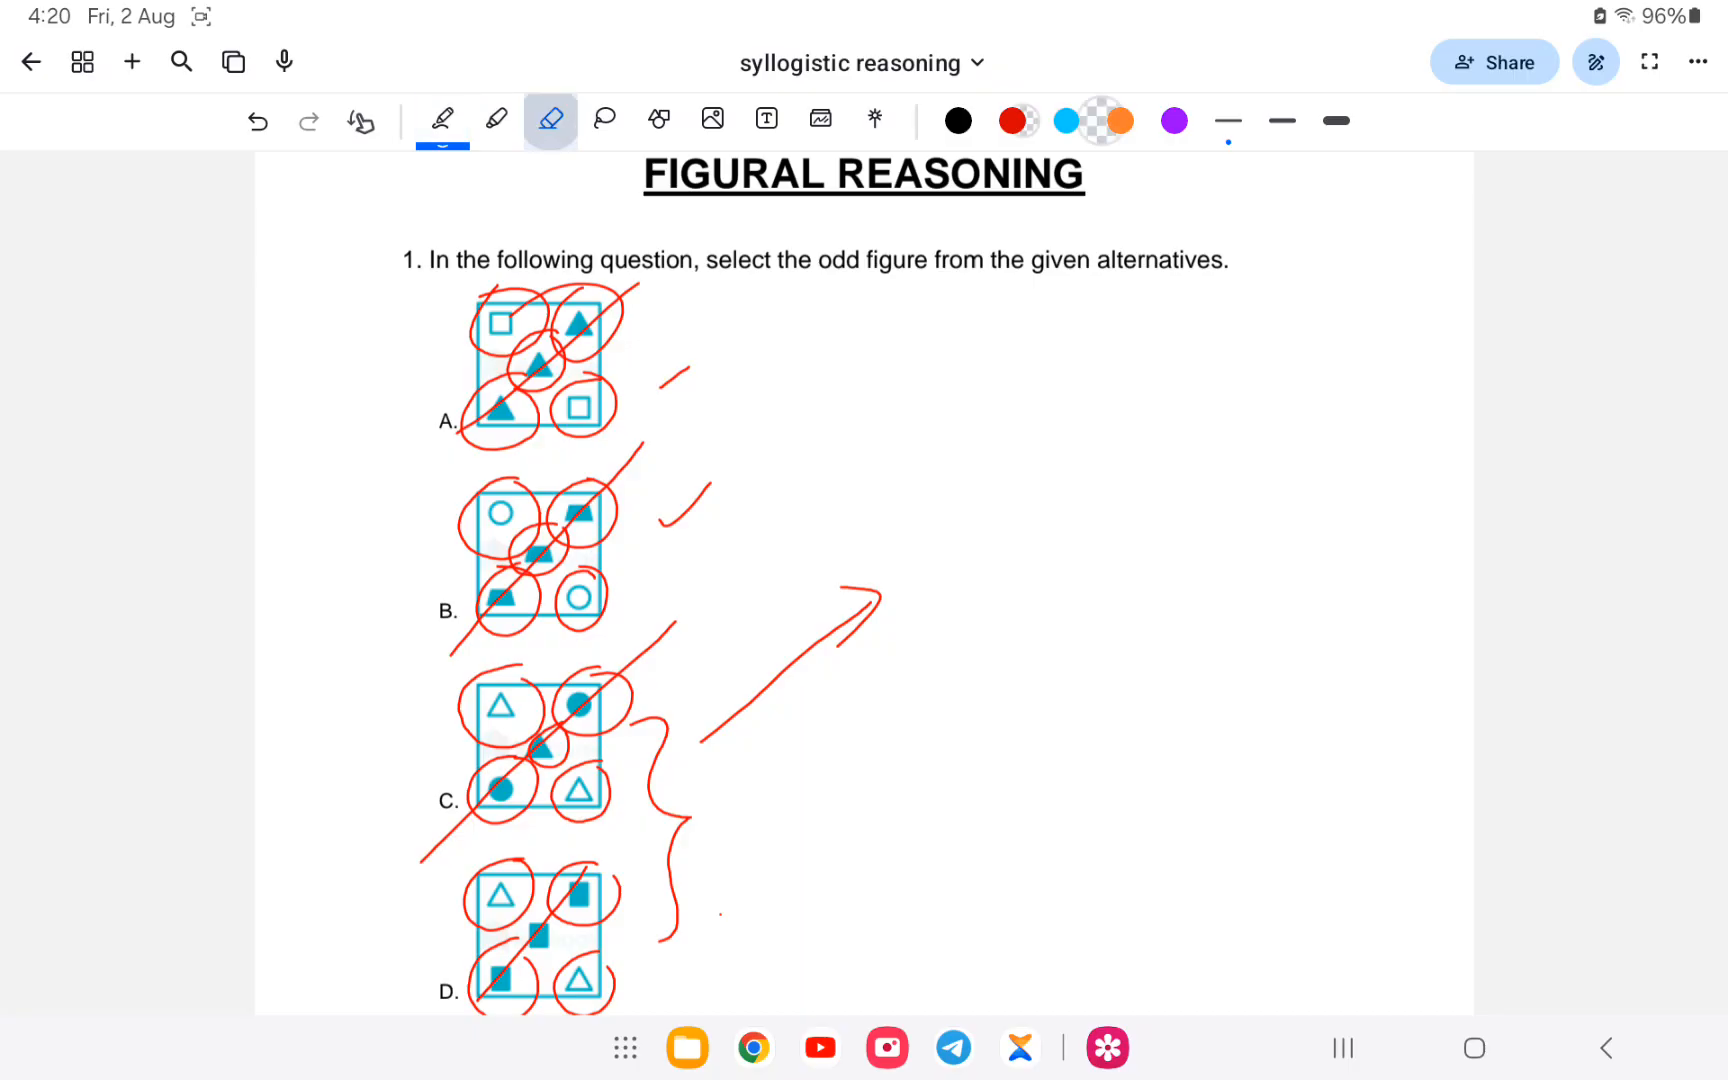
pyautogui.click(548, 120)
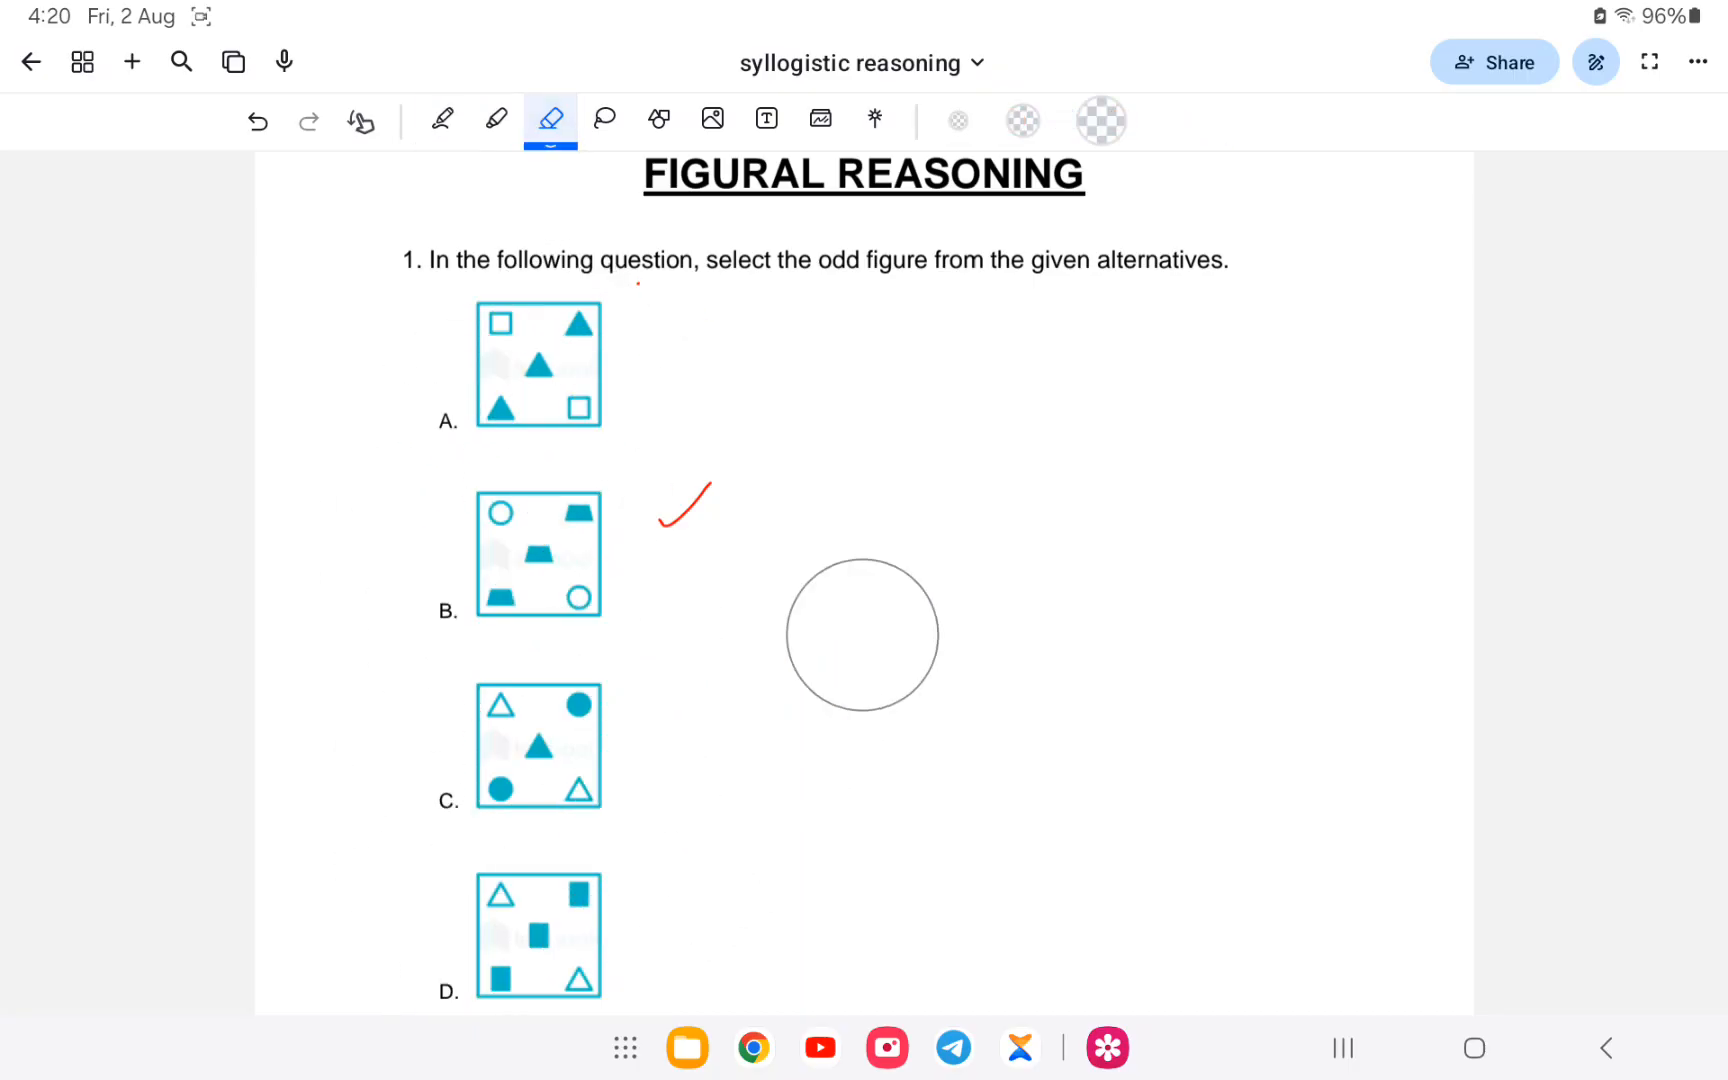
pyautogui.click(440, 120)
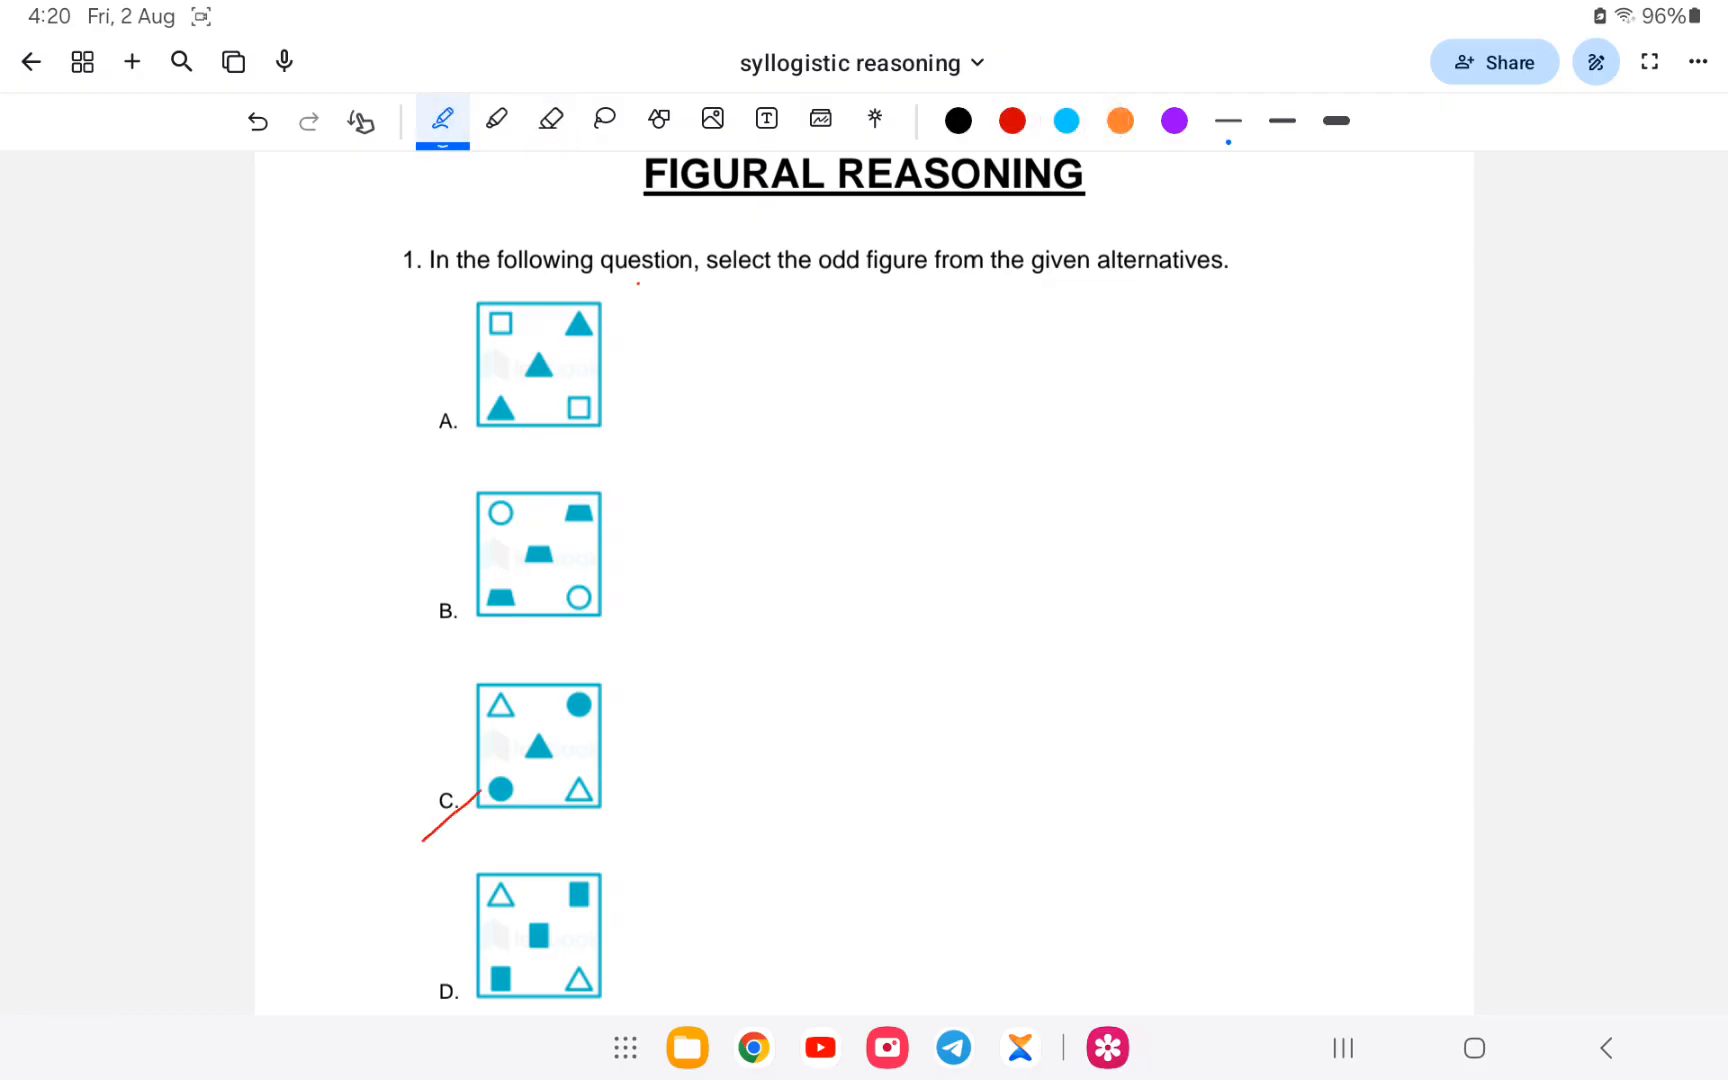
pyautogui.moveTo(422, 840); pyautogui.dragTo(650, 636)
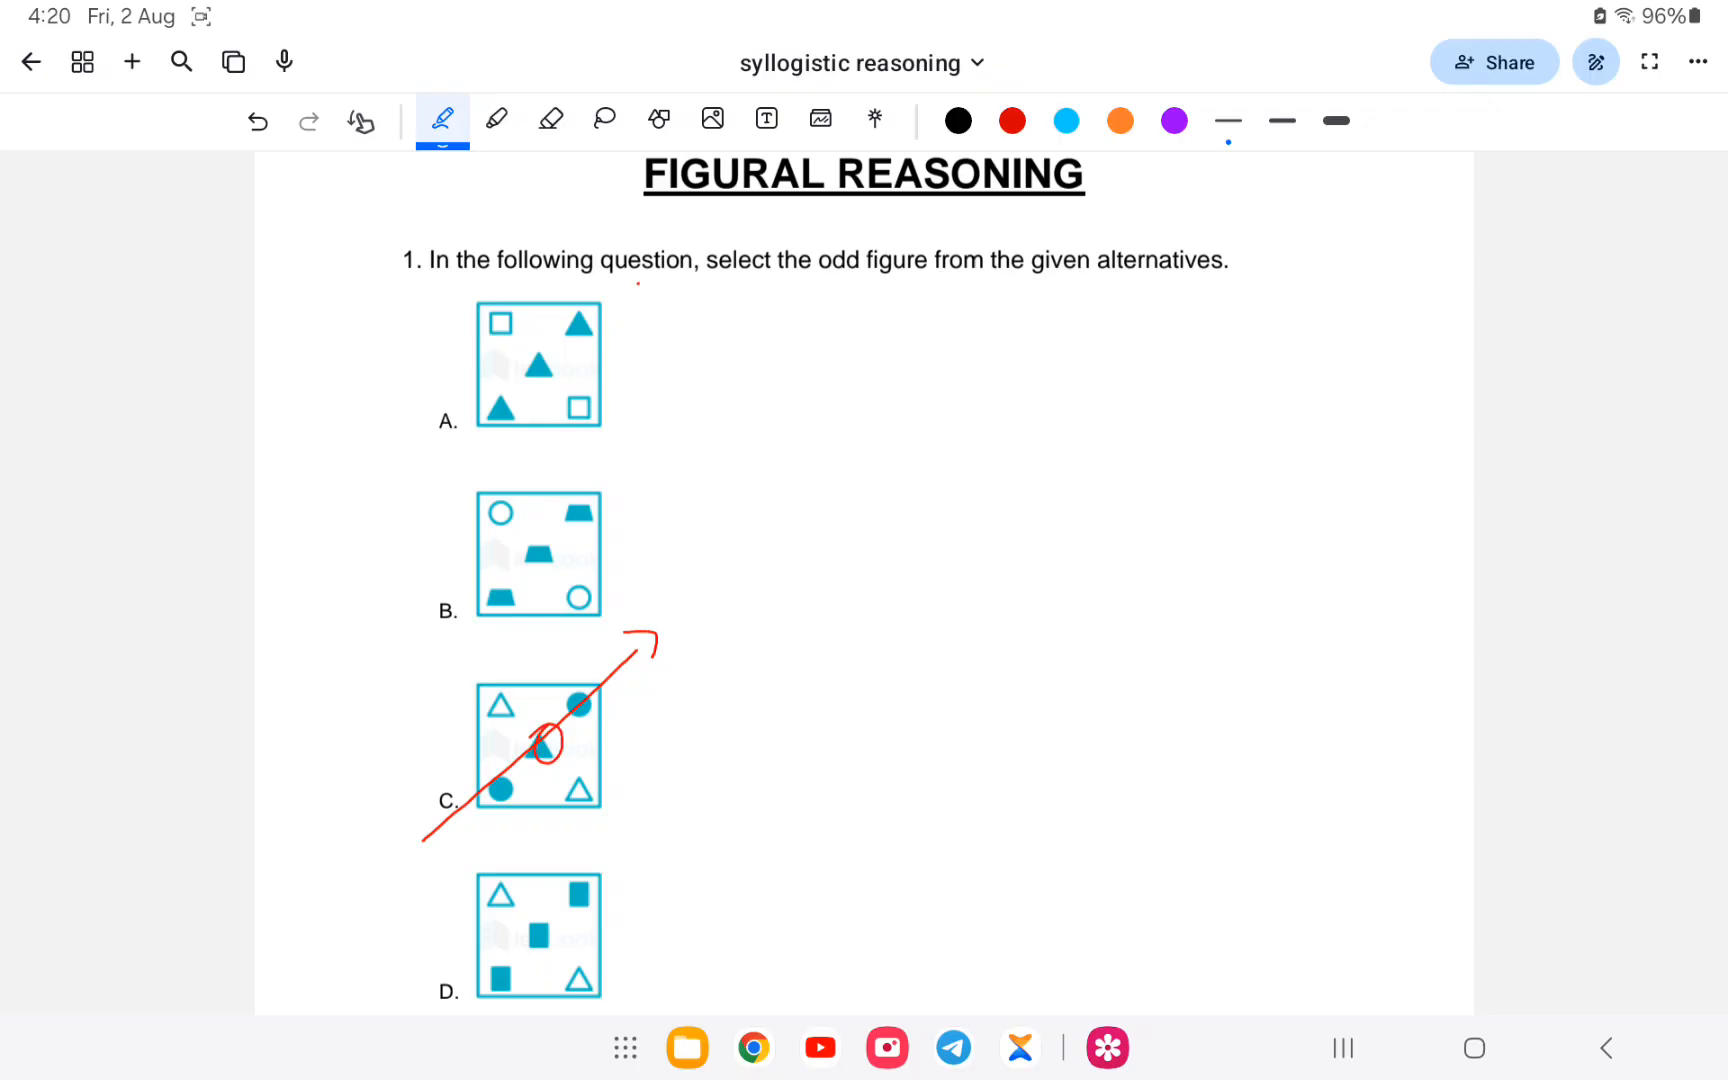
pyautogui.moveTo(540, 738); pyautogui.dragTo(430, 794)
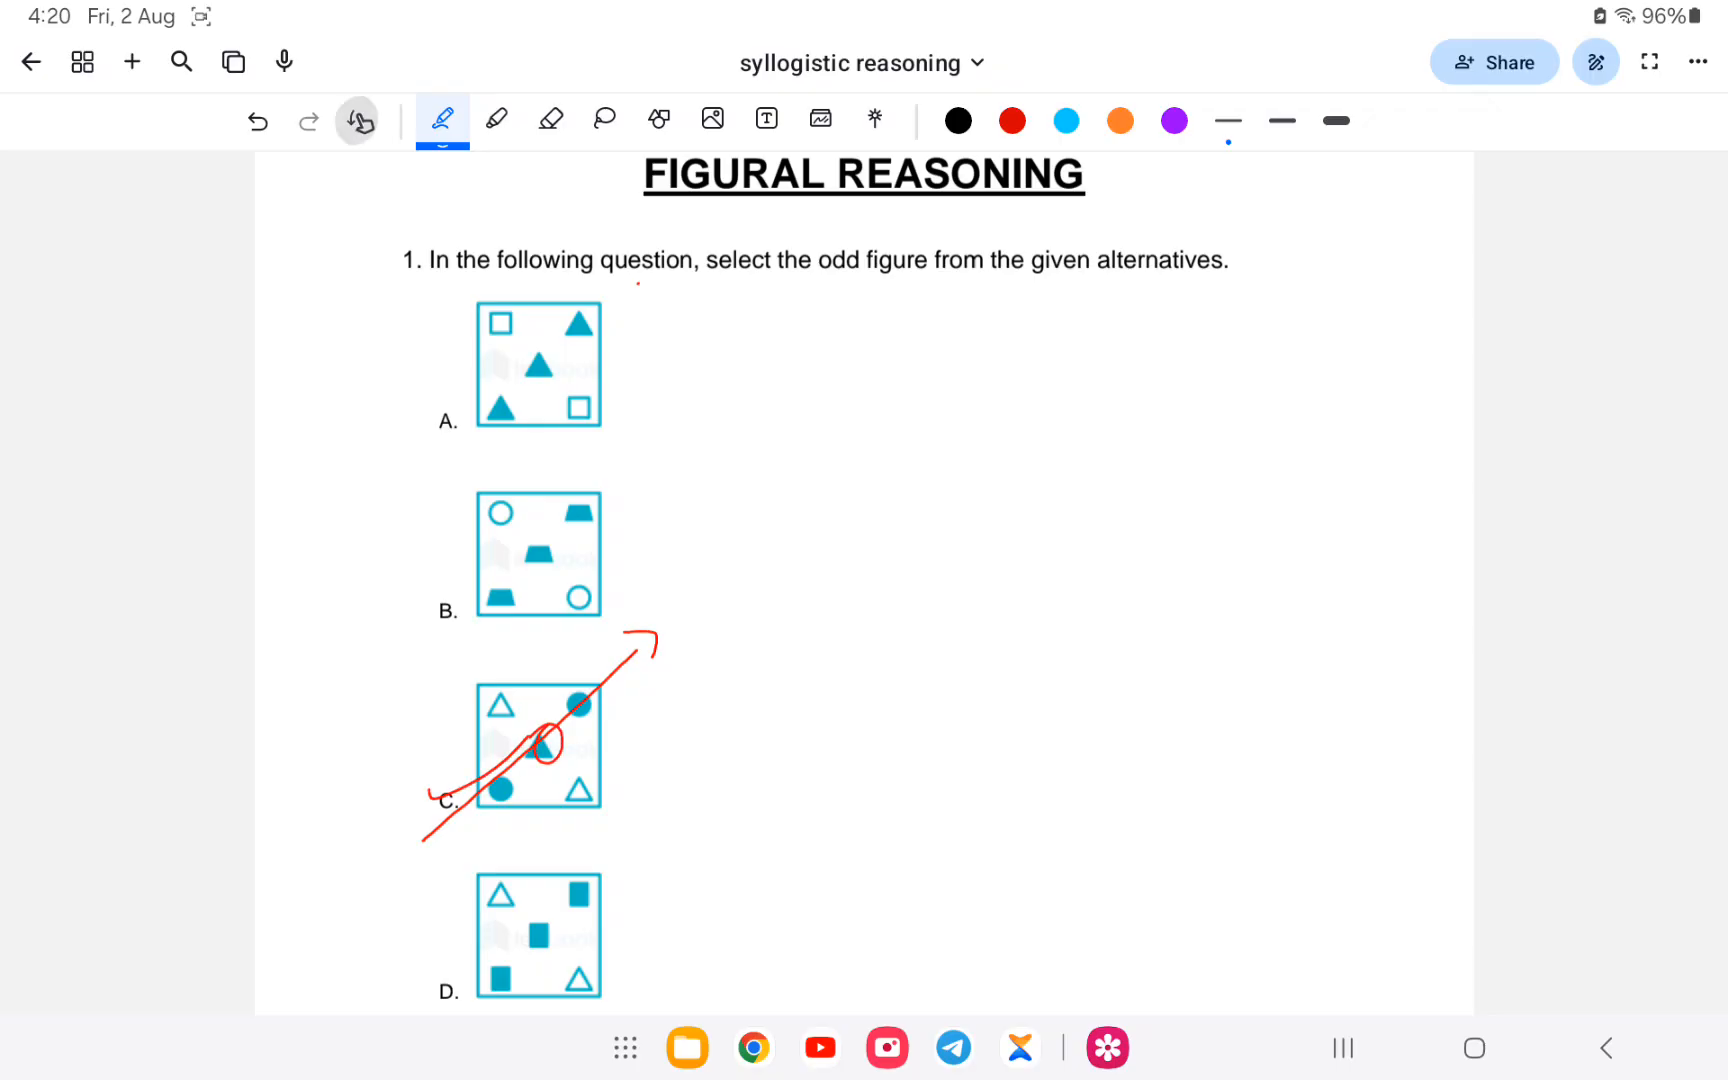
# - Move to question 2, circle each option's differing part and tick option A
pyautogui.click(360, 120)
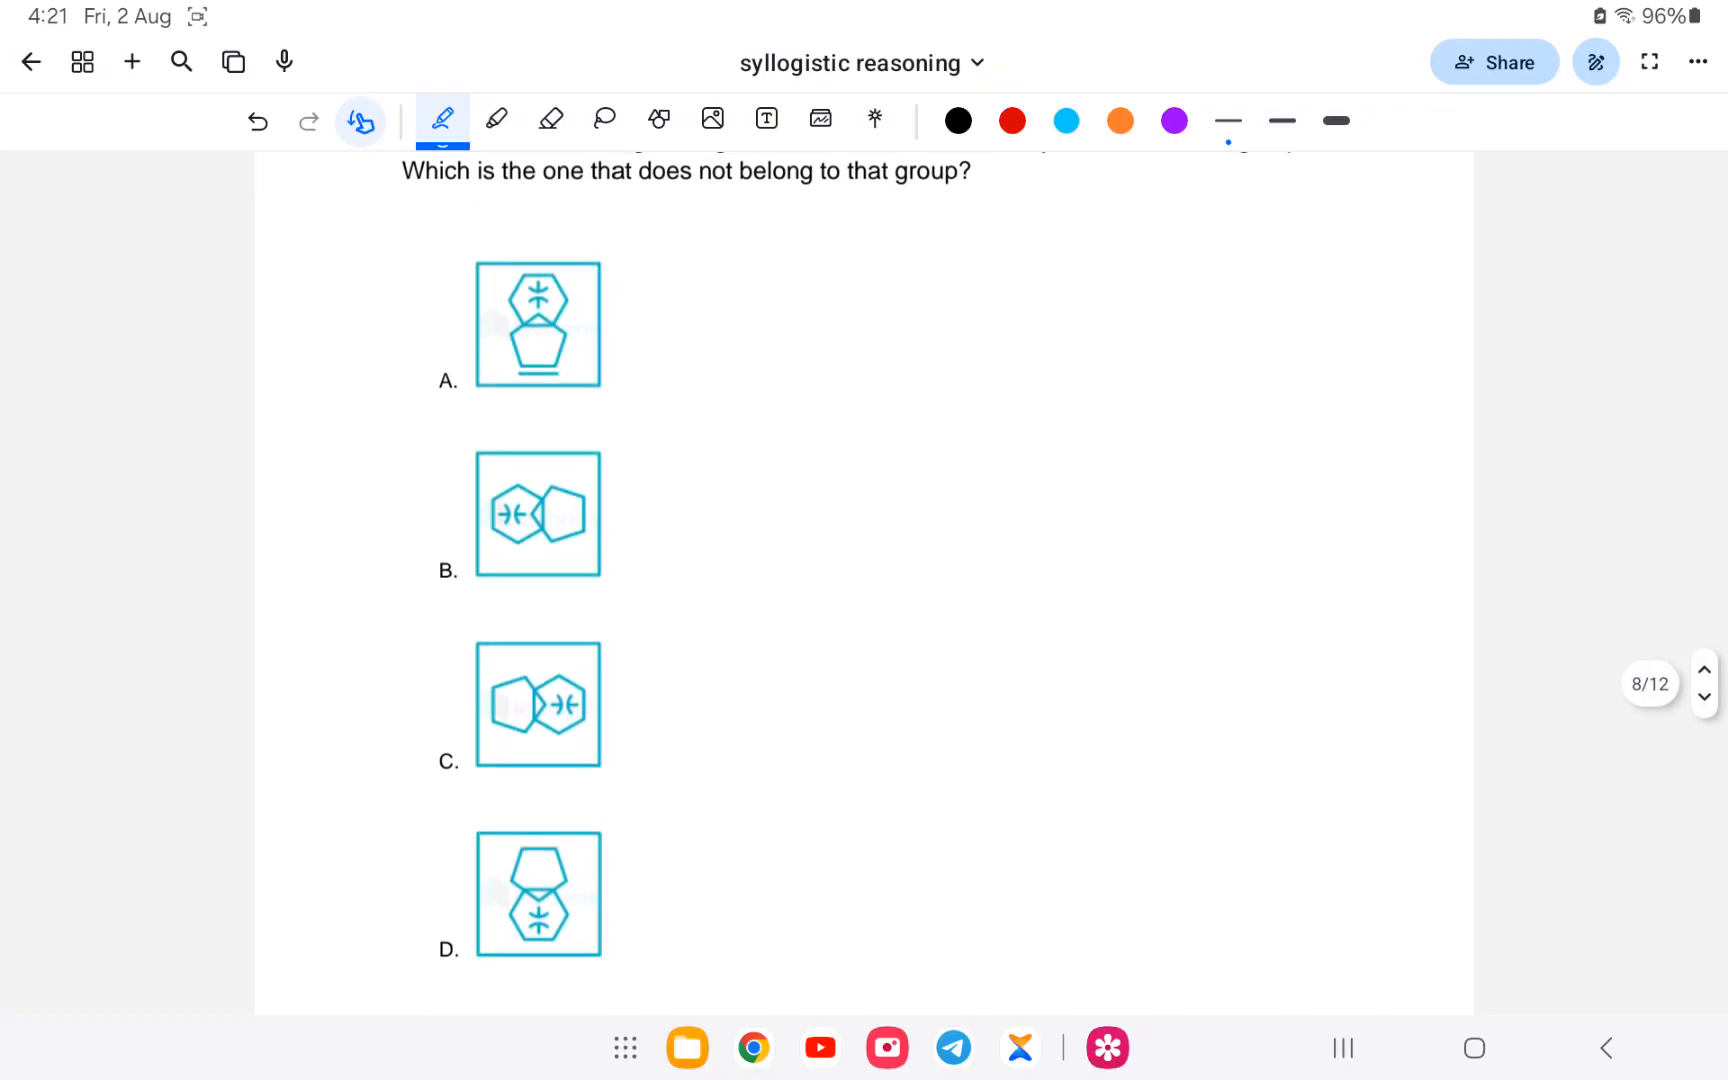
pyautogui.click(360, 120)
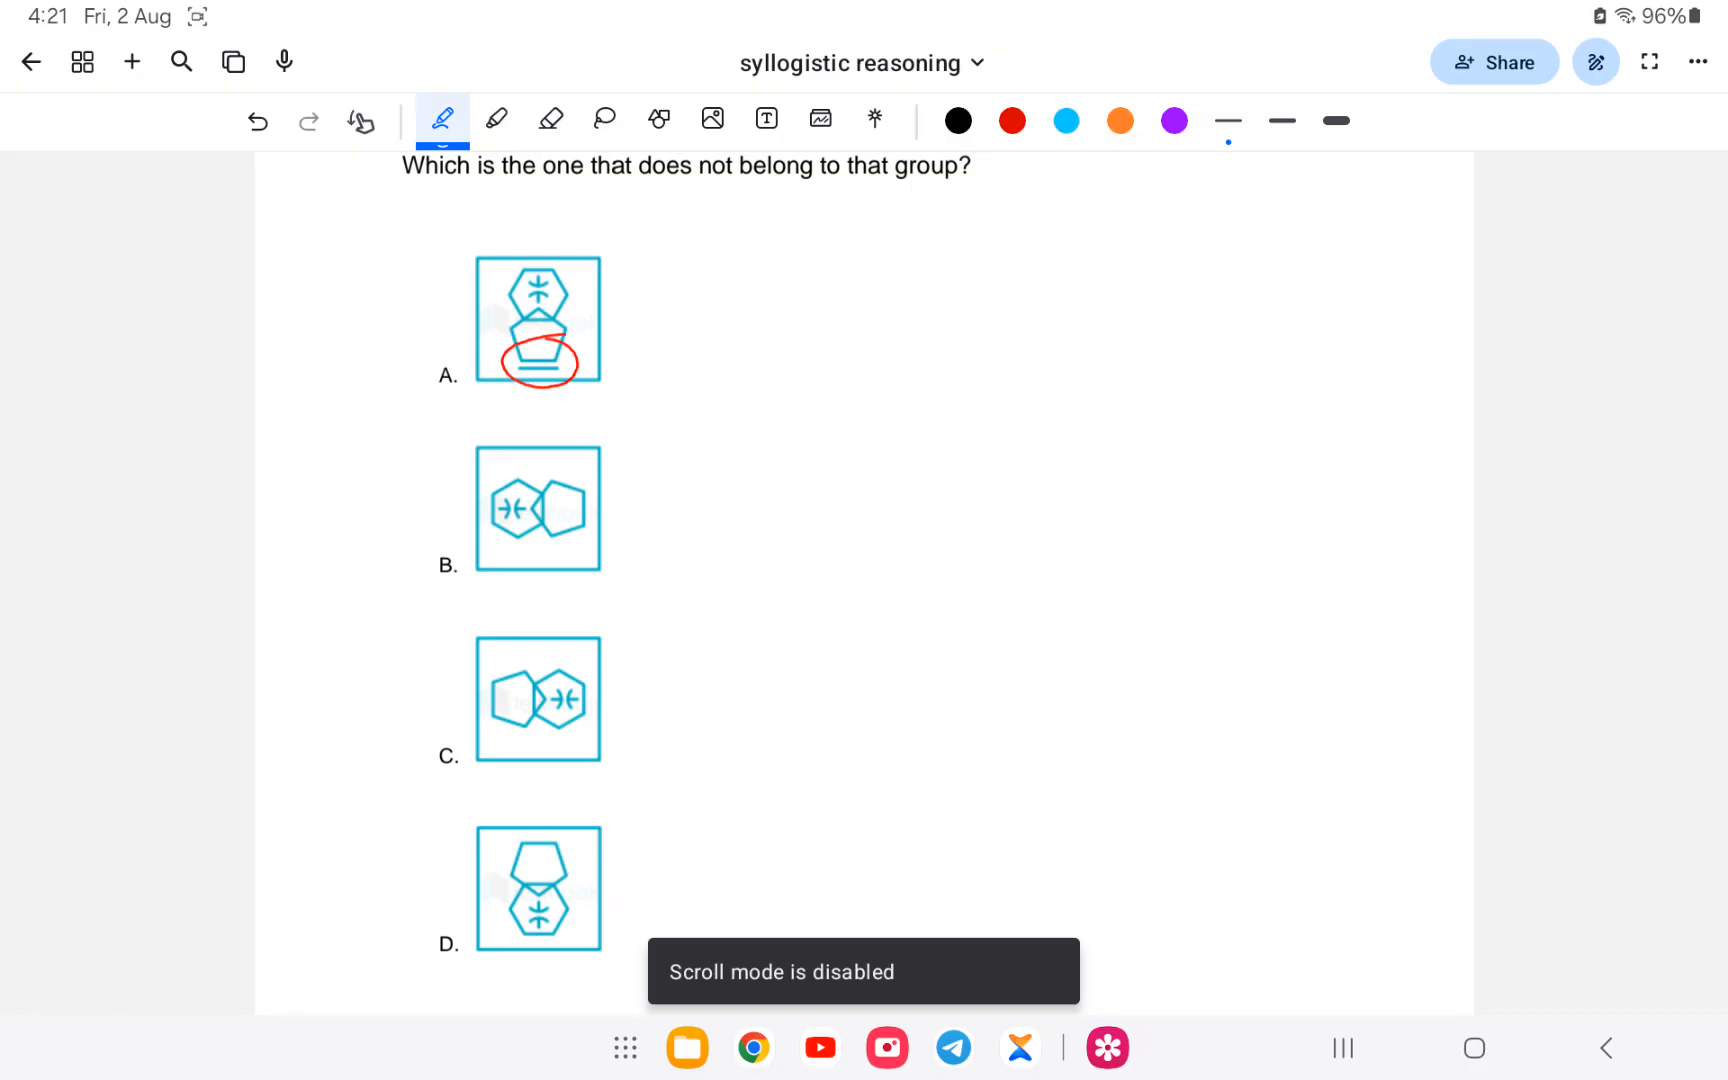
pyautogui.moveTo(562, 474); pyautogui.dragTo(596, 540)
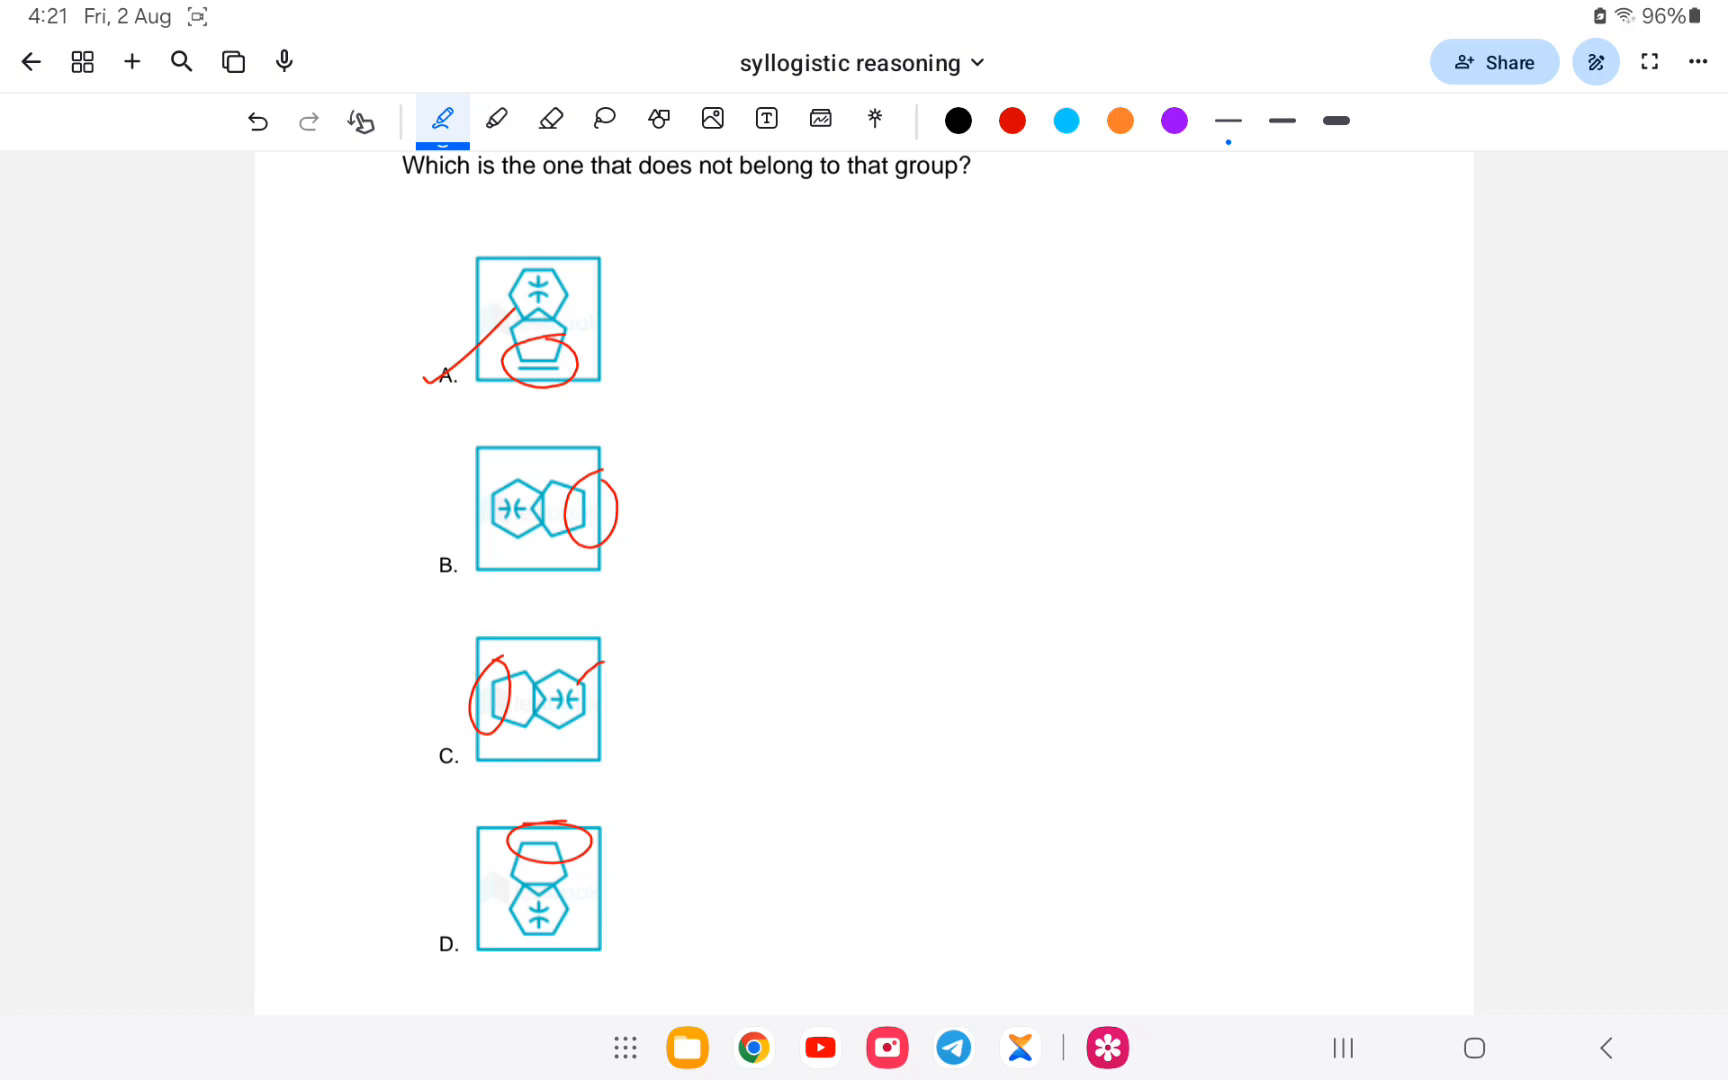
pyautogui.moveTo(622, 348); pyautogui.dragTo(684, 284)
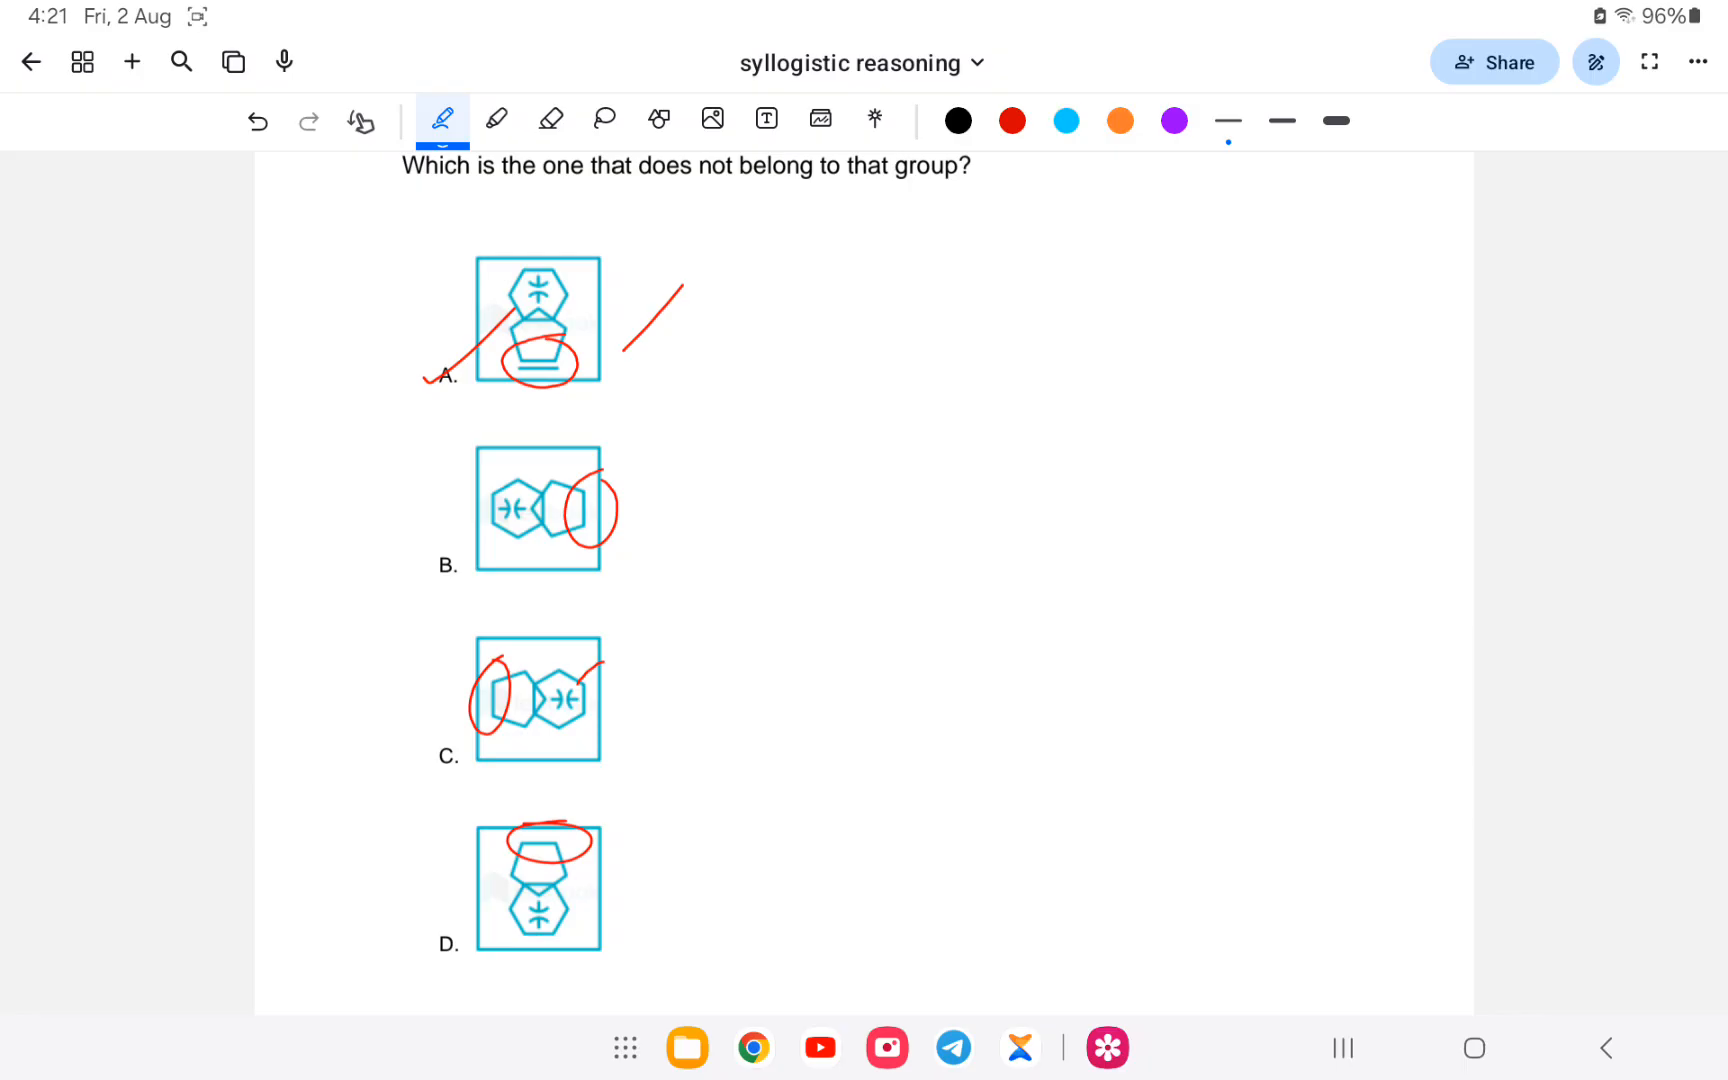
# - Erase the circles keeping only A's tick, then enable scrolling toward question 3
pyautogui.click(548, 118)
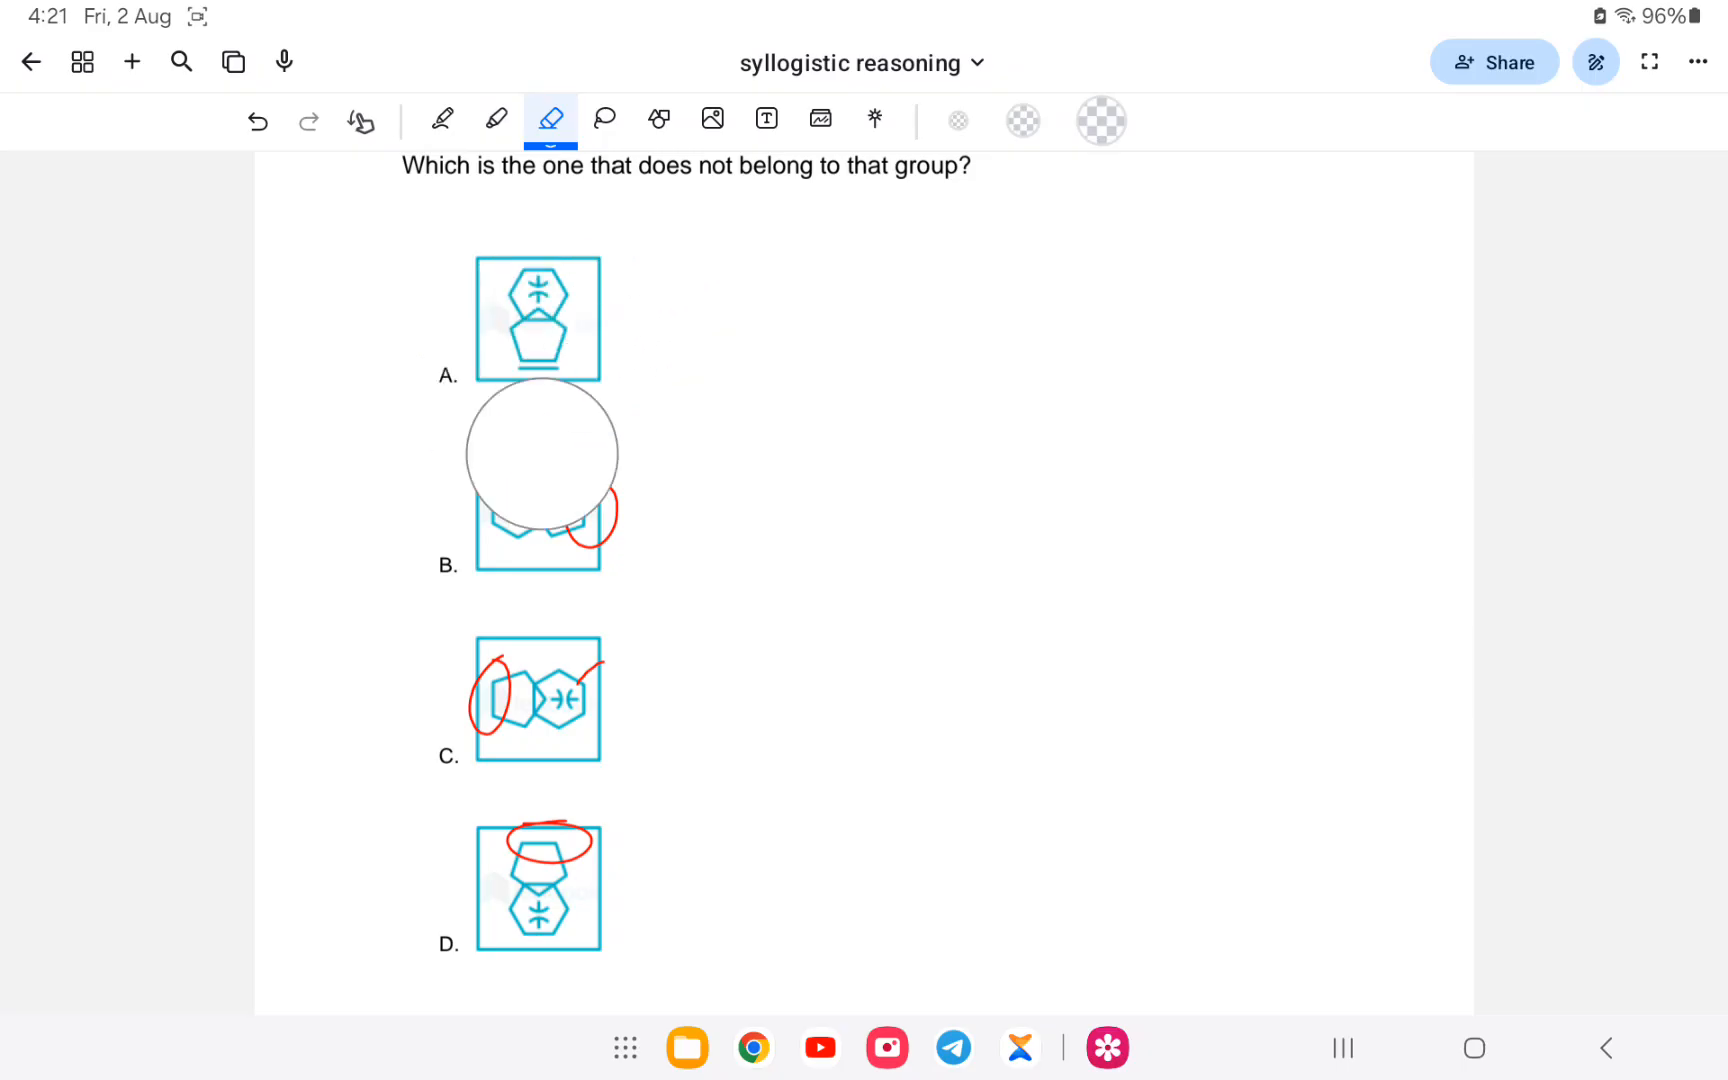
pyautogui.click(442, 120)
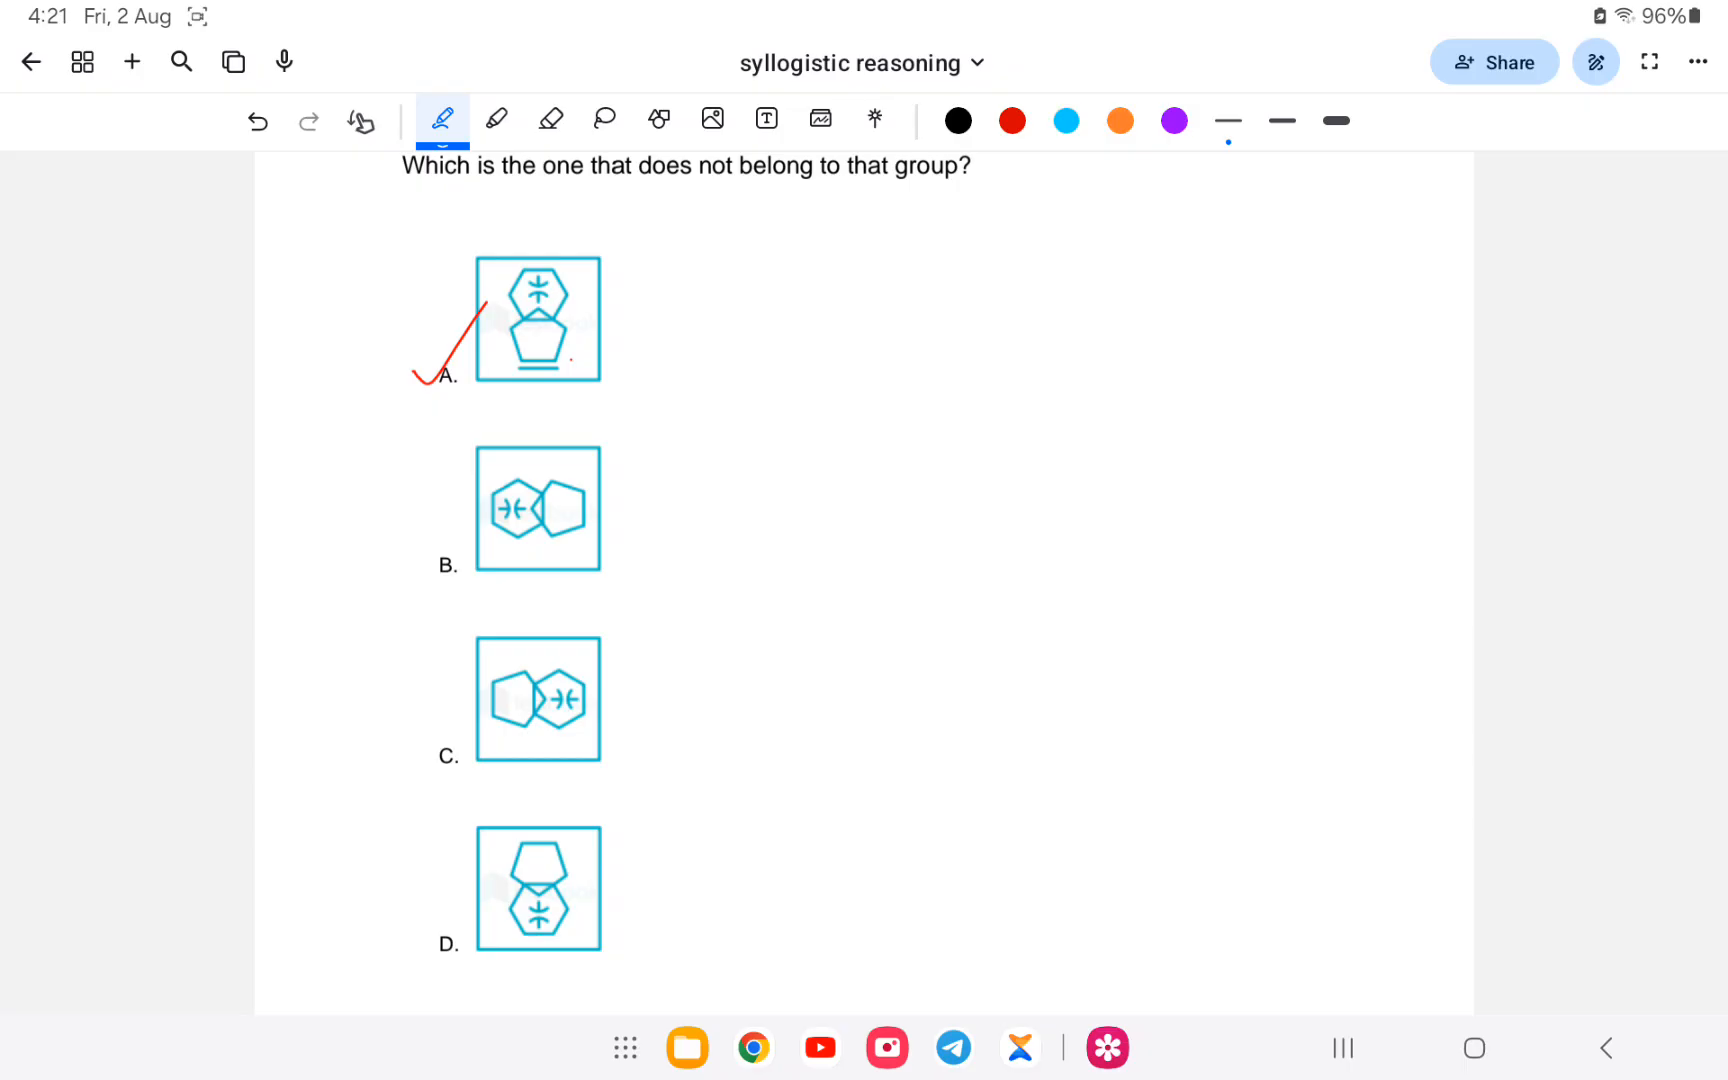
pyautogui.click(360, 120)
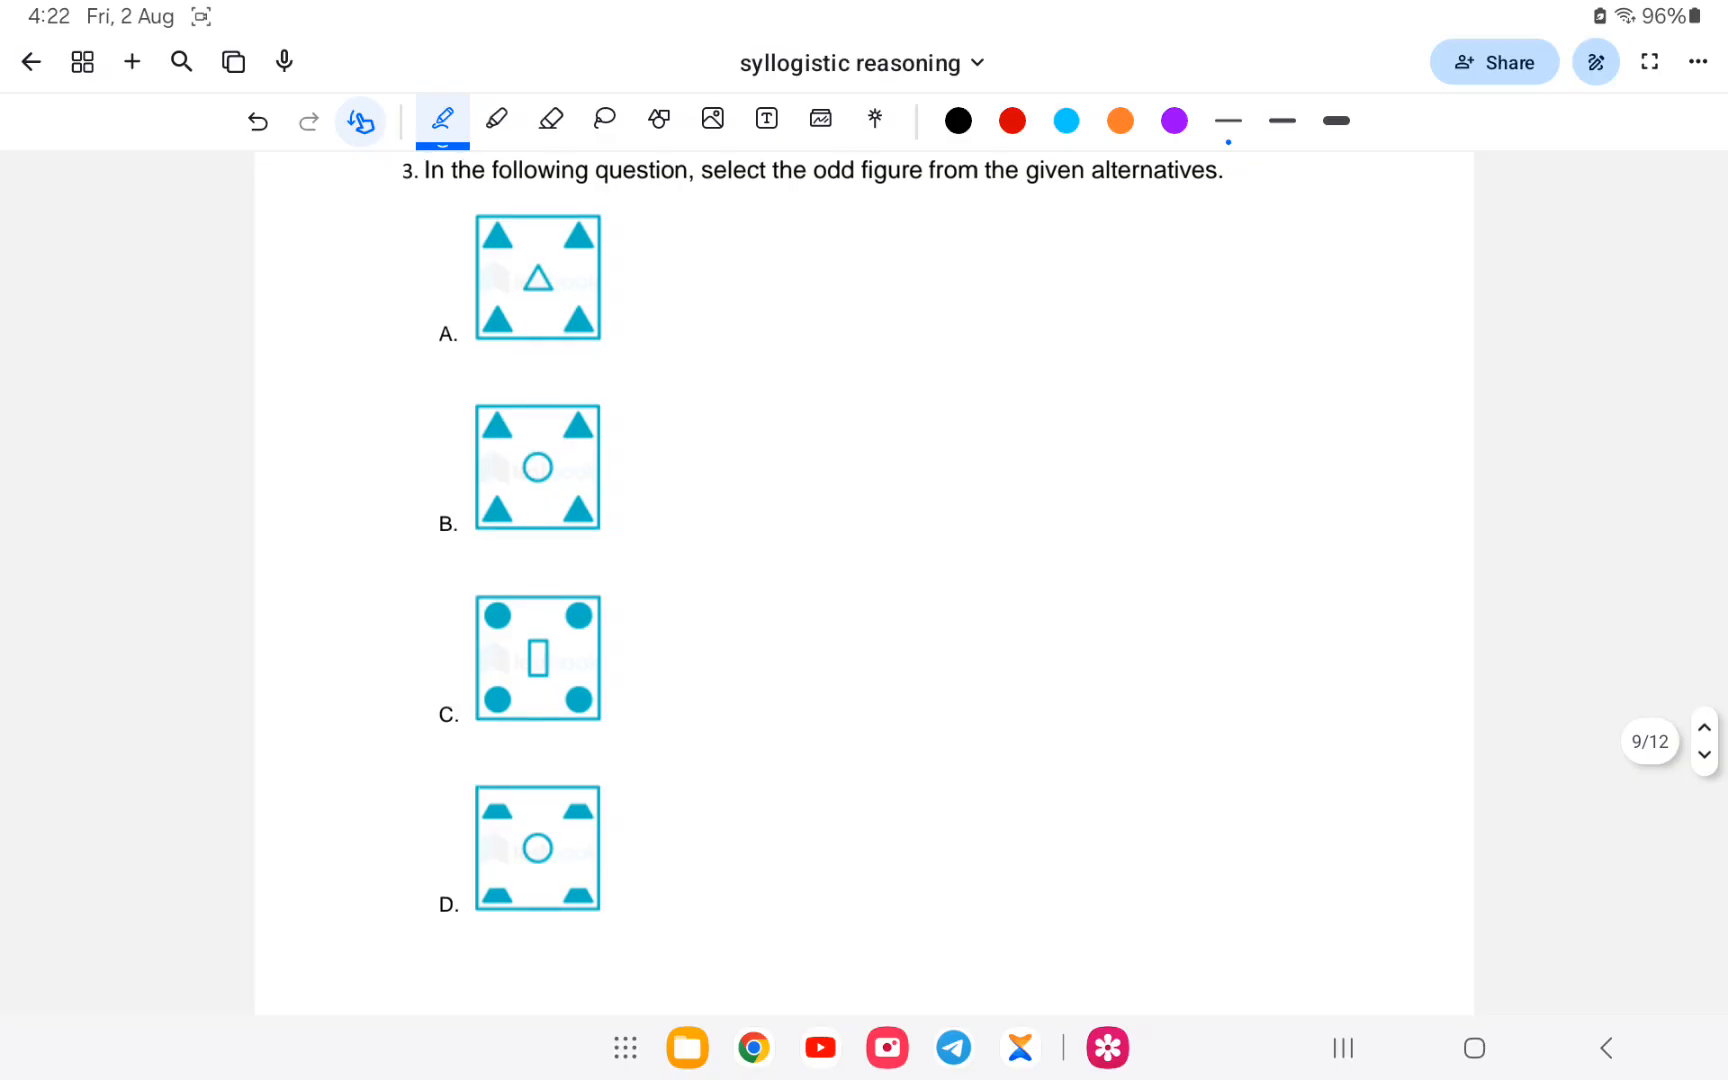
# - Scroll to question 3, draw a trial brace and corner circles, then clear the trial markings
pyautogui.scroll(-3)
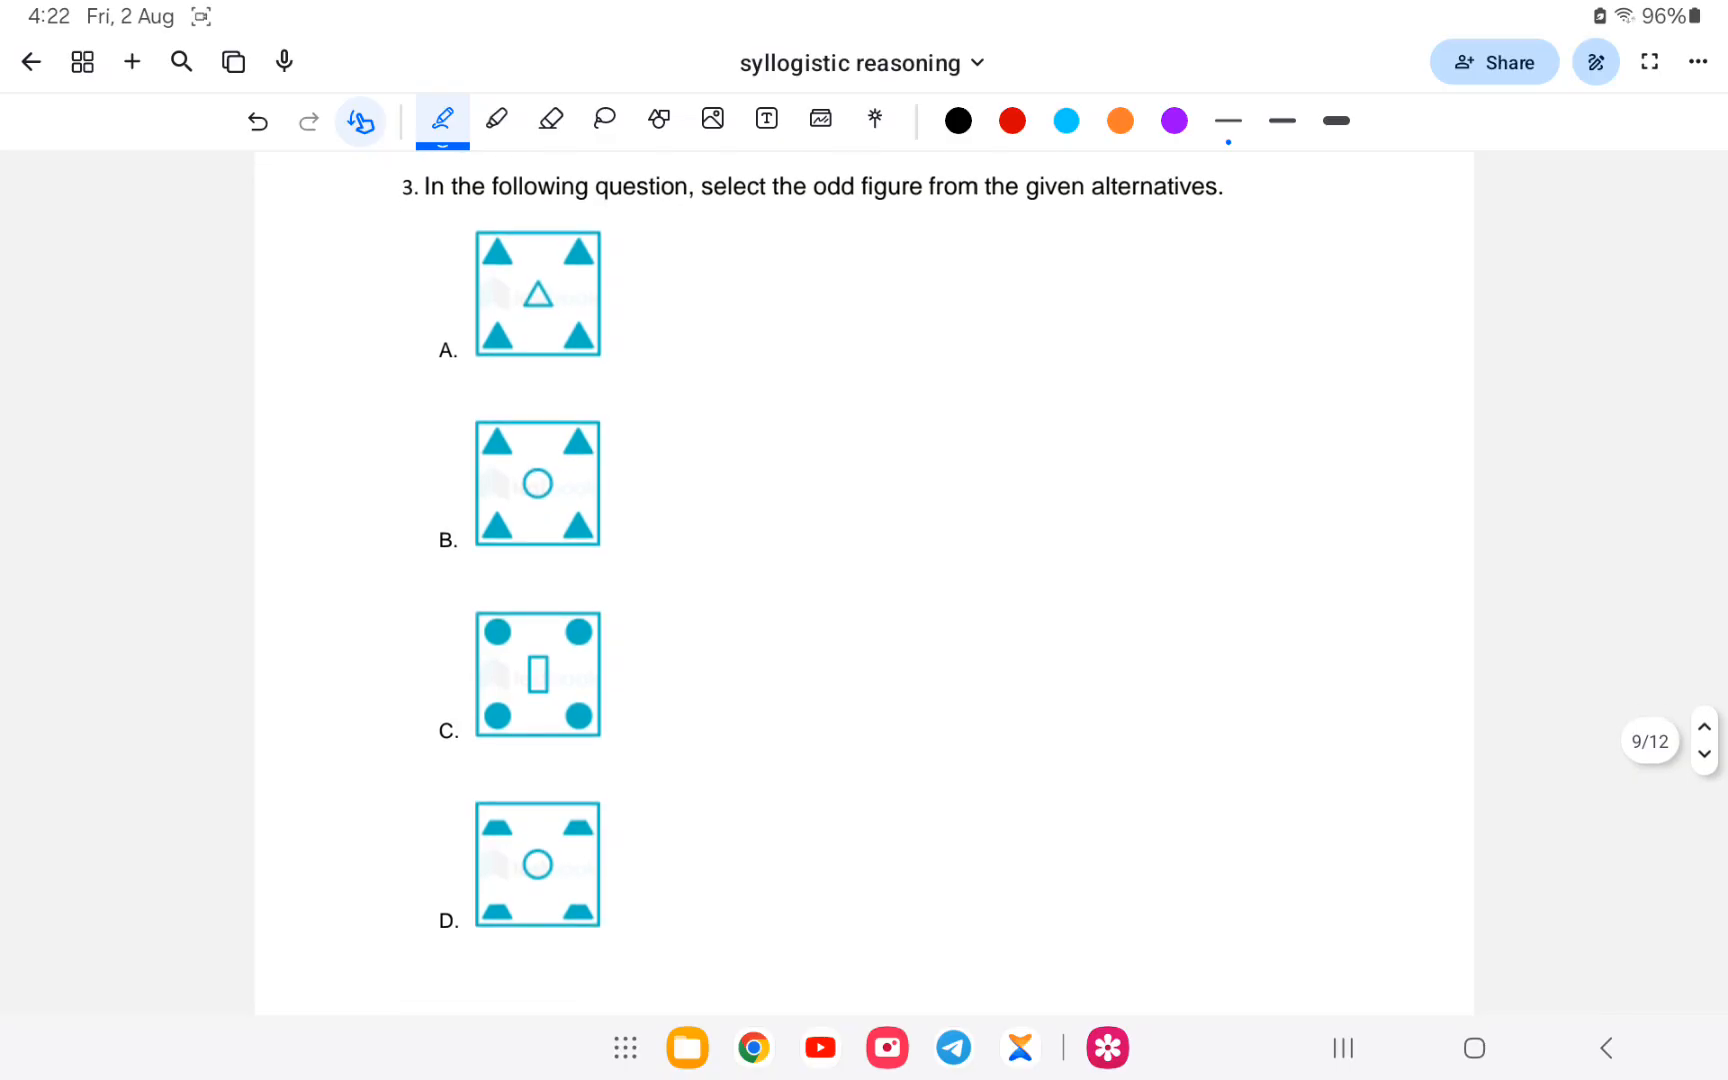
pyautogui.click(360, 120)
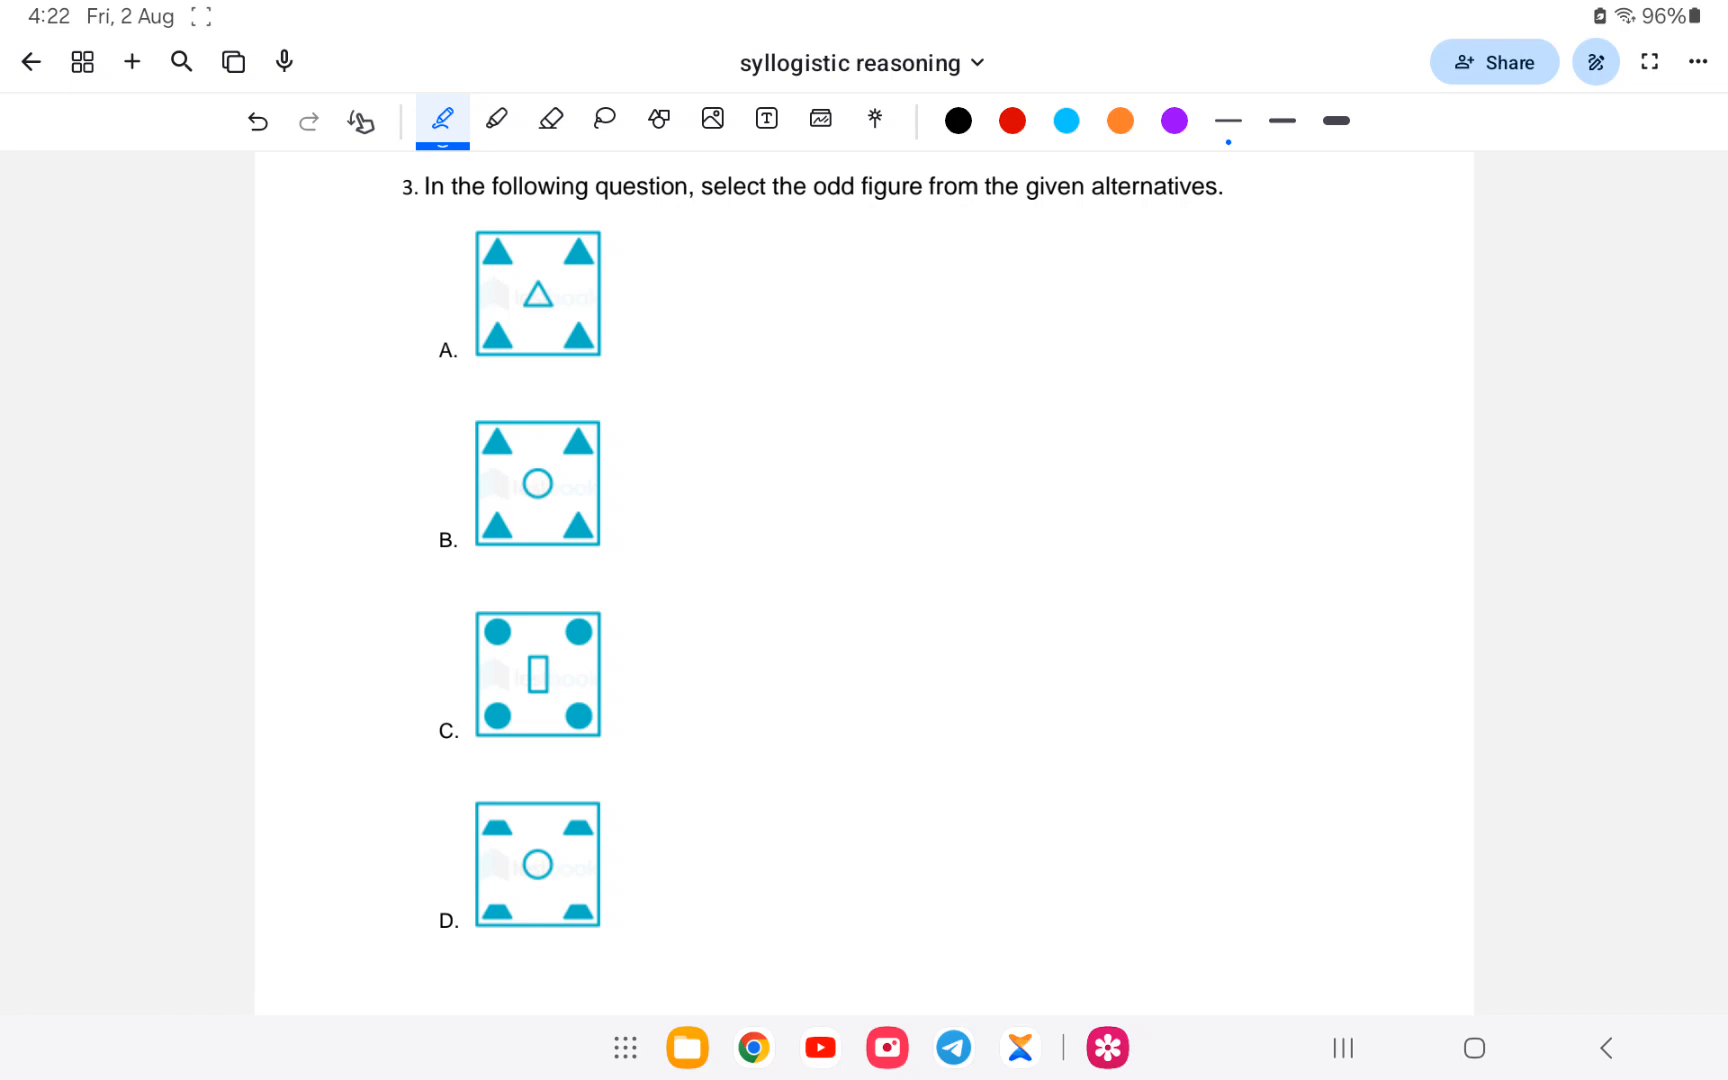
pyautogui.moveTo(708, 308); pyautogui.dragTo(688, 352)
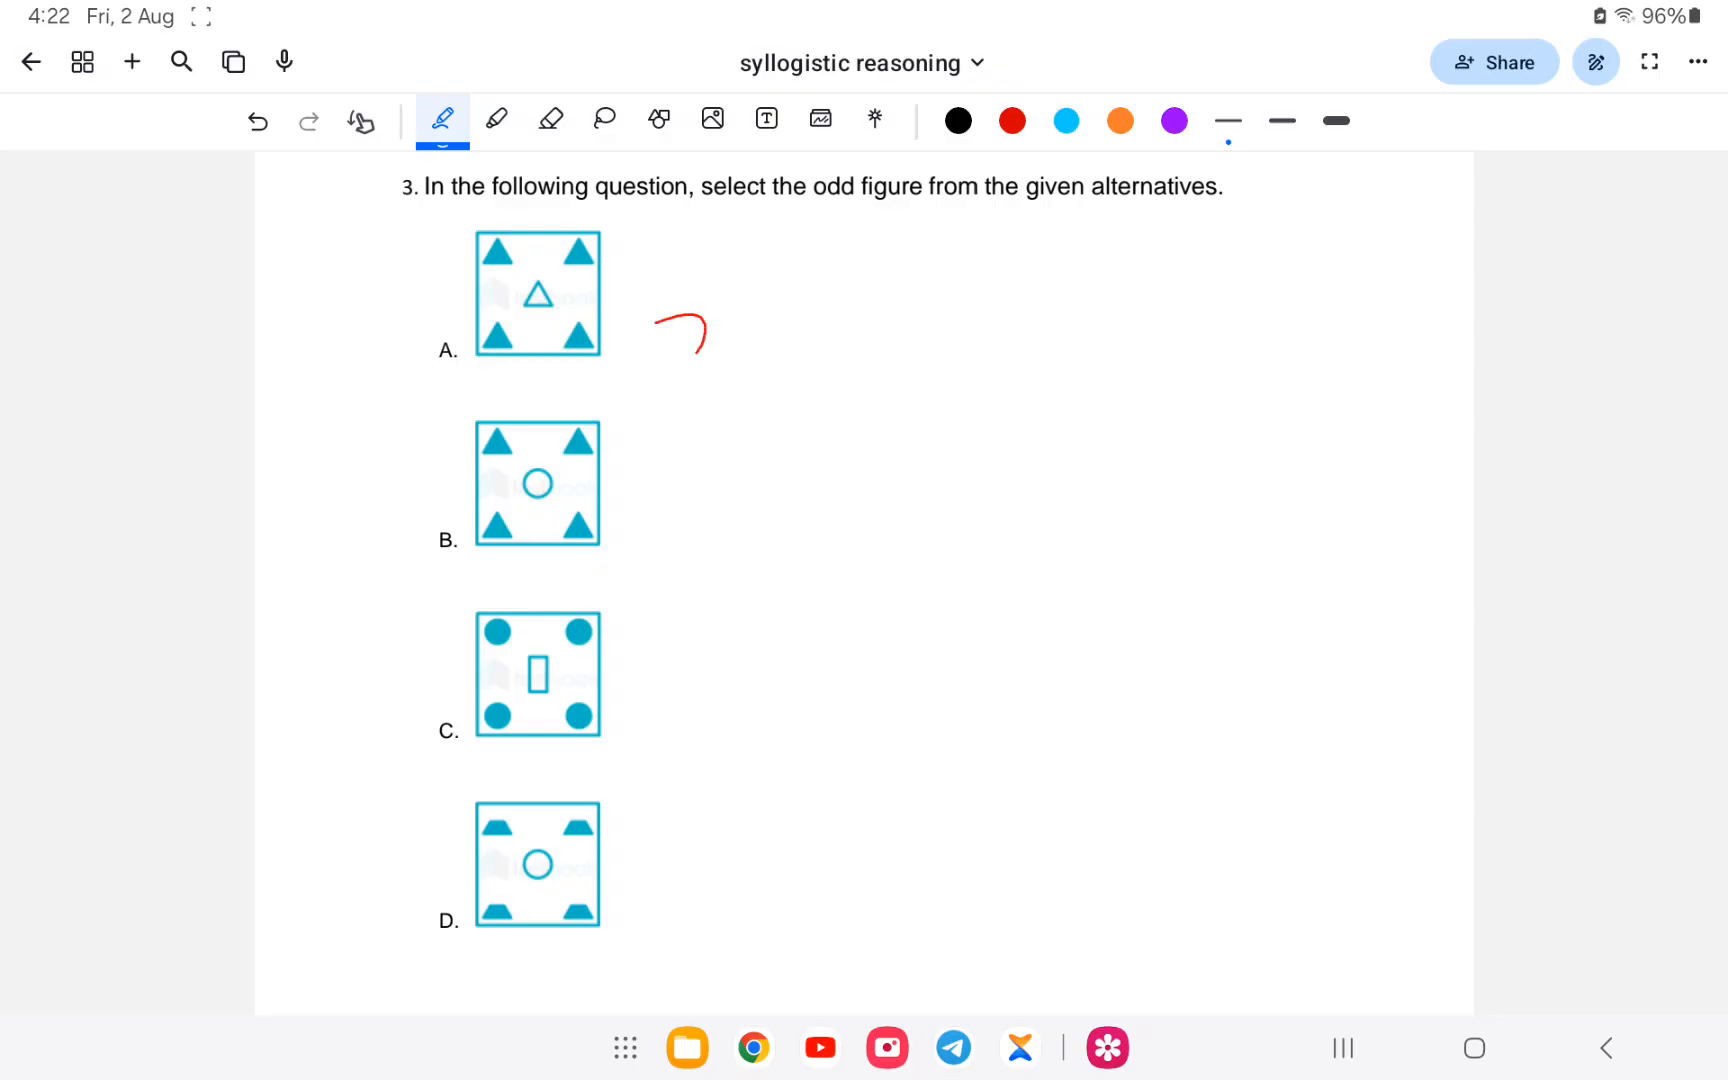
pyautogui.moveTo(688, 330); pyautogui.dragTo(694, 854)
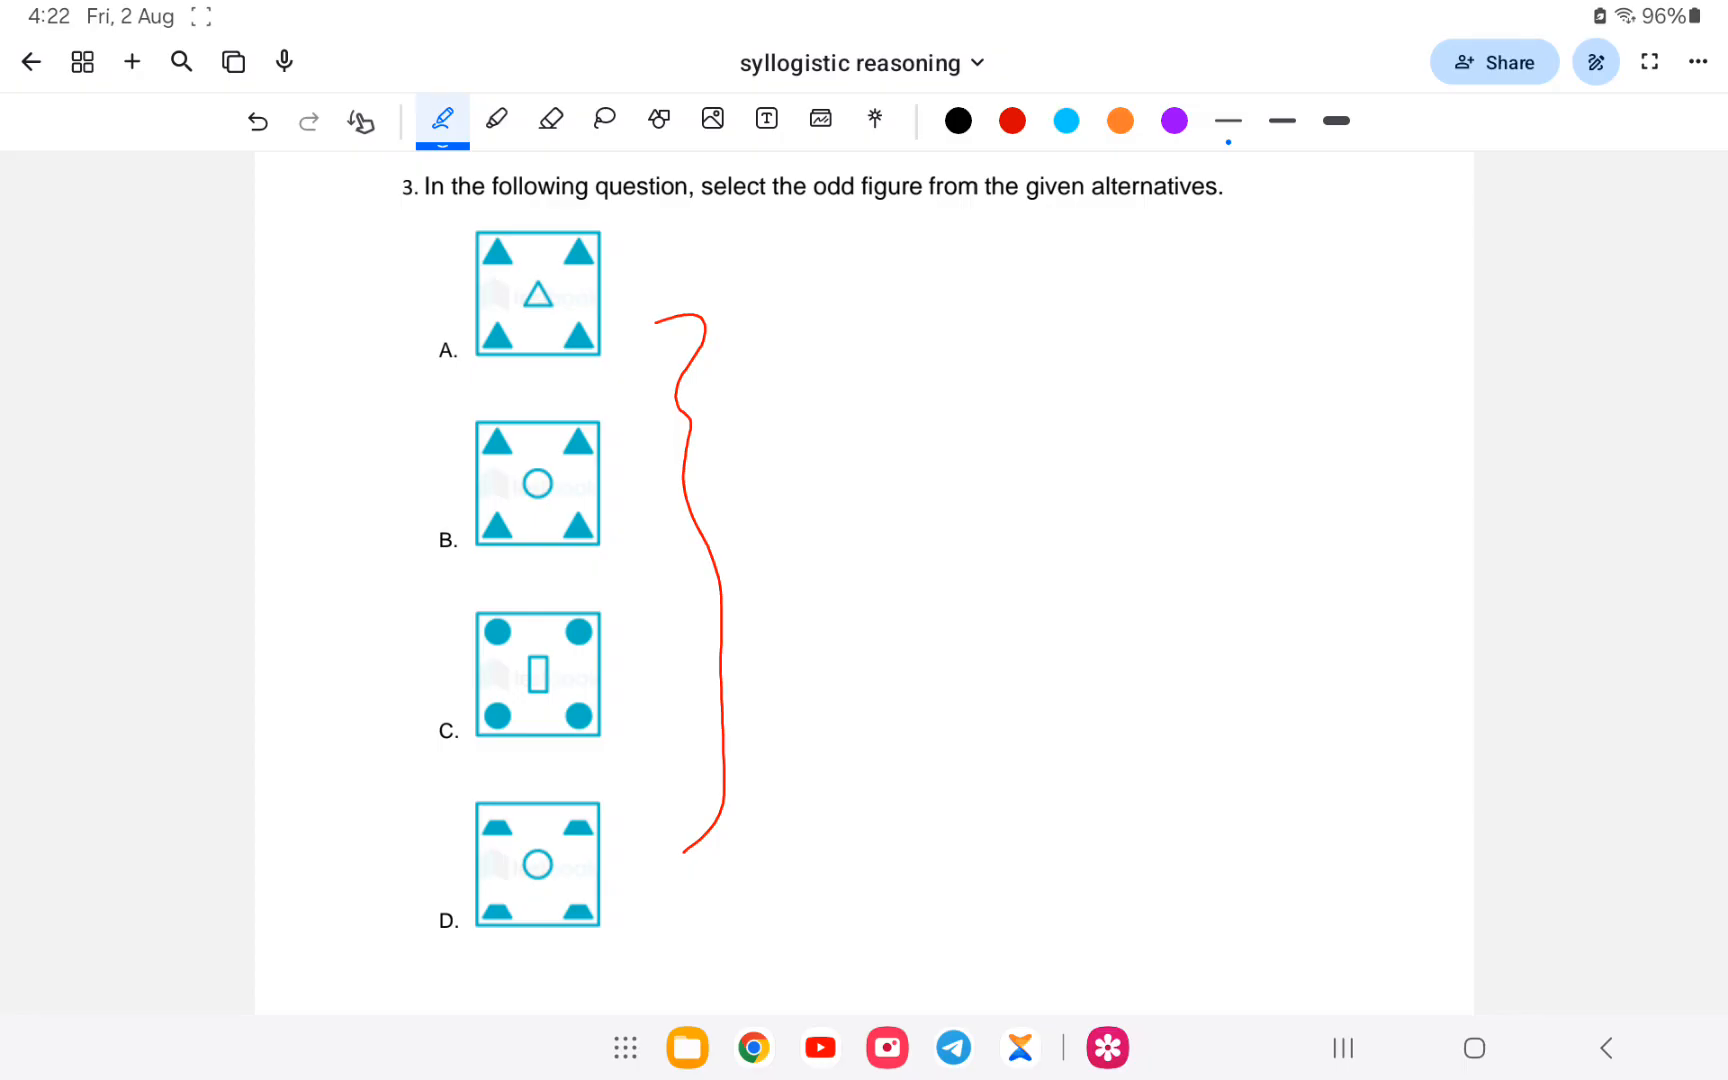
pyautogui.moveTo(518, 232); pyautogui.dragTo(484, 264)
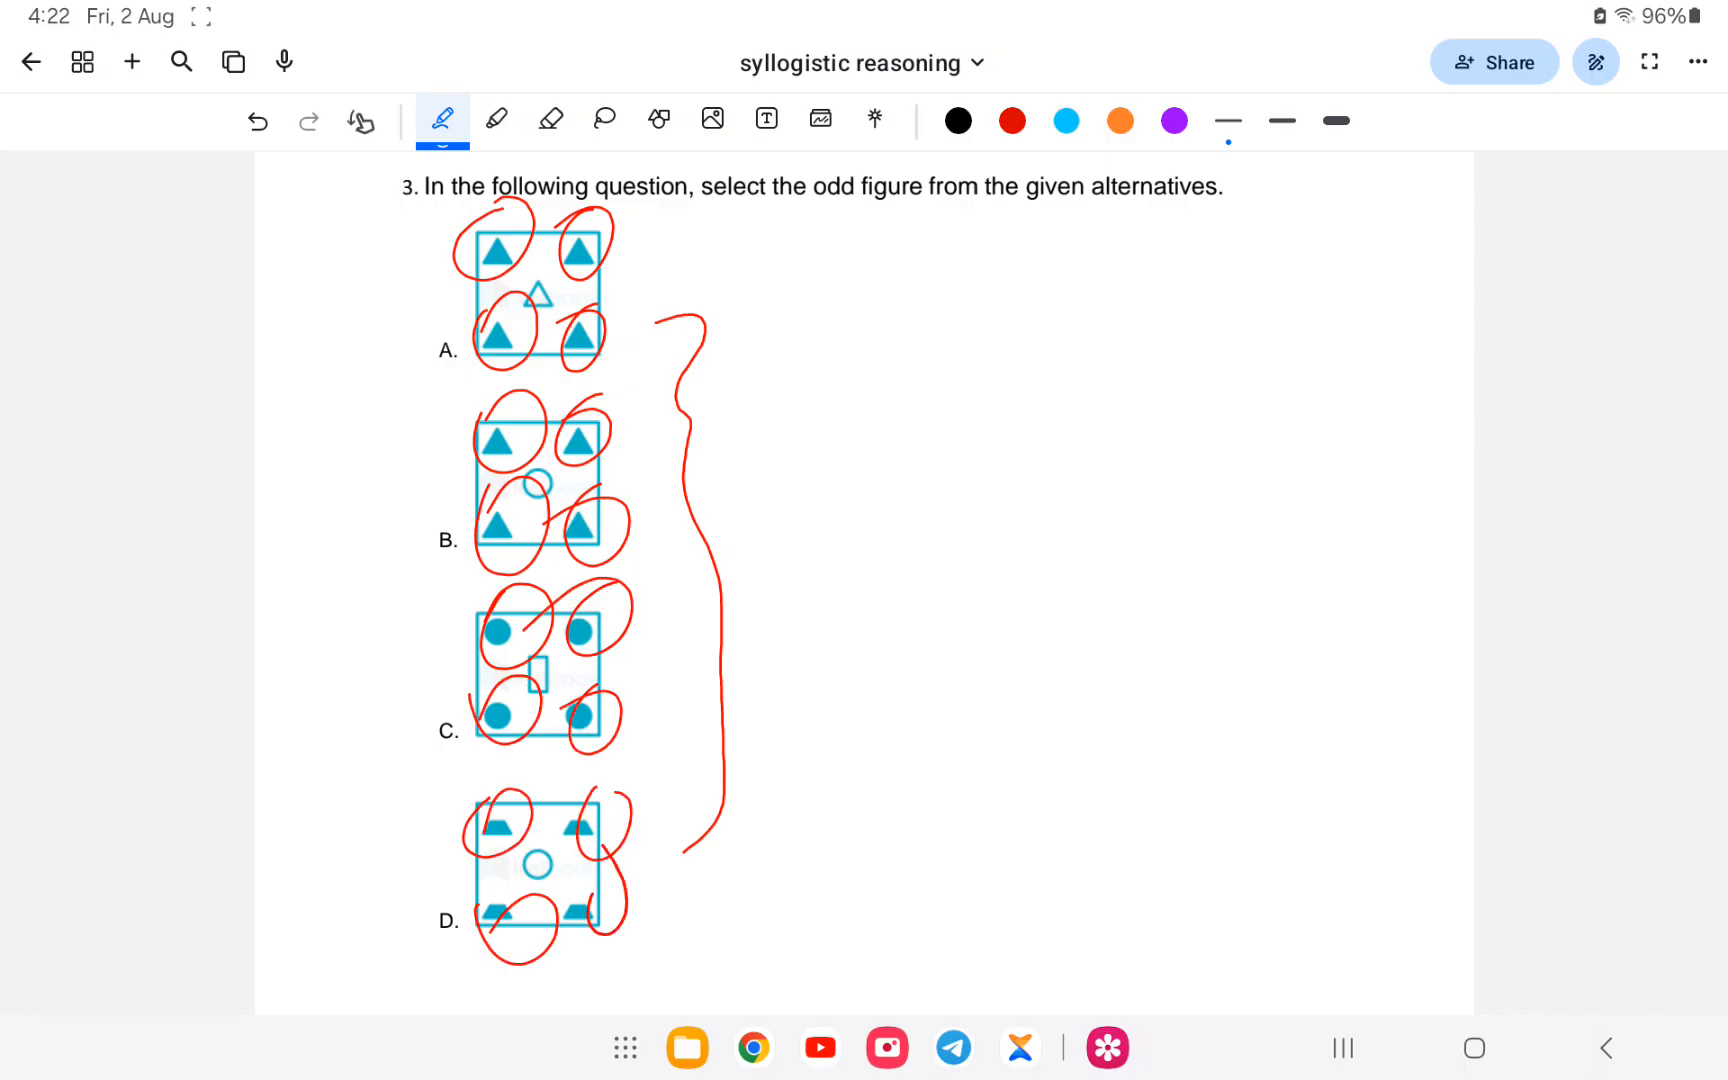
pyautogui.click(548, 120)
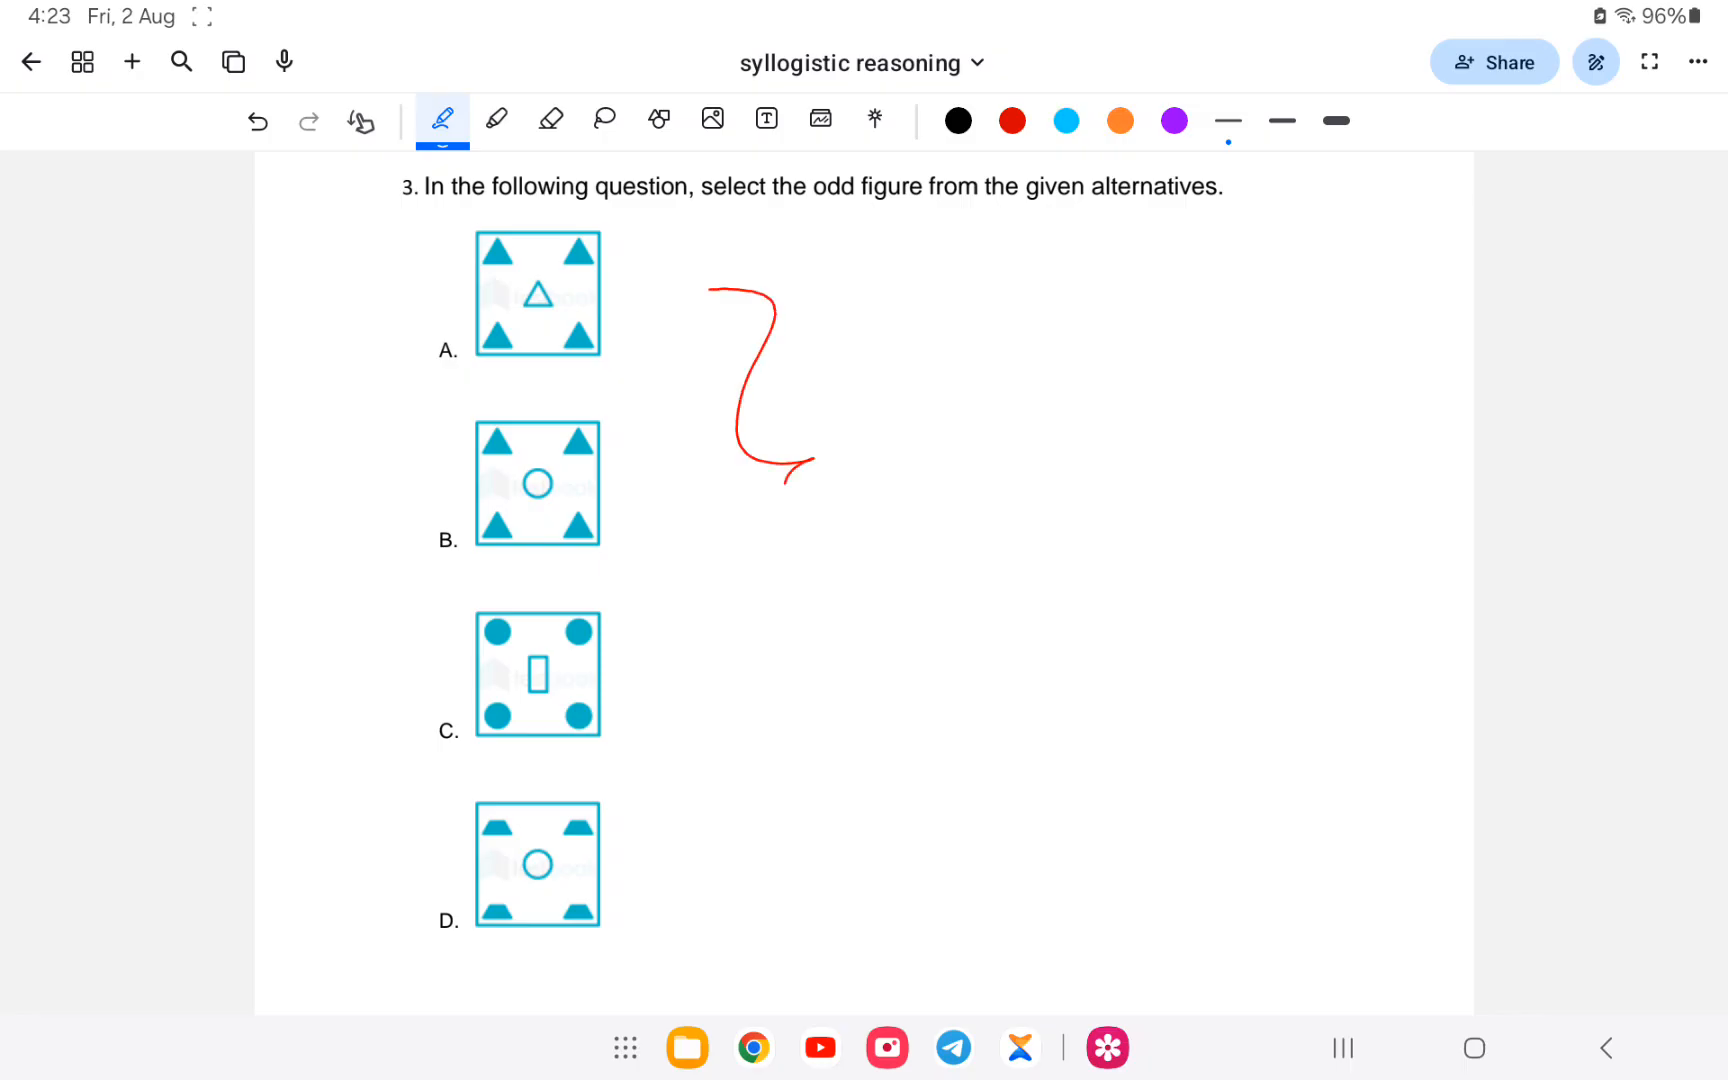
# - Extend the brace to option D and circle centre shapes in options A, C and D
pyautogui.moveTo(782, 474); pyautogui.dragTo(794, 870)
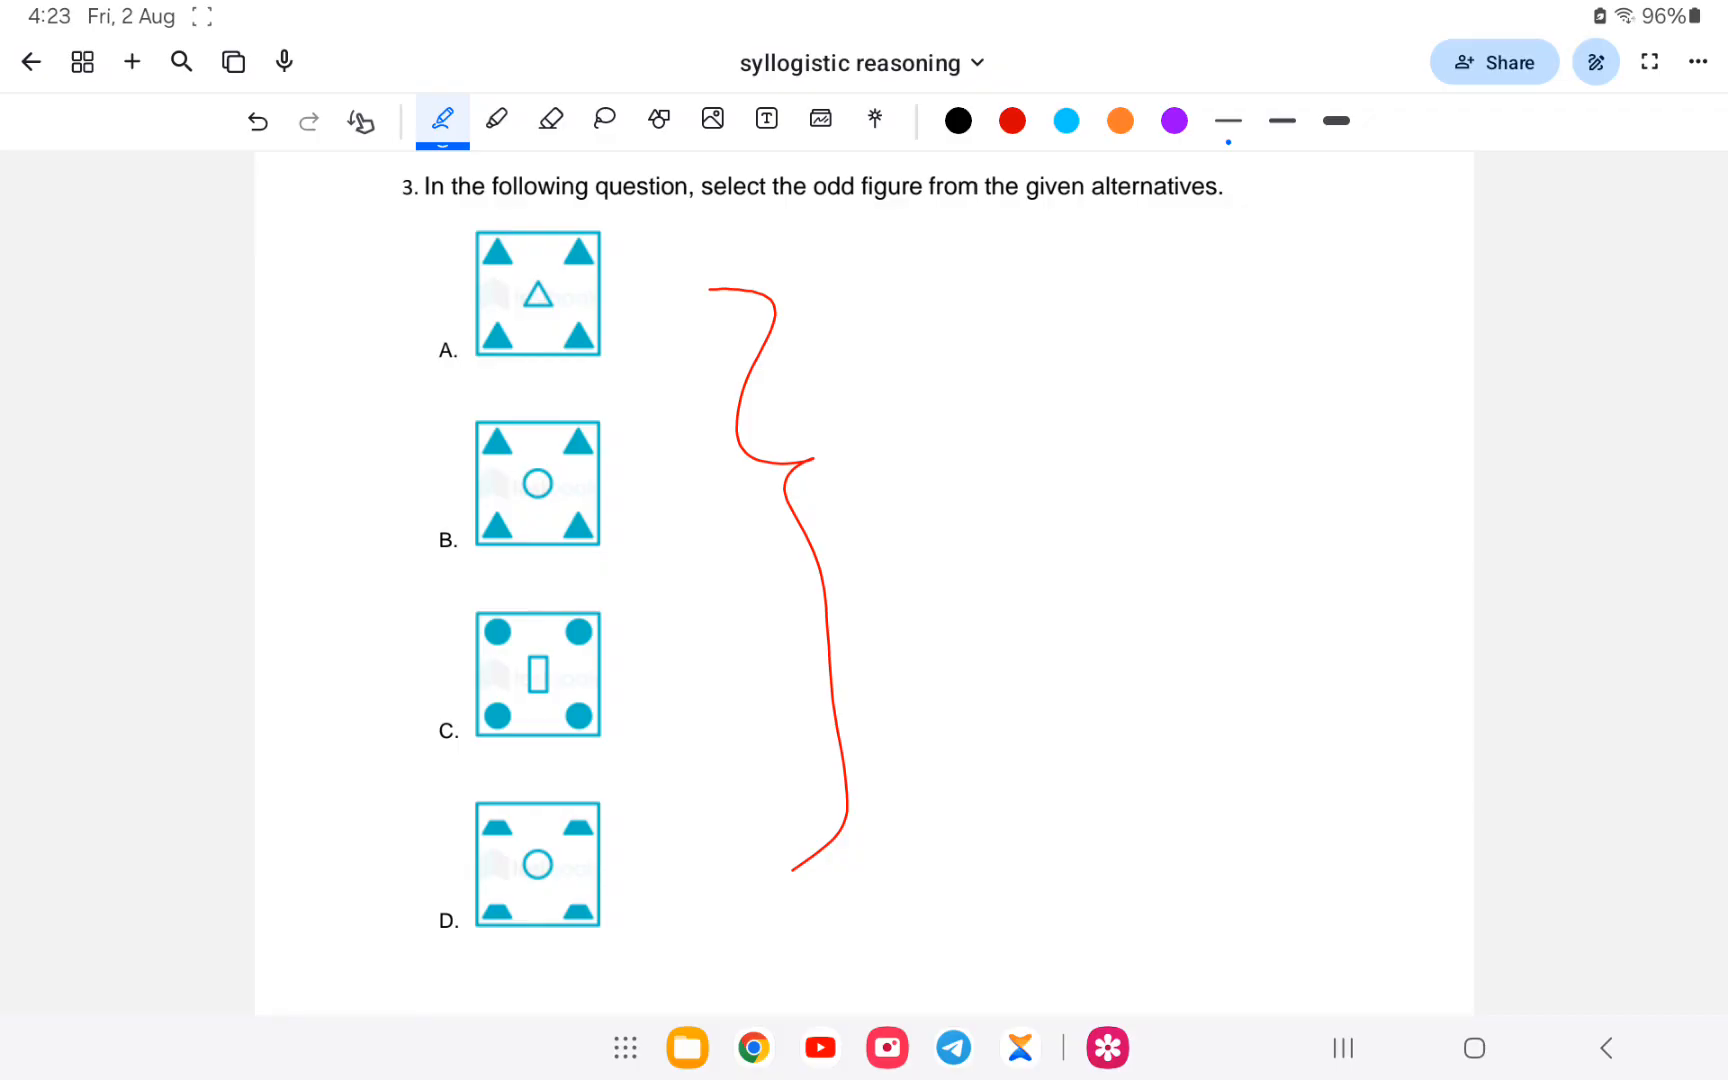
pyautogui.moveTo(512, 276); pyautogui.dragTo(562, 320)
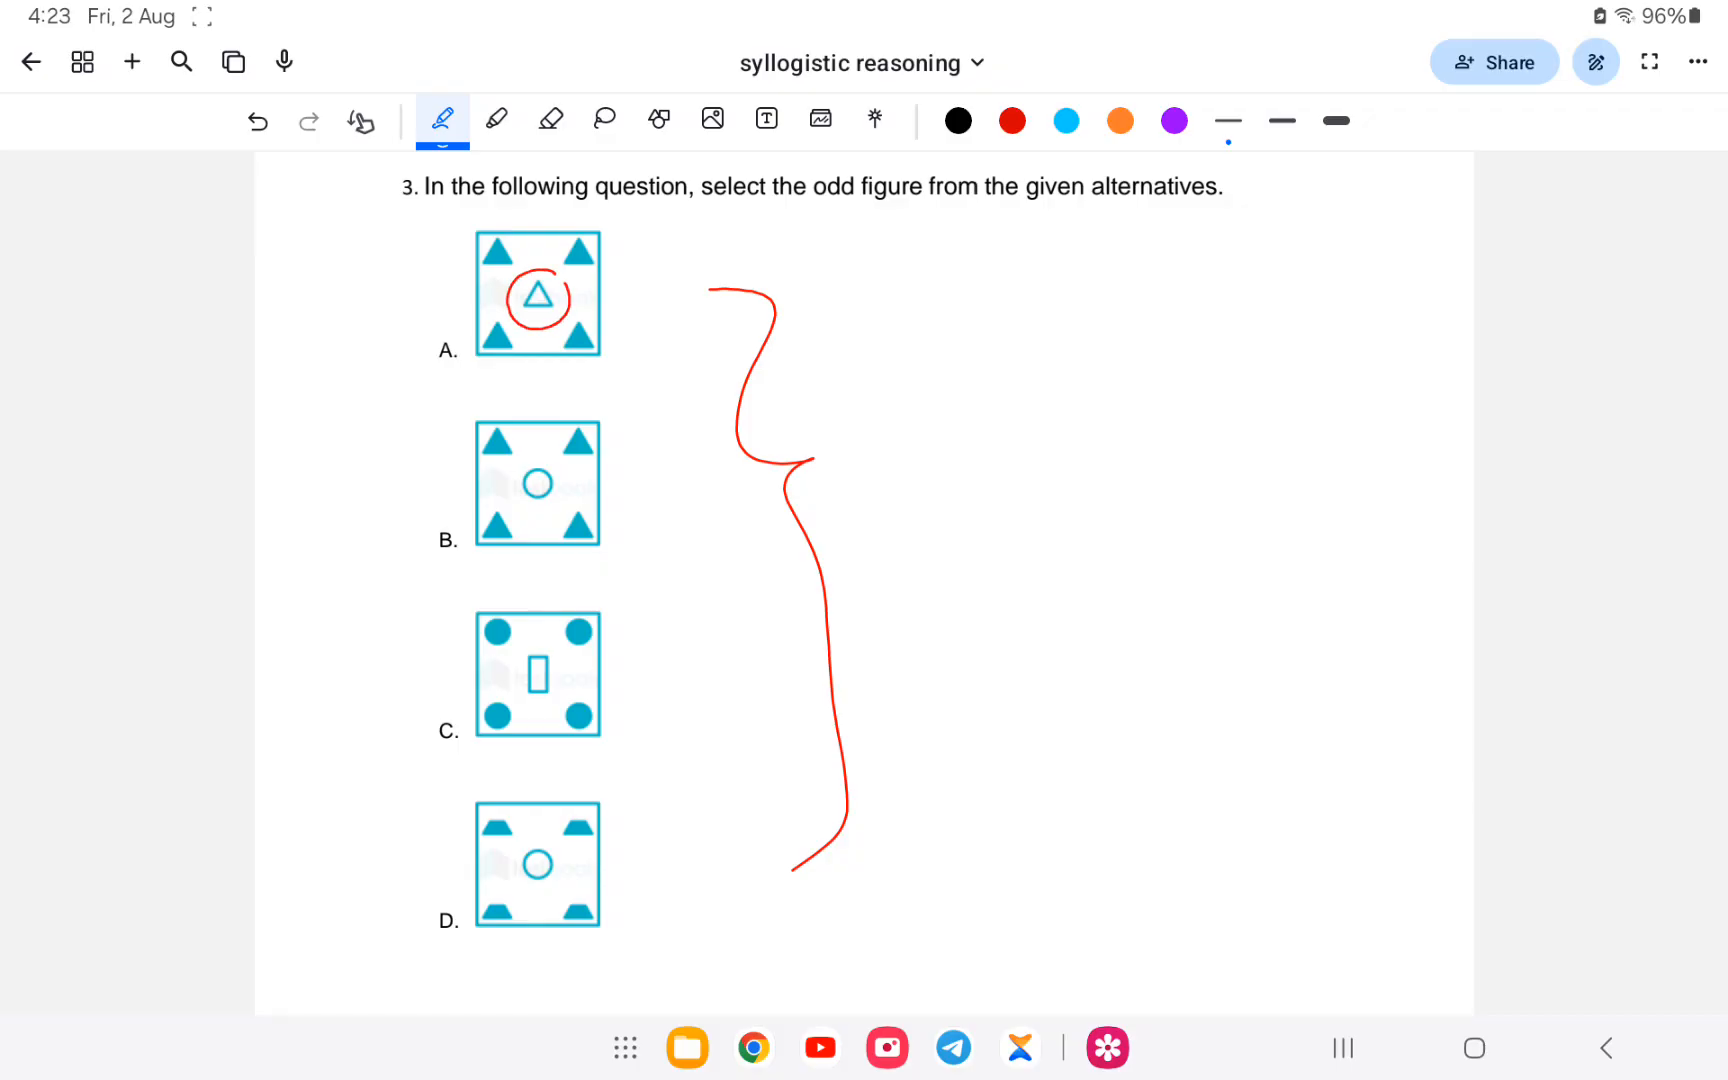
pyautogui.moveTo(480, 600); pyautogui.dragTo(524, 596)
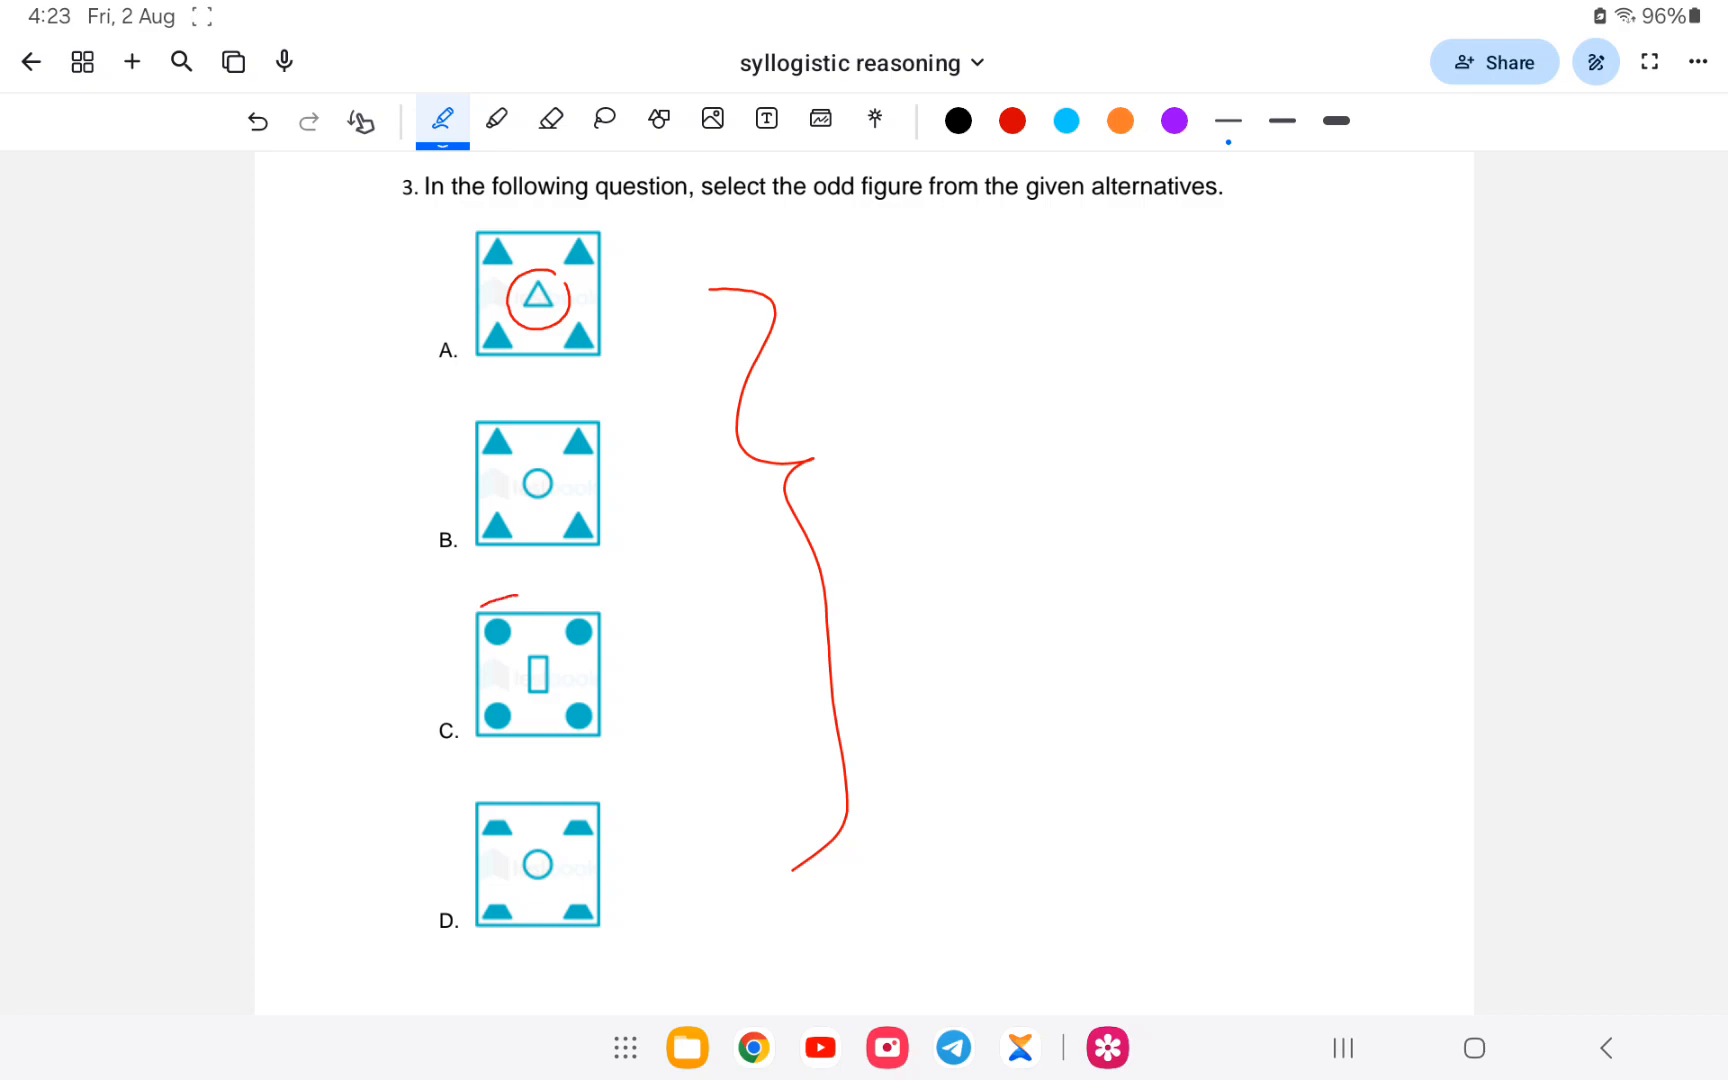
pyautogui.moveTo(502, 634); pyautogui.dragTo(540, 694)
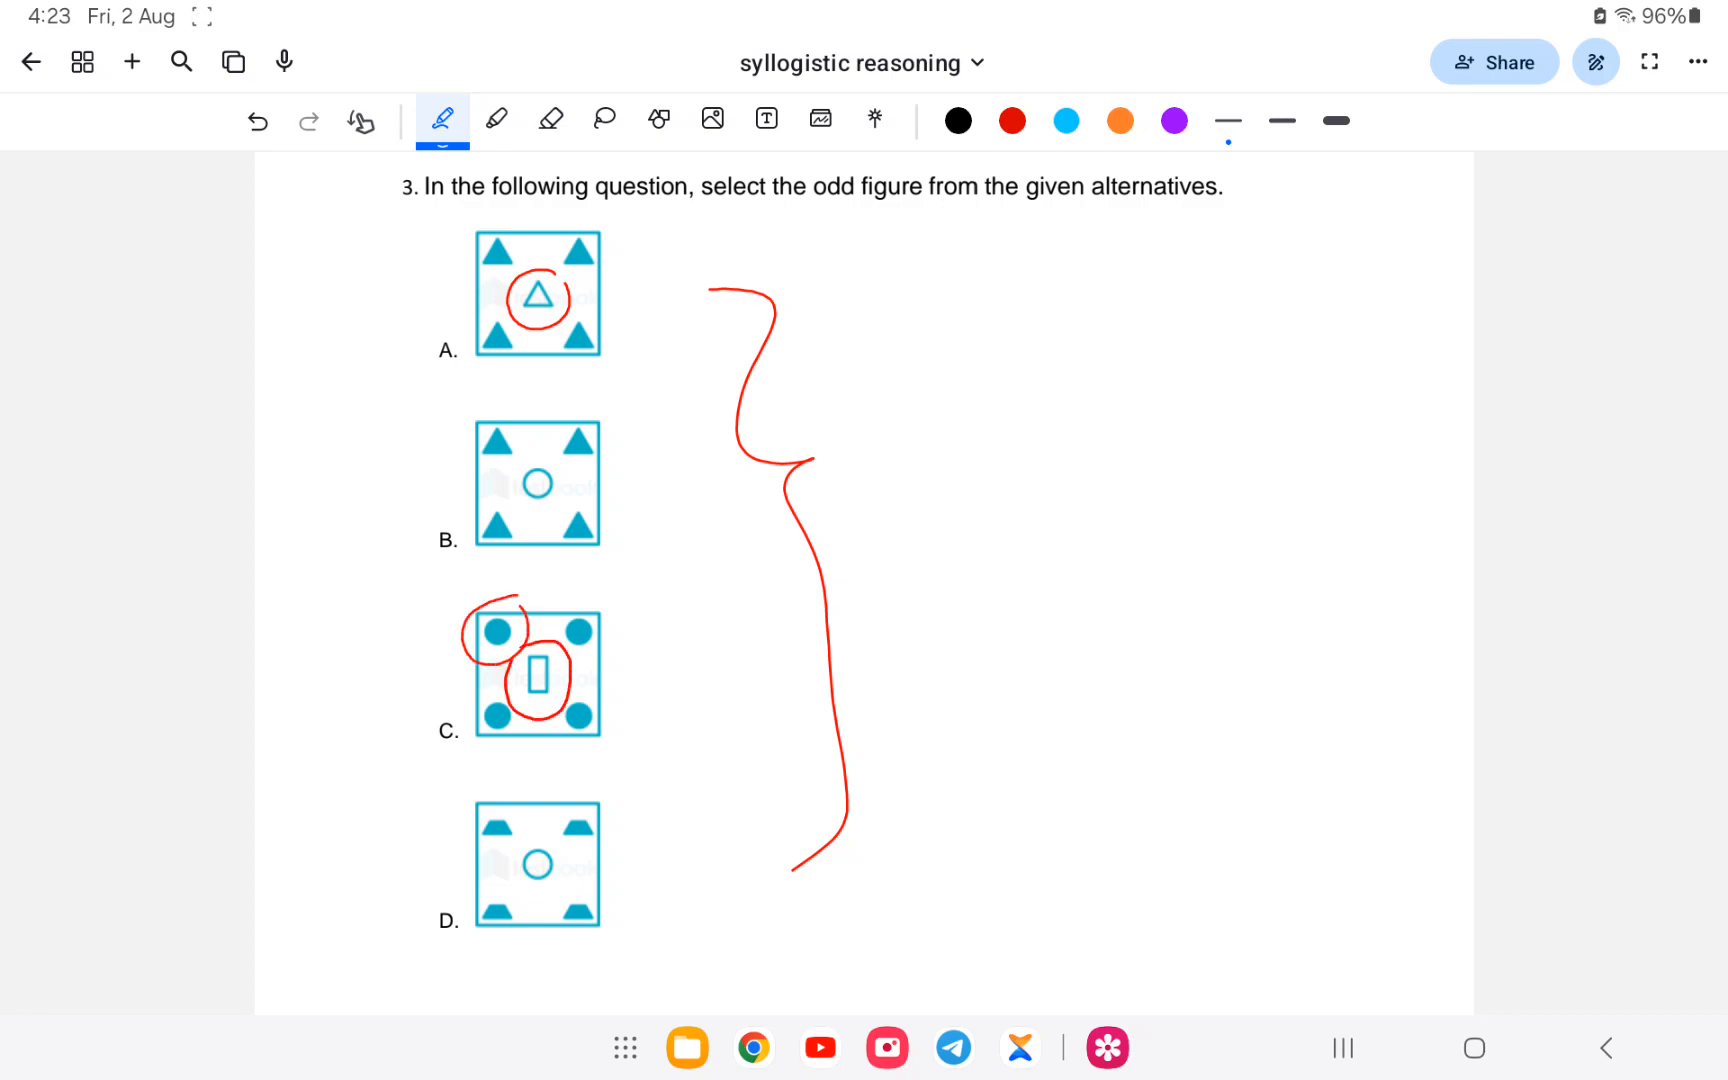
pyautogui.moveTo(490, 788); pyautogui.dragTo(518, 784)
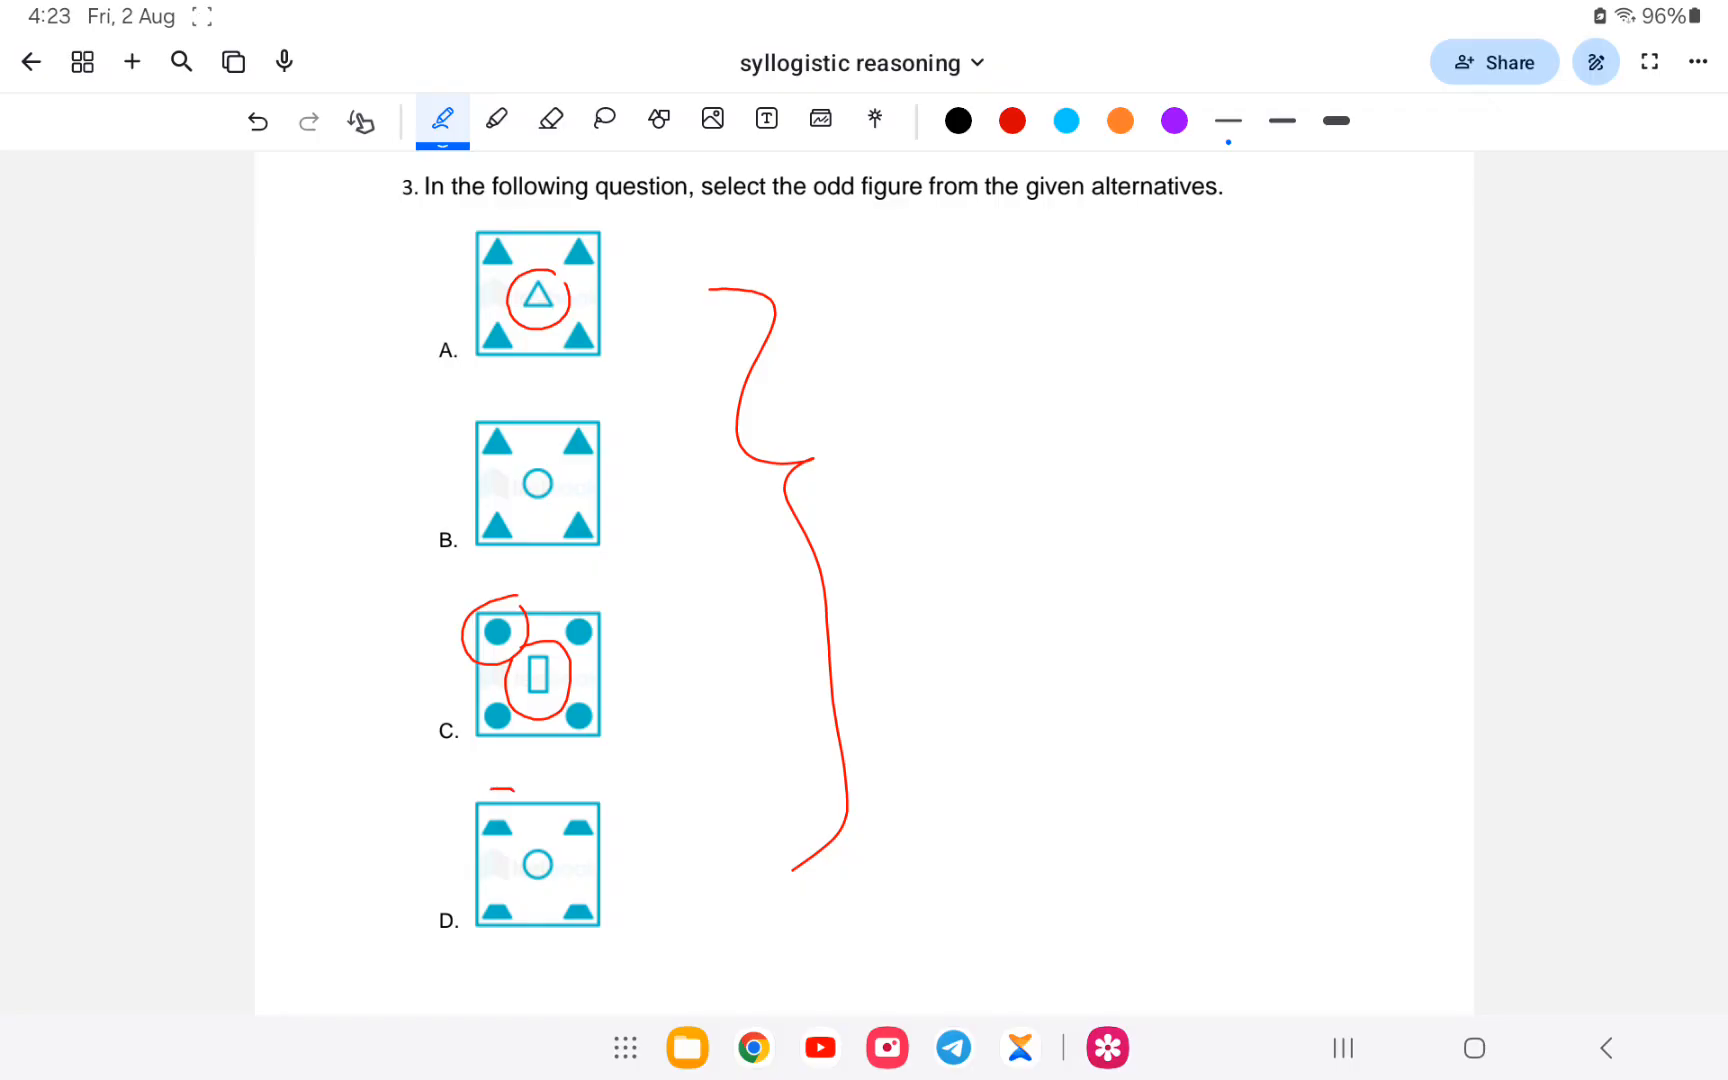
pyautogui.moveTo(496, 816); pyautogui.dragTo(540, 870)
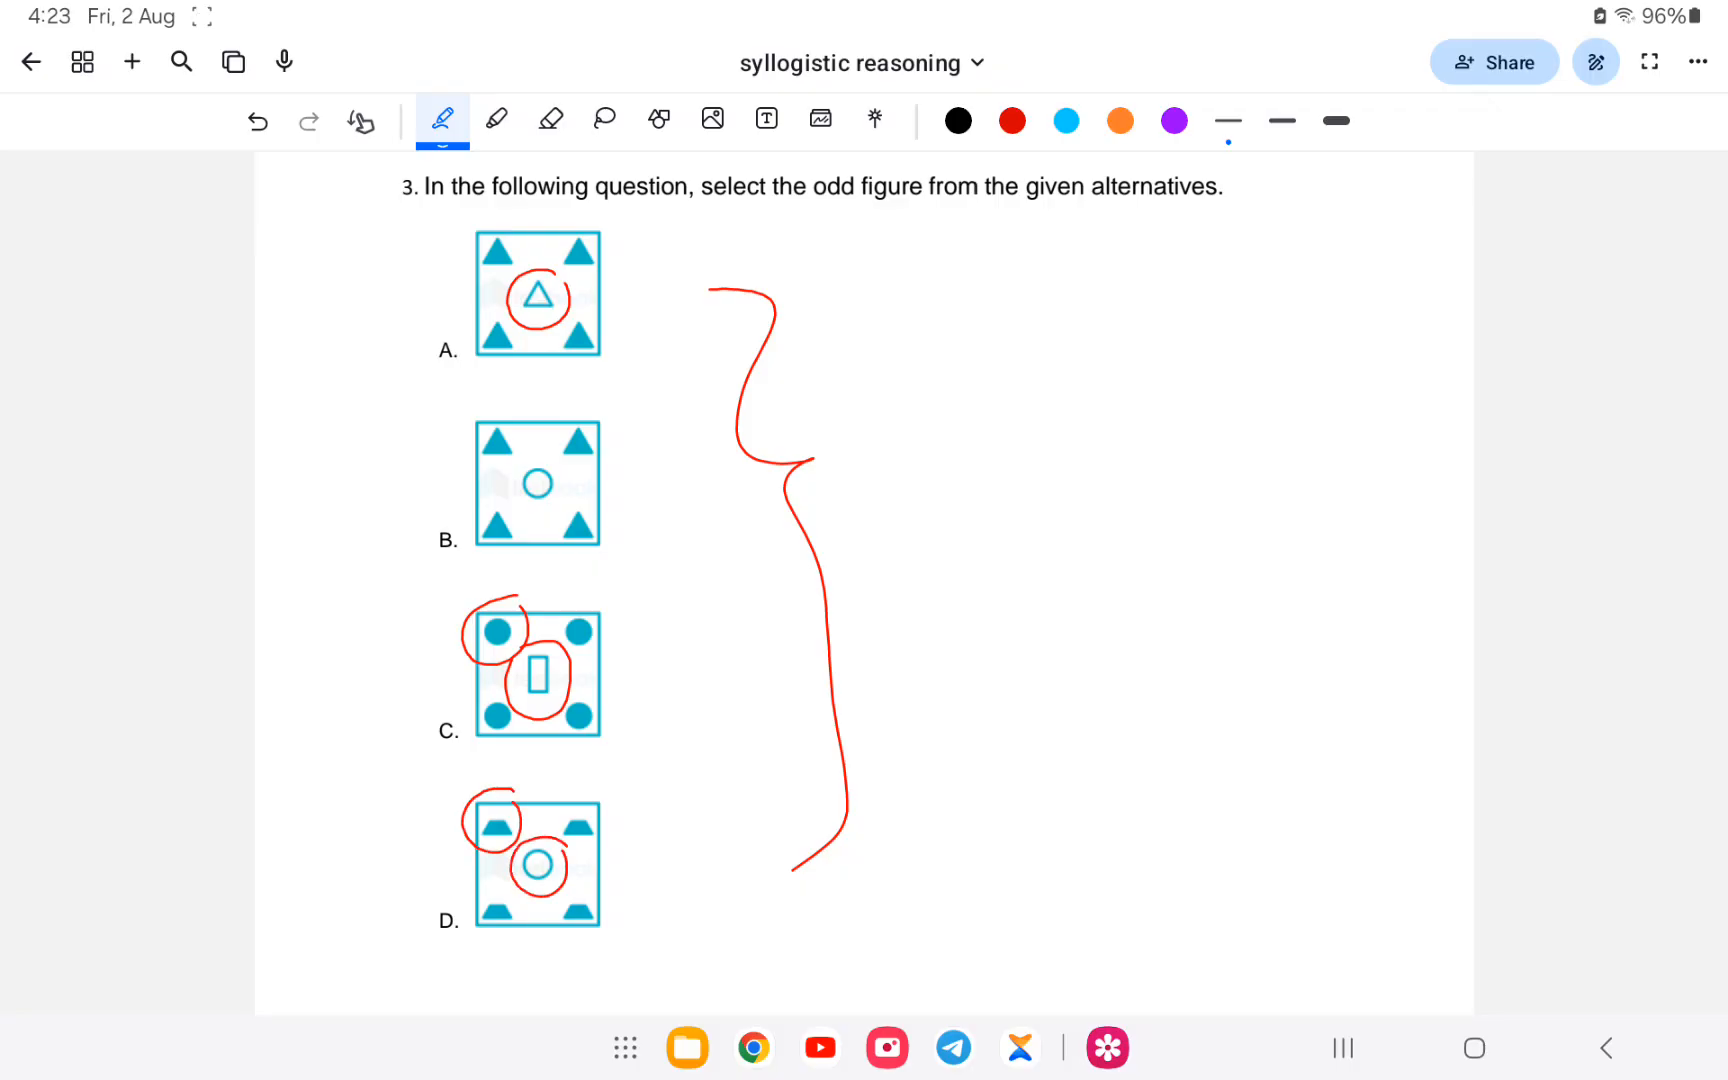
# - Circle option B's triangle and circle, erase the bracket and A's circle, and tick A as the odd figure
pyautogui.moveTo(474, 418); pyautogui.dragTo(524, 462)
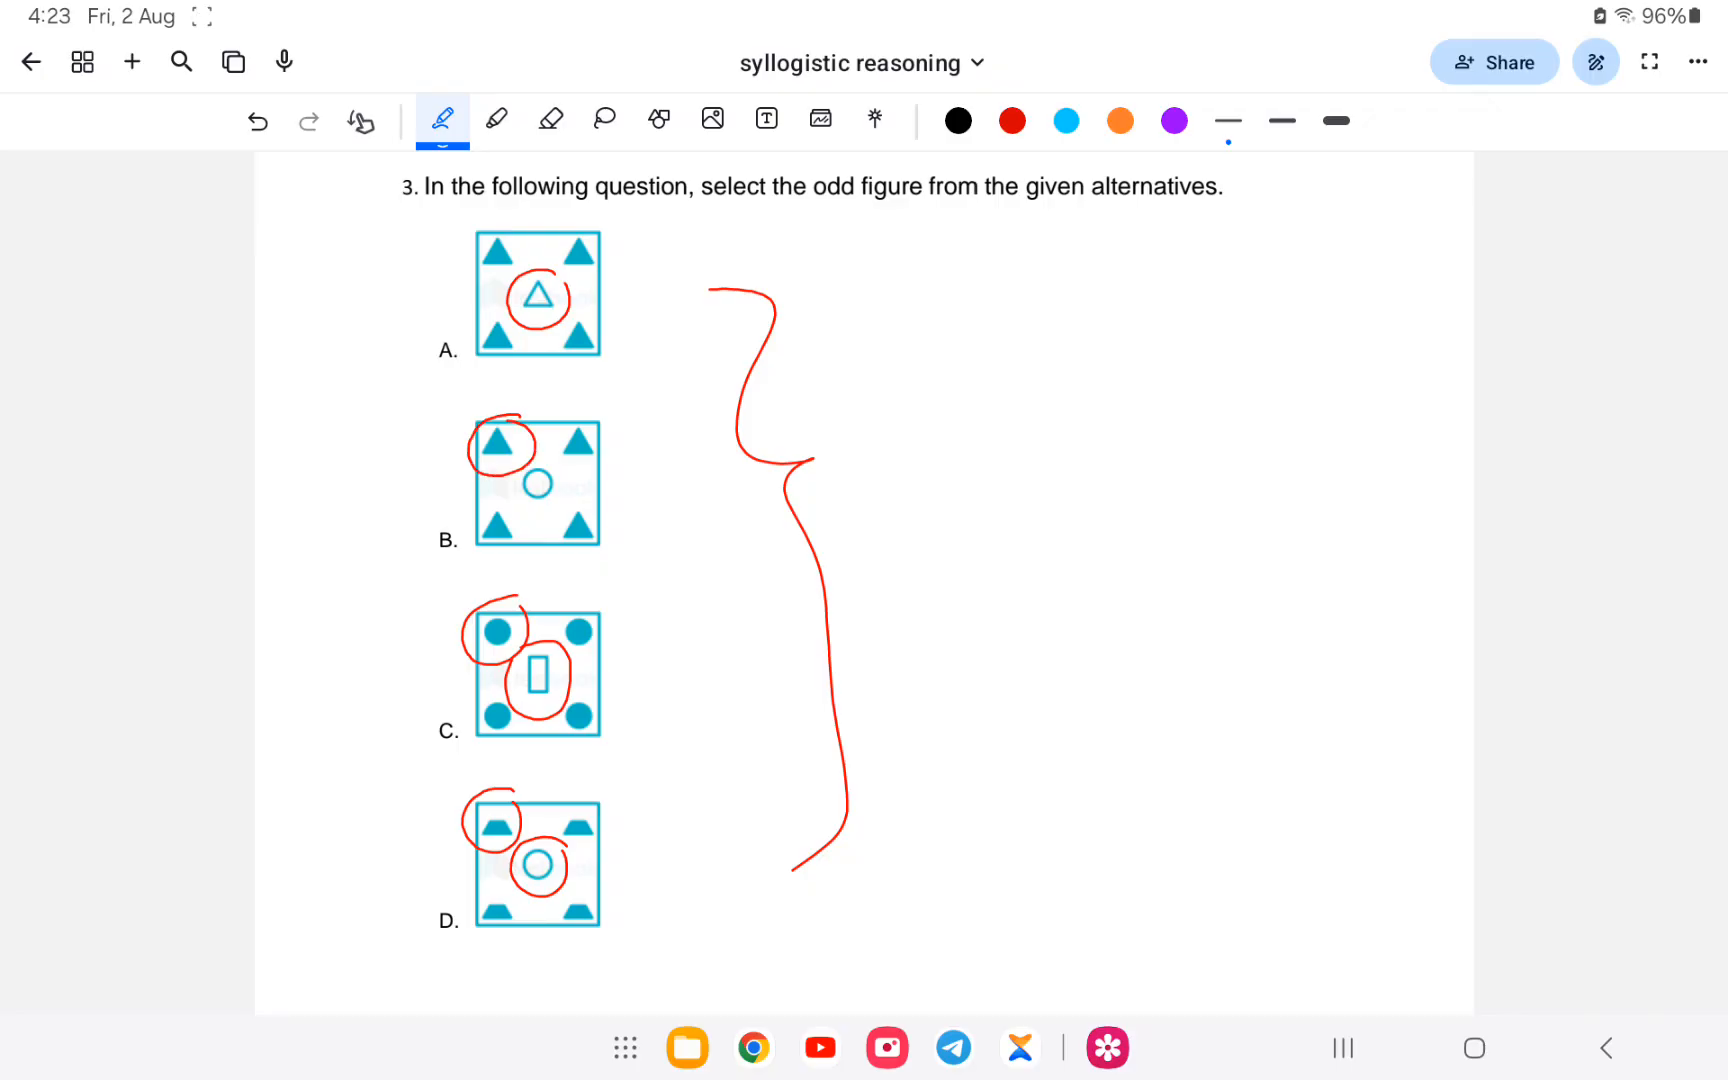
pyautogui.moveTo(512, 462); pyautogui.dragTo(562, 518)
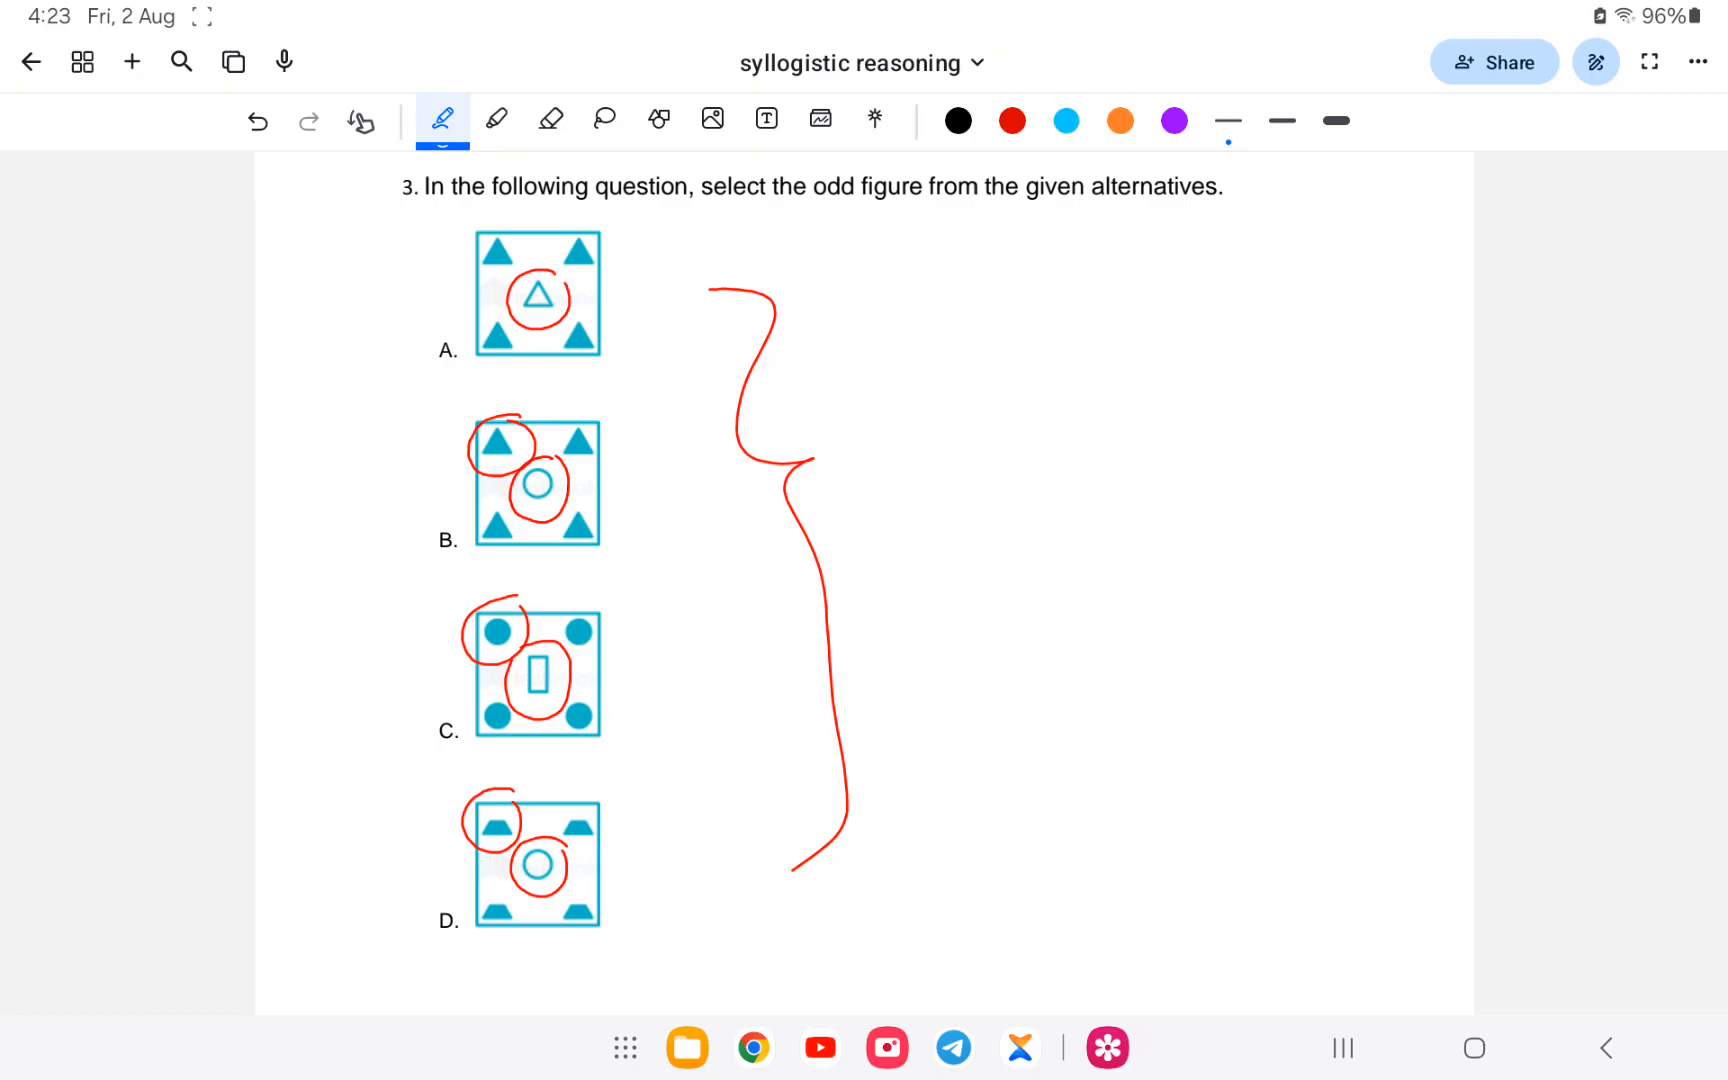
pyautogui.moveTo(648, 274); pyautogui.dragTo(634, 322)
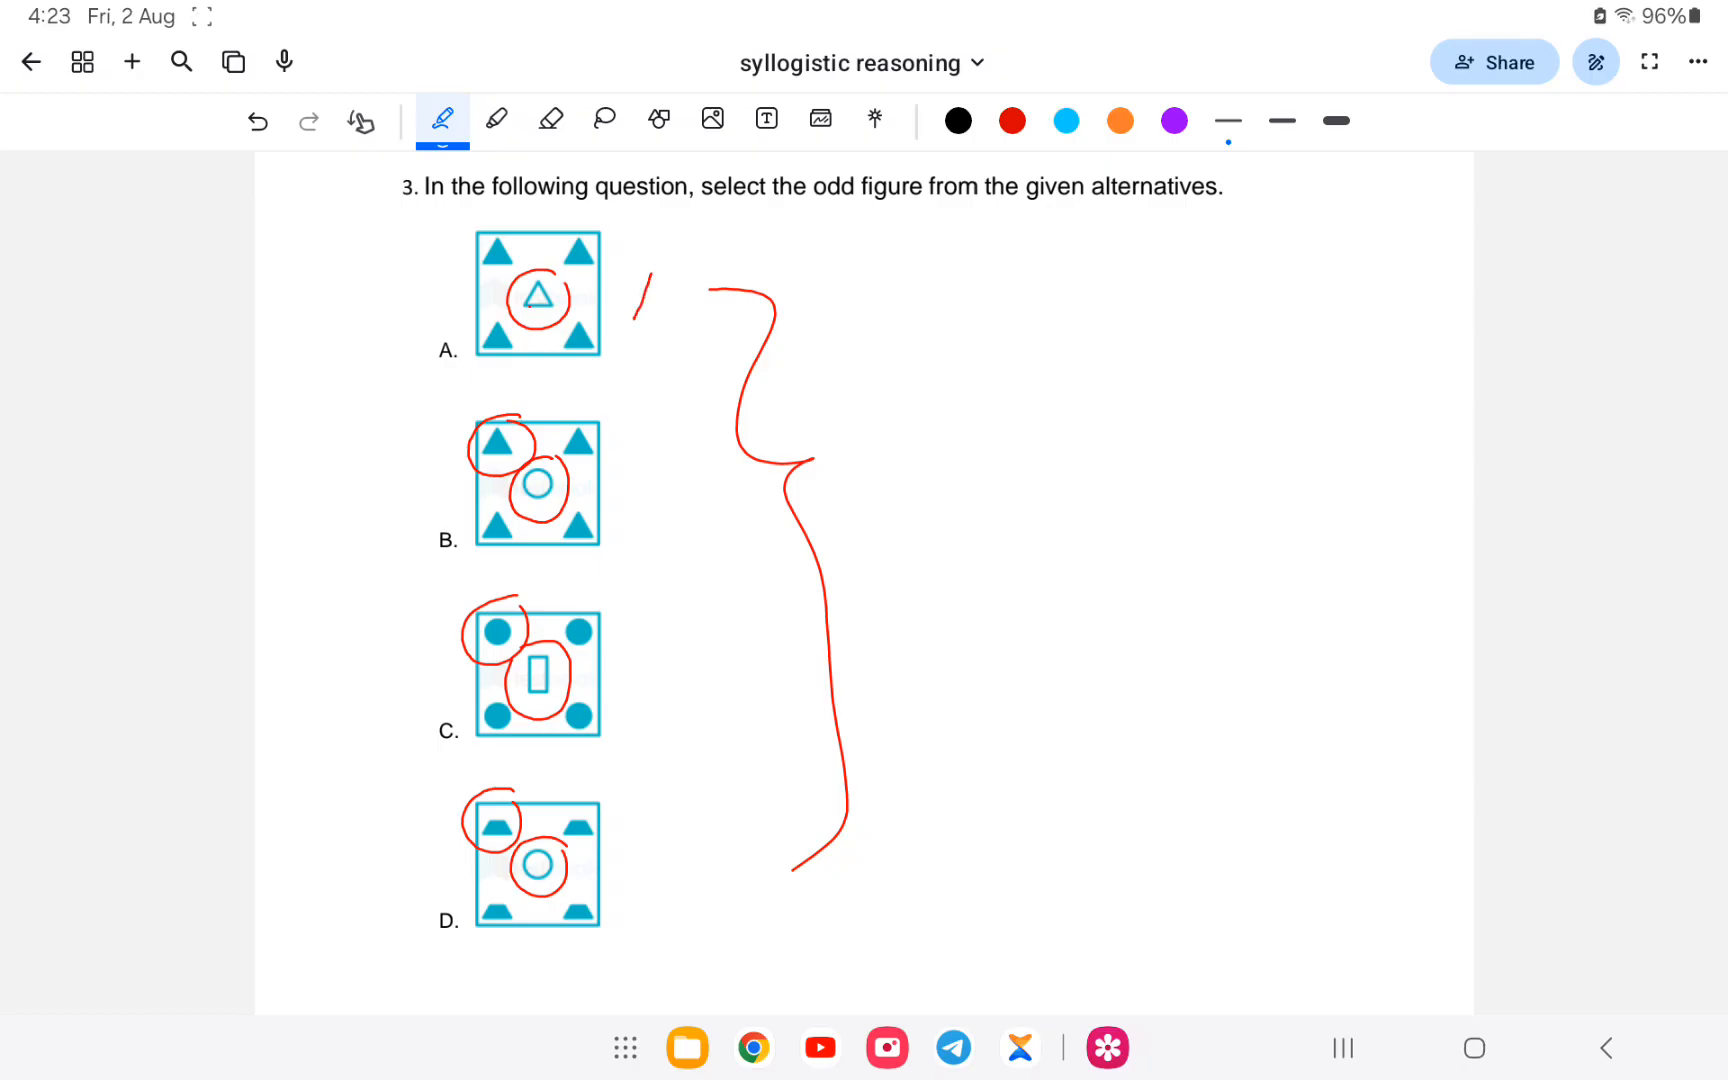
pyautogui.click(548, 120)
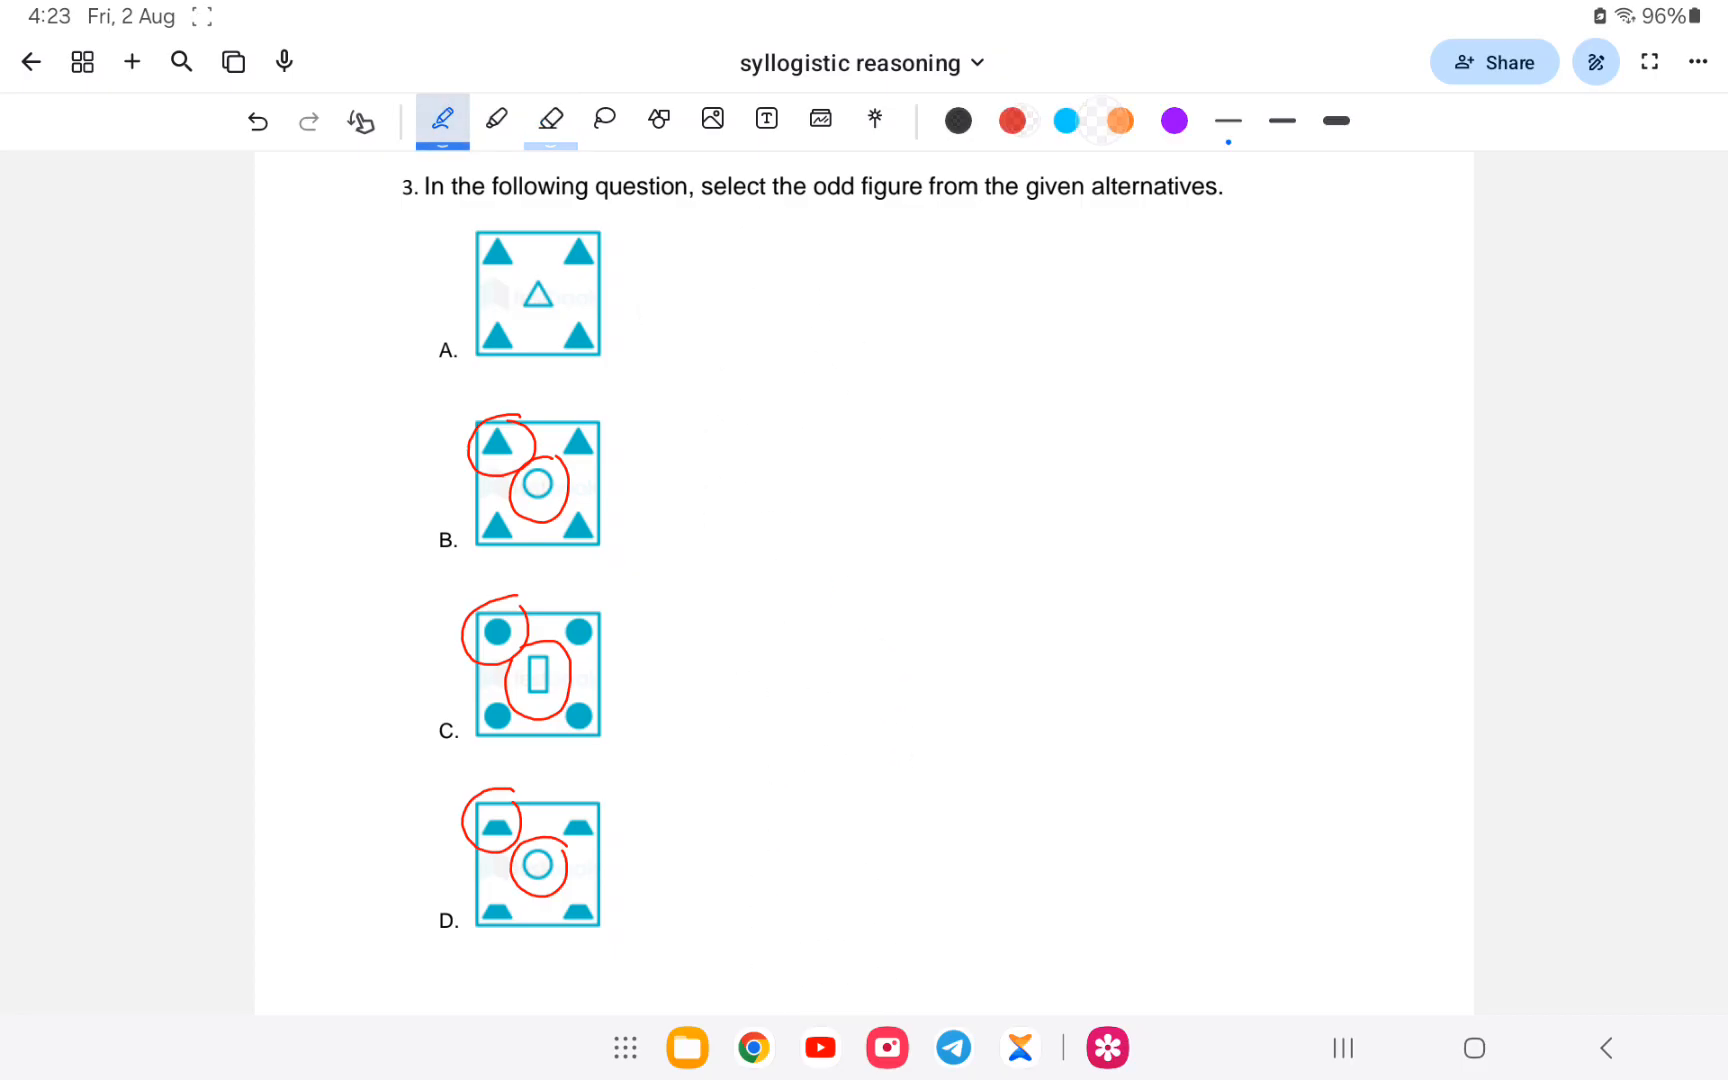
pyautogui.moveTo(380, 364); pyautogui.dragTo(484, 288)
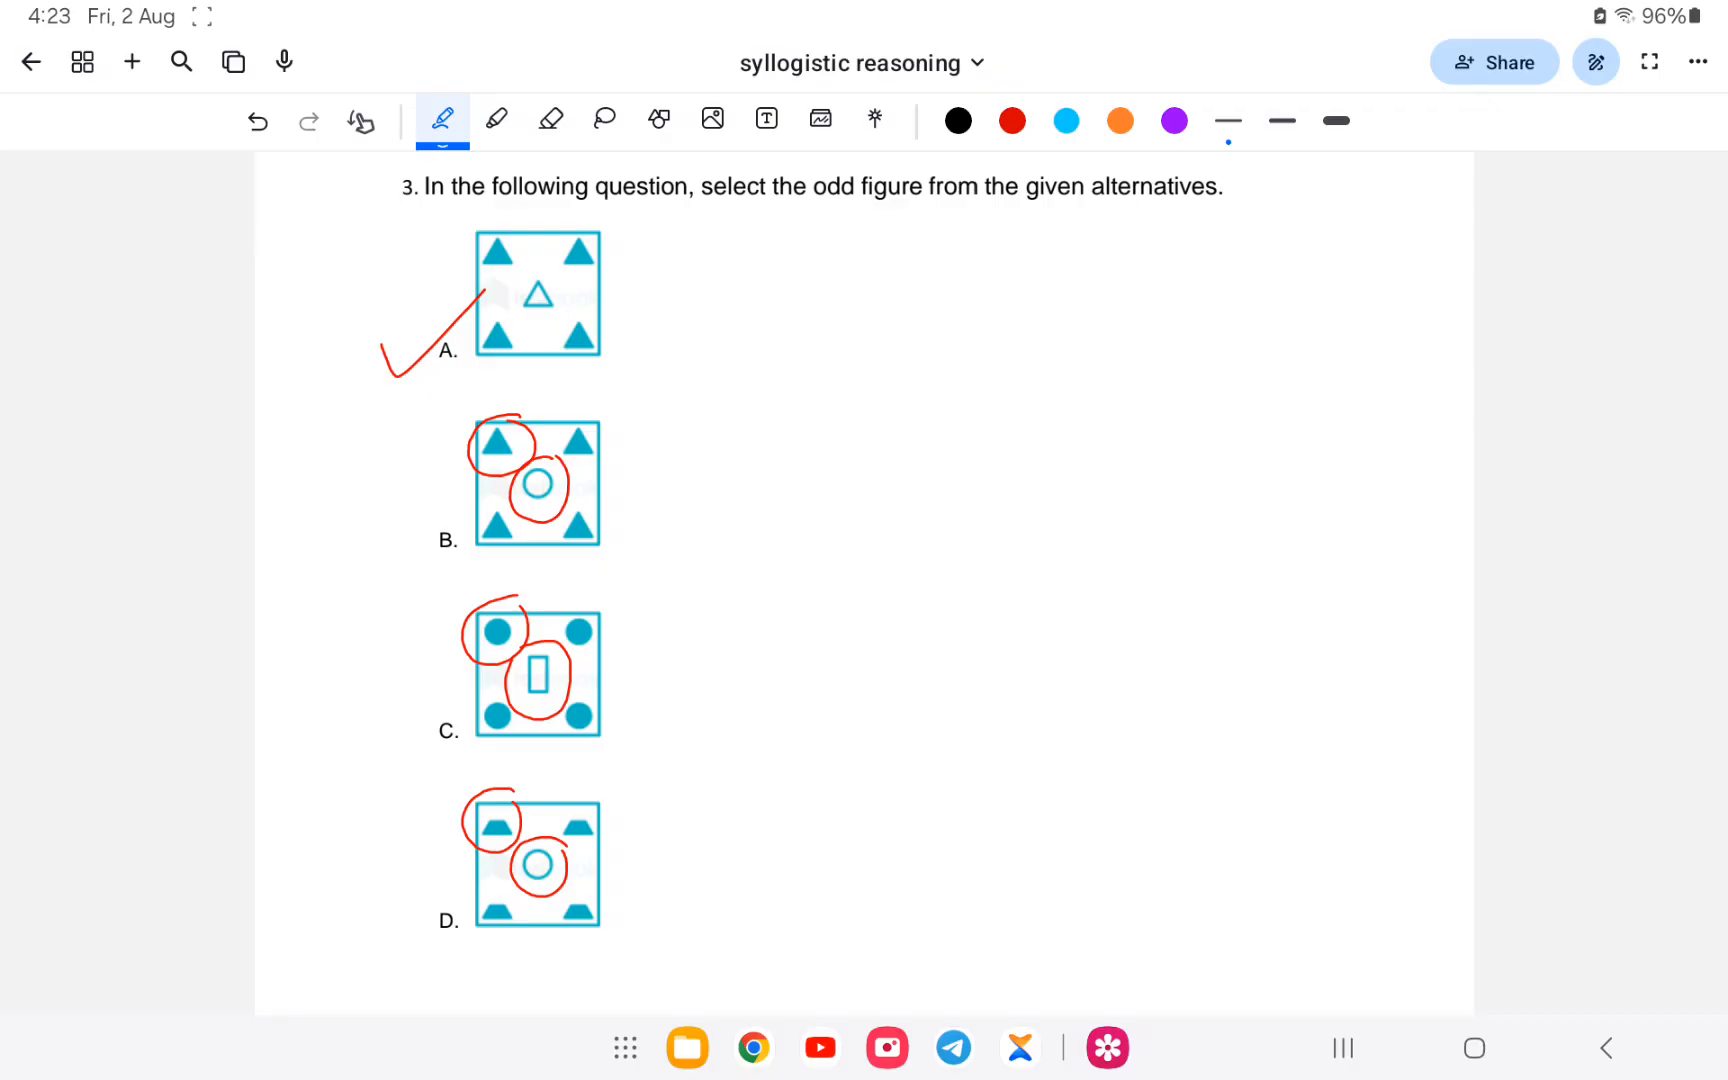
pyautogui.click(360, 122)
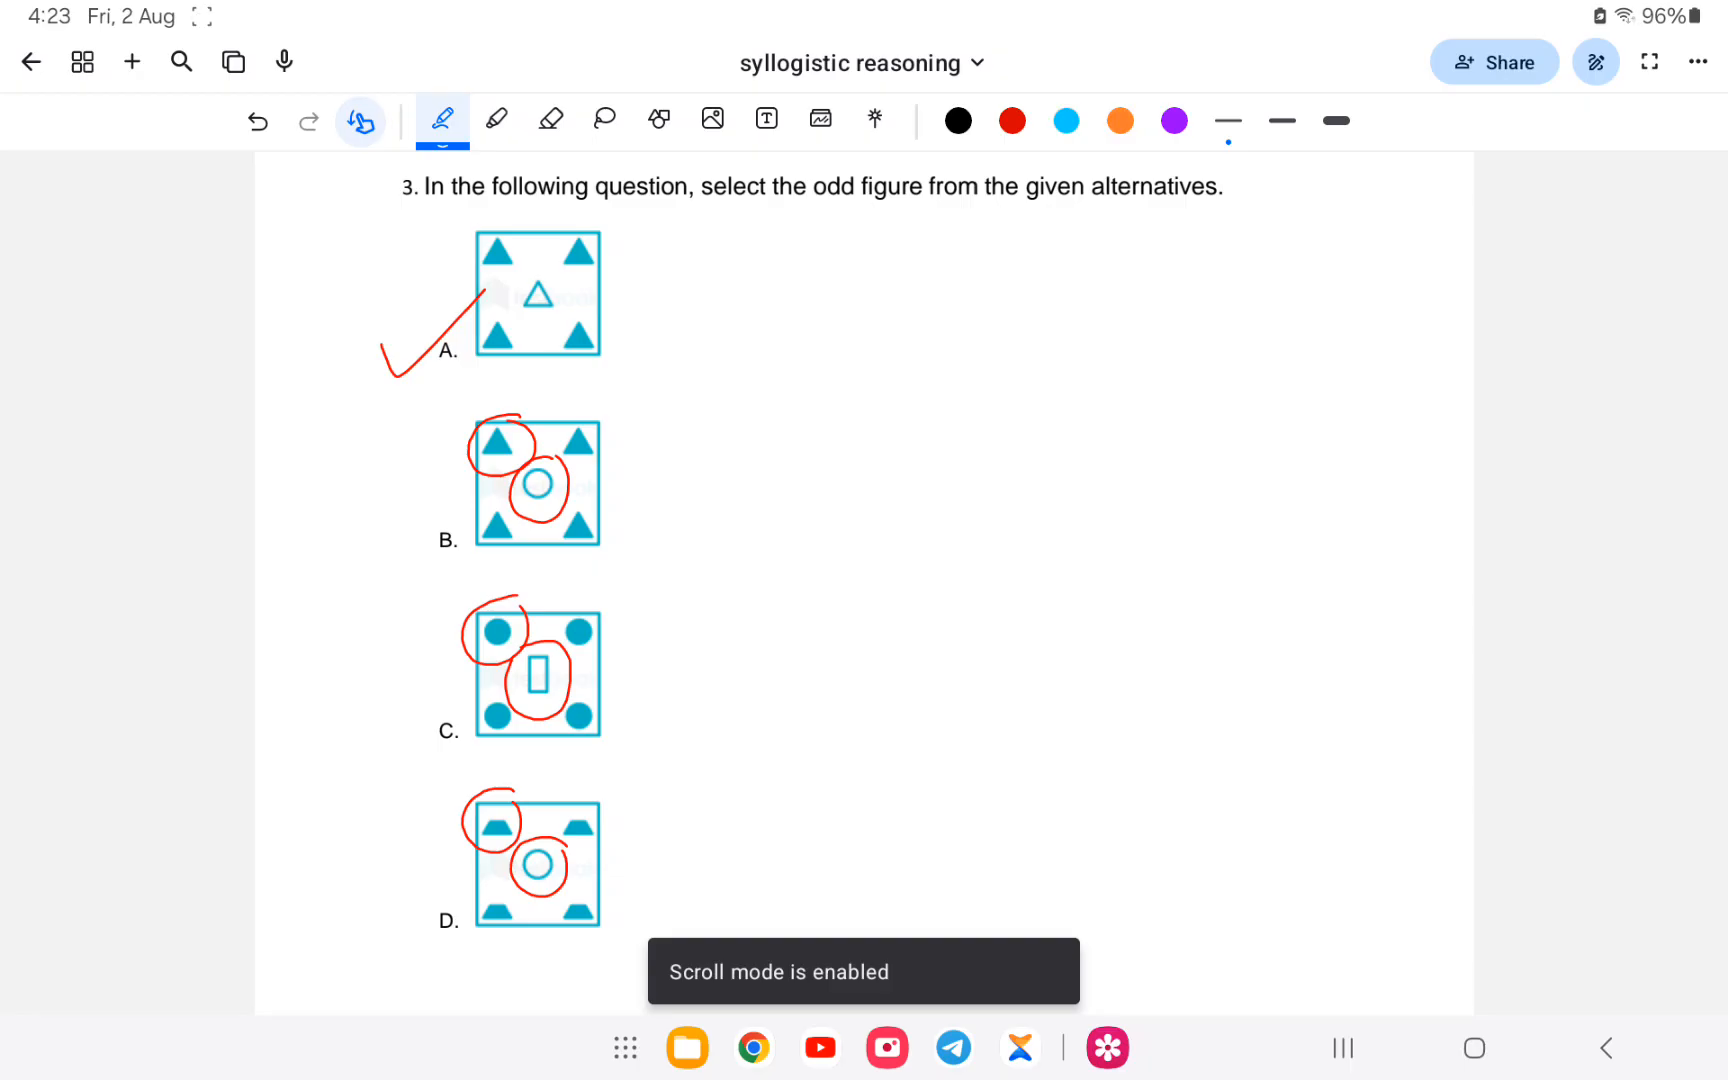
# - Scroll to question 4, draw and erase a bracket beside its options, and return to the red pen
pyautogui.scroll(-3)
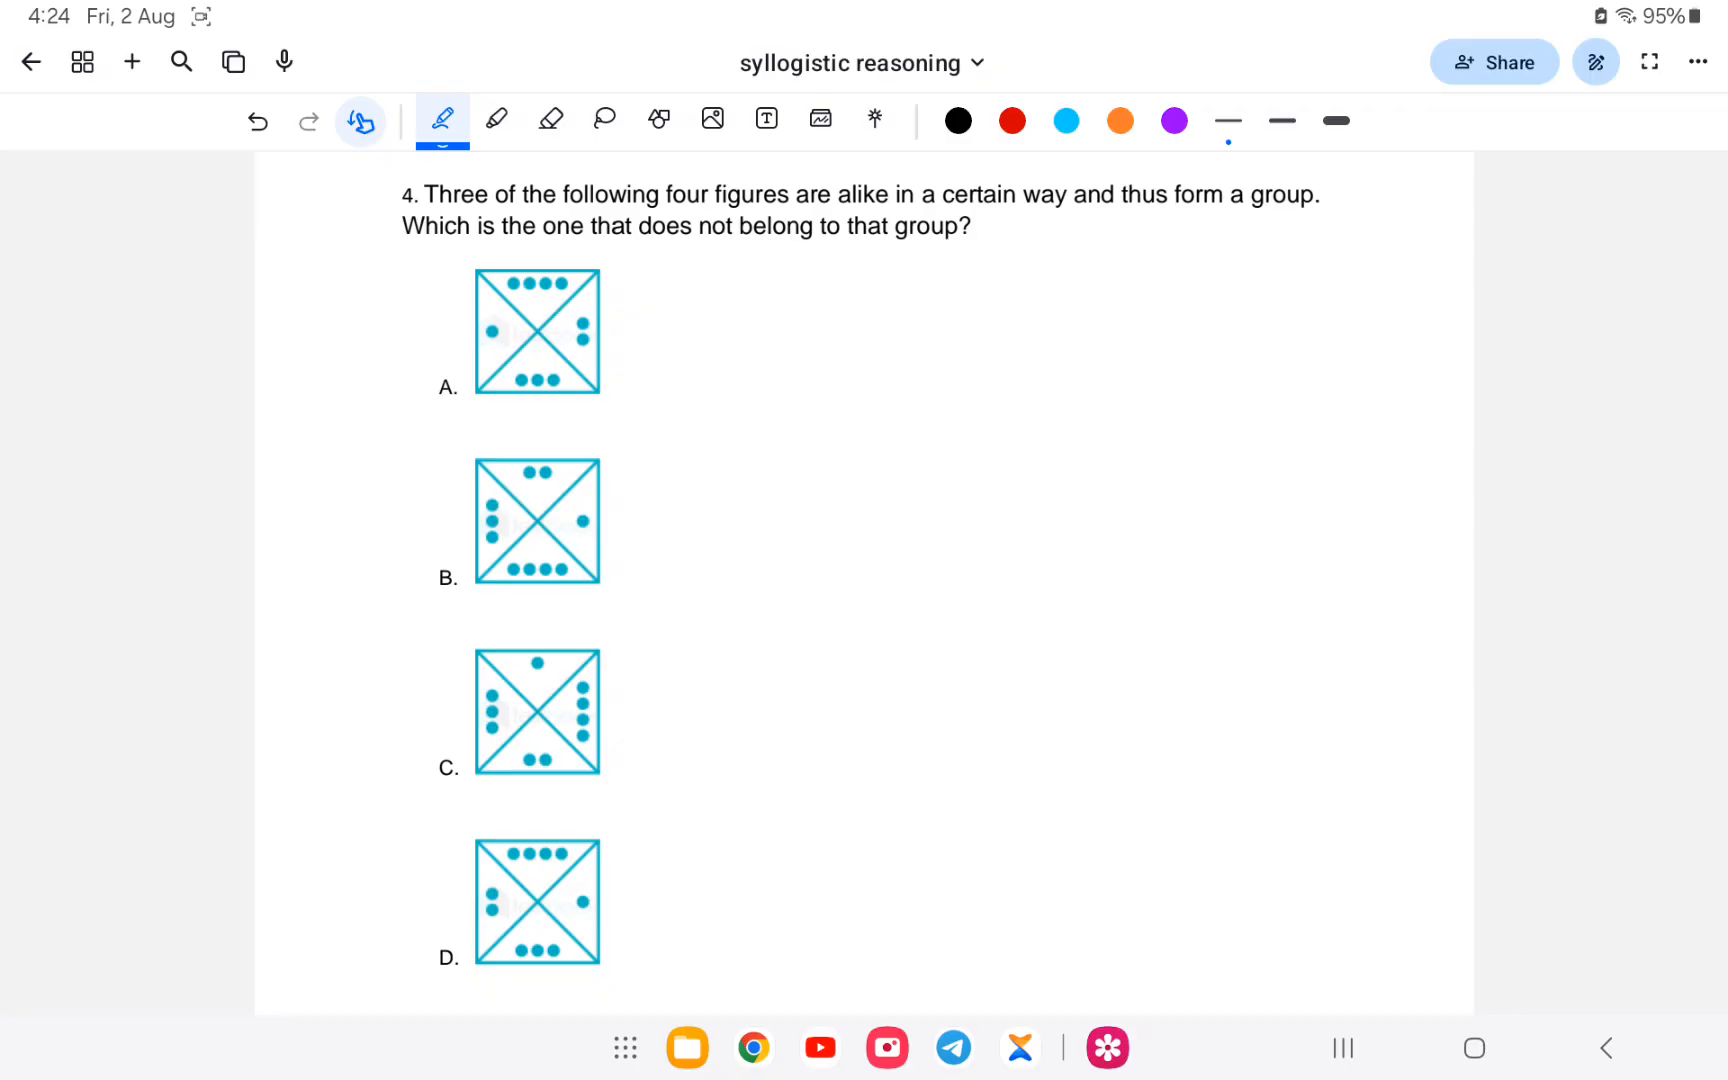
pyautogui.click(360, 120)
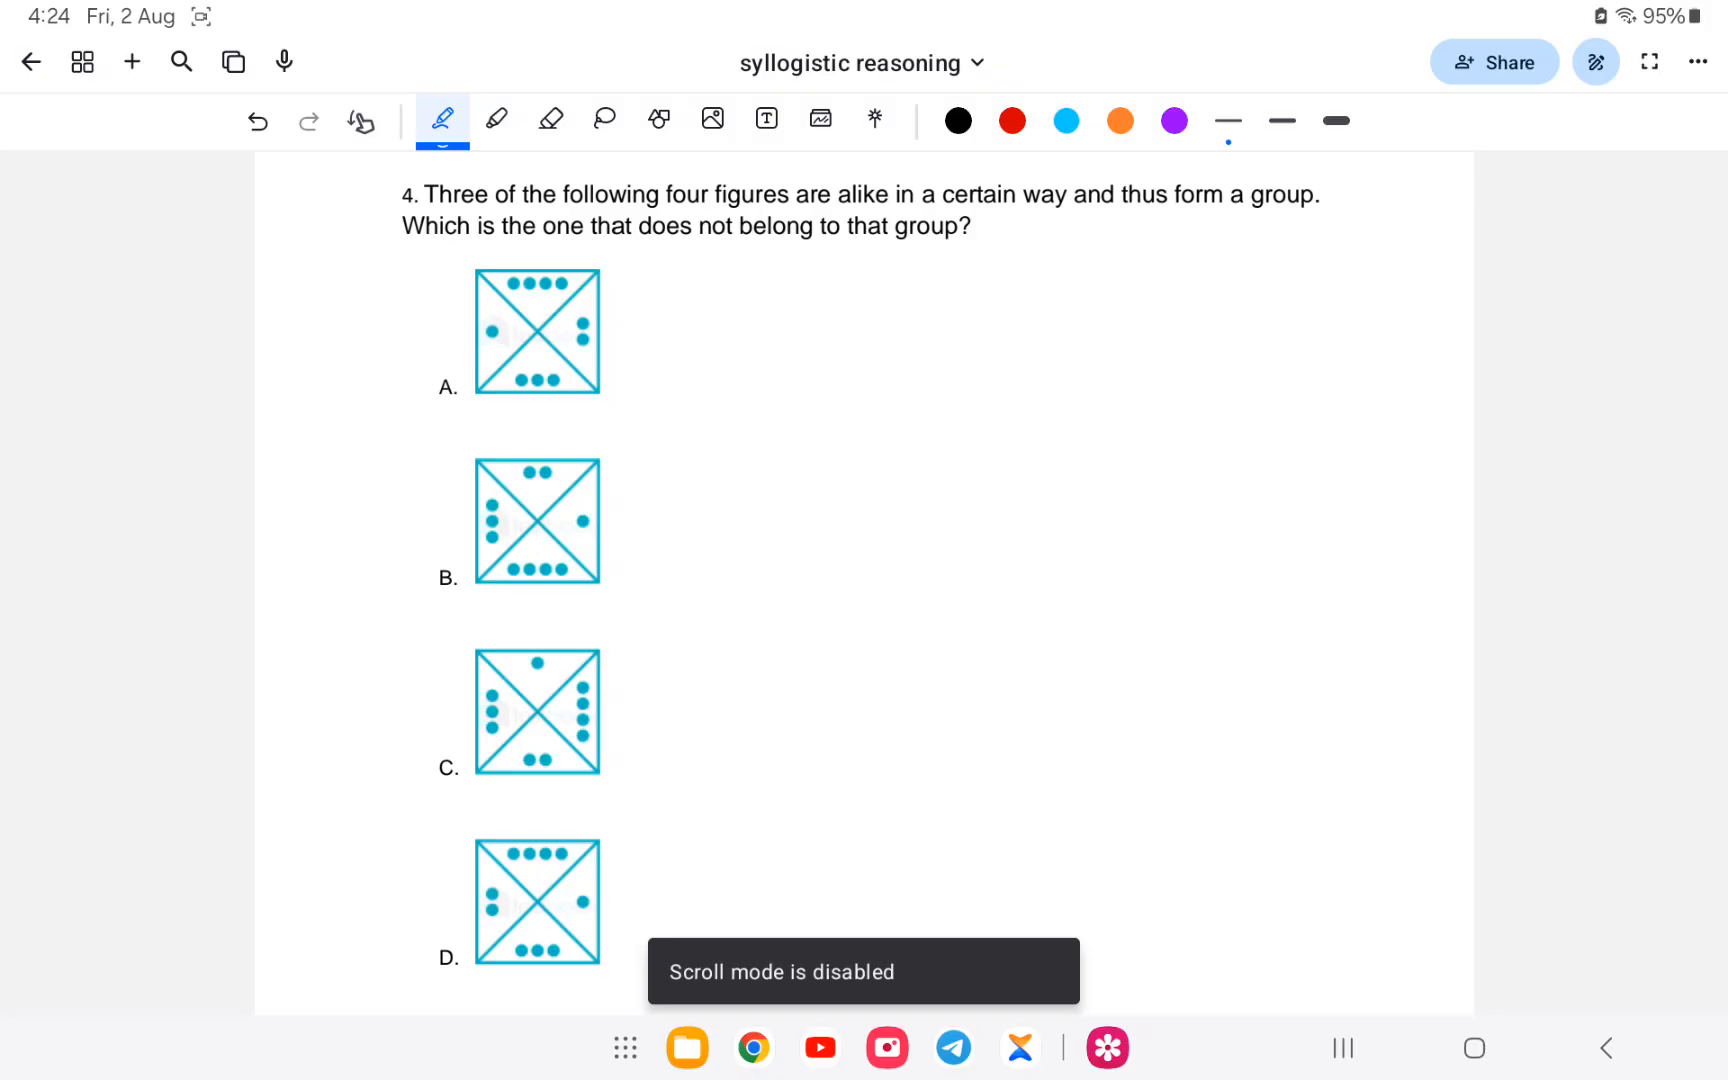
pyautogui.moveTo(692, 288); pyautogui.dragTo(794, 914)
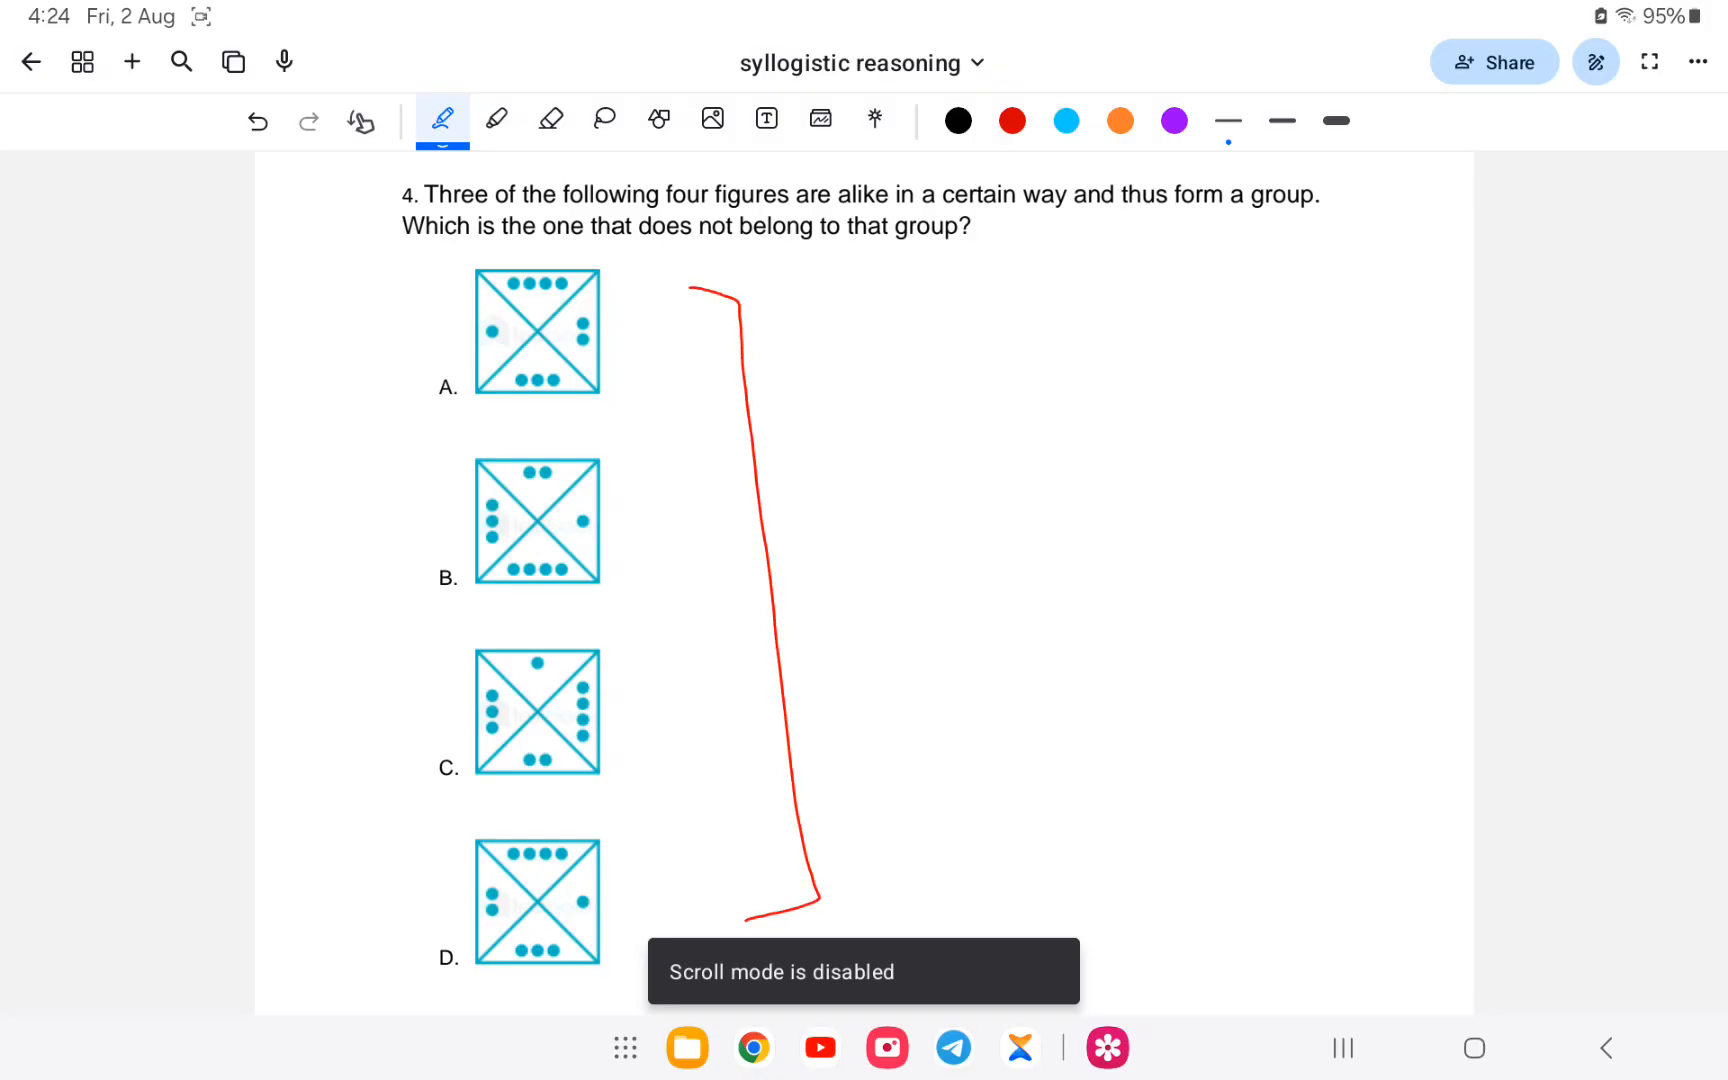
pyautogui.click(550, 120)
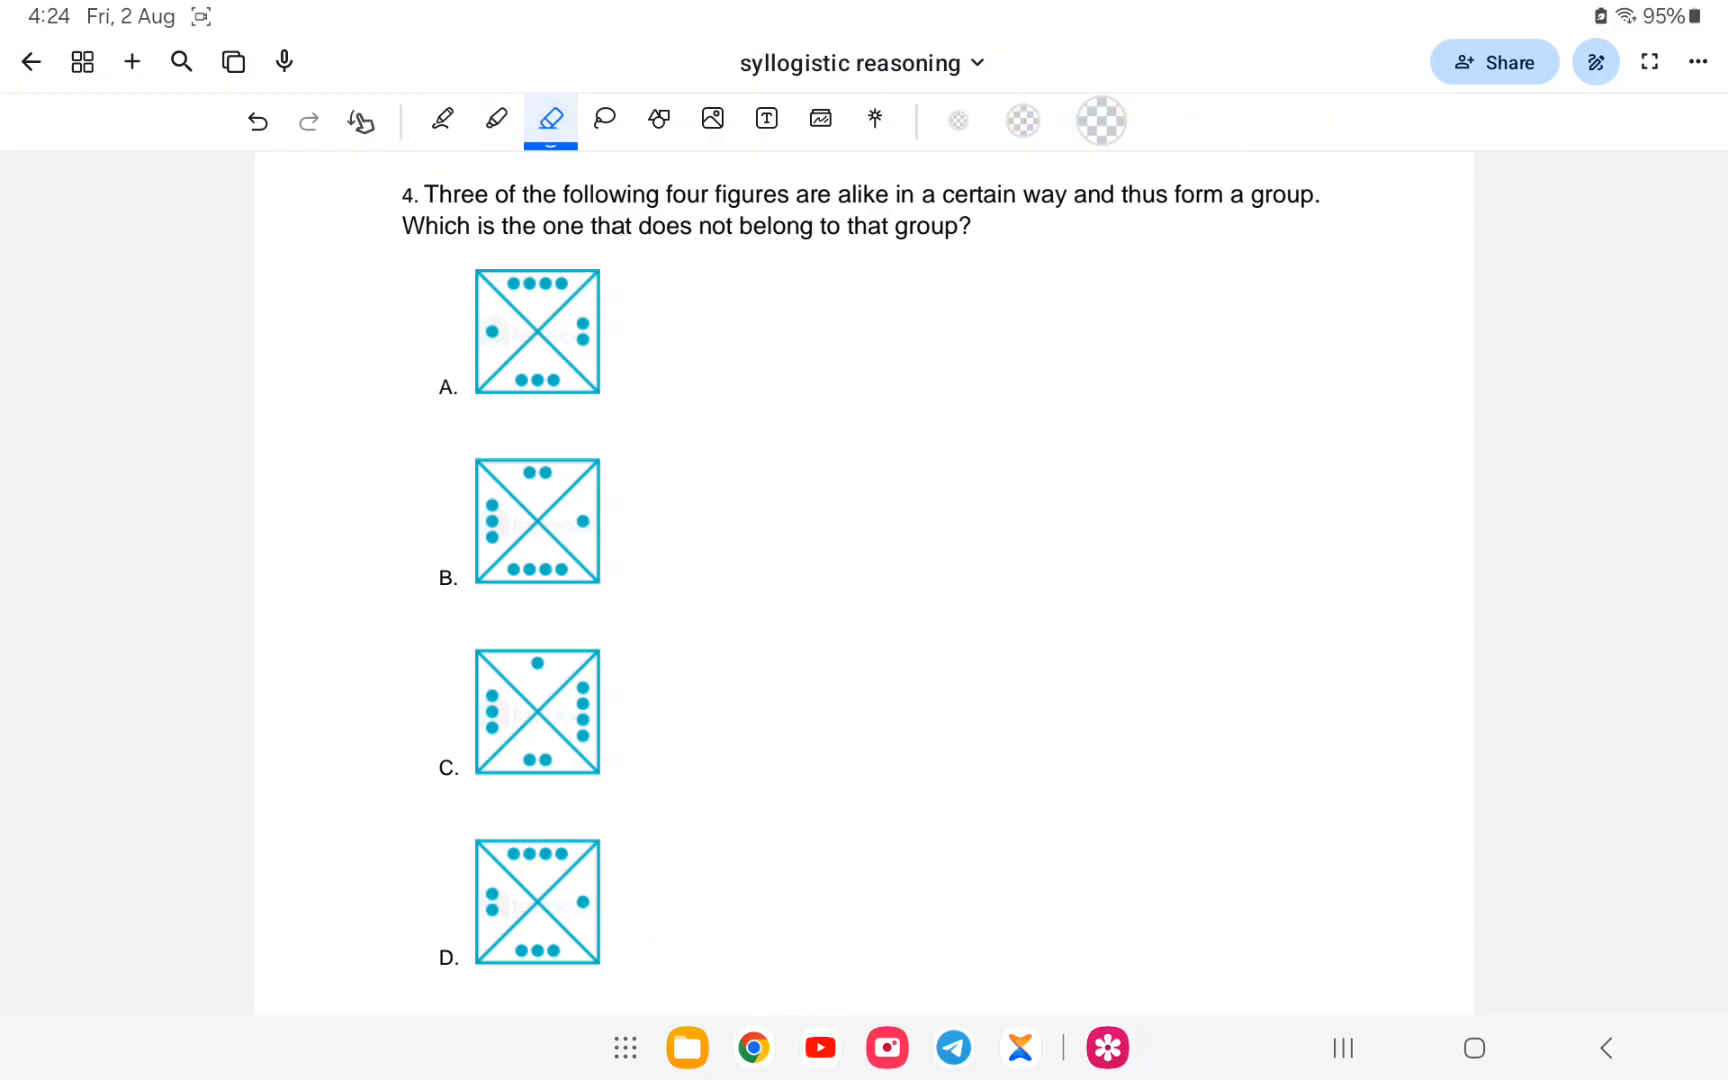
pyautogui.click(440, 120)
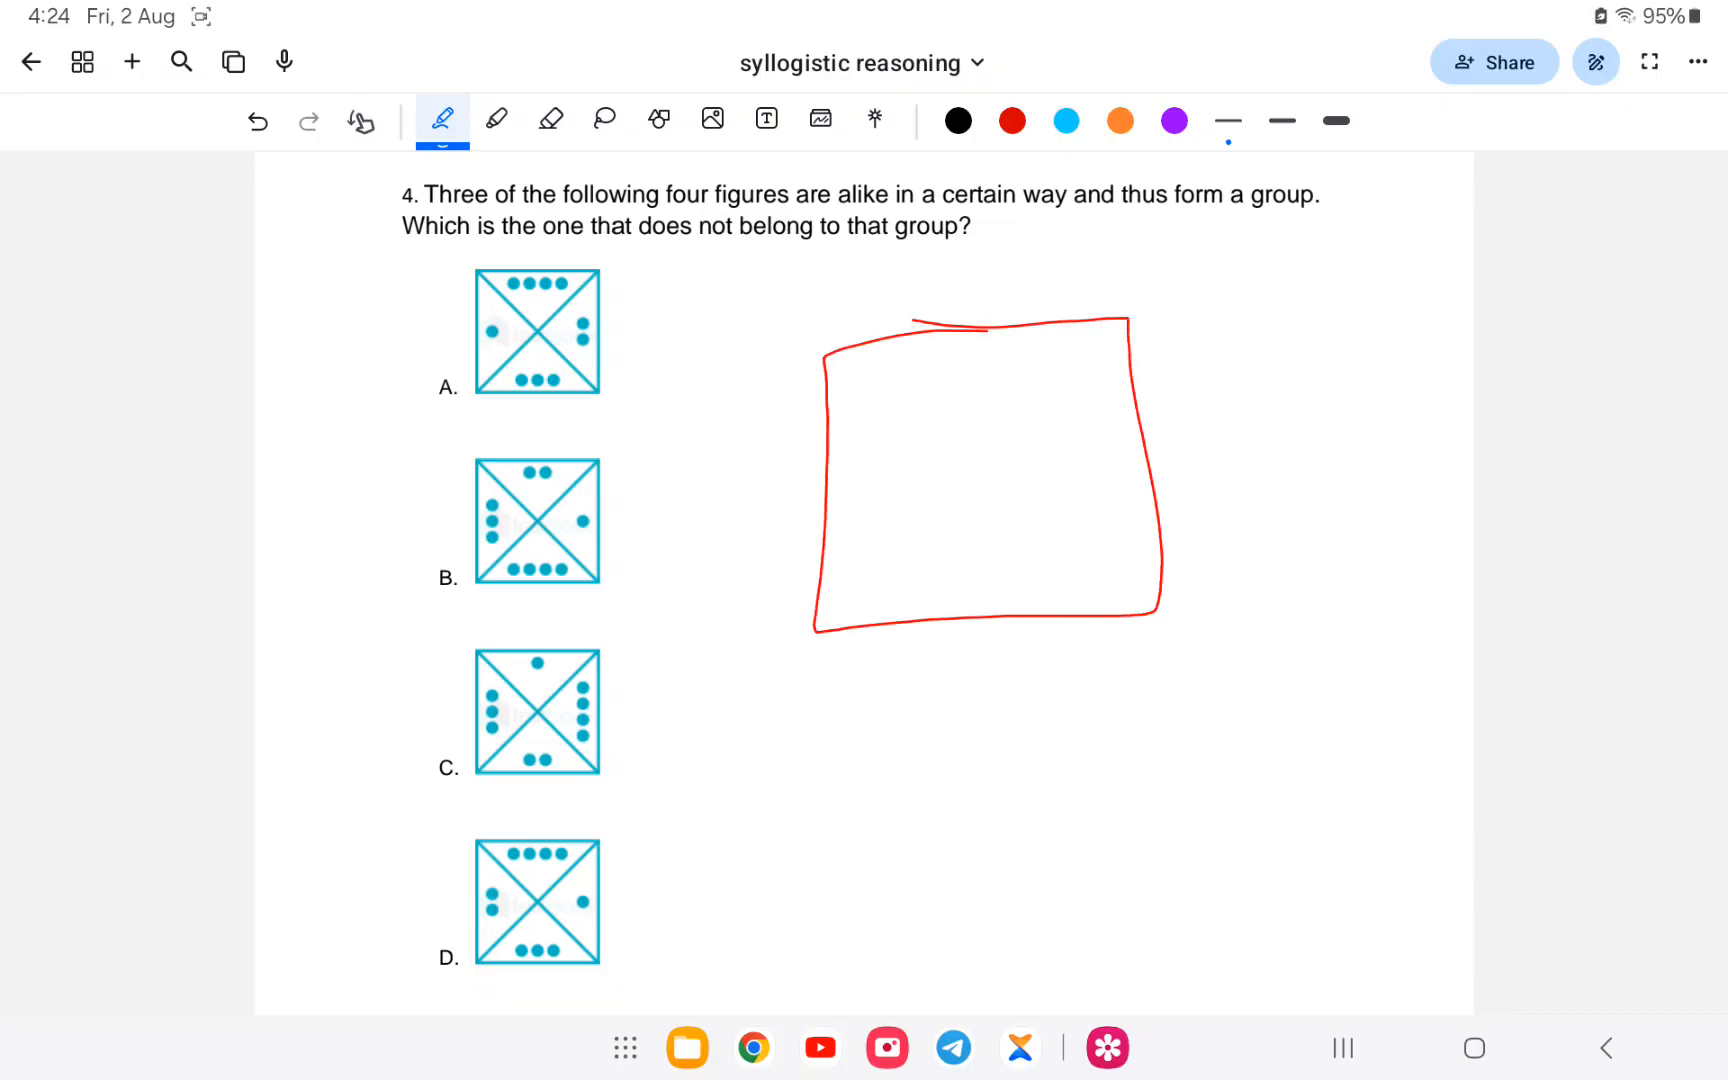
# - Add a diagonal and dot marks to the rough square sketch, then clear it away
pyautogui.moveTo(826, 358); pyautogui.dragTo(1162, 622)
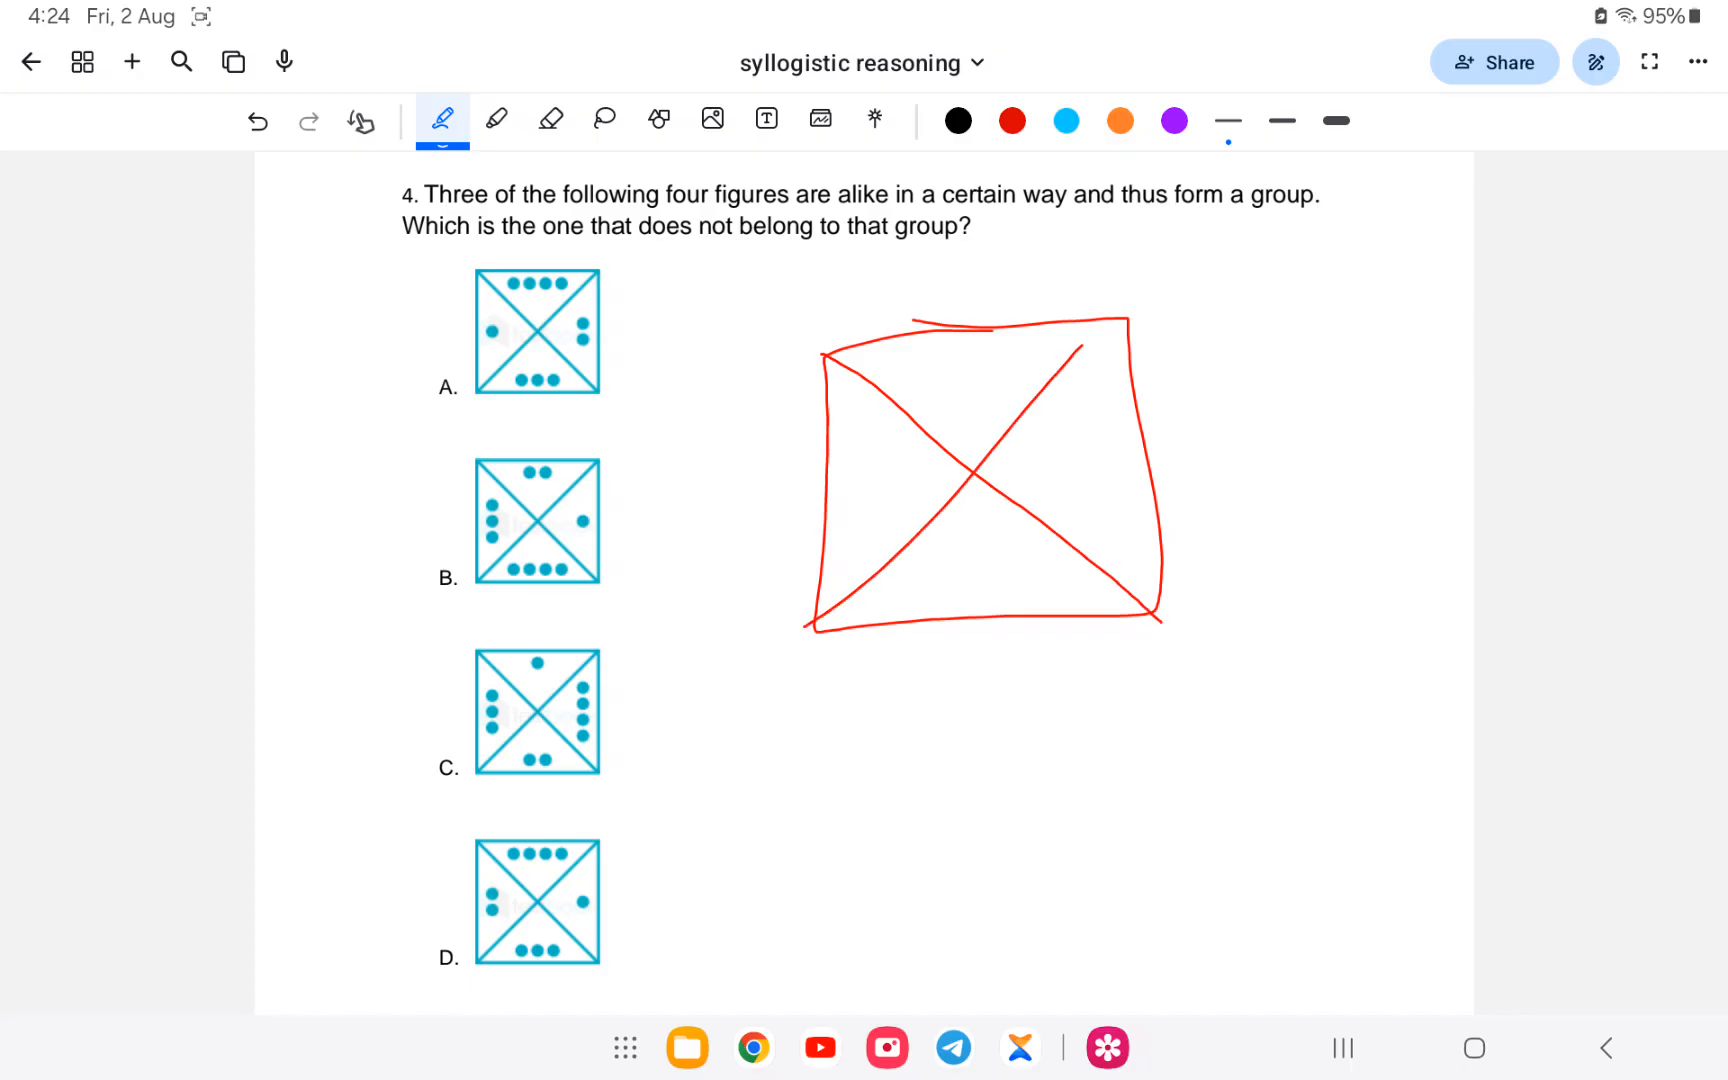
pyautogui.moveTo(414, 384); pyautogui.dragTo(432, 390)
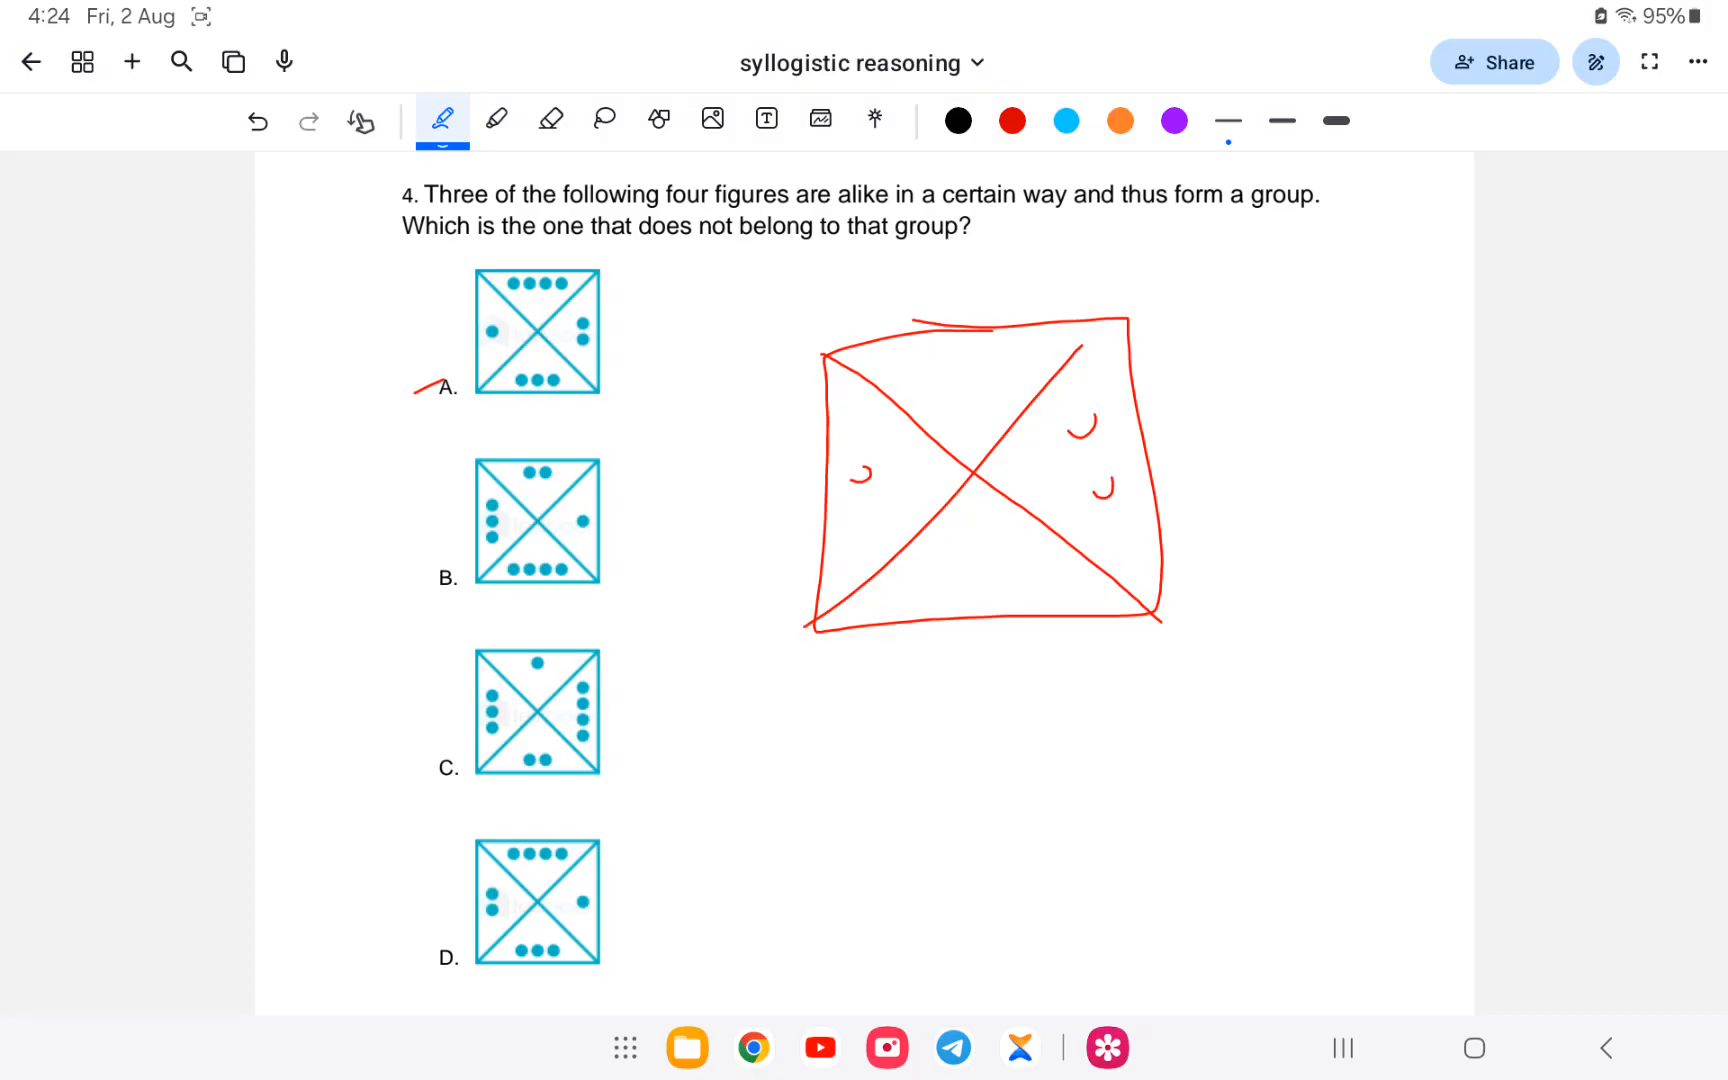
pyautogui.moveTo(882, 370); pyautogui.dragTo(1008, 370)
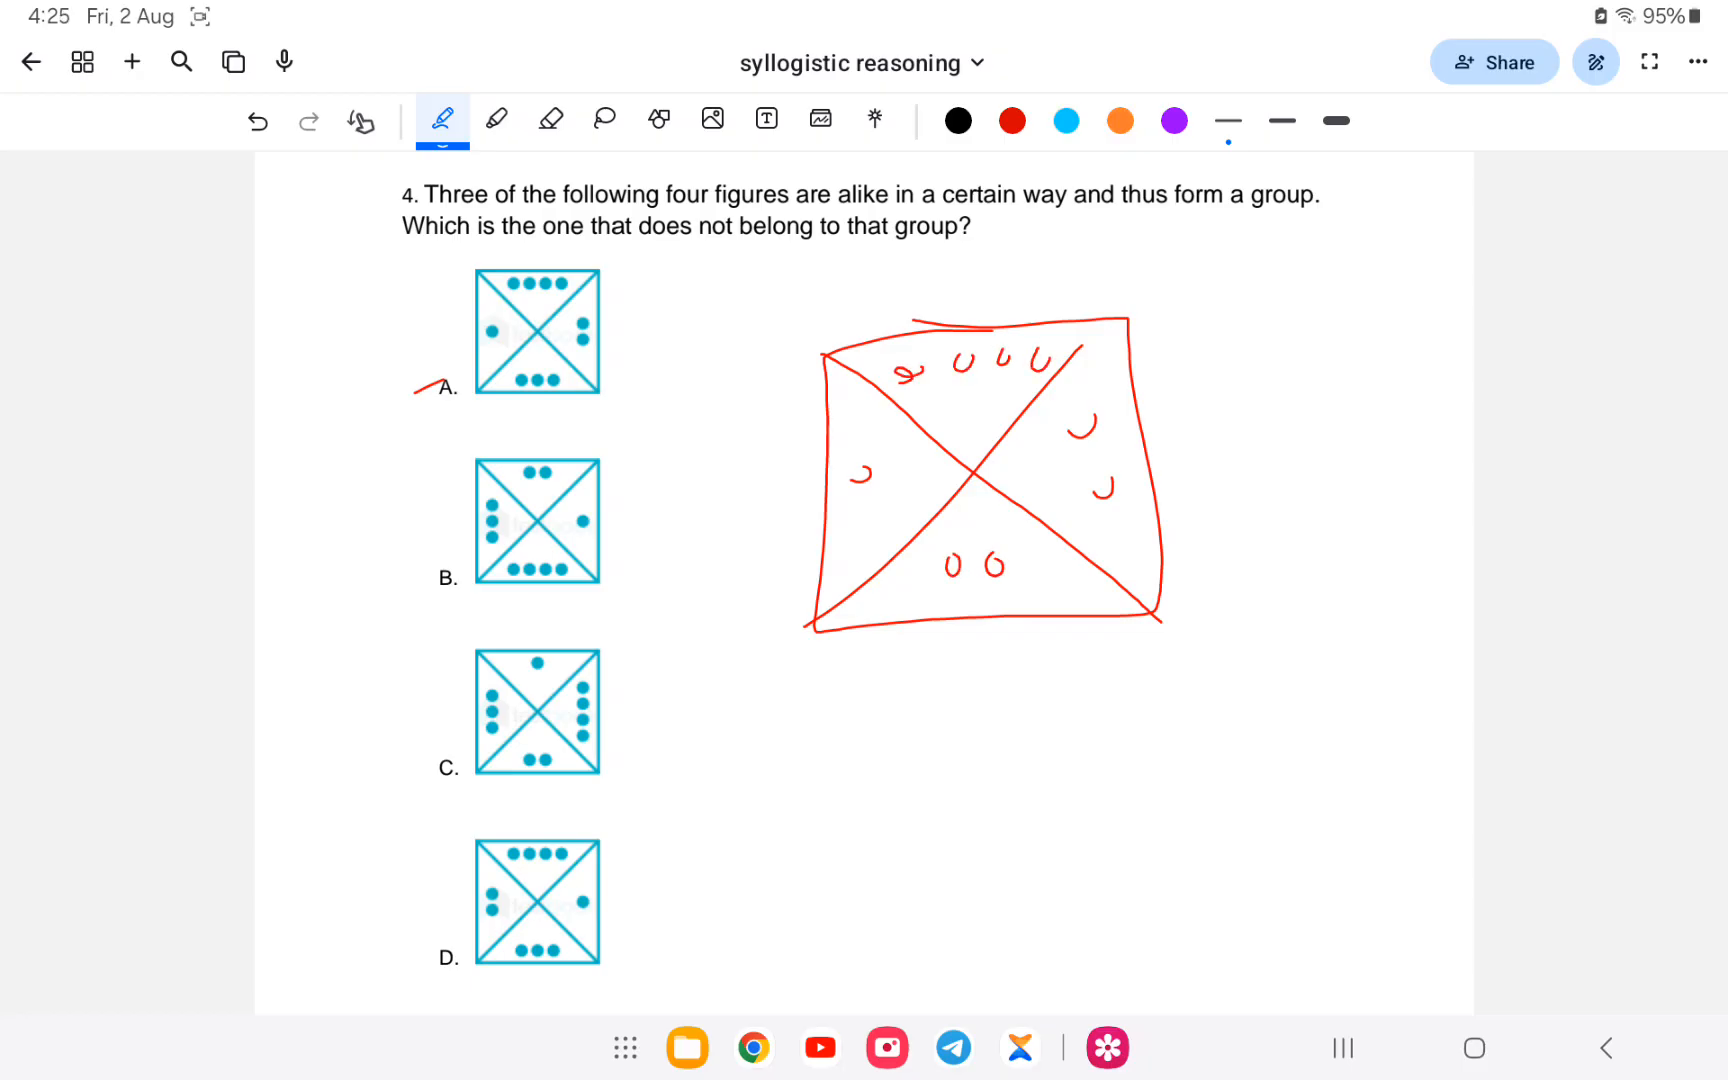
pyautogui.click(548, 120)
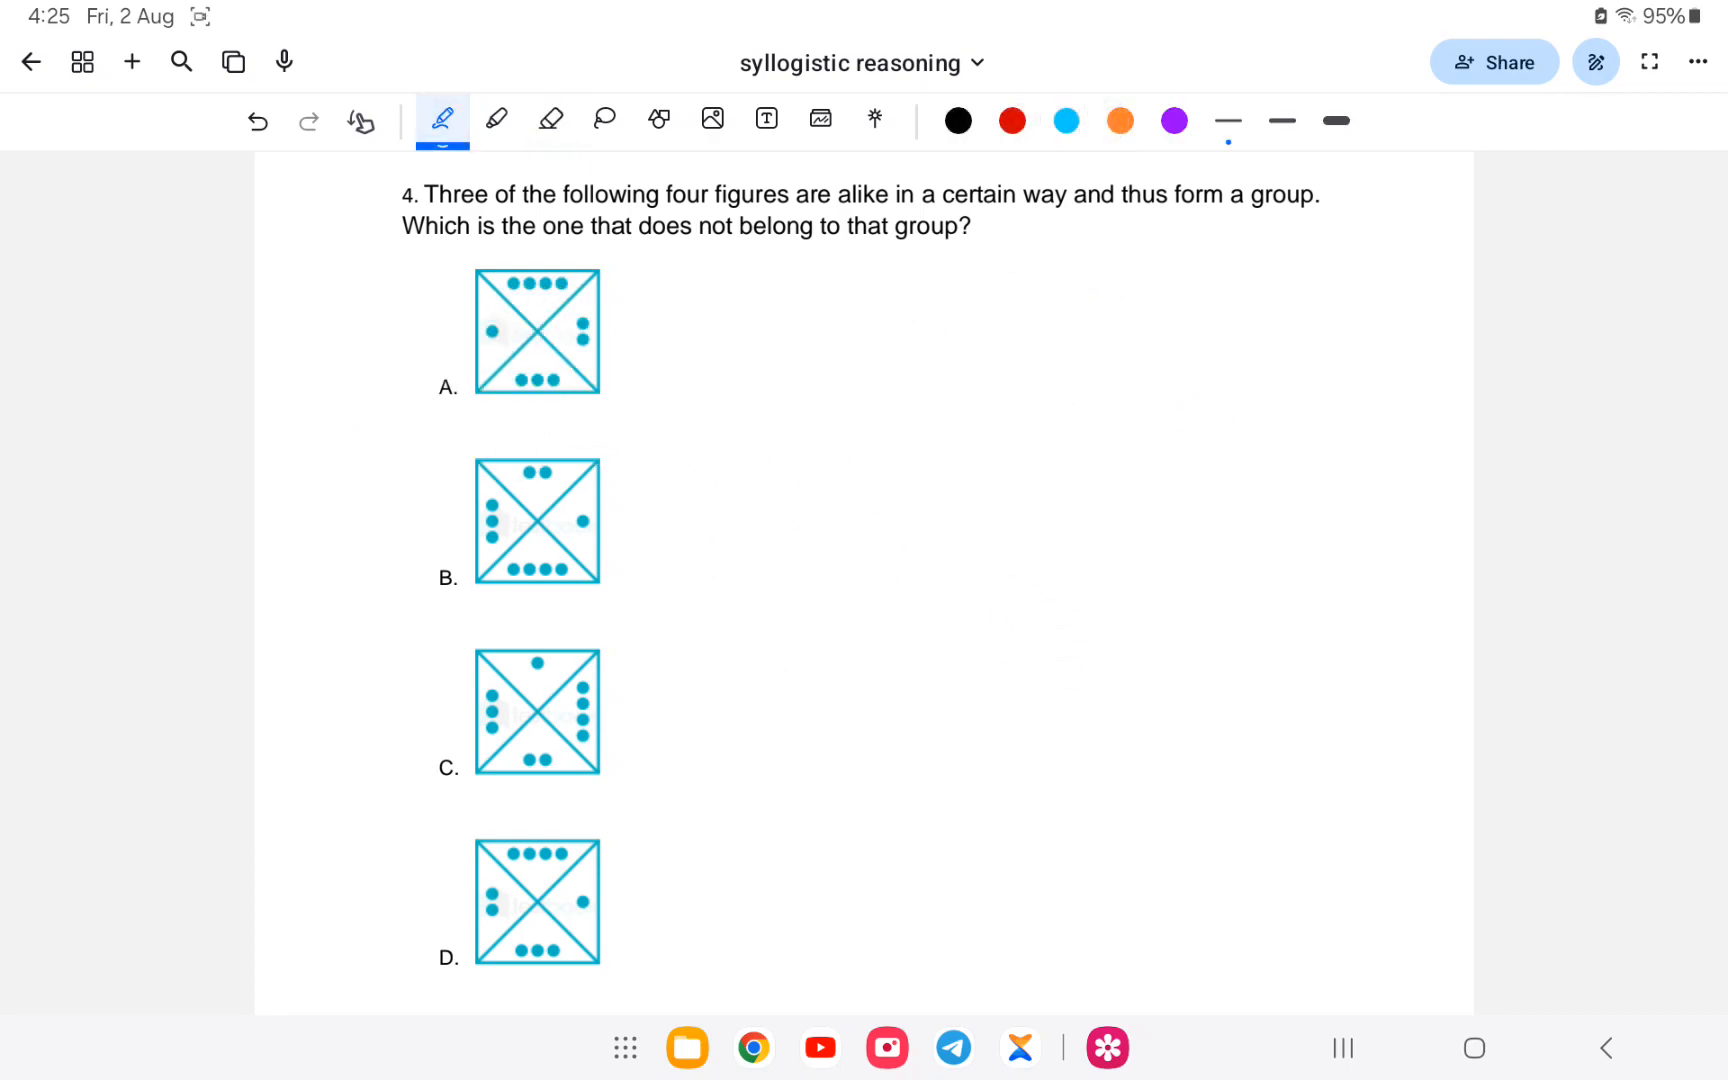
# - Circle option A's two right dots and single left dot, starting on option B's left dots
pyautogui.moveTo(568, 298); pyautogui.dragTo(584, 364)
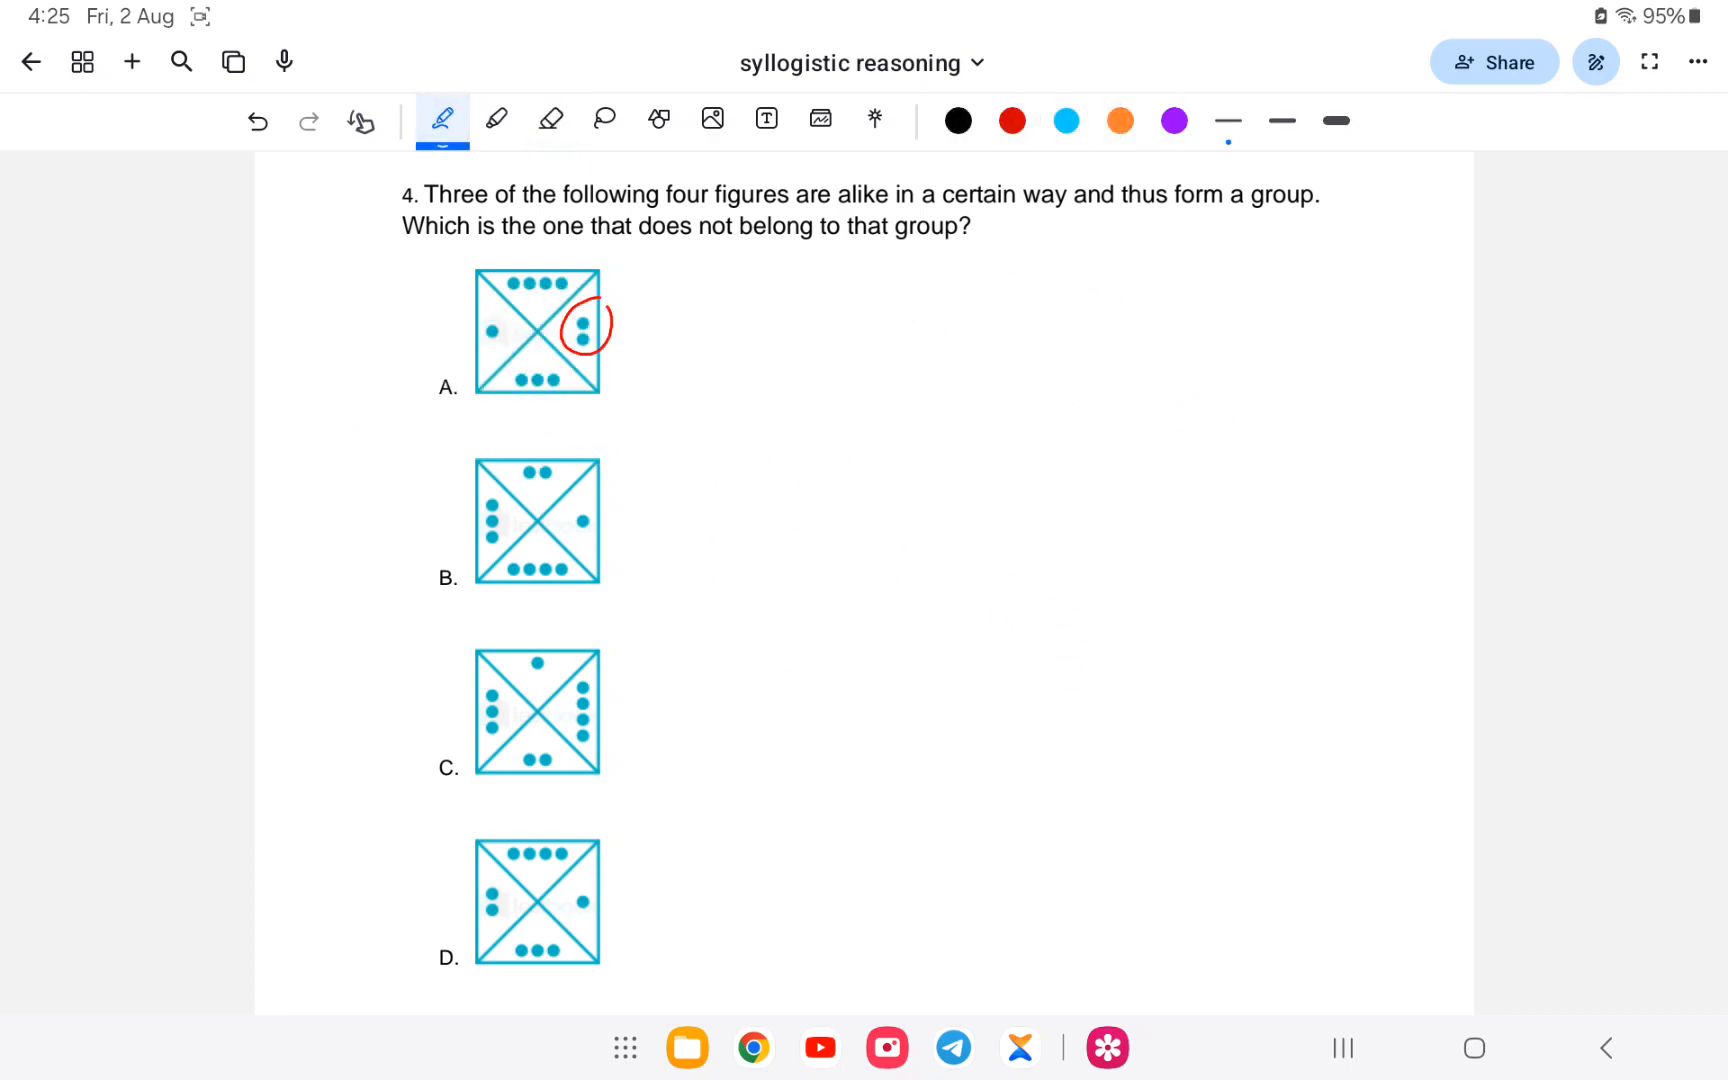
pyautogui.moveTo(512, 308); pyautogui.dragTo(490, 352)
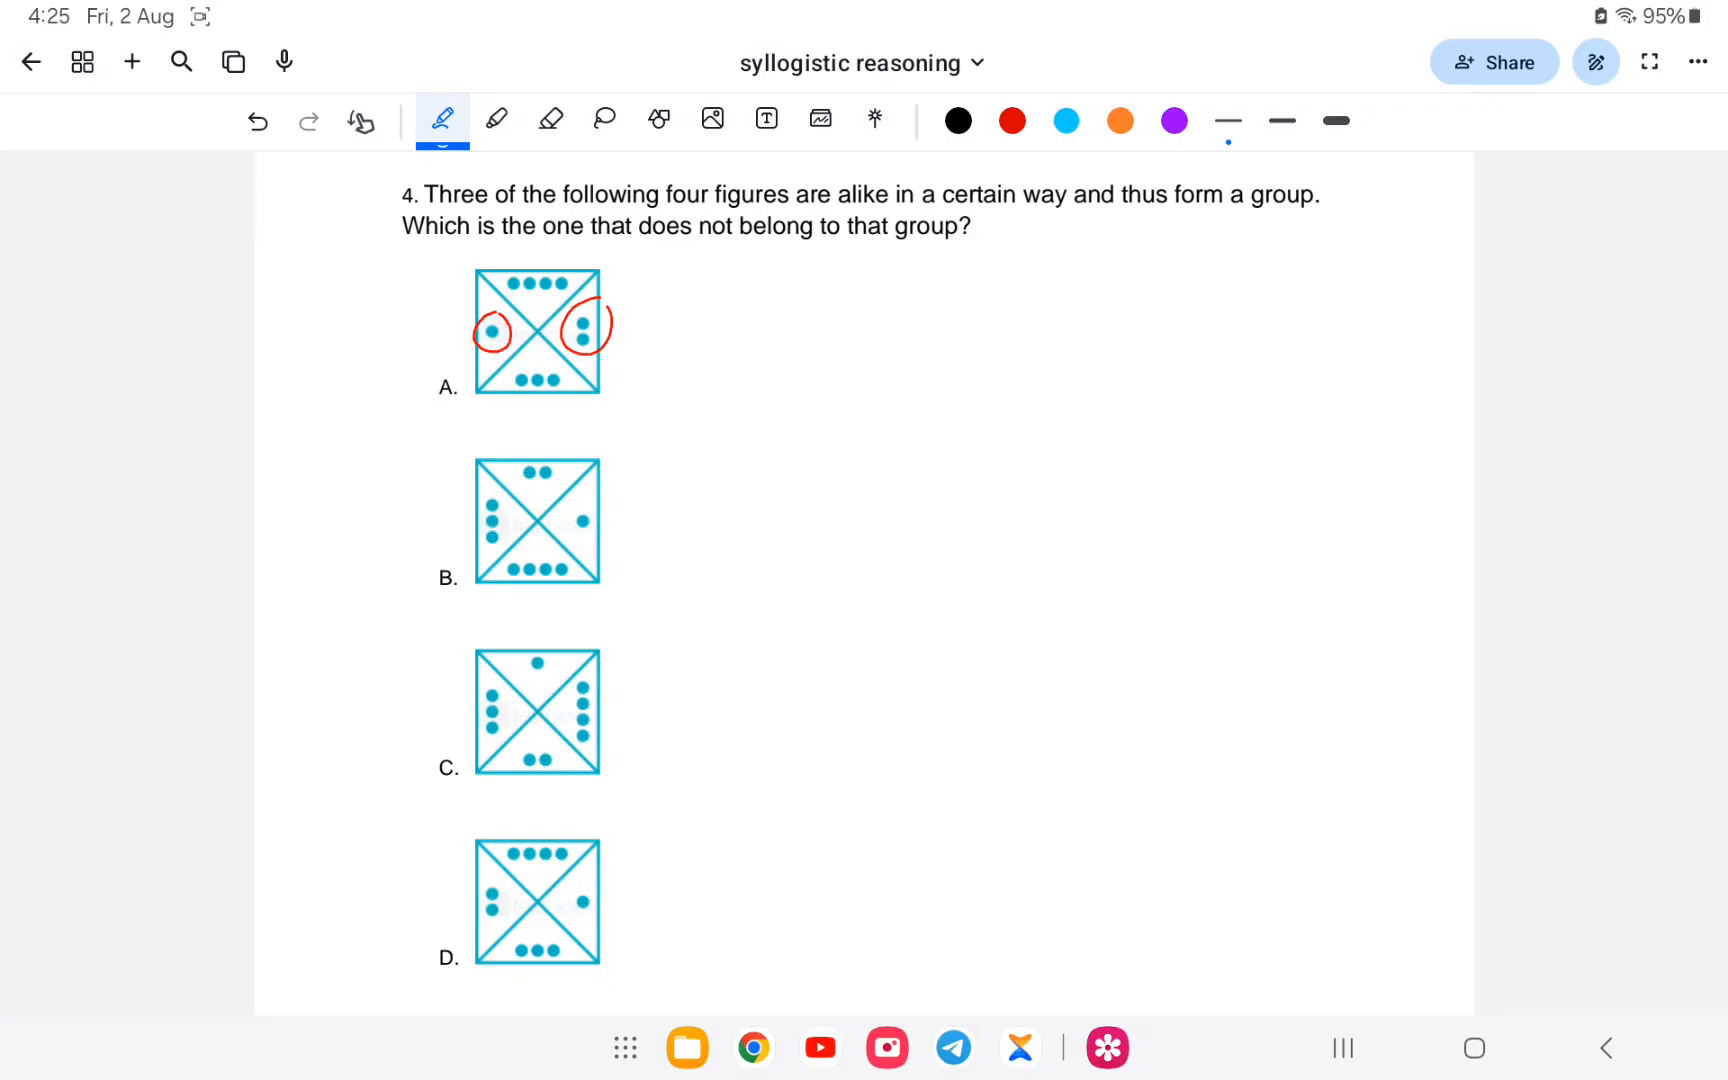
pyautogui.moveTo(490, 502); pyautogui.dragTo(490, 540)
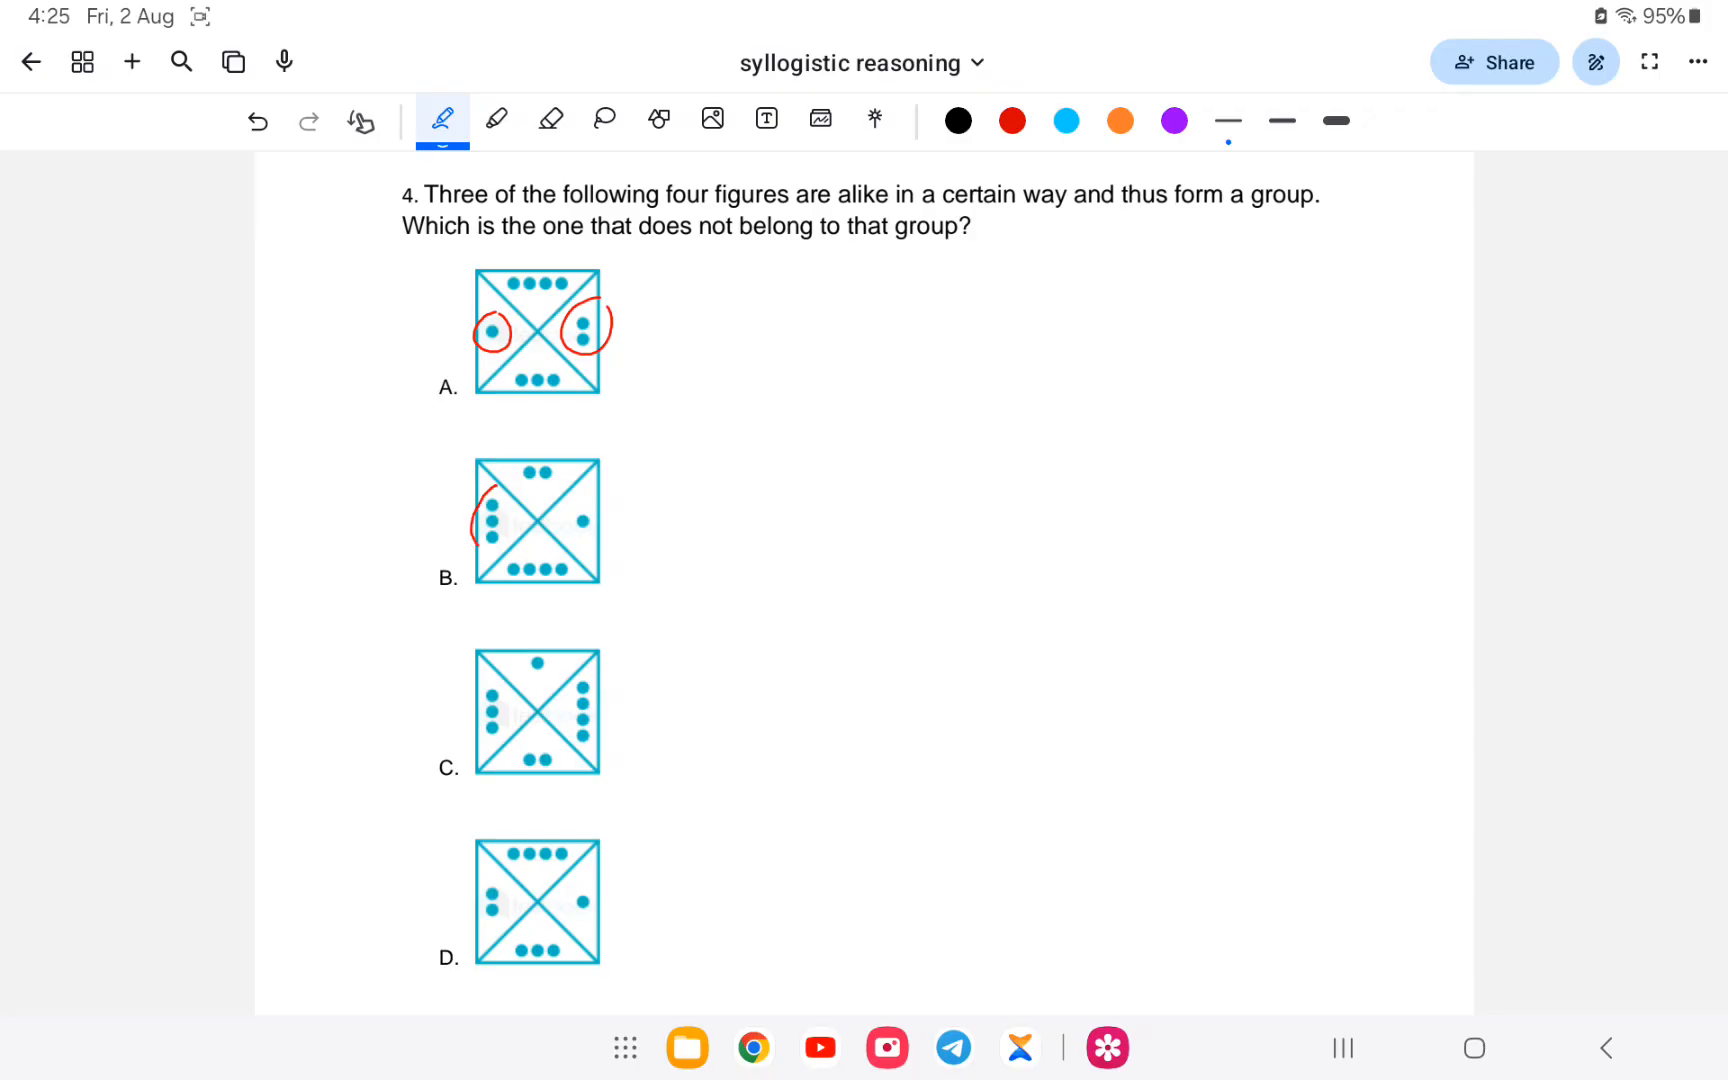
# - Circle the dot groups in options B, C and D of question 4, then erase most of the marks
pyautogui.moveTo(480, 496); pyautogui.dragTo(596, 540)
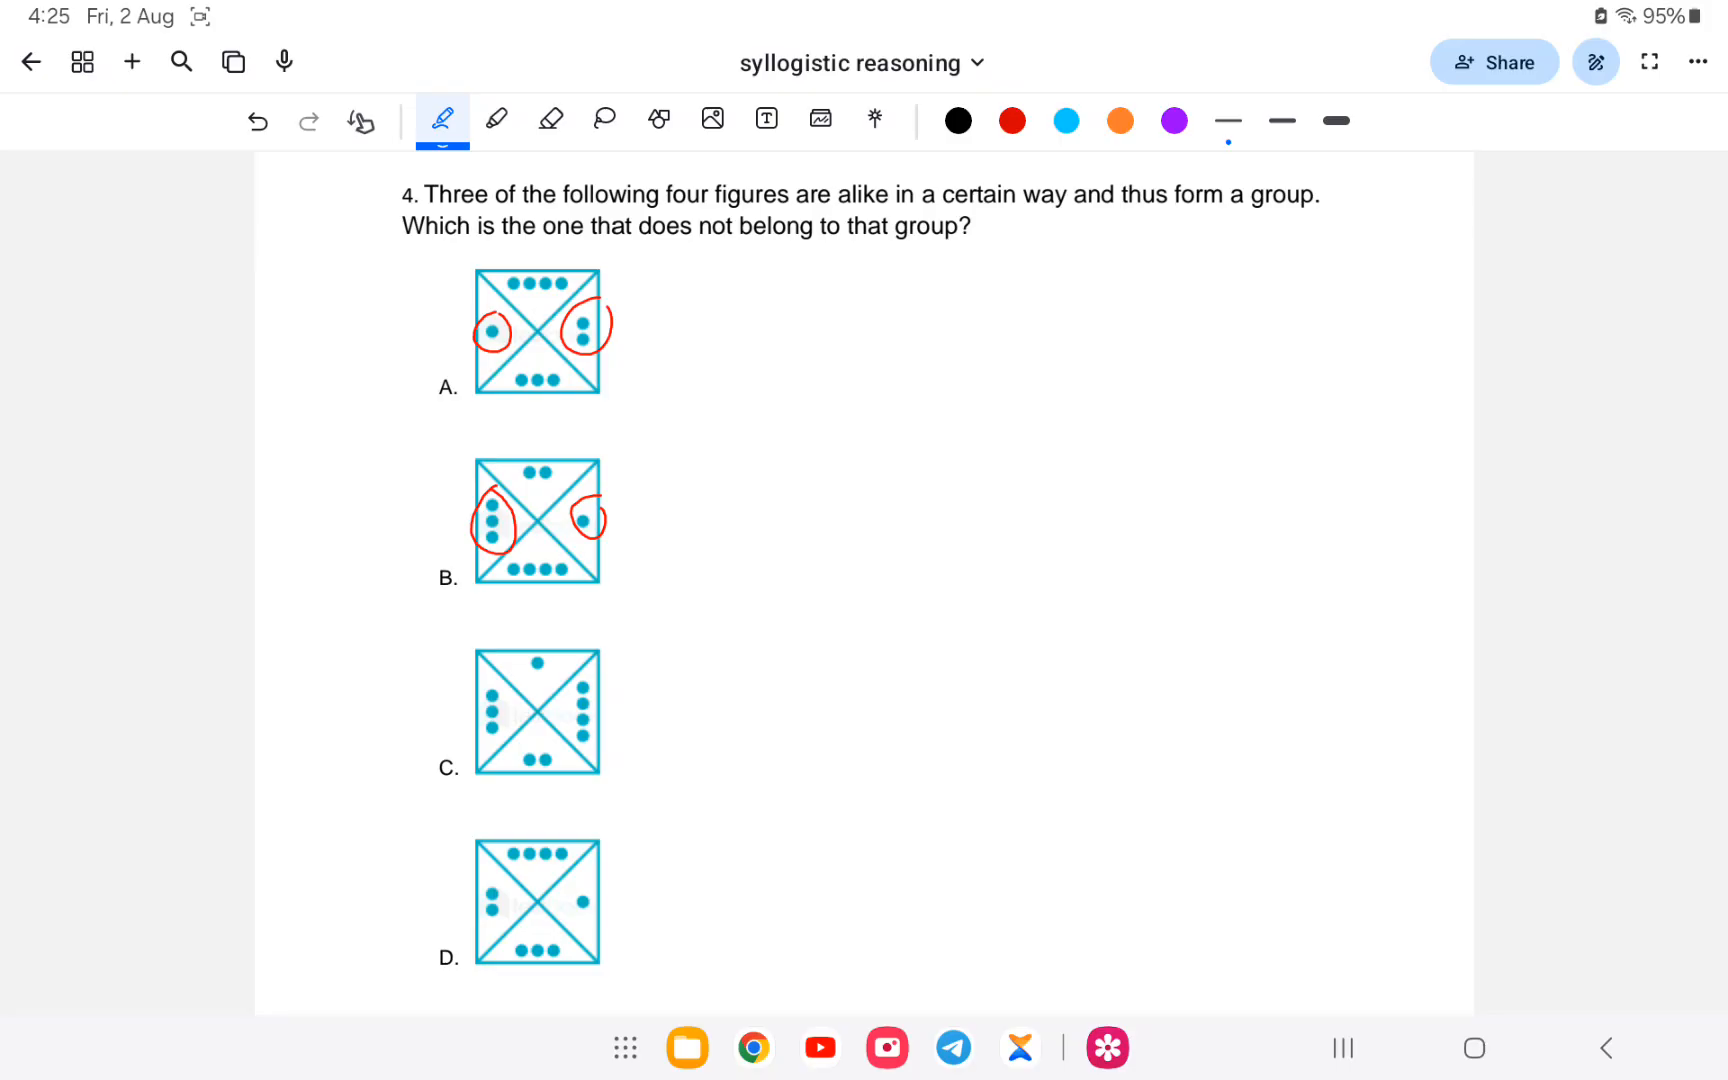
pyautogui.moveTo(540, 744); pyautogui.dragTo(556, 740)
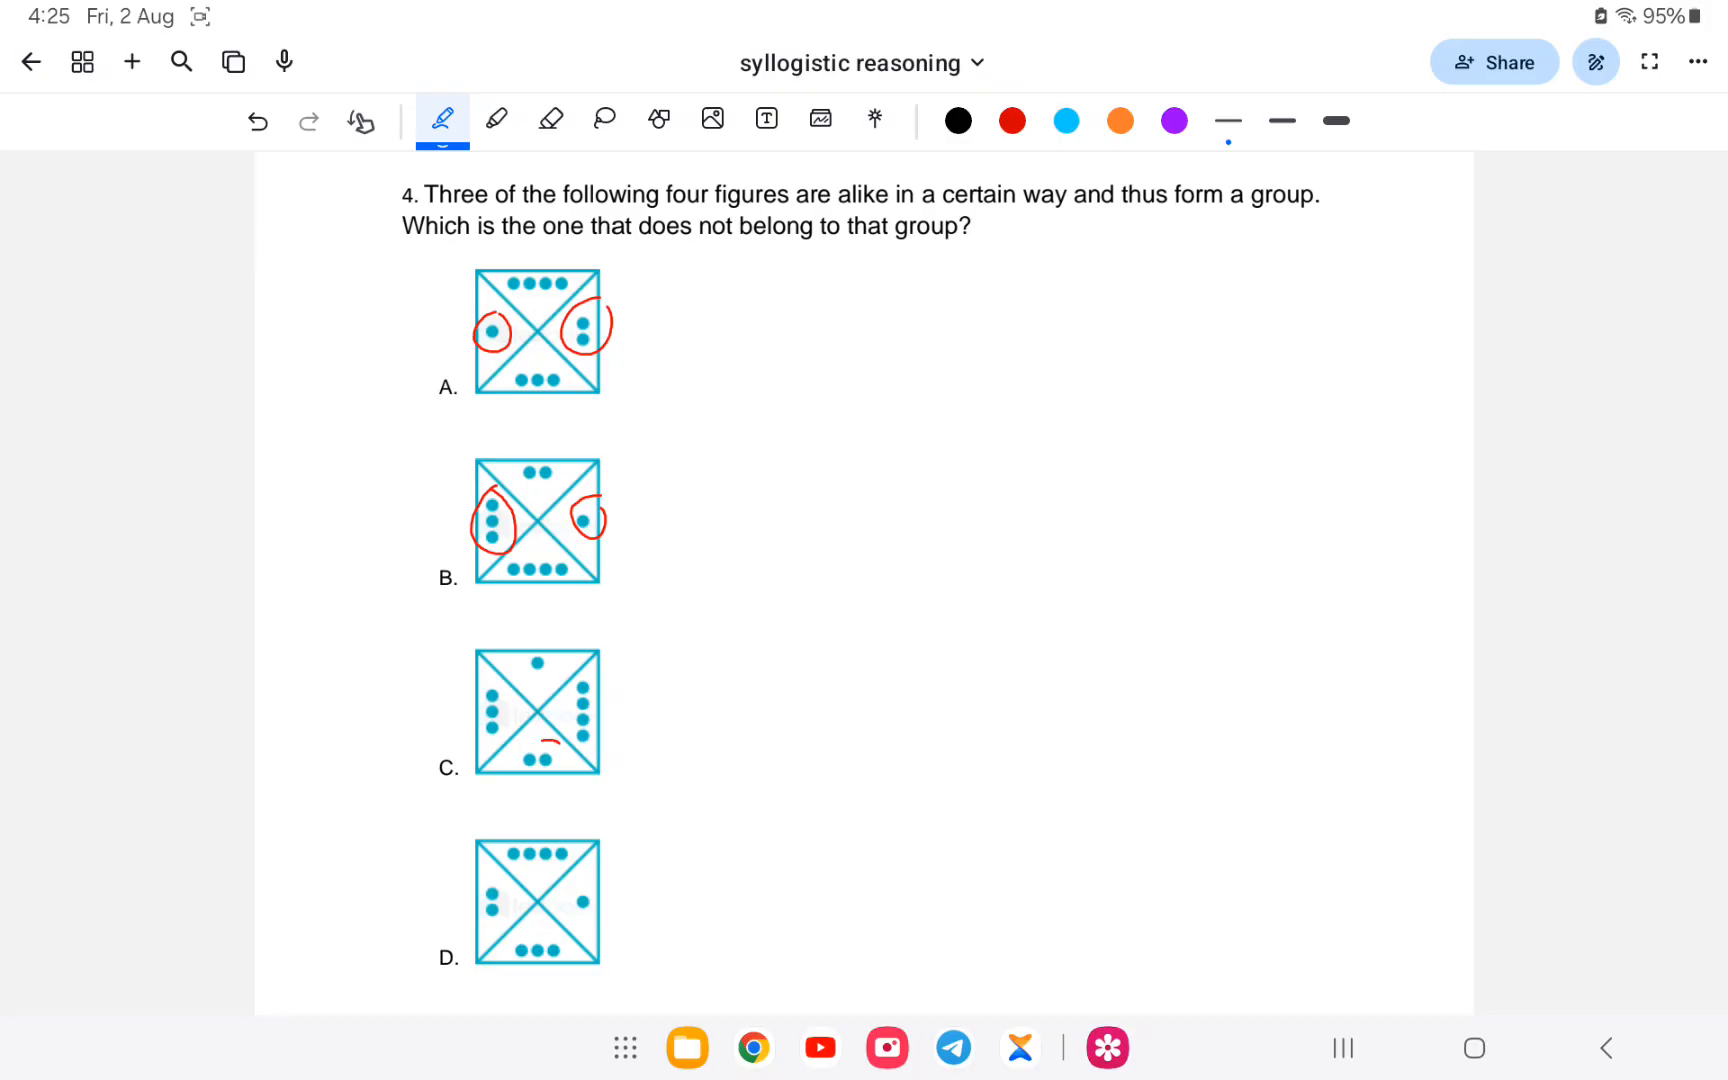
pyautogui.moveTo(538, 662); pyautogui.dragTo(538, 760)
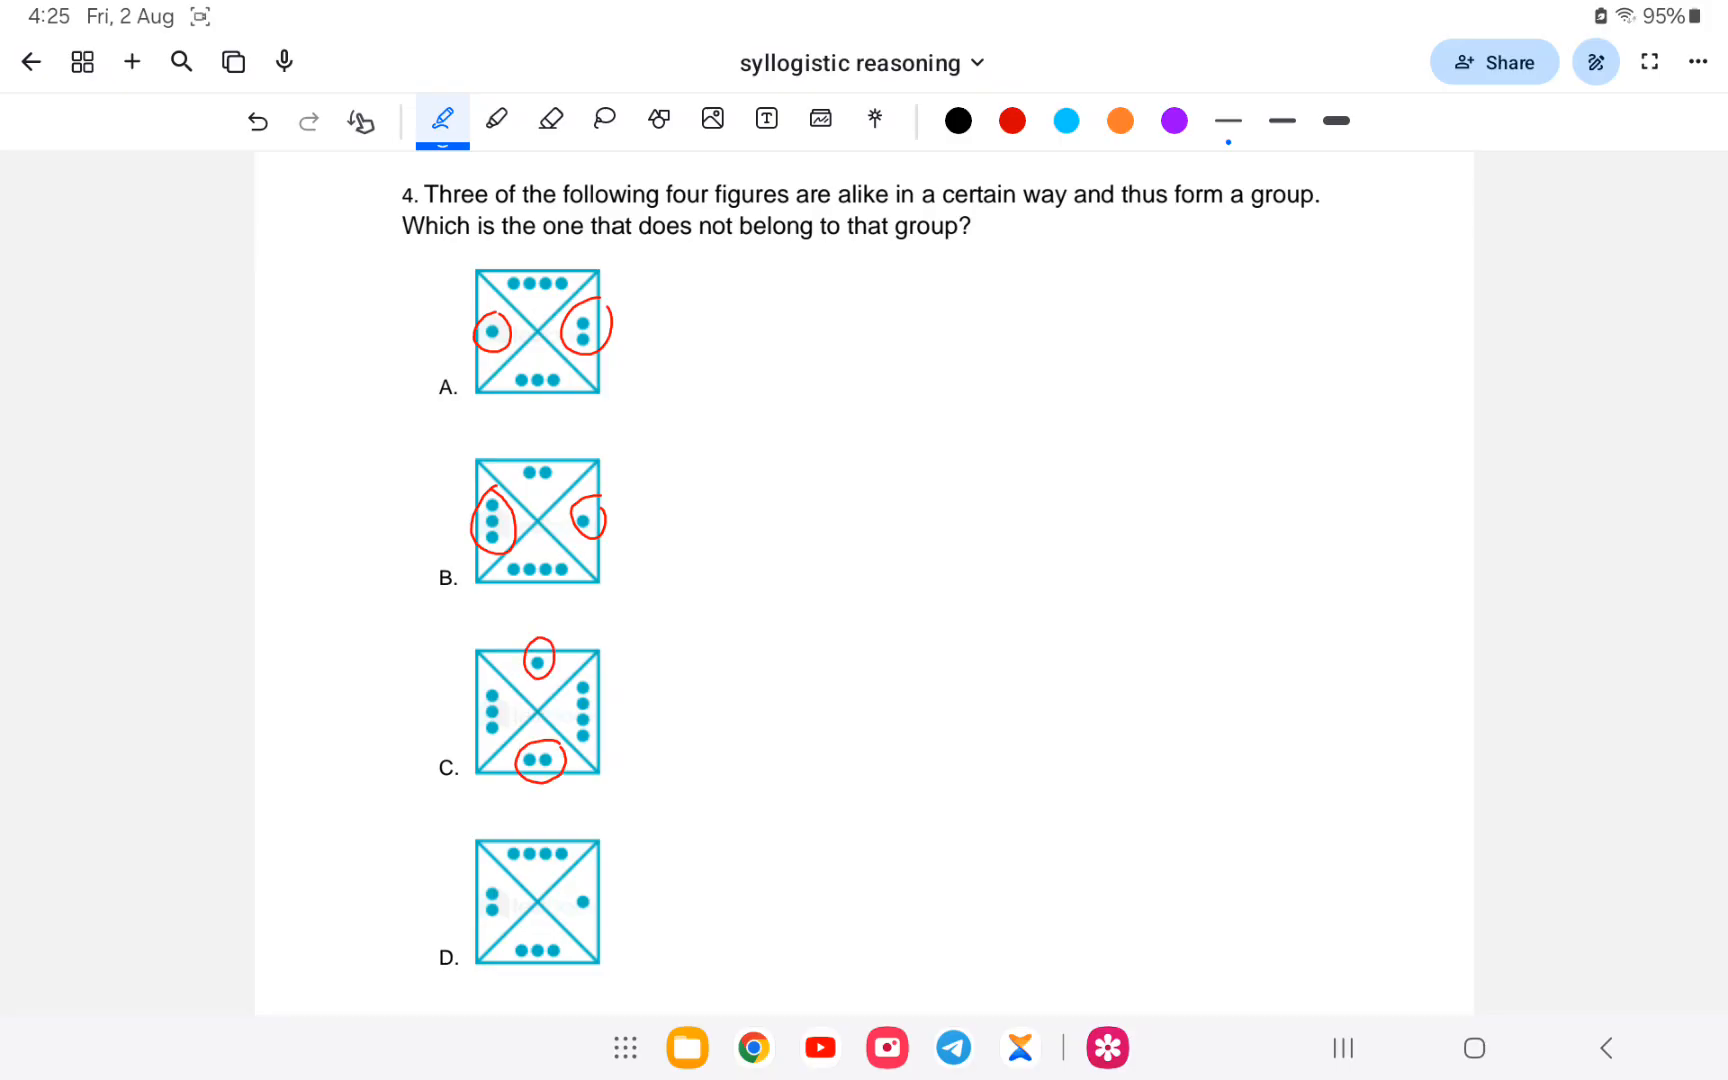
pyautogui.moveTo(490, 892); pyautogui.dragTo(590, 892)
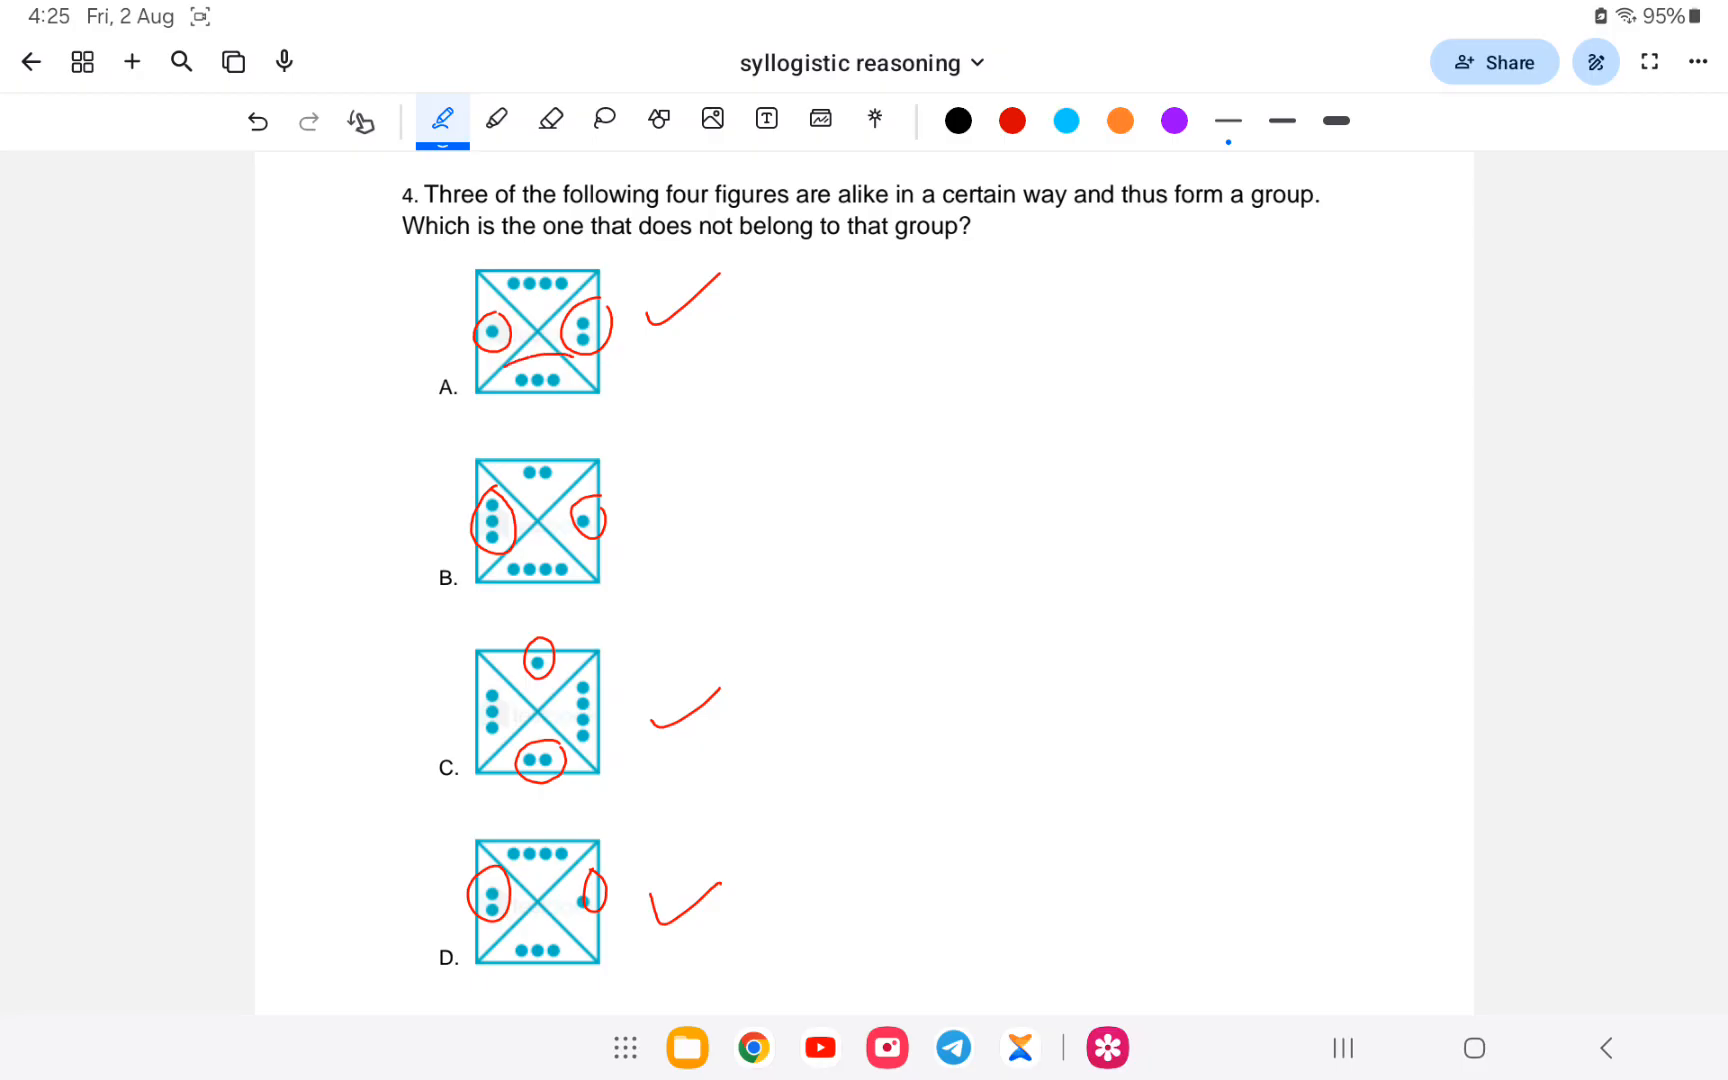
pyautogui.moveTo(540, 282); pyautogui.dragTo(540, 386)
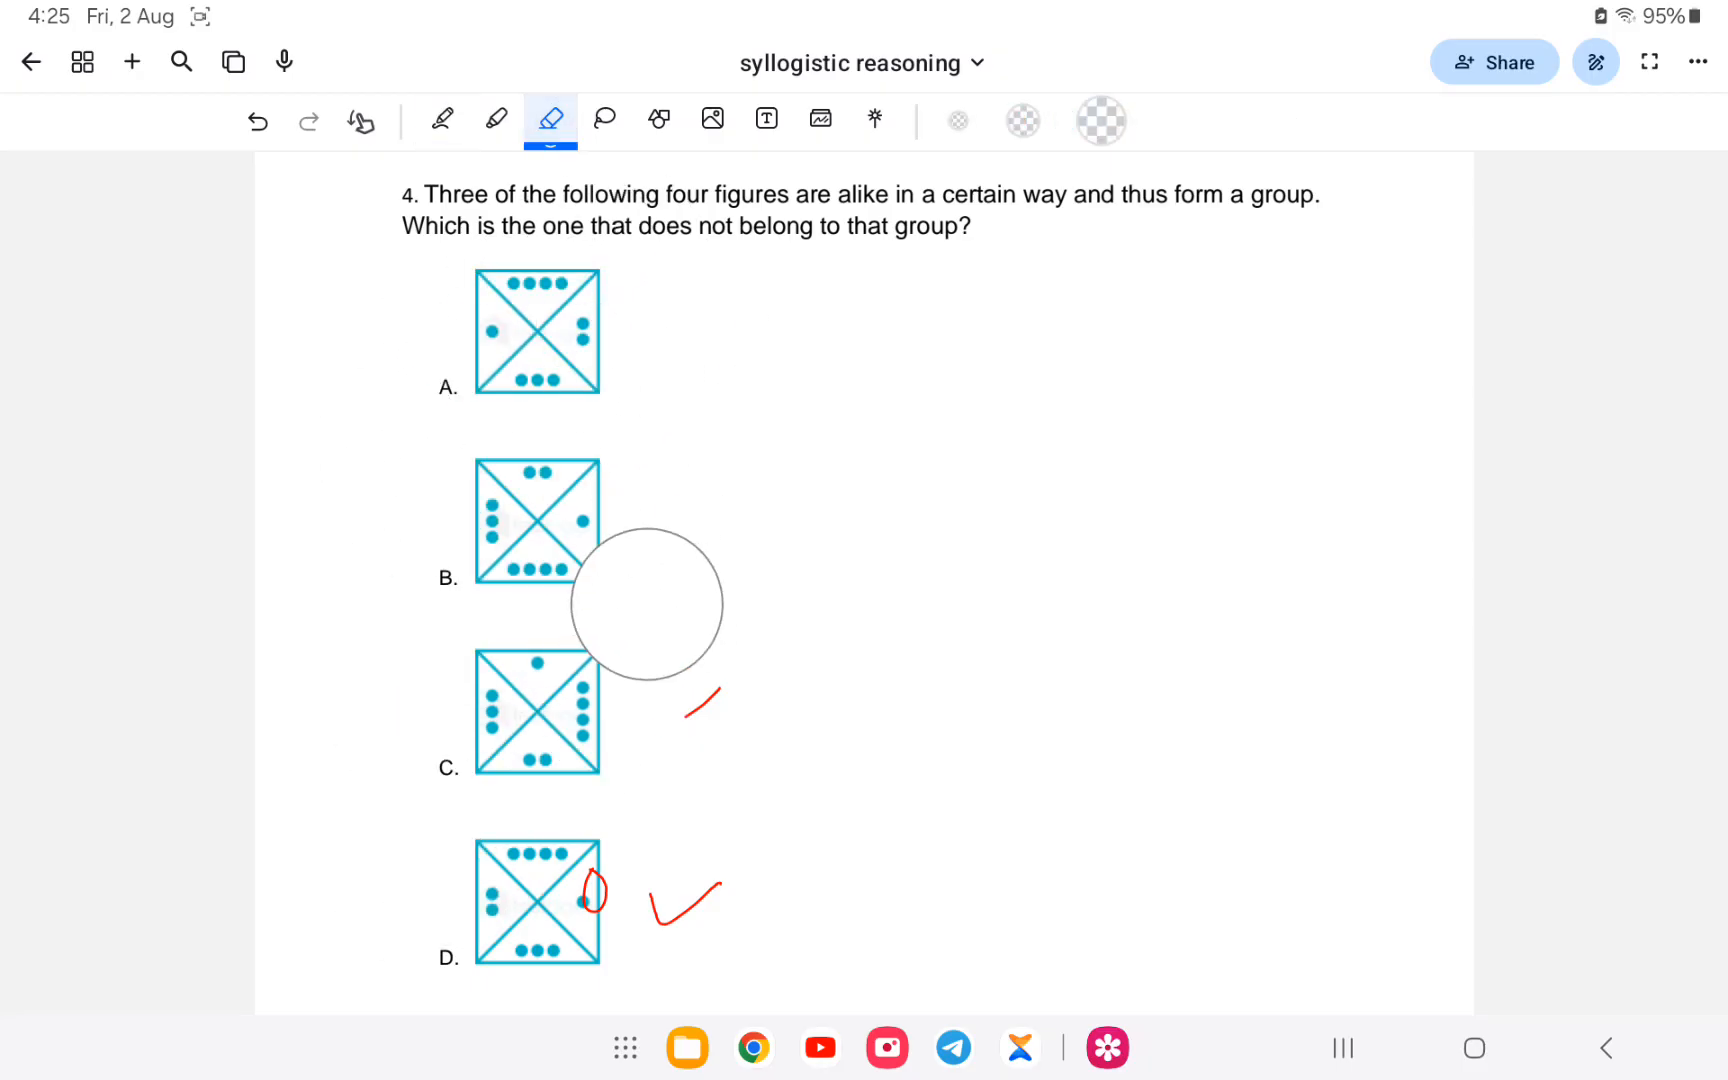
# - Circle option A's right-side dots, tick figure B as question 4's answer, then scroll toward question 5
pyautogui.click(440, 120)
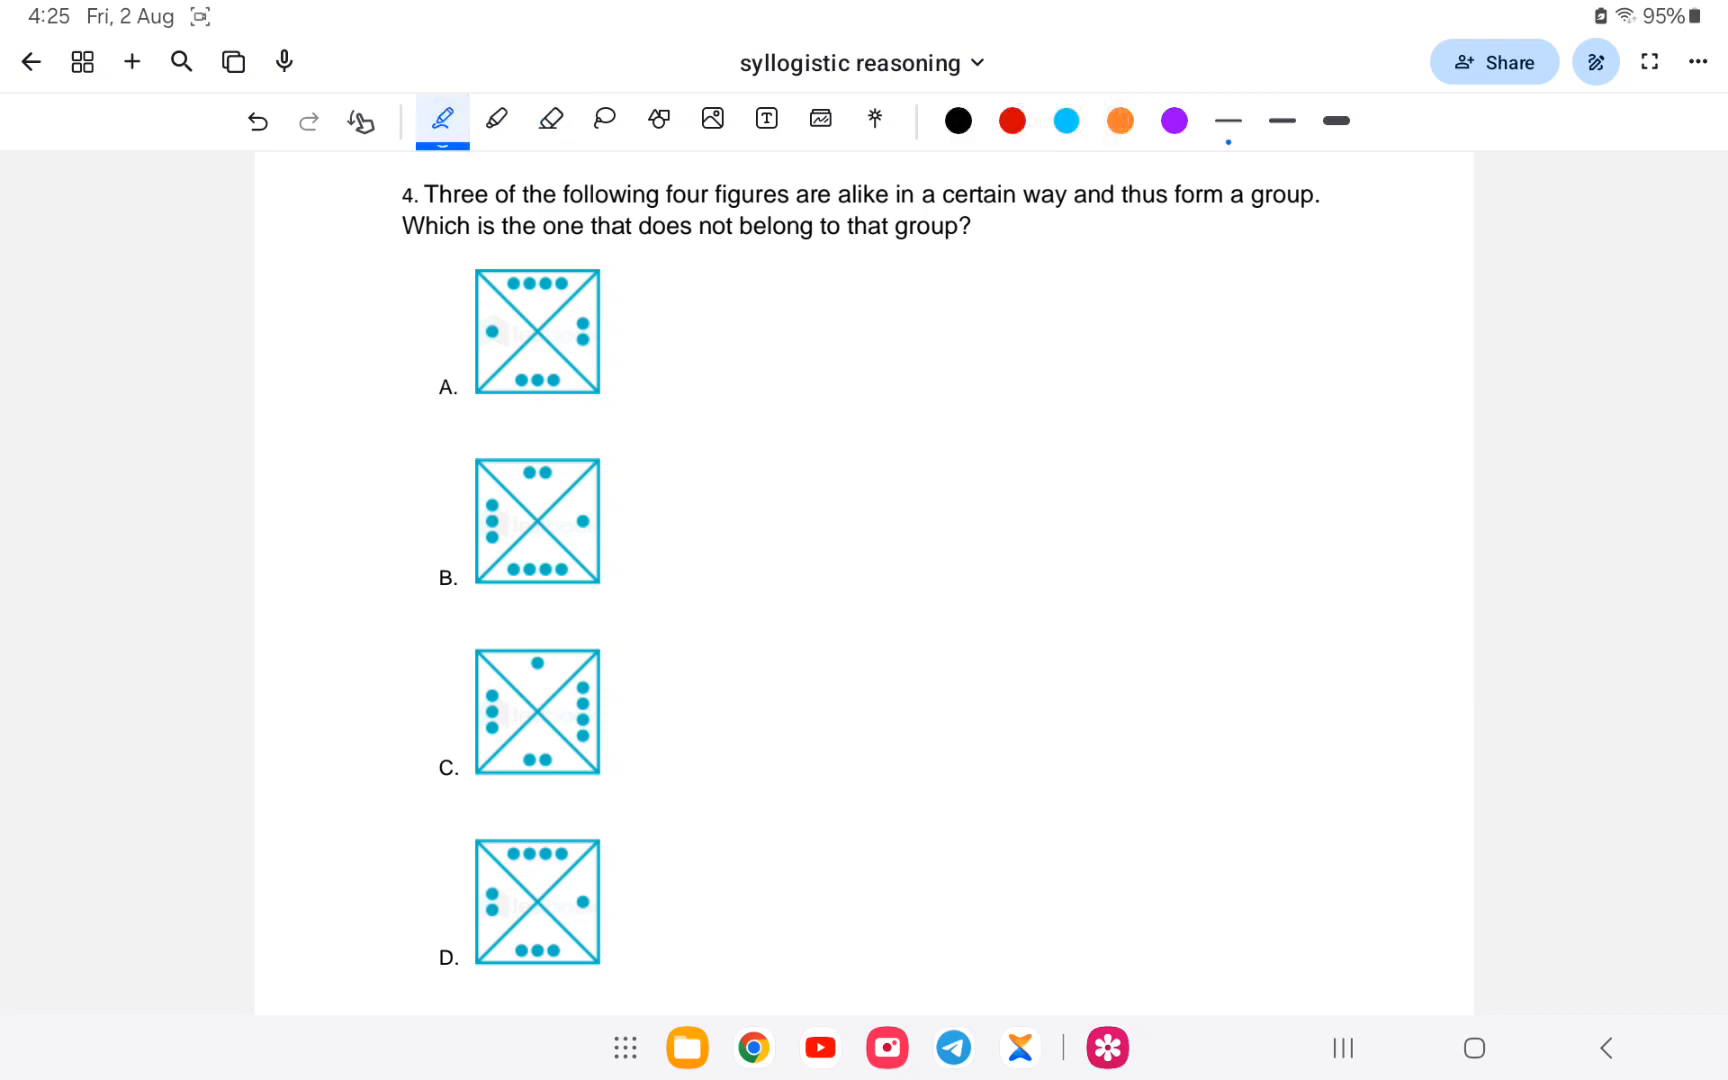
pyautogui.moveTo(396, 556); pyautogui.dragTo(446, 546)
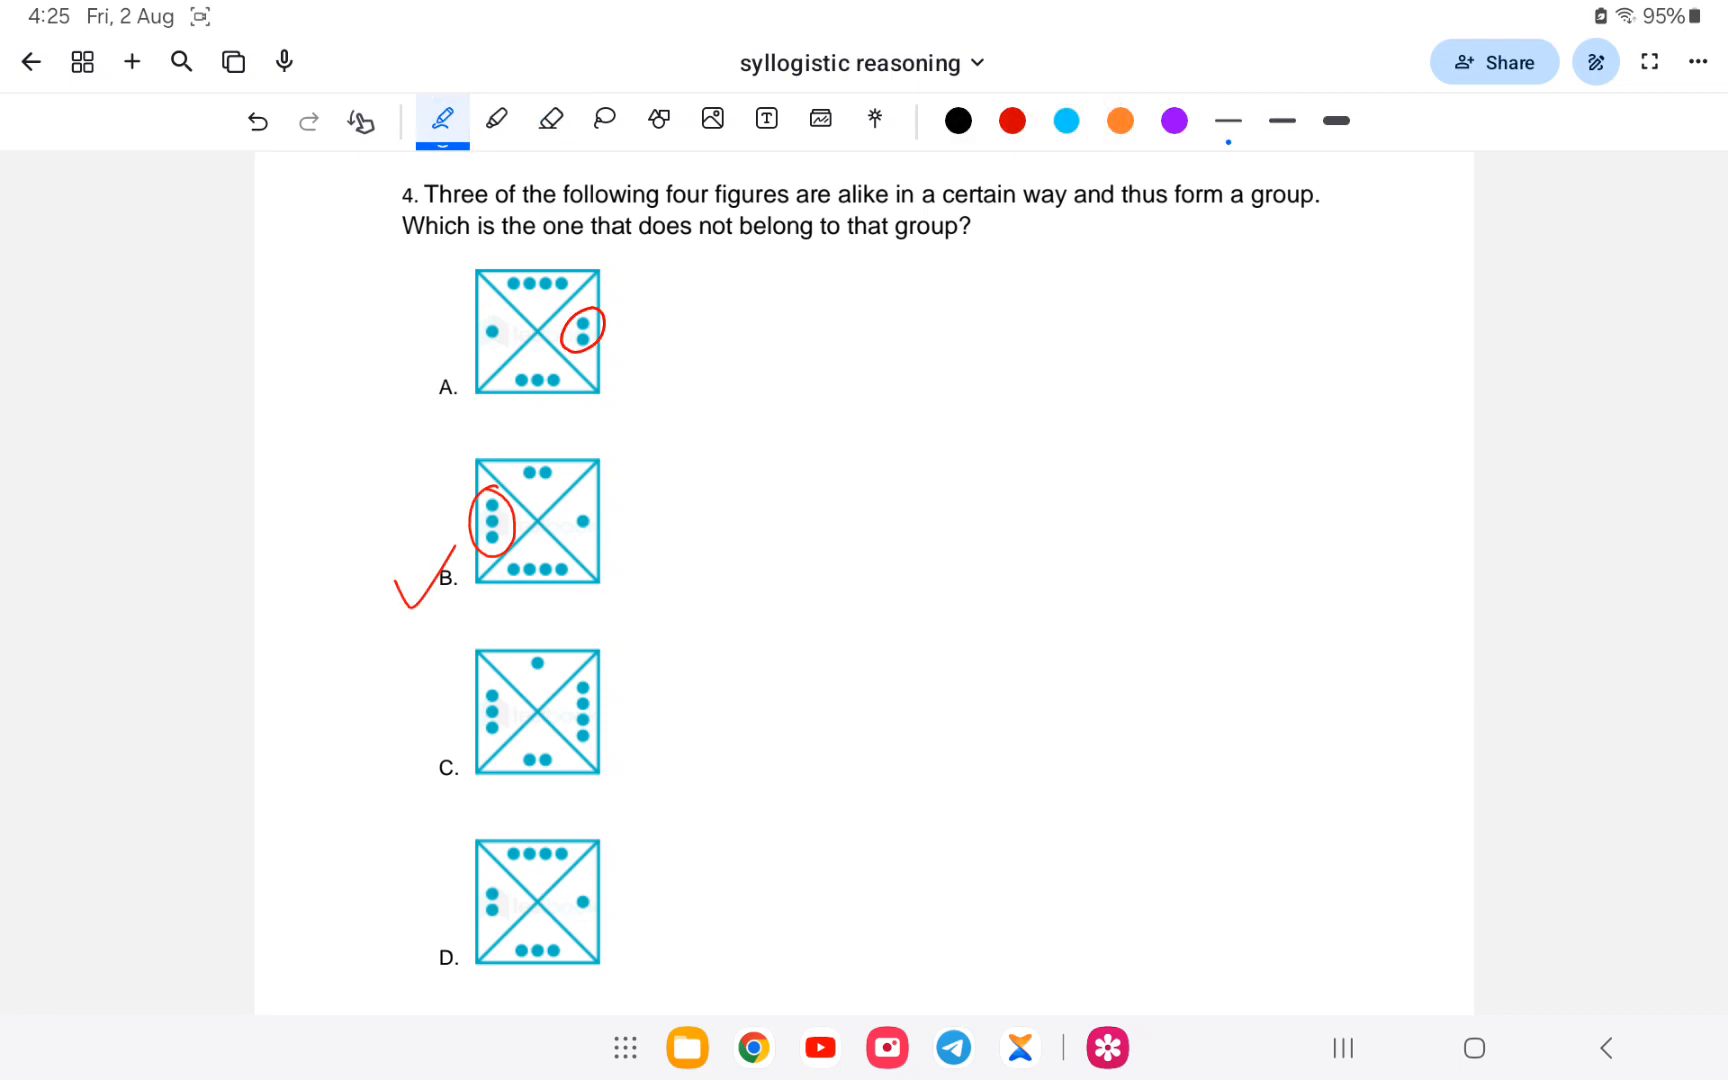
pyautogui.moveTo(568, 496); pyautogui.dragTo(612, 540)
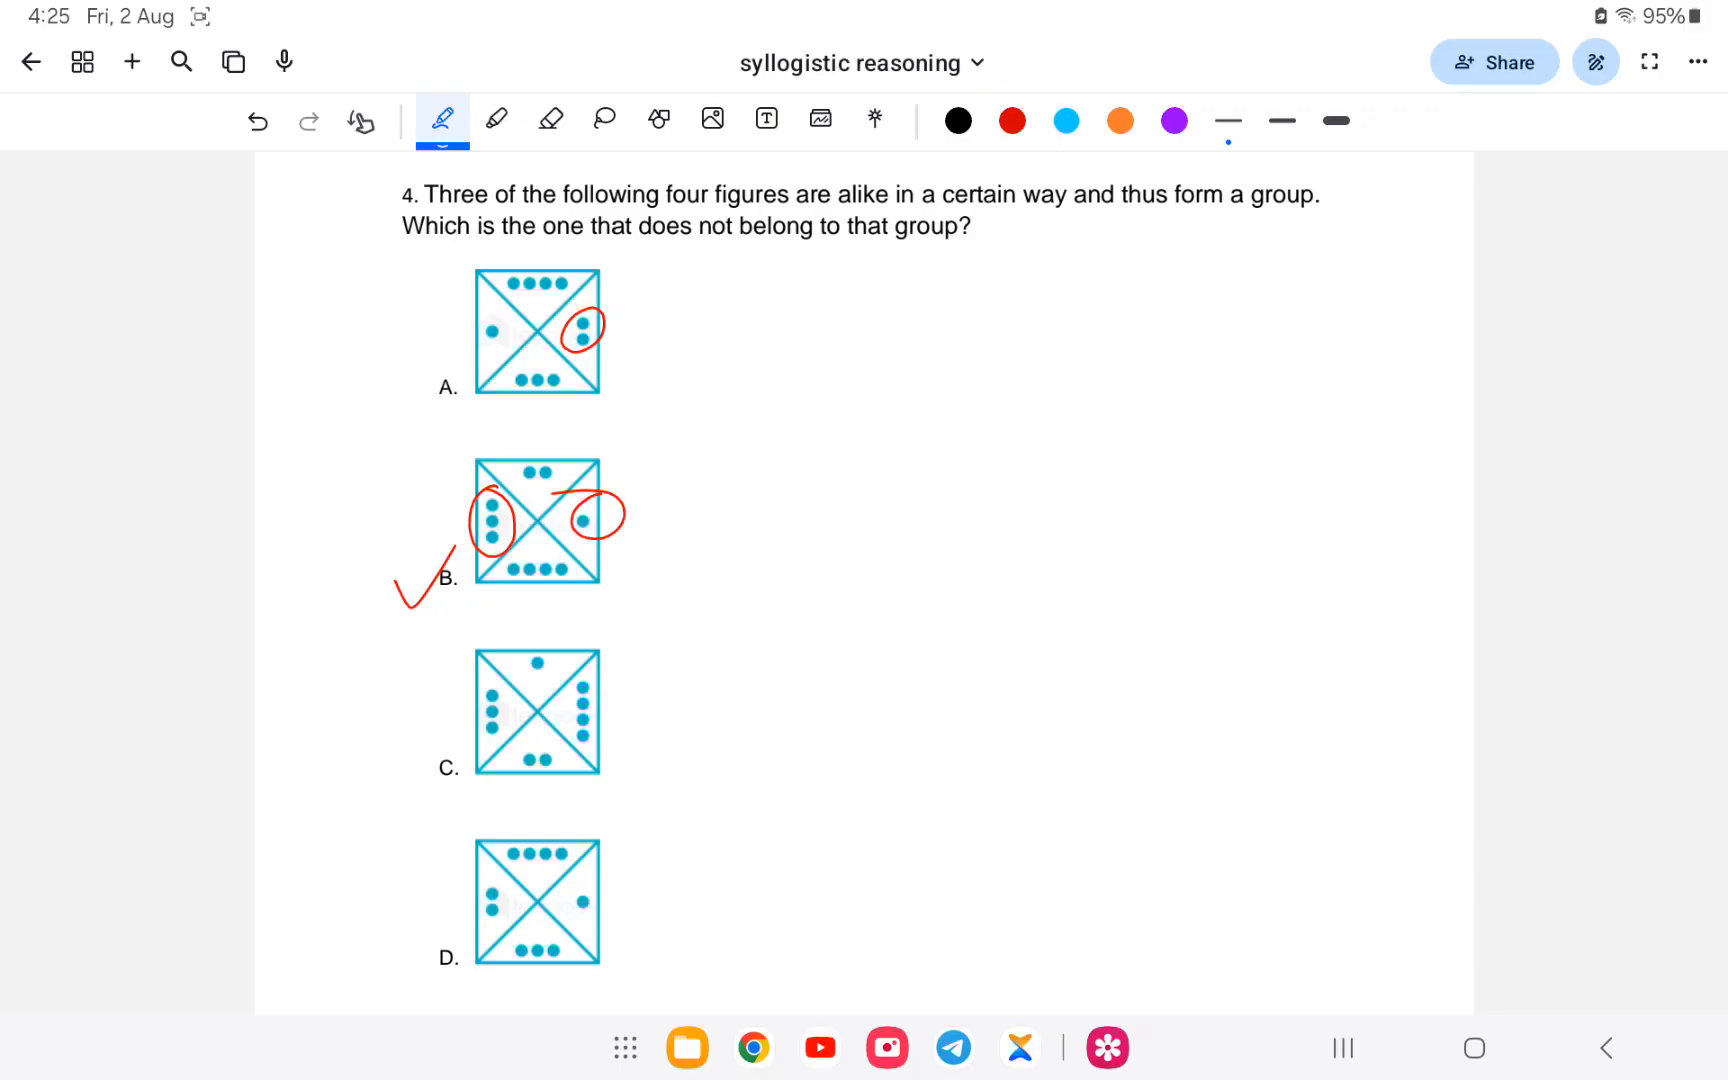
pyautogui.moveTo(662, 540); pyautogui.dragTo(848, 436)
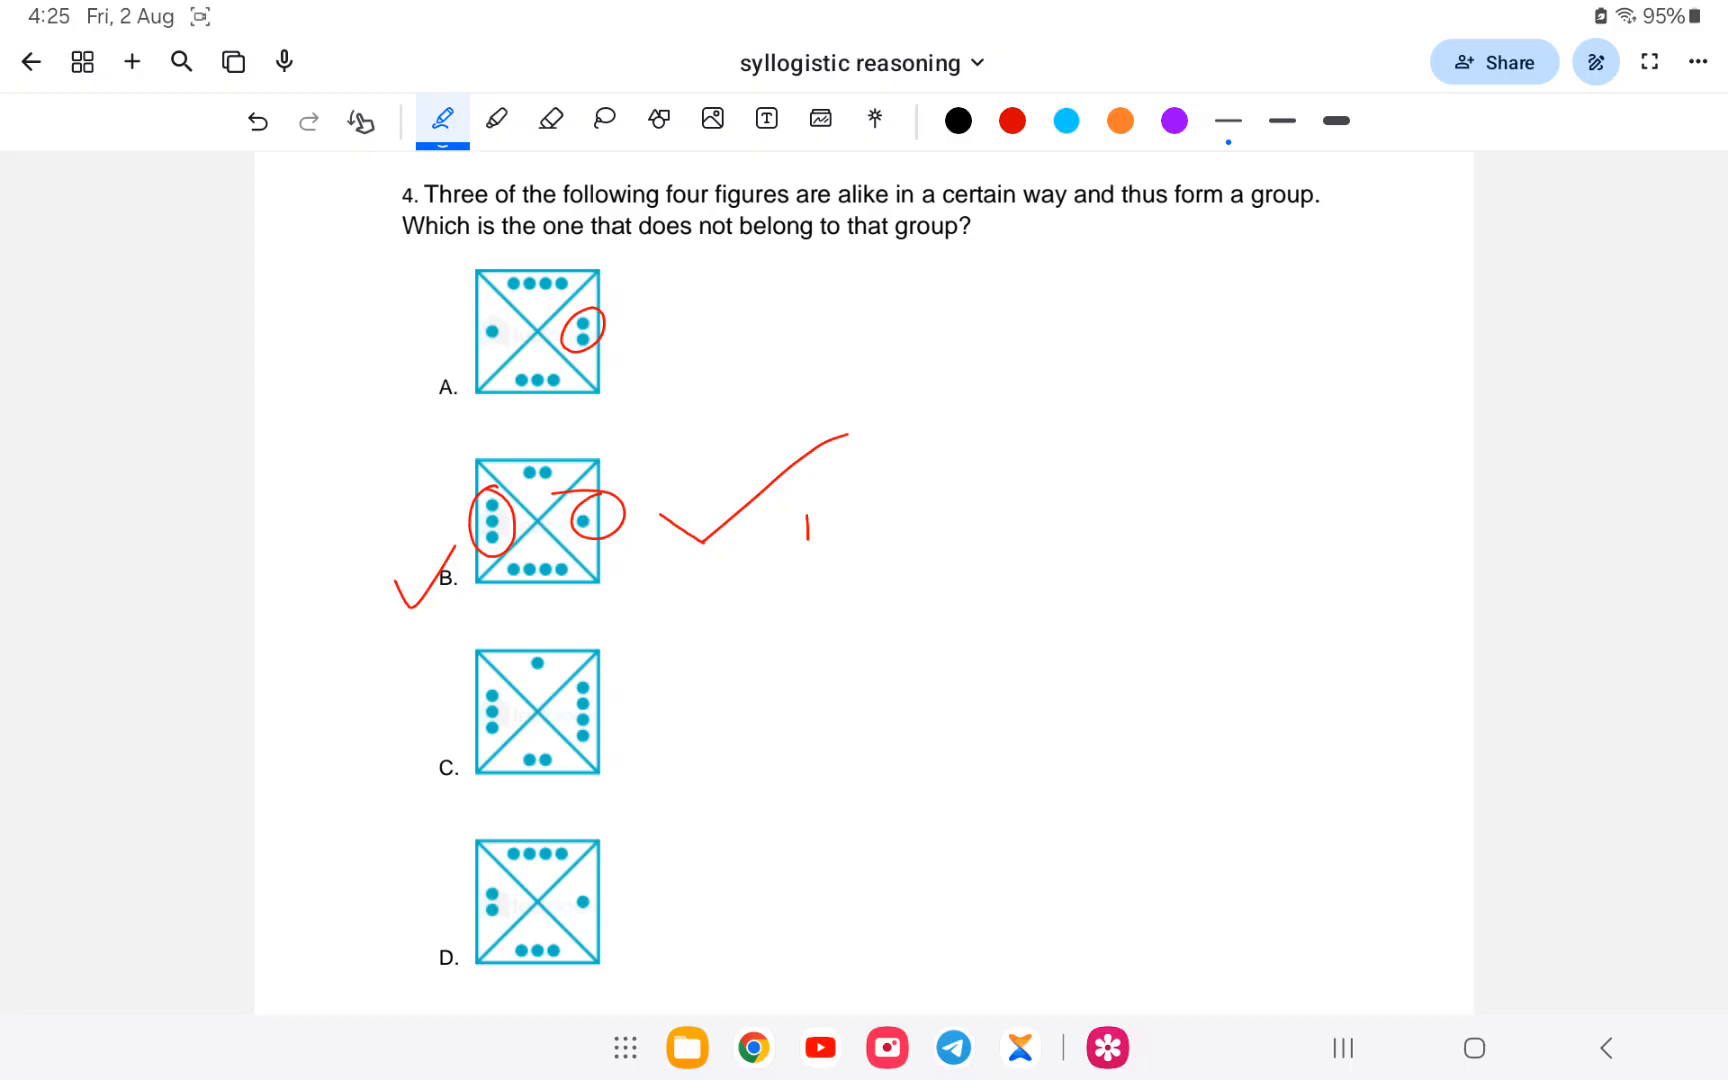
pyautogui.click(360, 120)
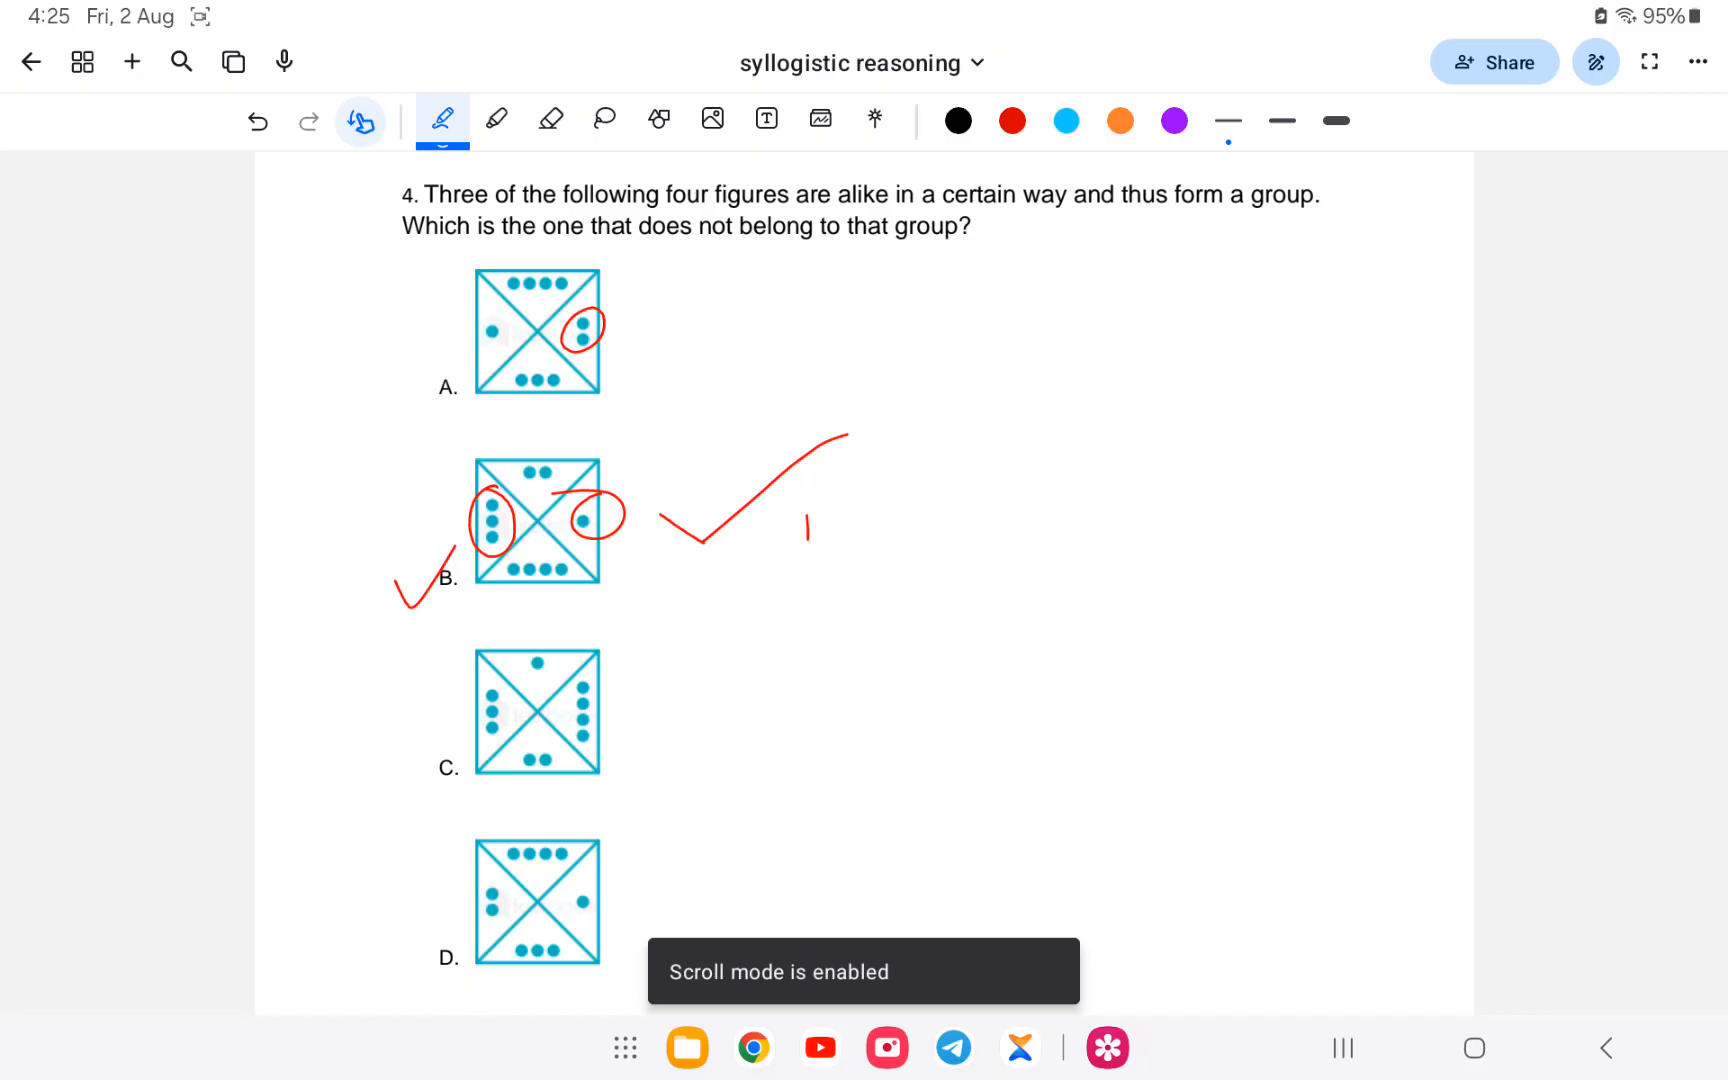
pyautogui.scroll(-3)
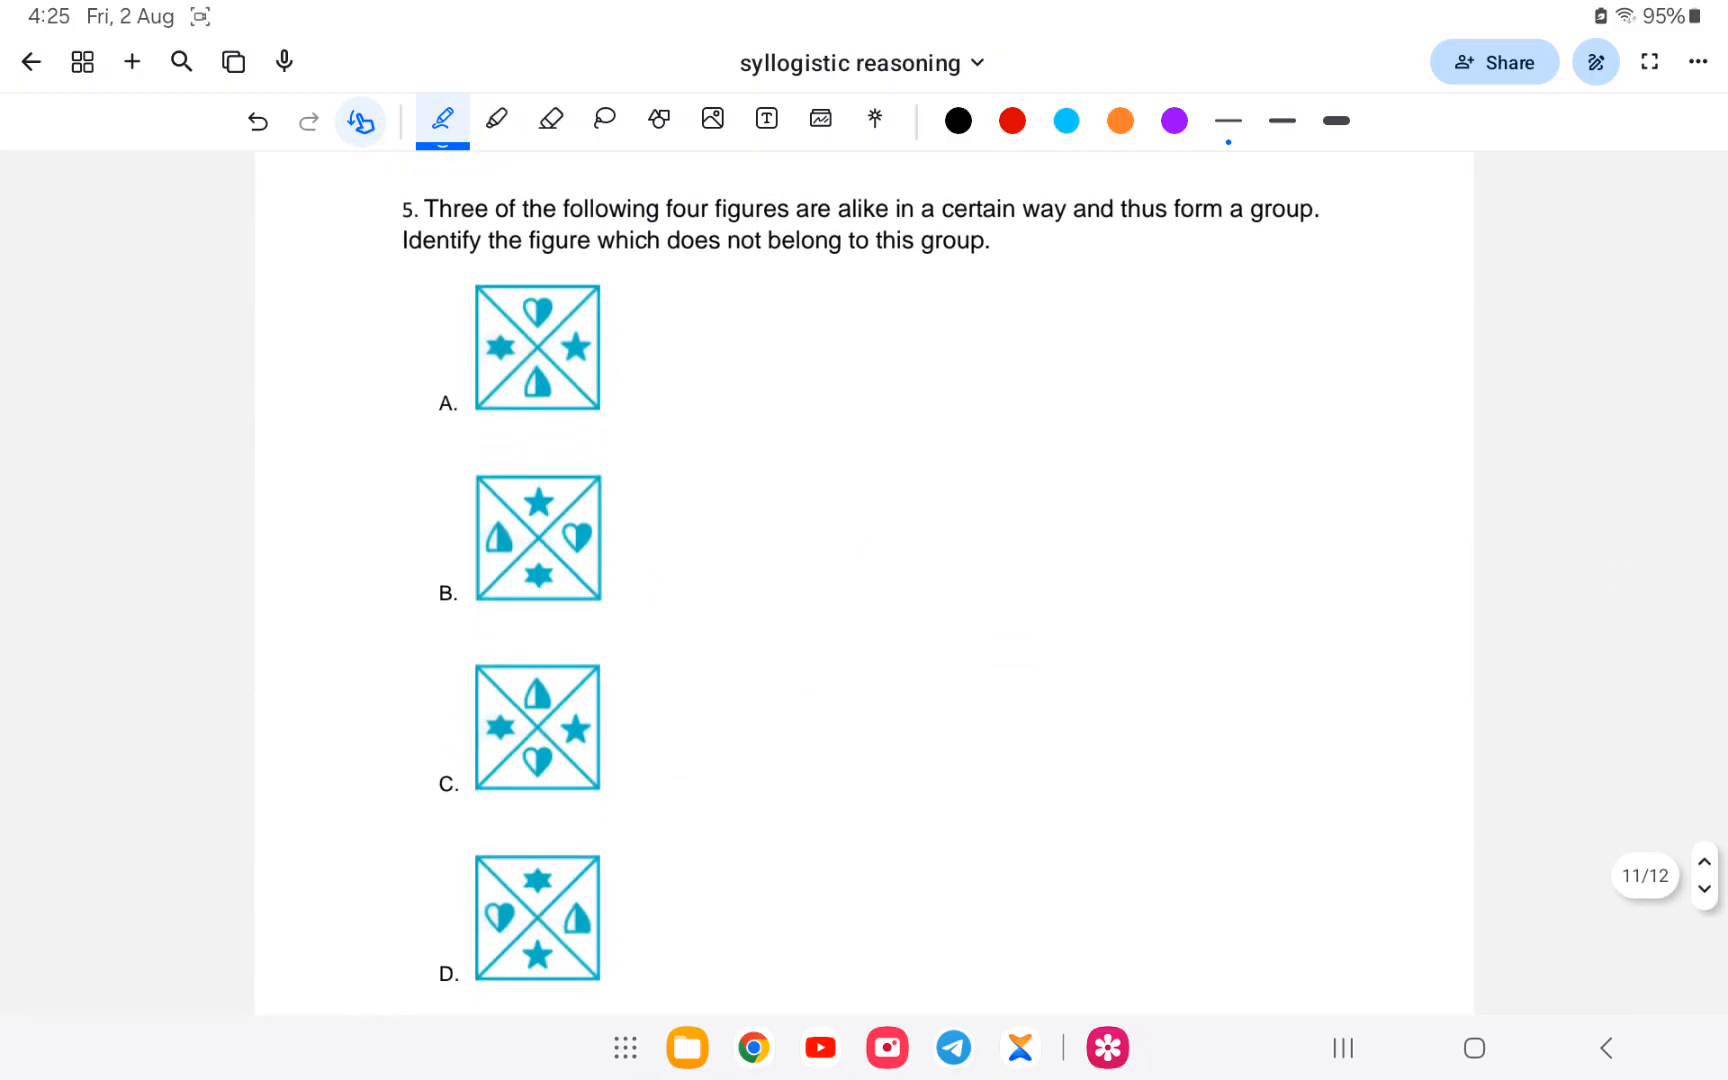
# - Leave scroll mode and write 'clockwise' in red beside figure B of question 5
pyautogui.click(360, 120)
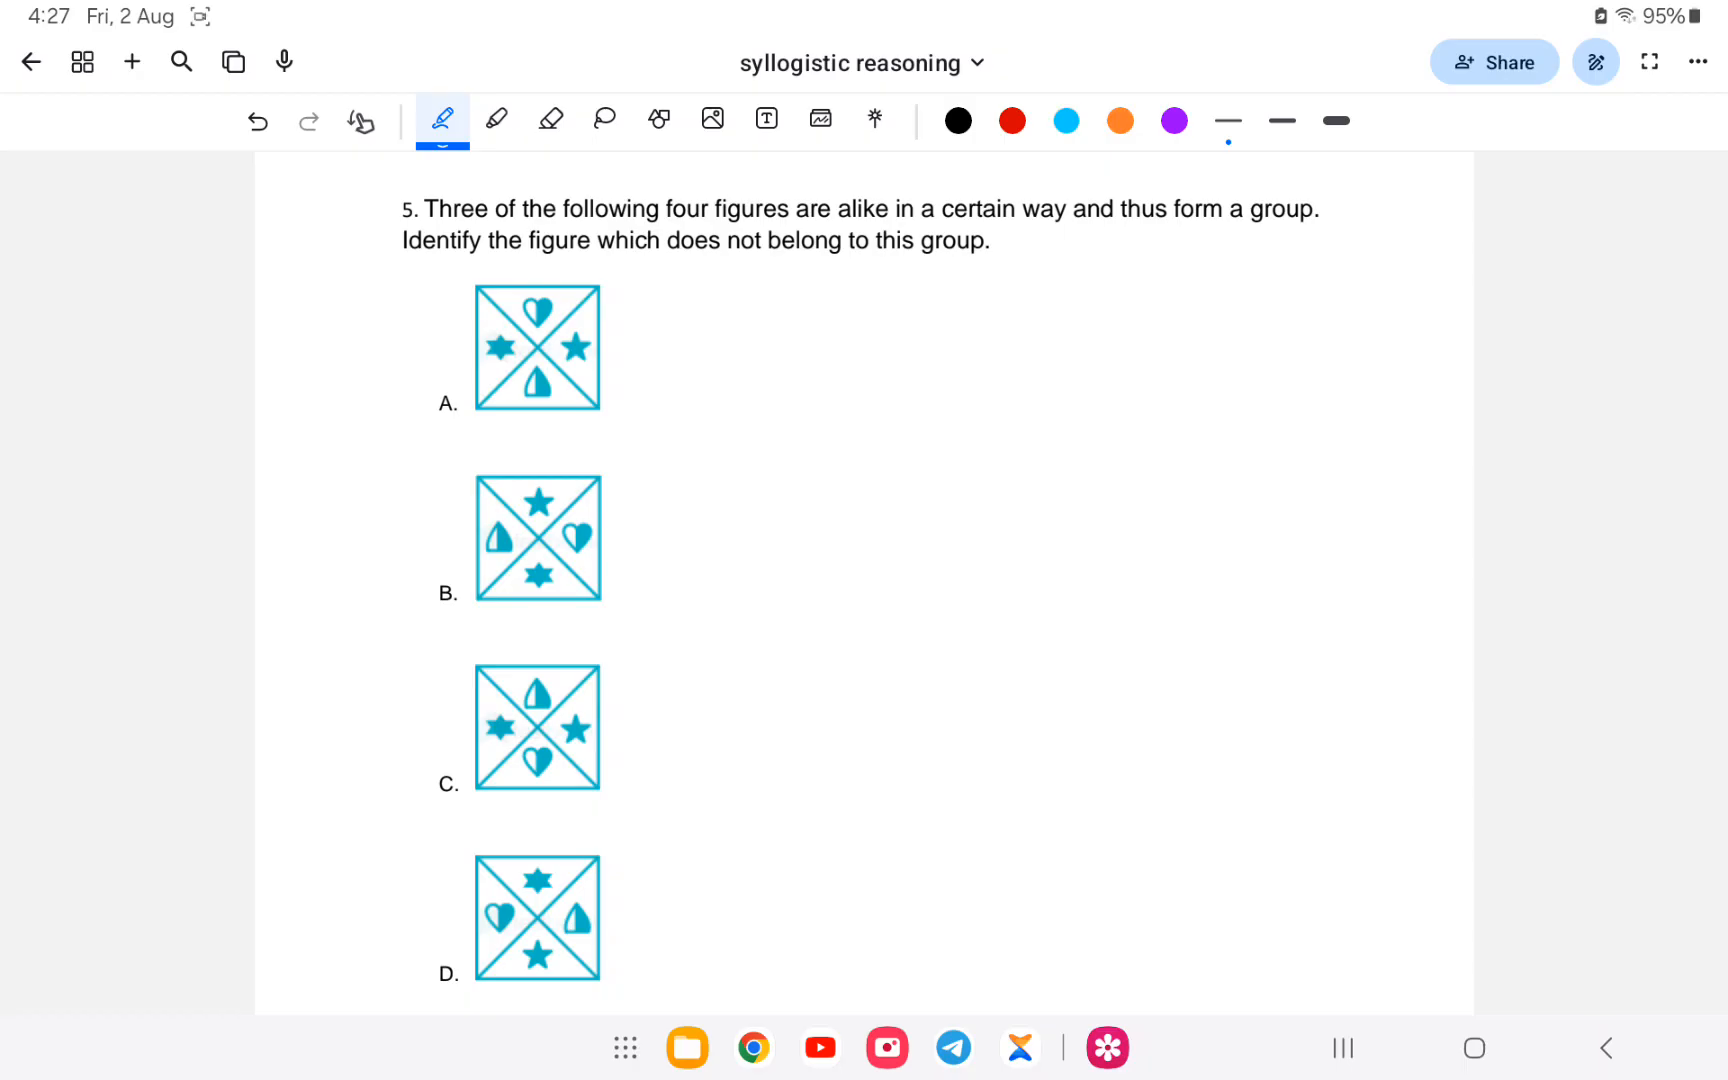
pyautogui.moveTo(954, 524); pyautogui.dragTo(932, 562)
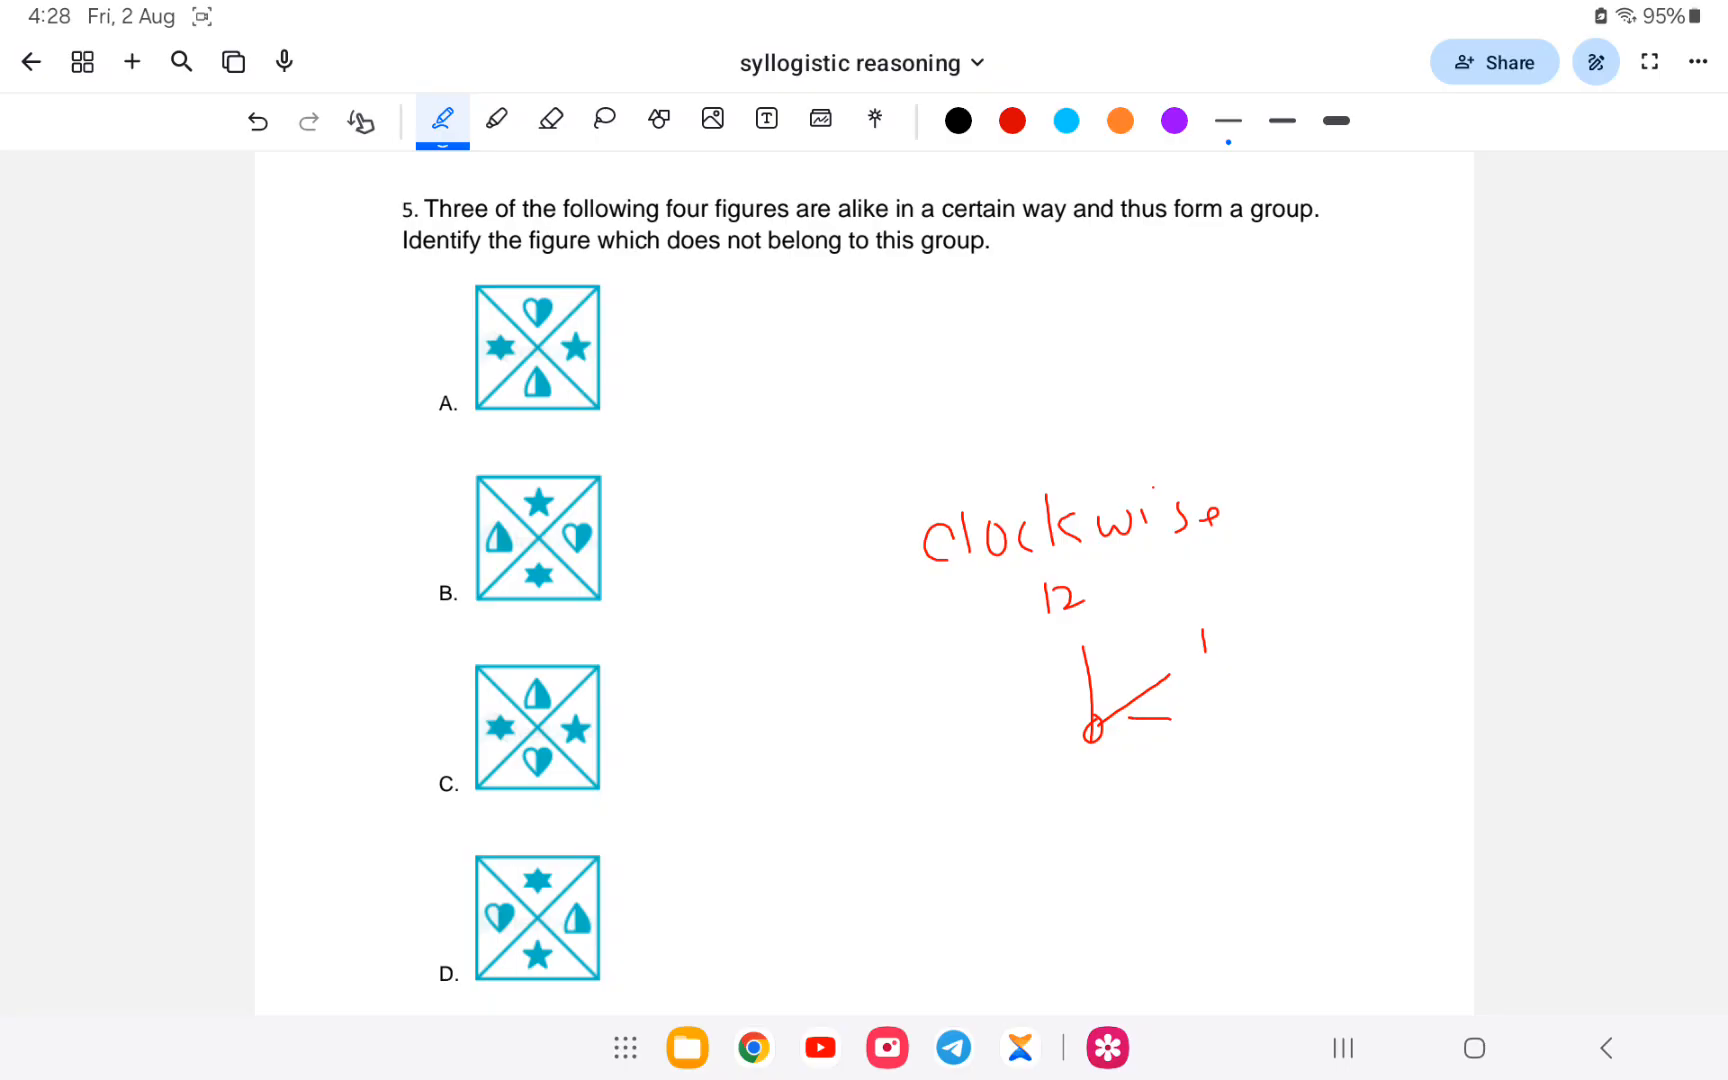
# - Sketch a clock hand with positions 2 and 3, then clear the rotation scratch notes
pyautogui.moveTo(1102, 732); pyautogui.dragTo(1278, 750)
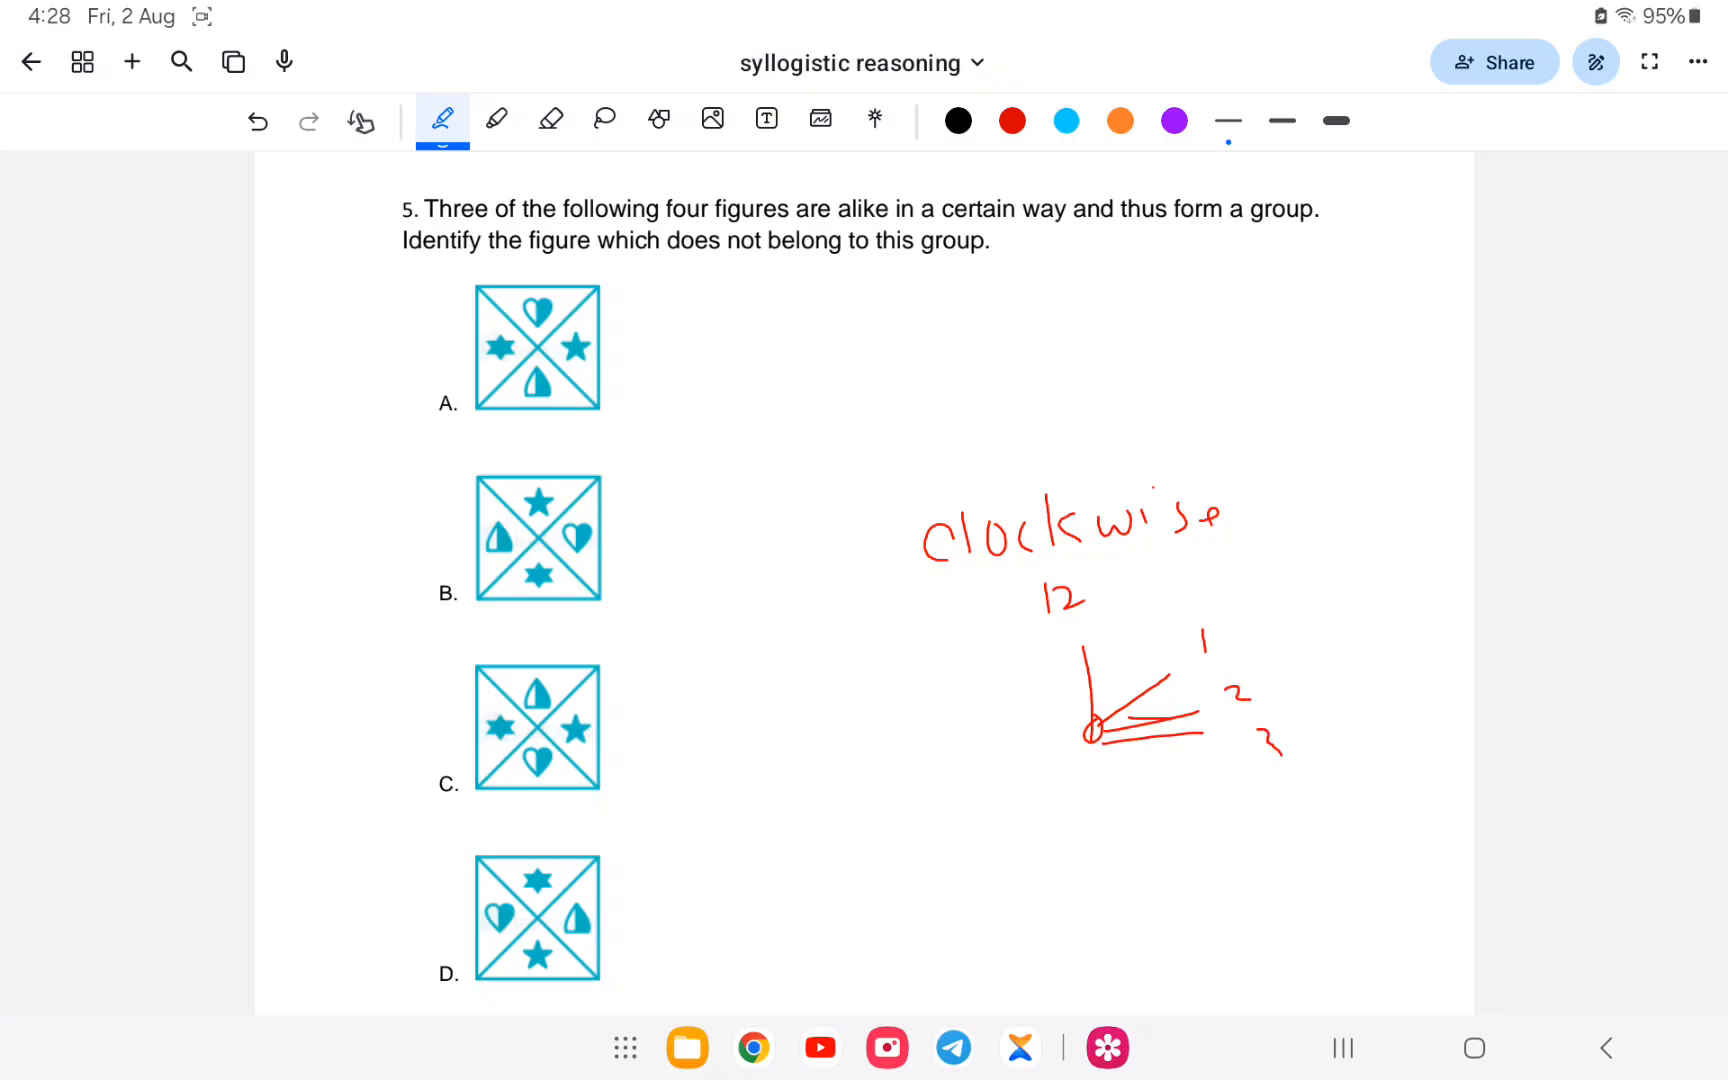
pyautogui.moveTo(1202, 574); pyautogui.dragTo(1338, 794)
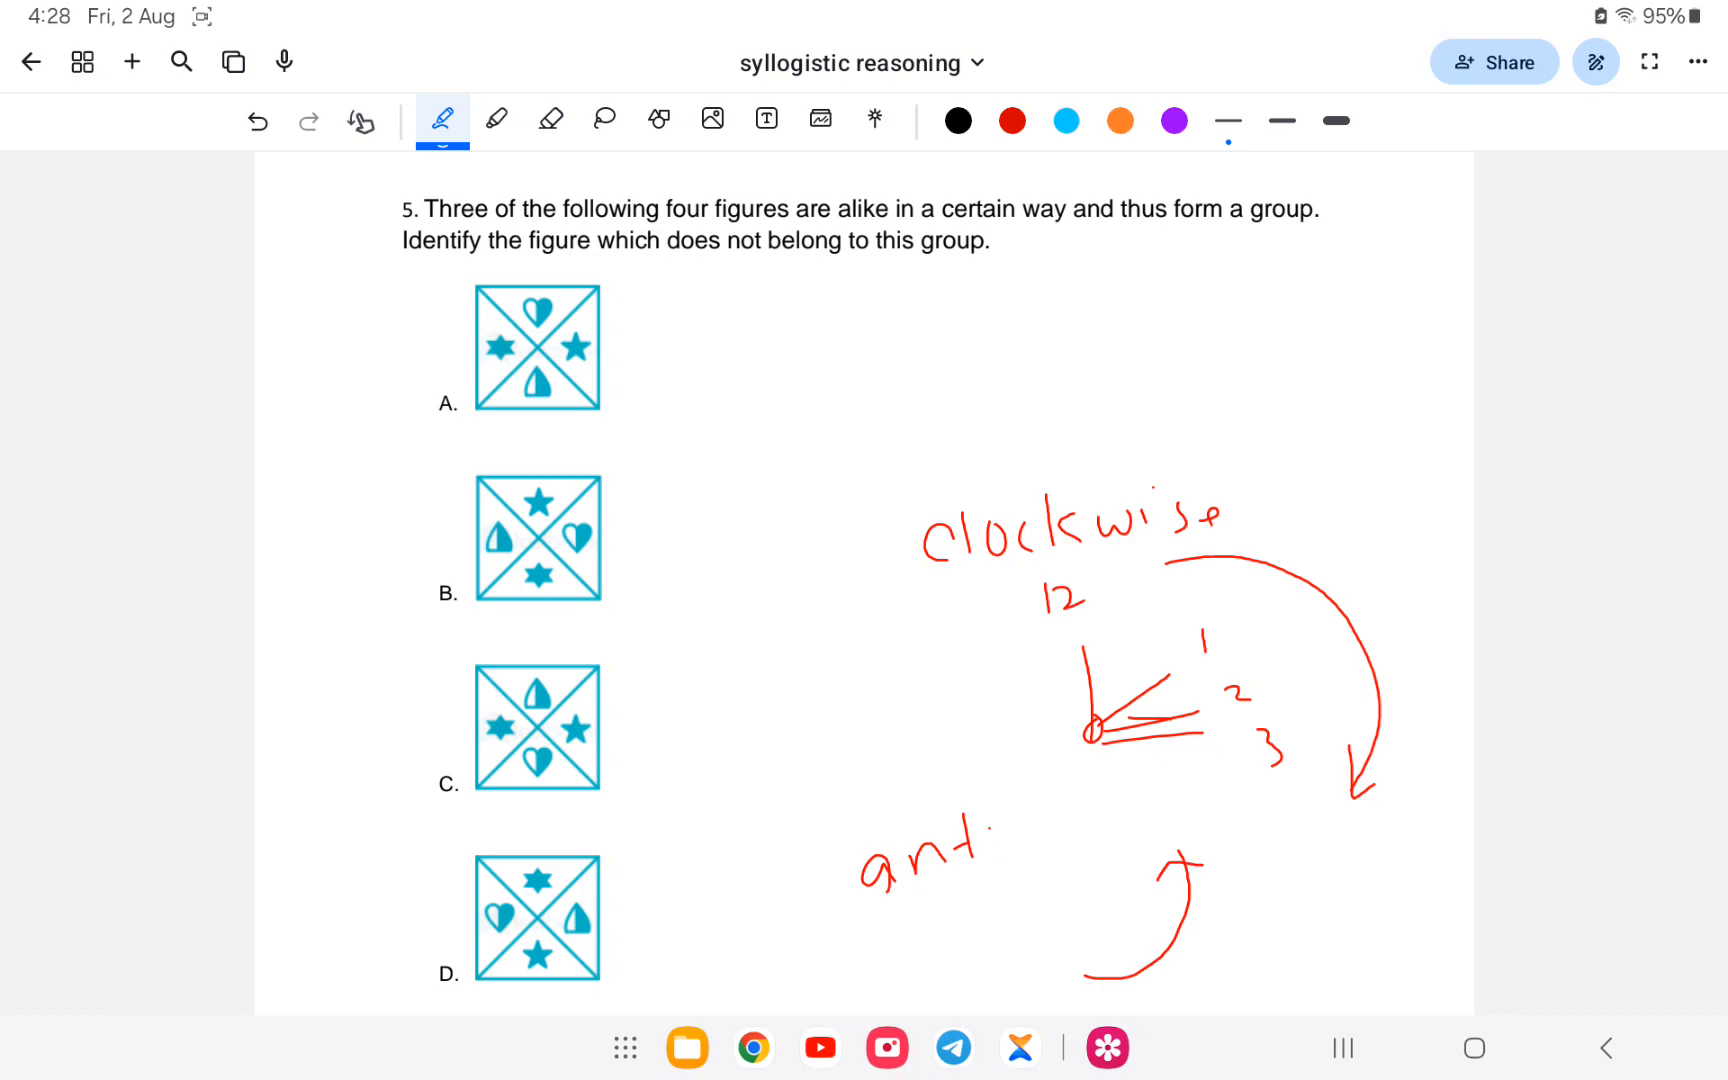
pyautogui.click(550, 120)
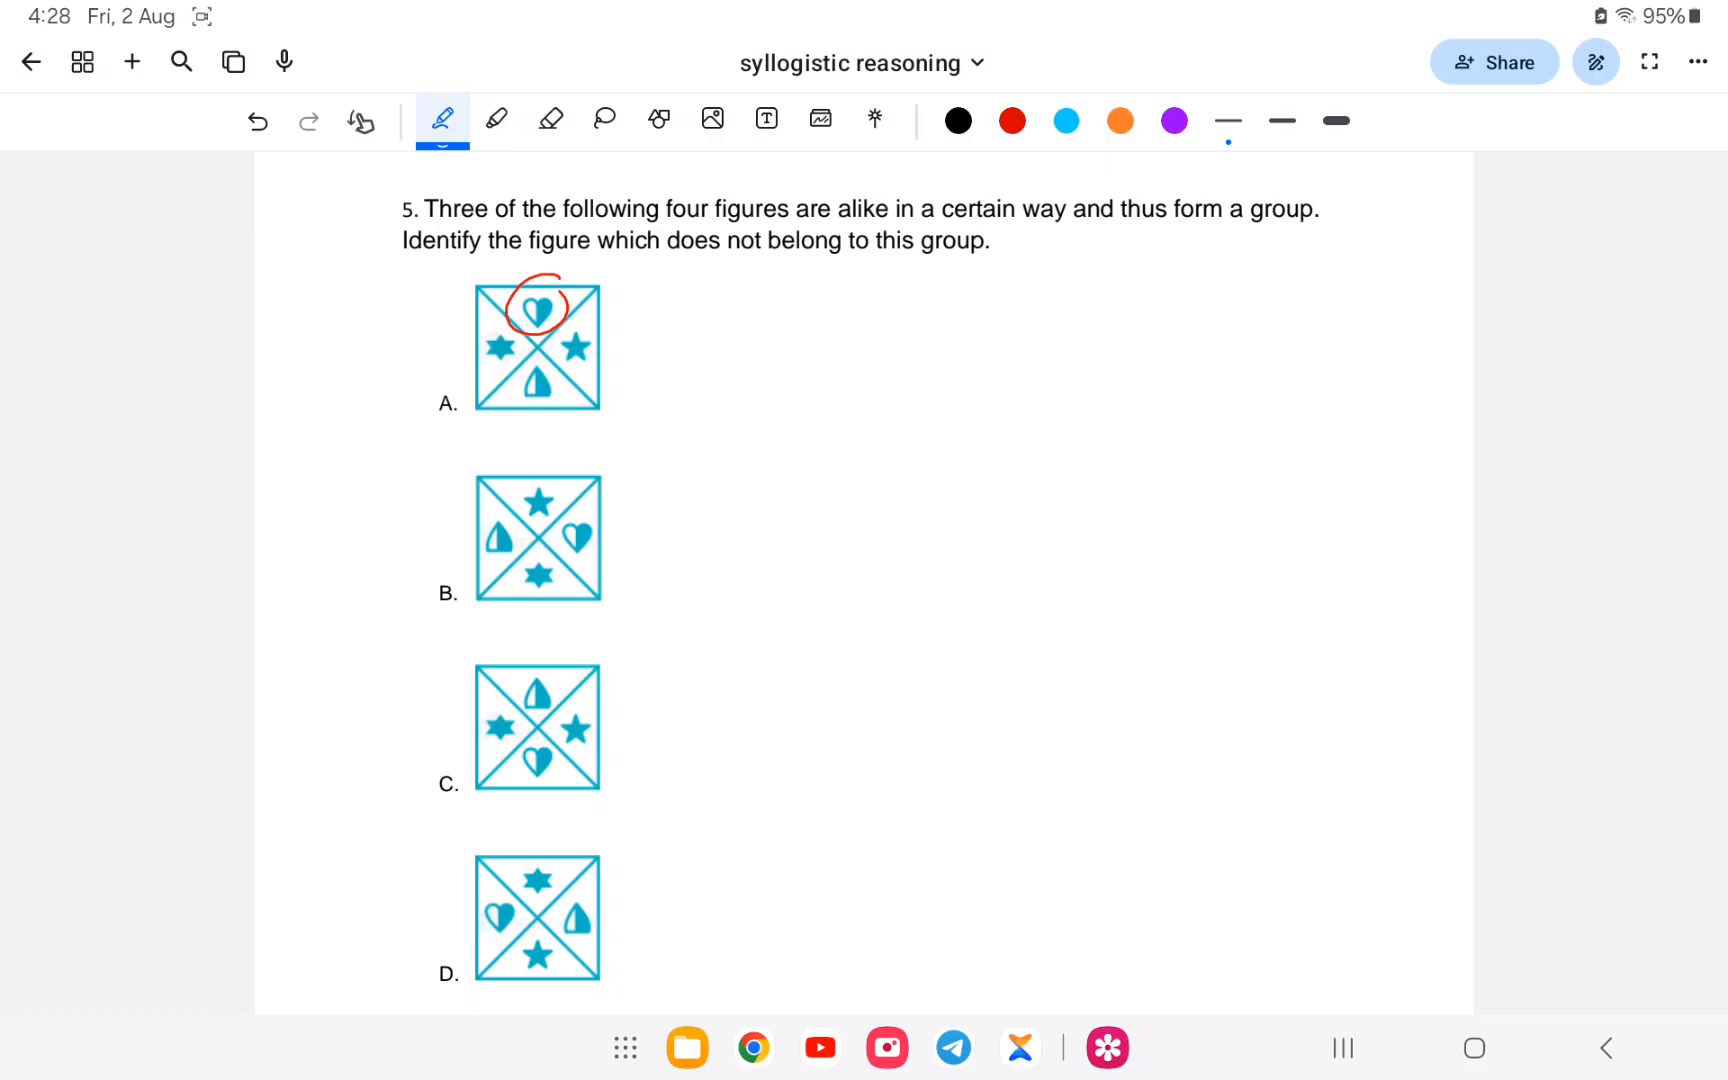
# - Draw an axis with direction arrows beside figure A and circle the hearts in figures B and C
pyautogui.moveTo(846, 418); pyautogui.dragTo(1260, 416)
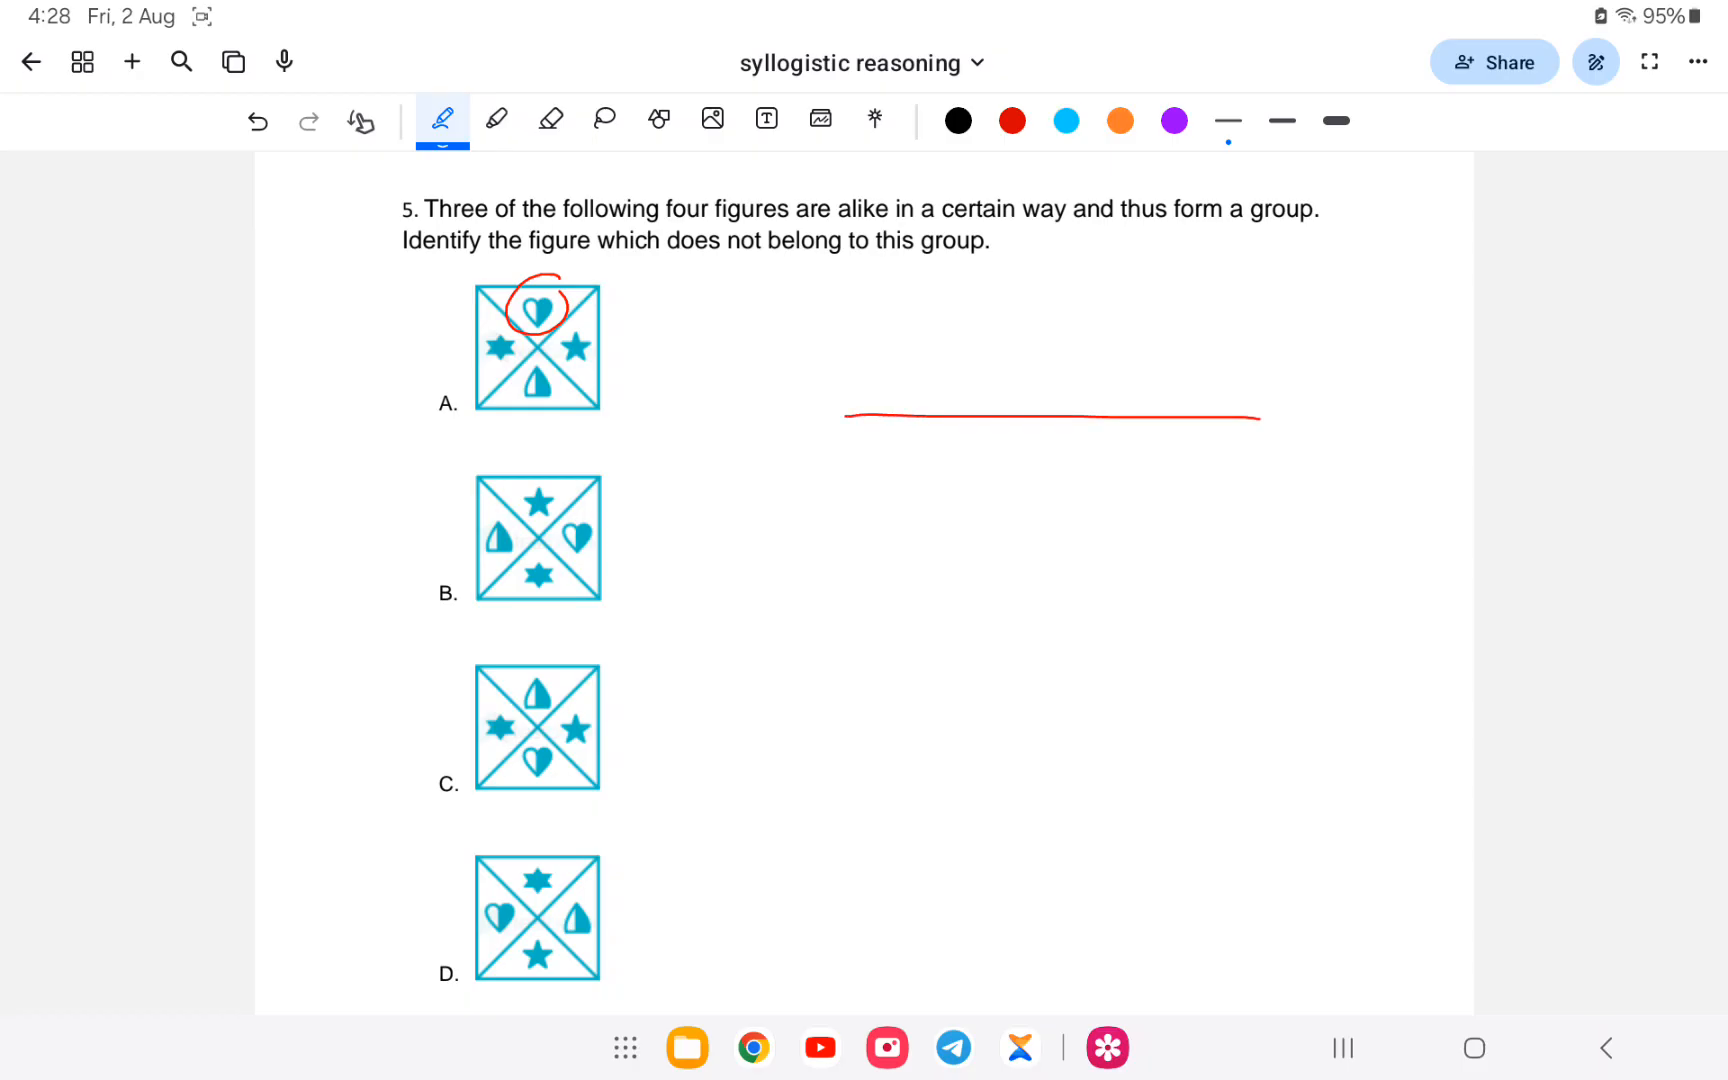
pyautogui.moveTo(1008, 416); pyautogui.dragTo(1006, 256)
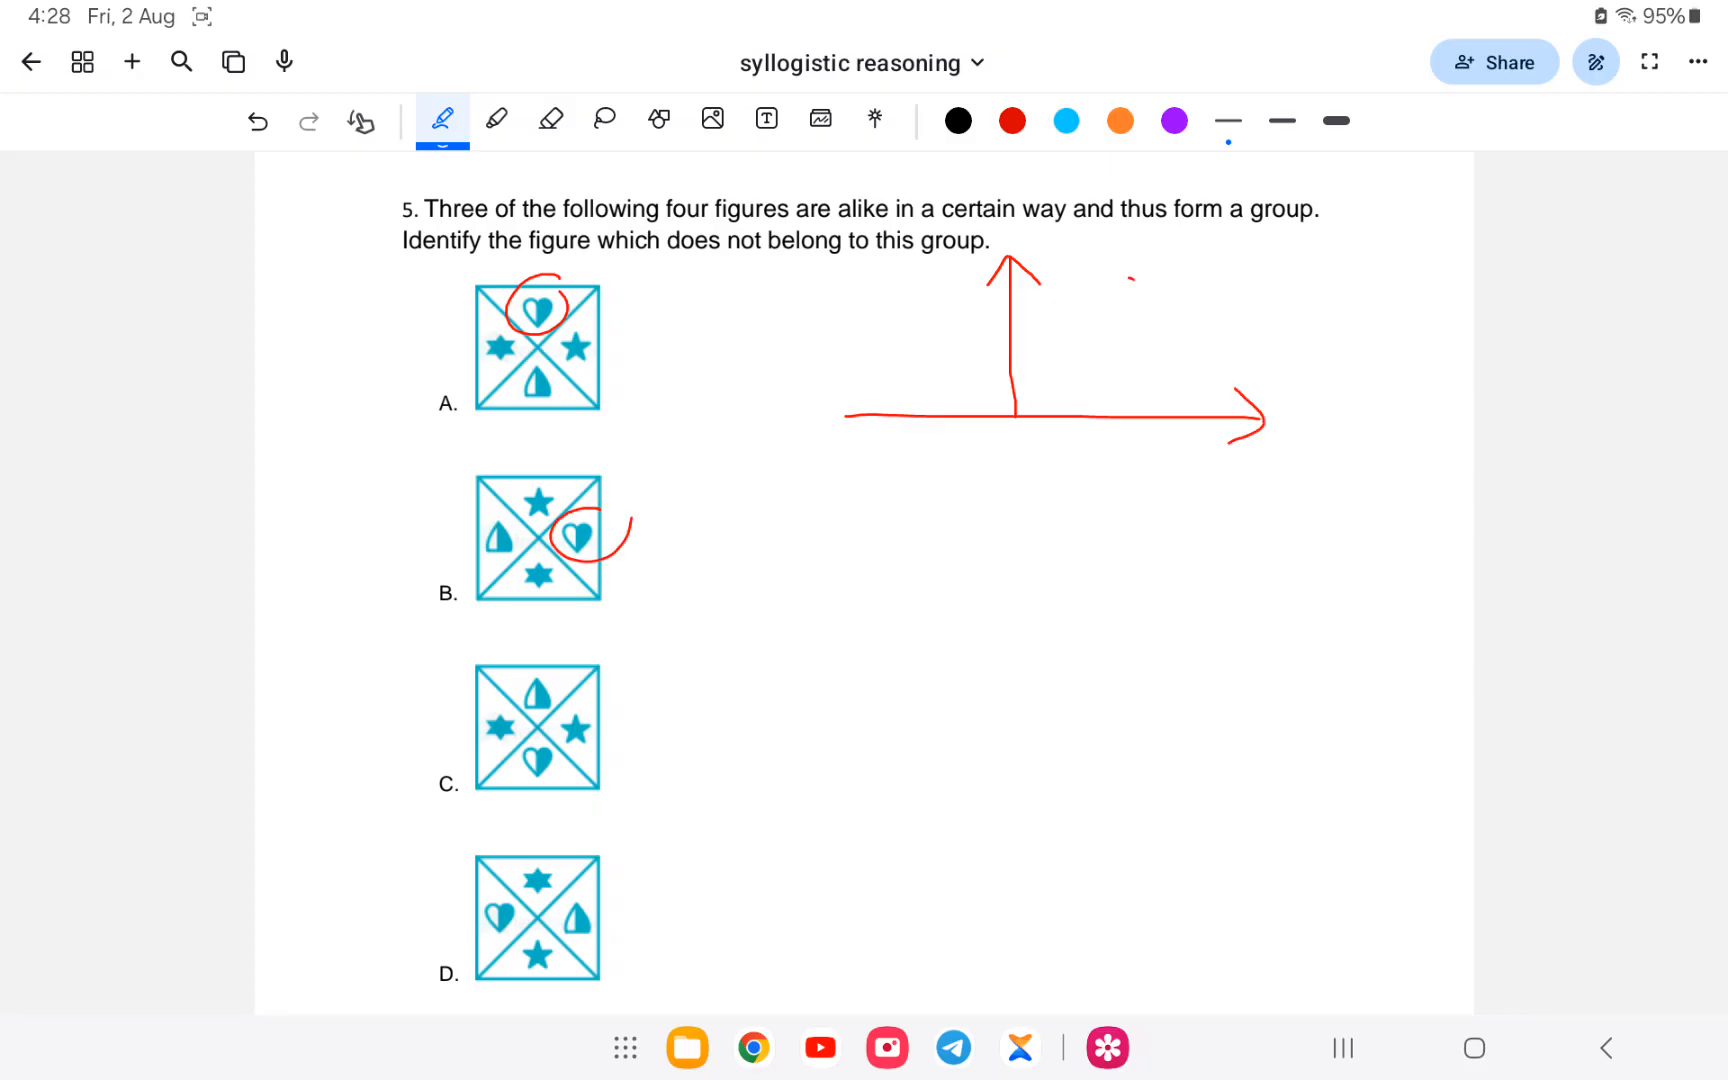
pyautogui.moveTo(1136, 286); pyautogui.dragTo(1212, 342)
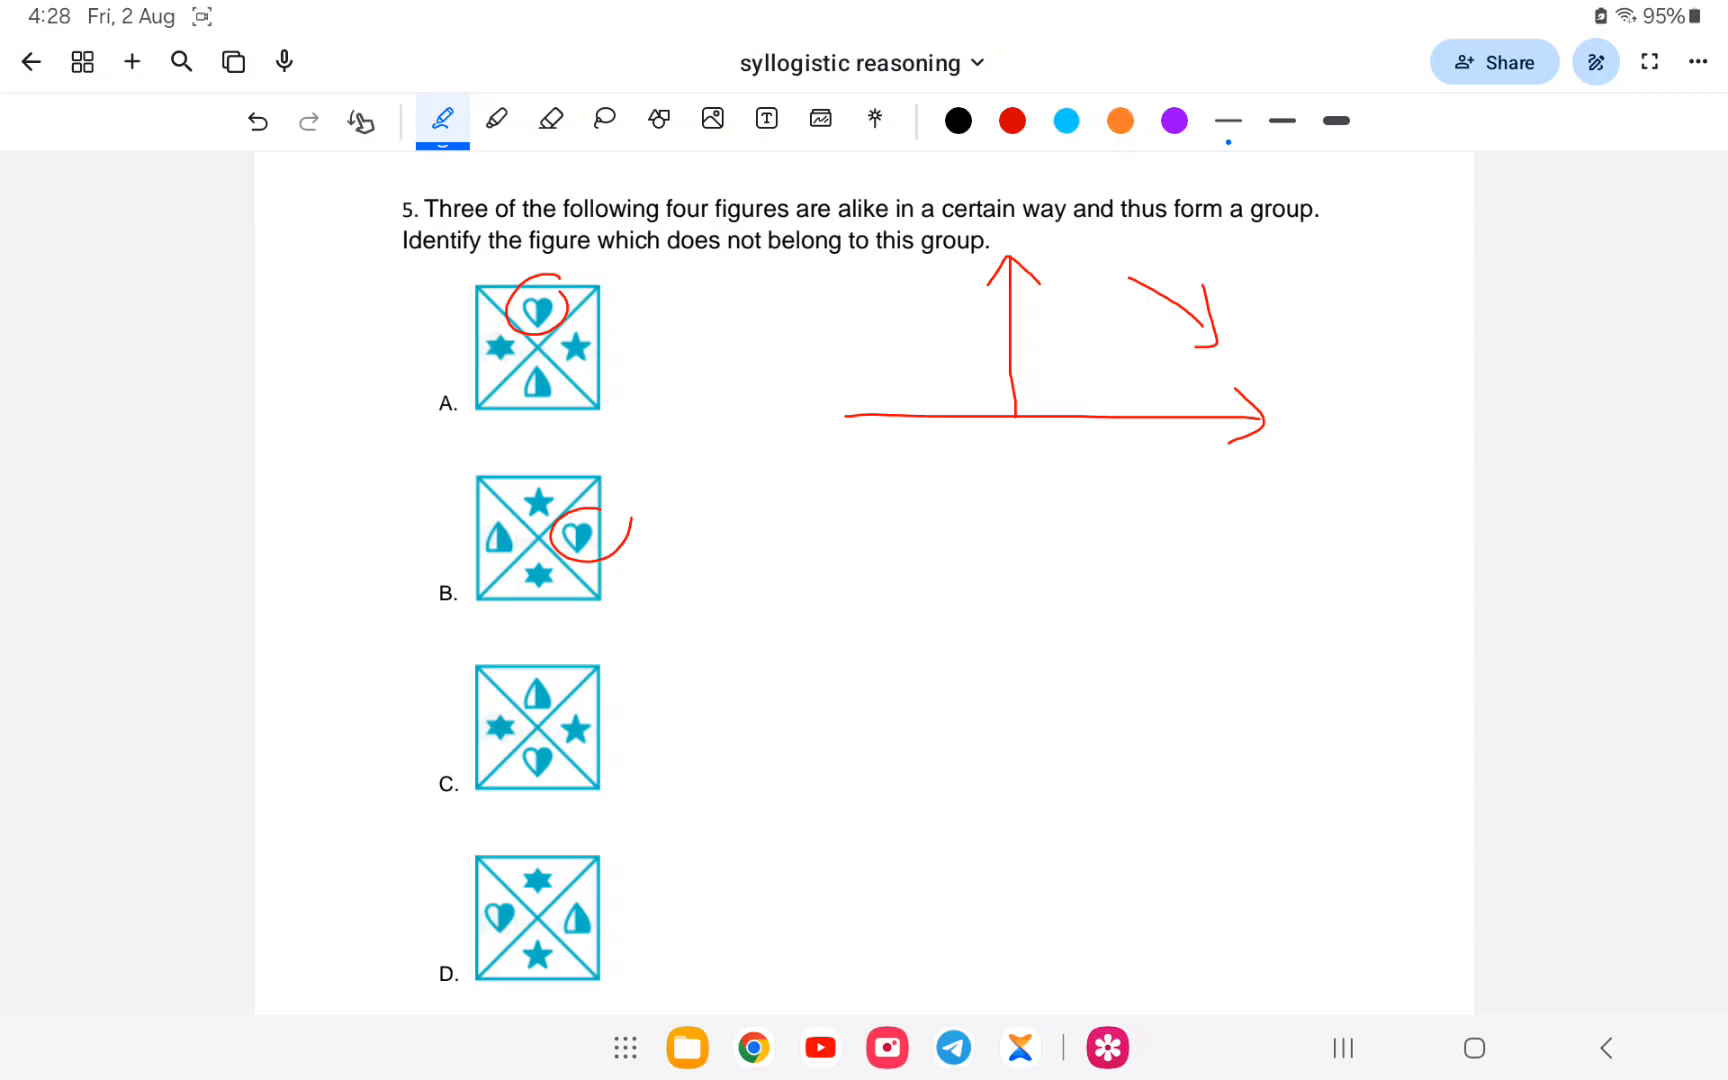
pyautogui.moveTo(1014, 418); pyautogui.dragTo(1020, 562)
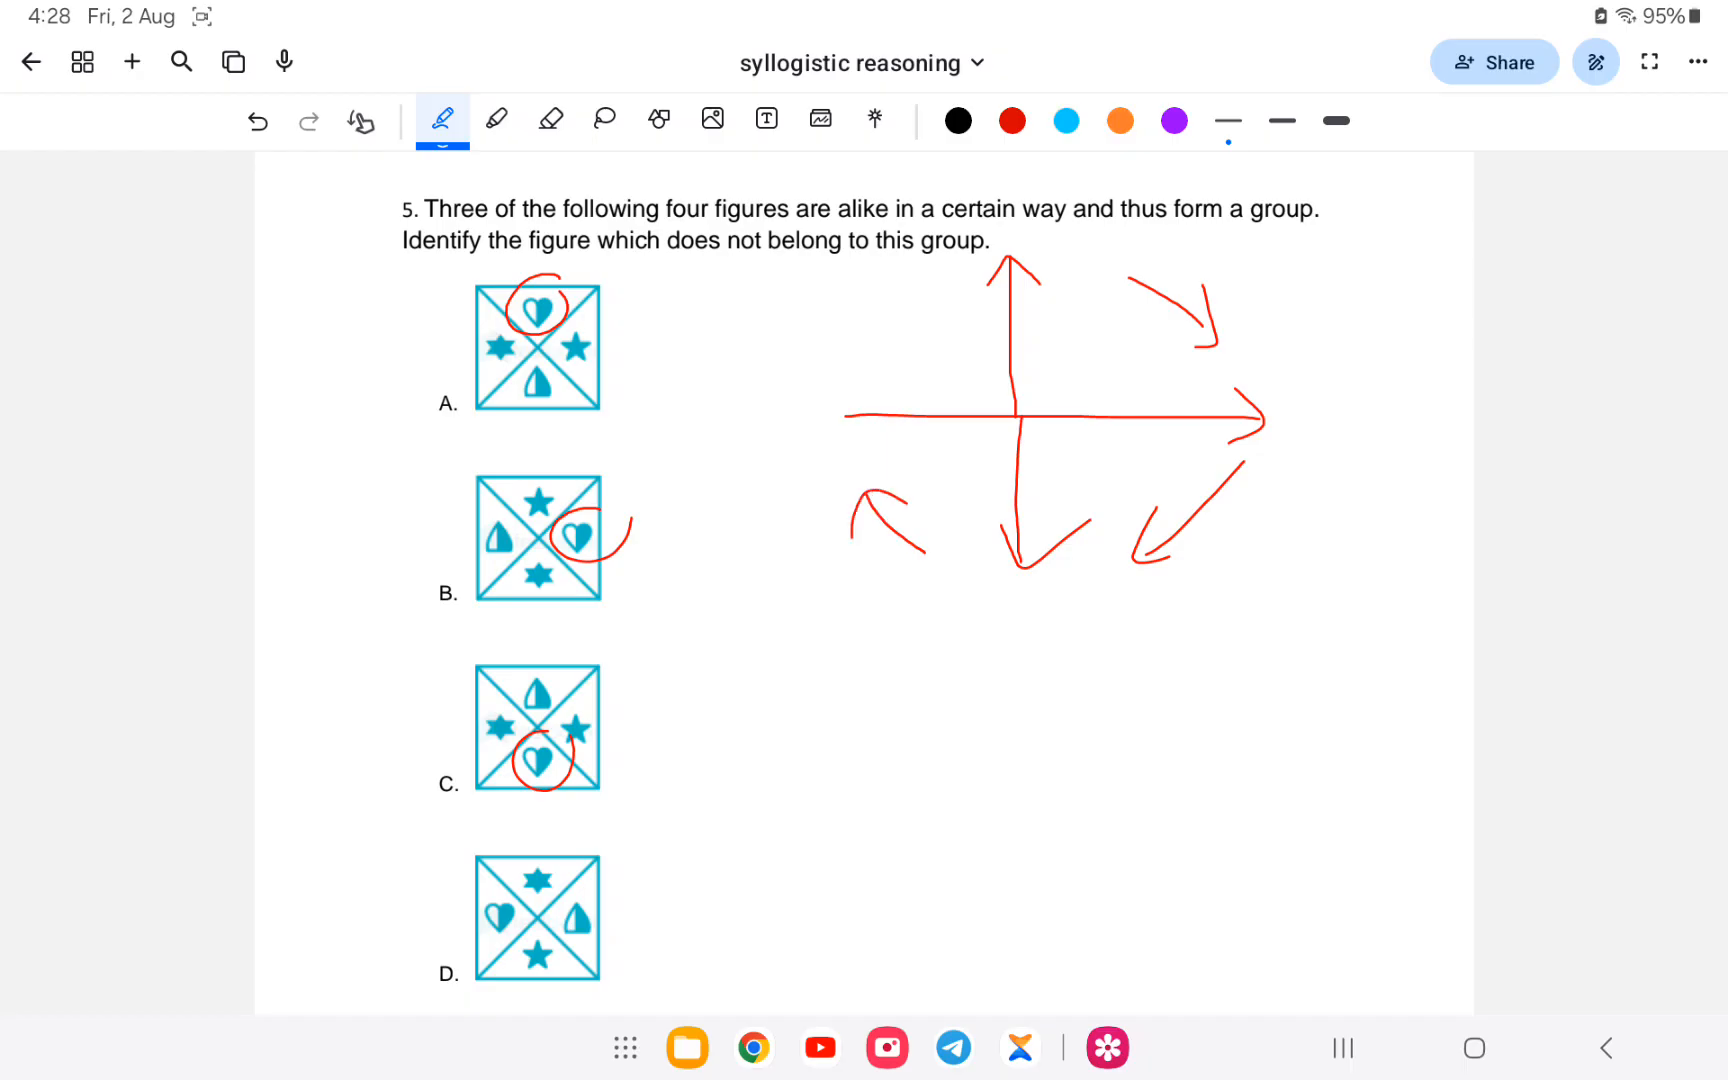
pyautogui.moveTo(484, 882); pyautogui.dragTo(528, 926)
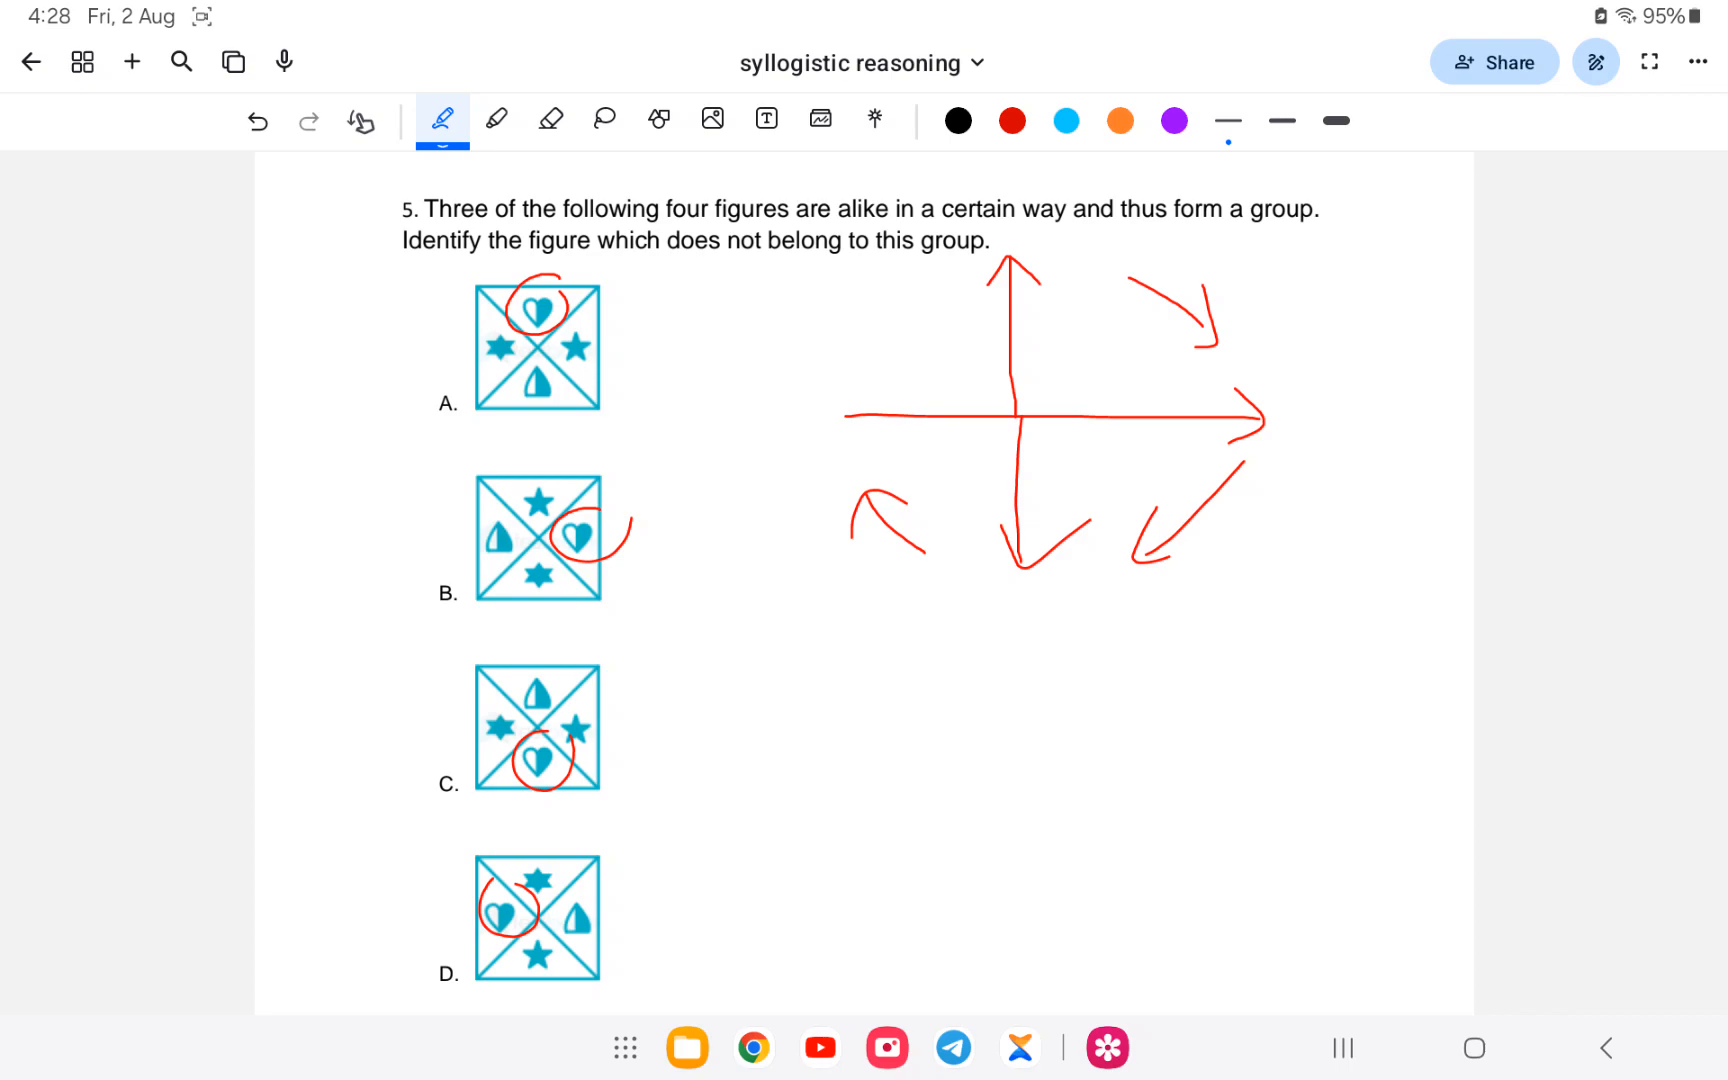
pyautogui.click(548, 120)
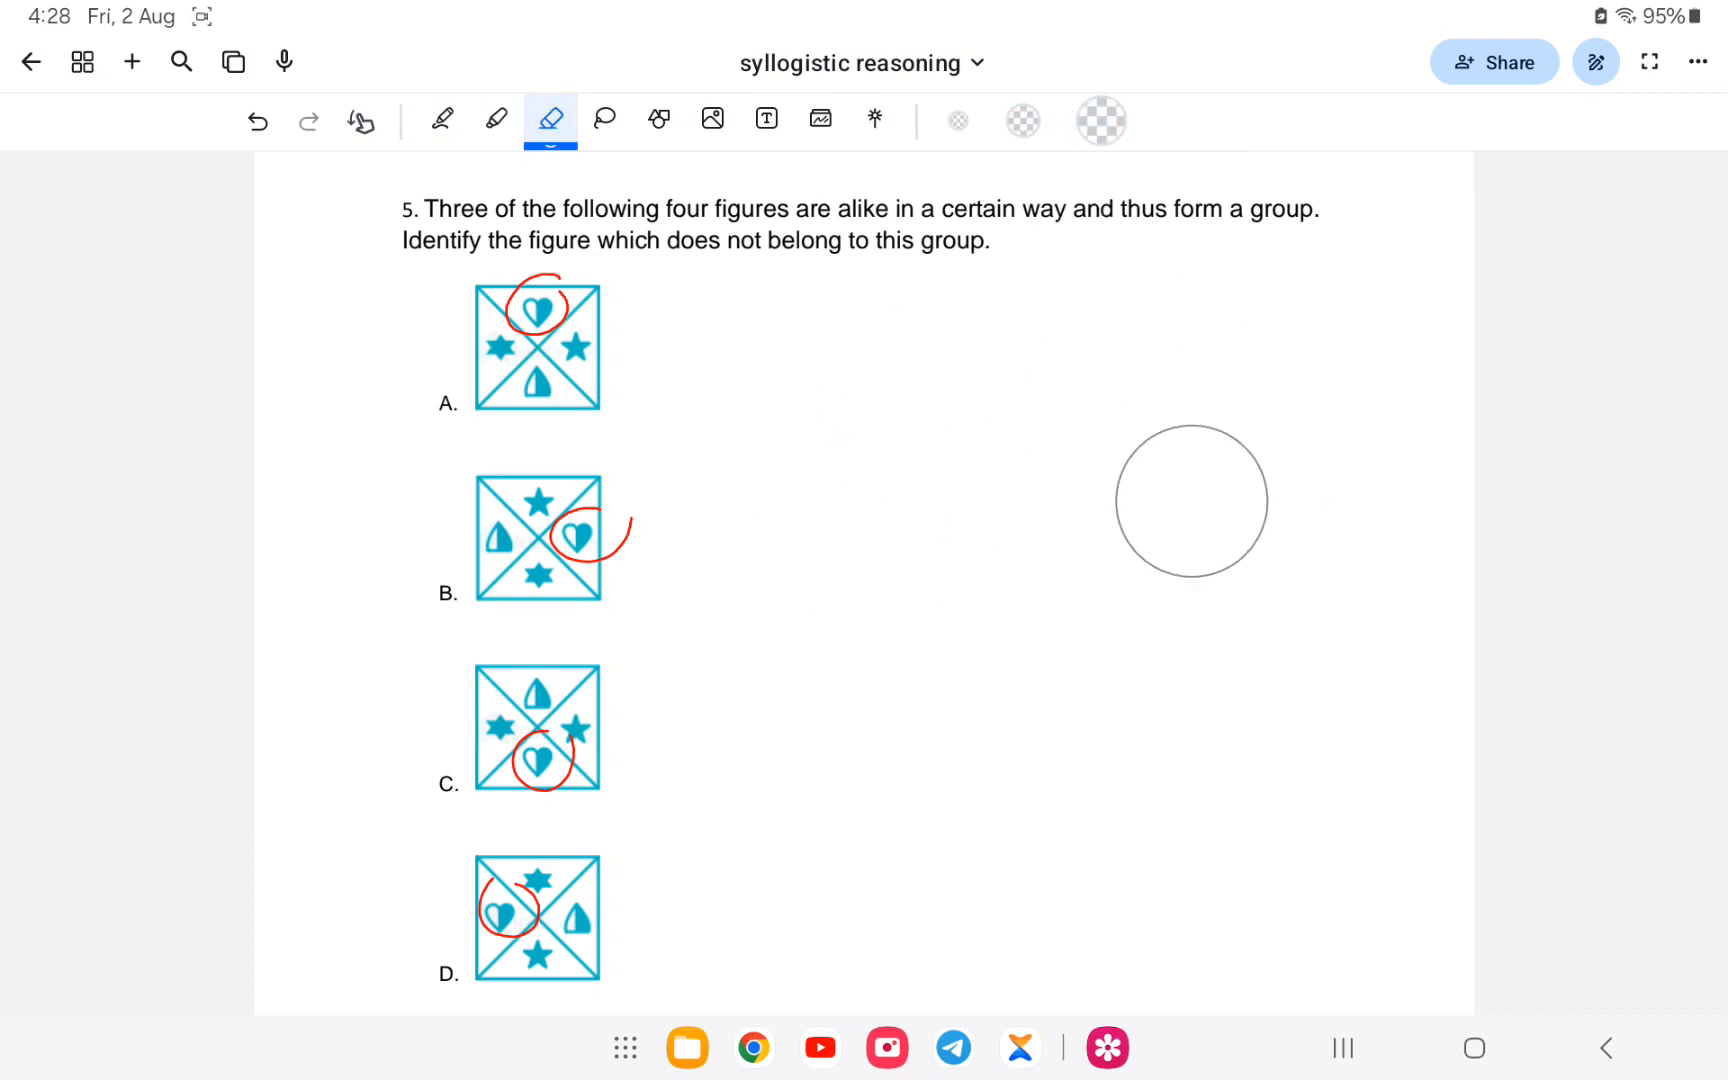
# - Circle the star in figure A, draw fresh arrows, and ring figure B as the odd one
pyautogui.click(440, 120)
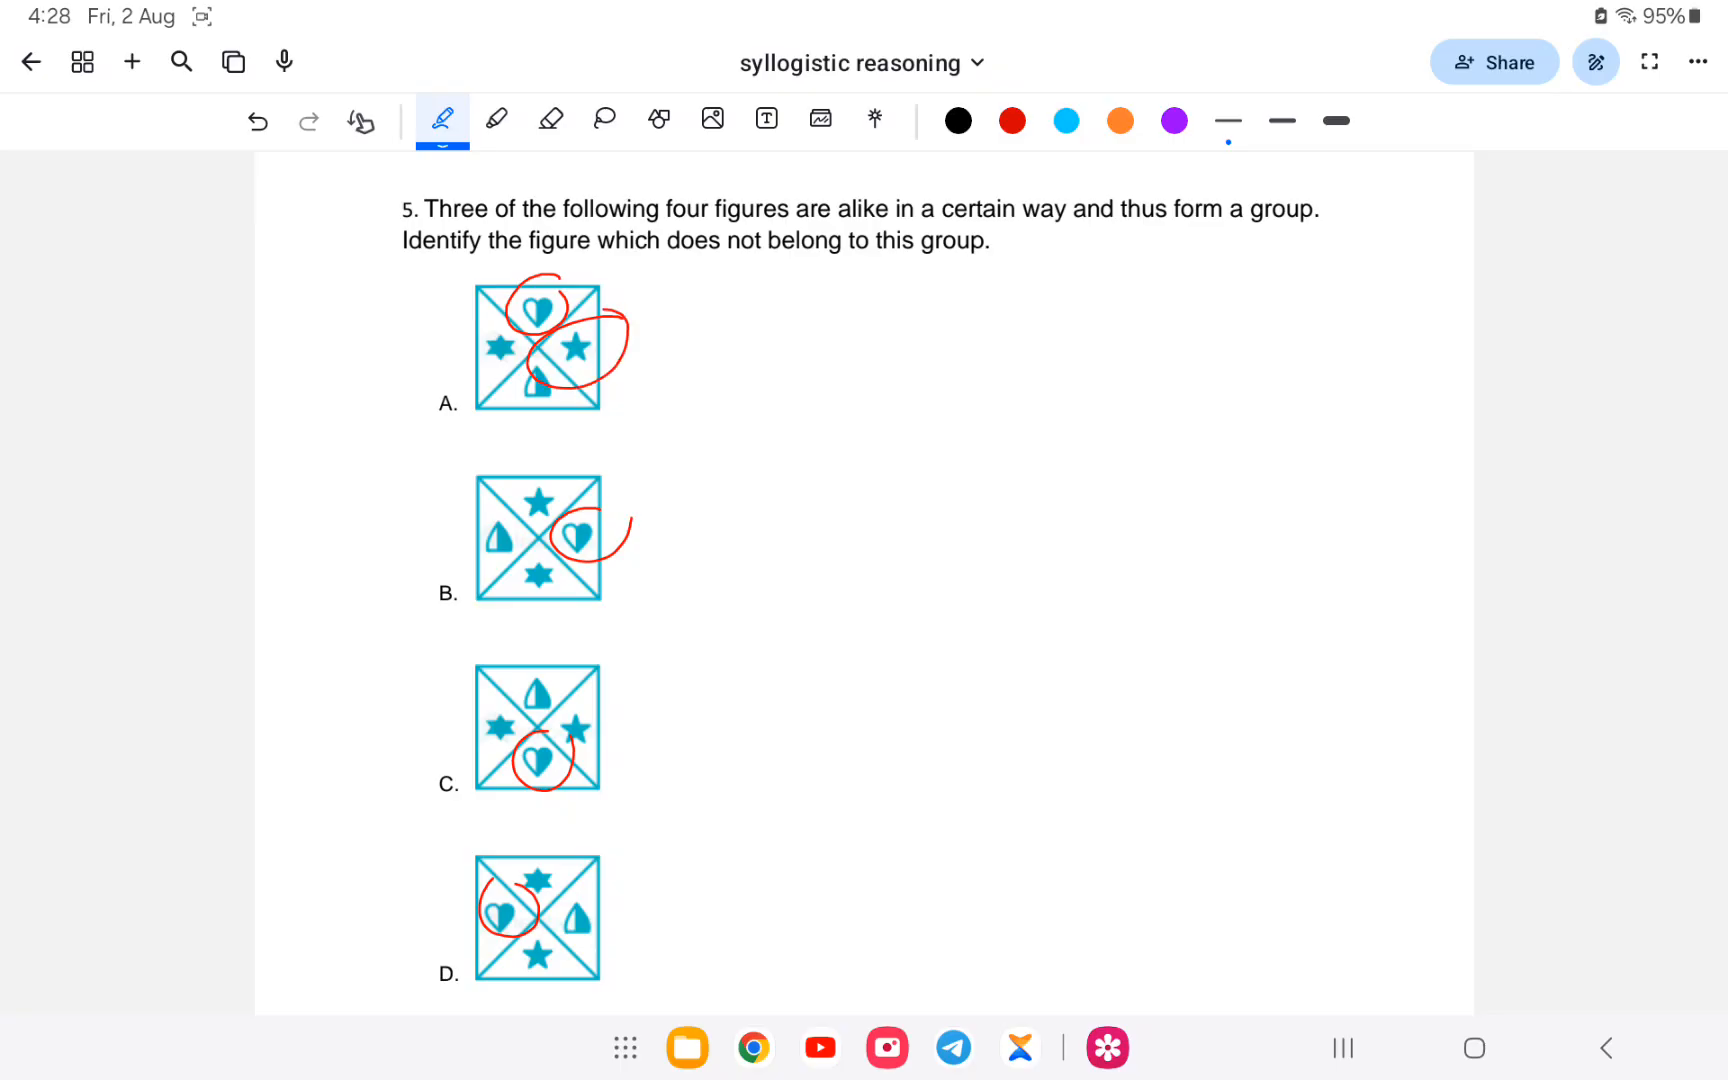
pyautogui.moveTo(946, 438); pyautogui.dragTo(1144, 416)
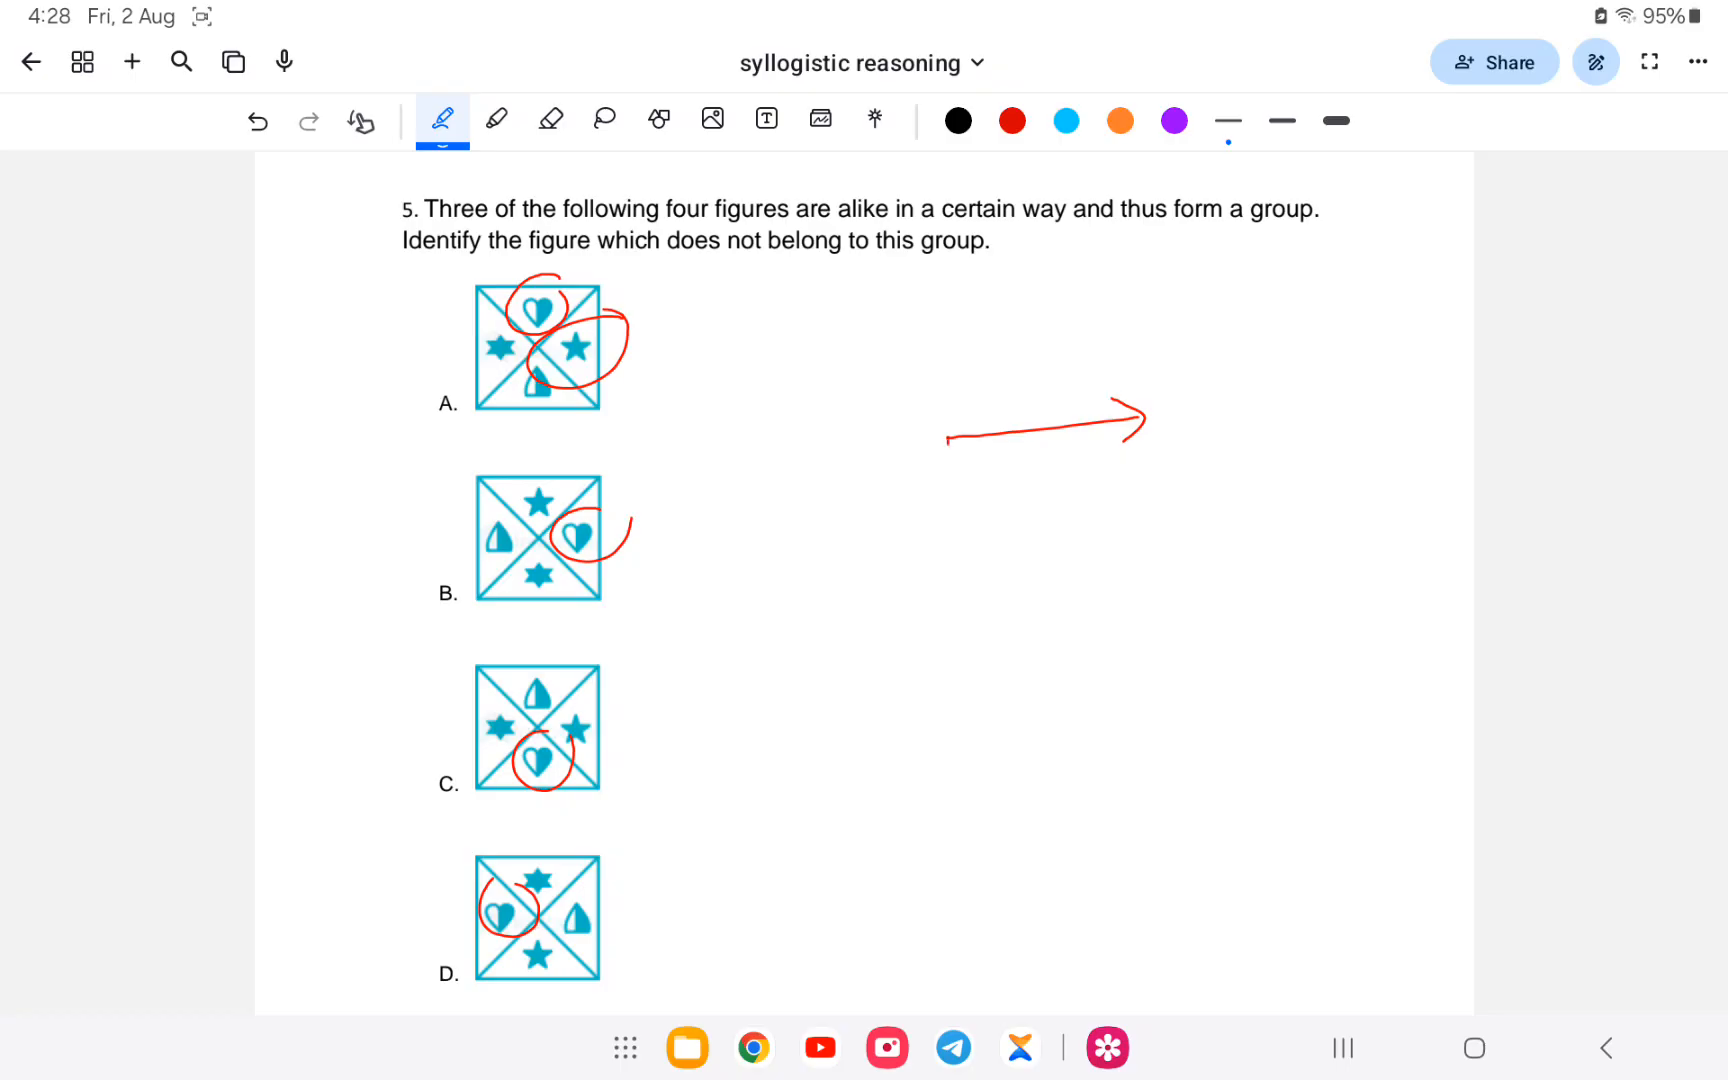
pyautogui.moveTo(942, 424); pyautogui.dragTo(942, 282)
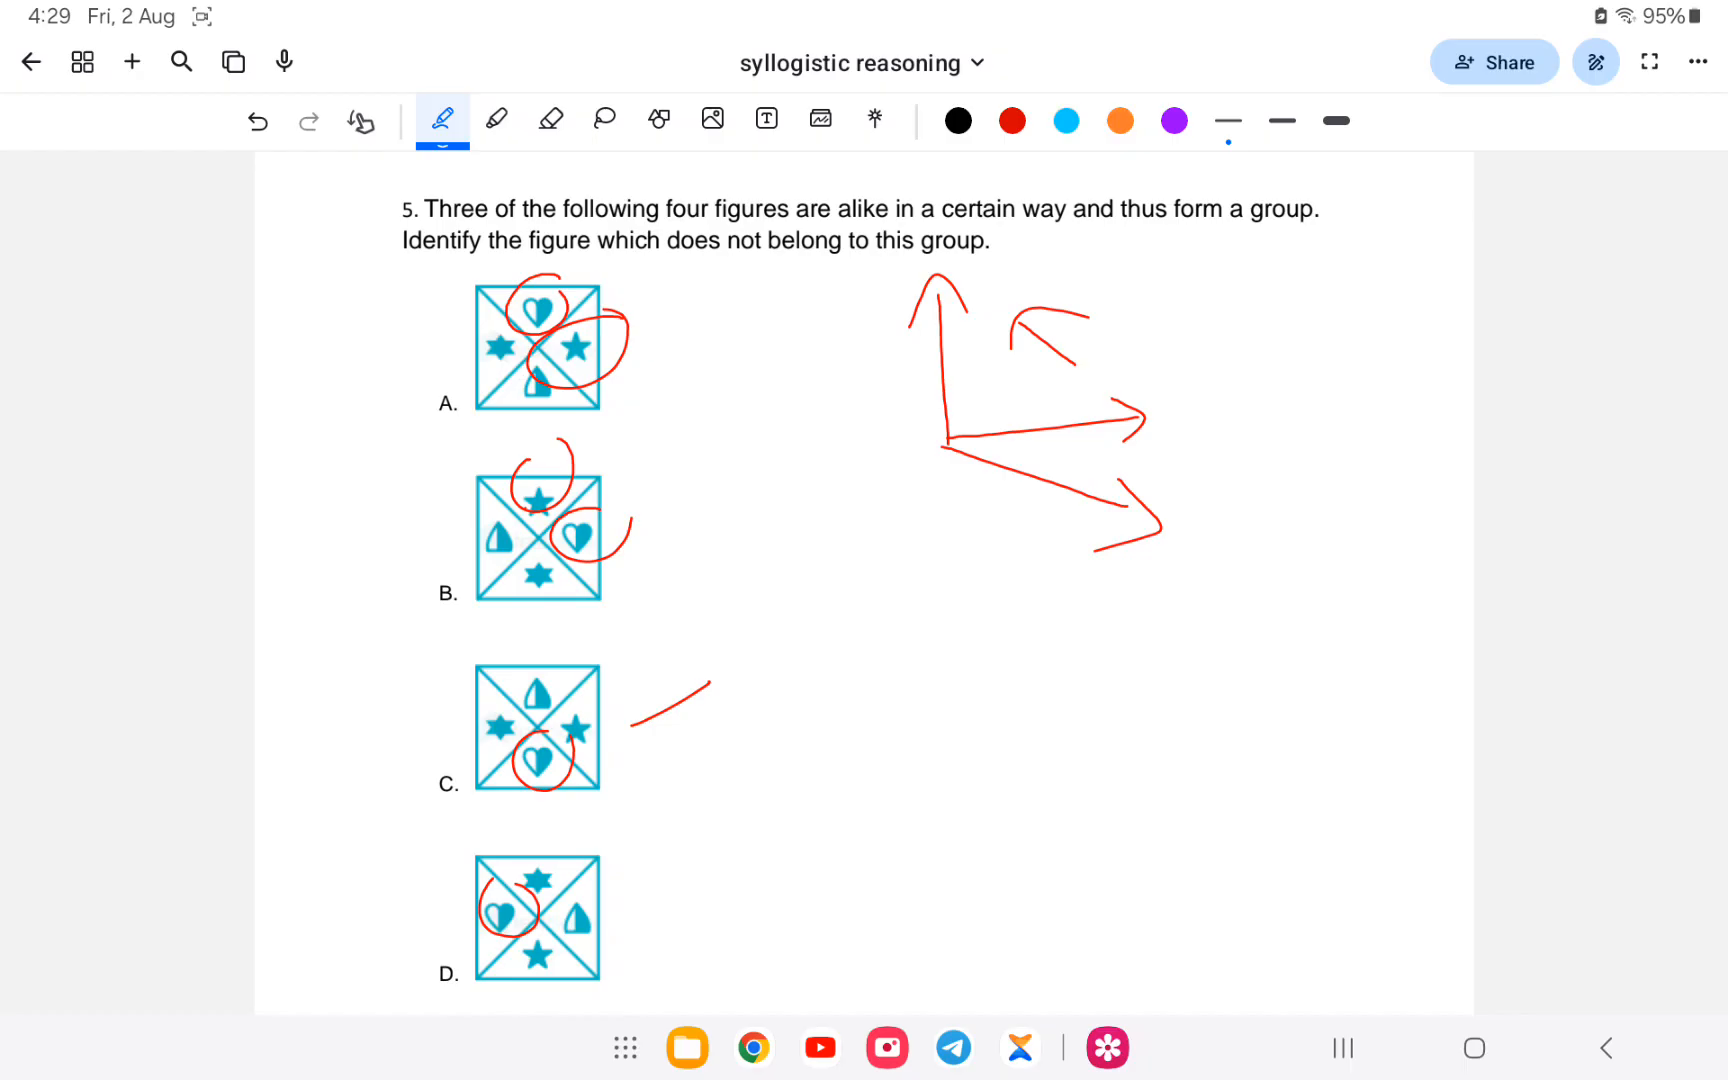
pyautogui.moveTo(946, 452); pyautogui.dragTo(946, 622)
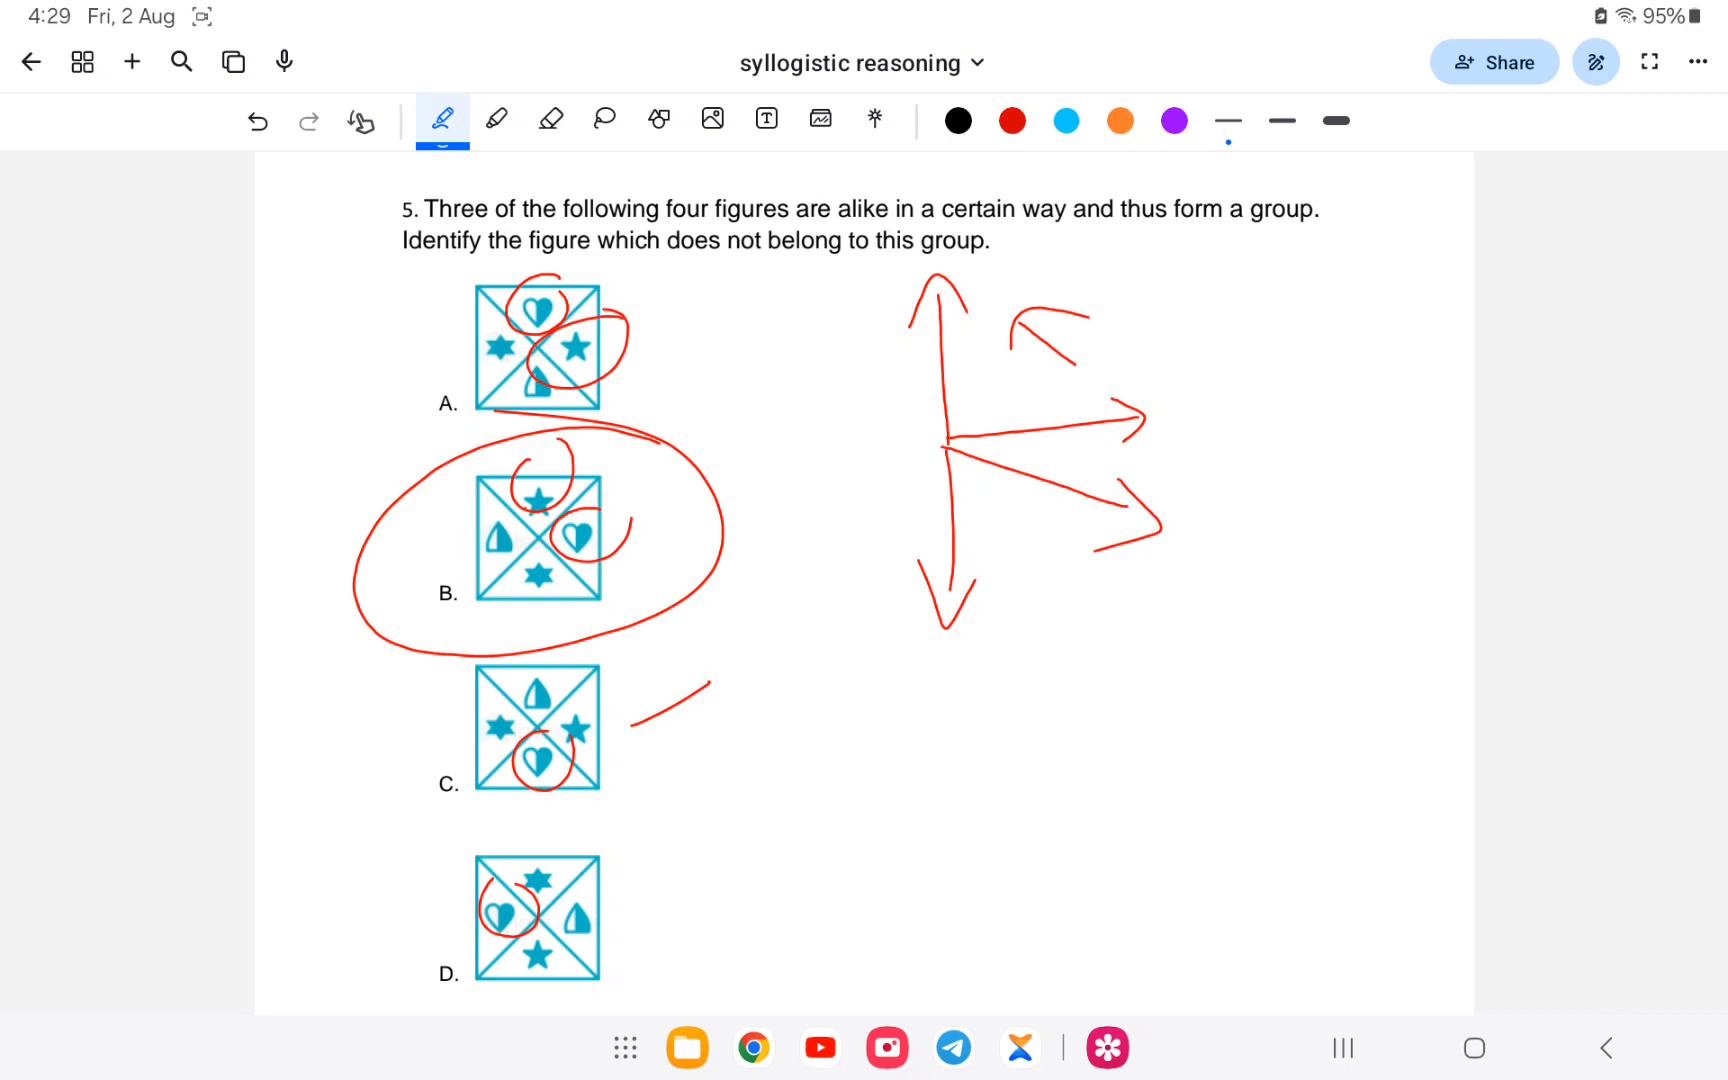
pyautogui.click(548, 120)
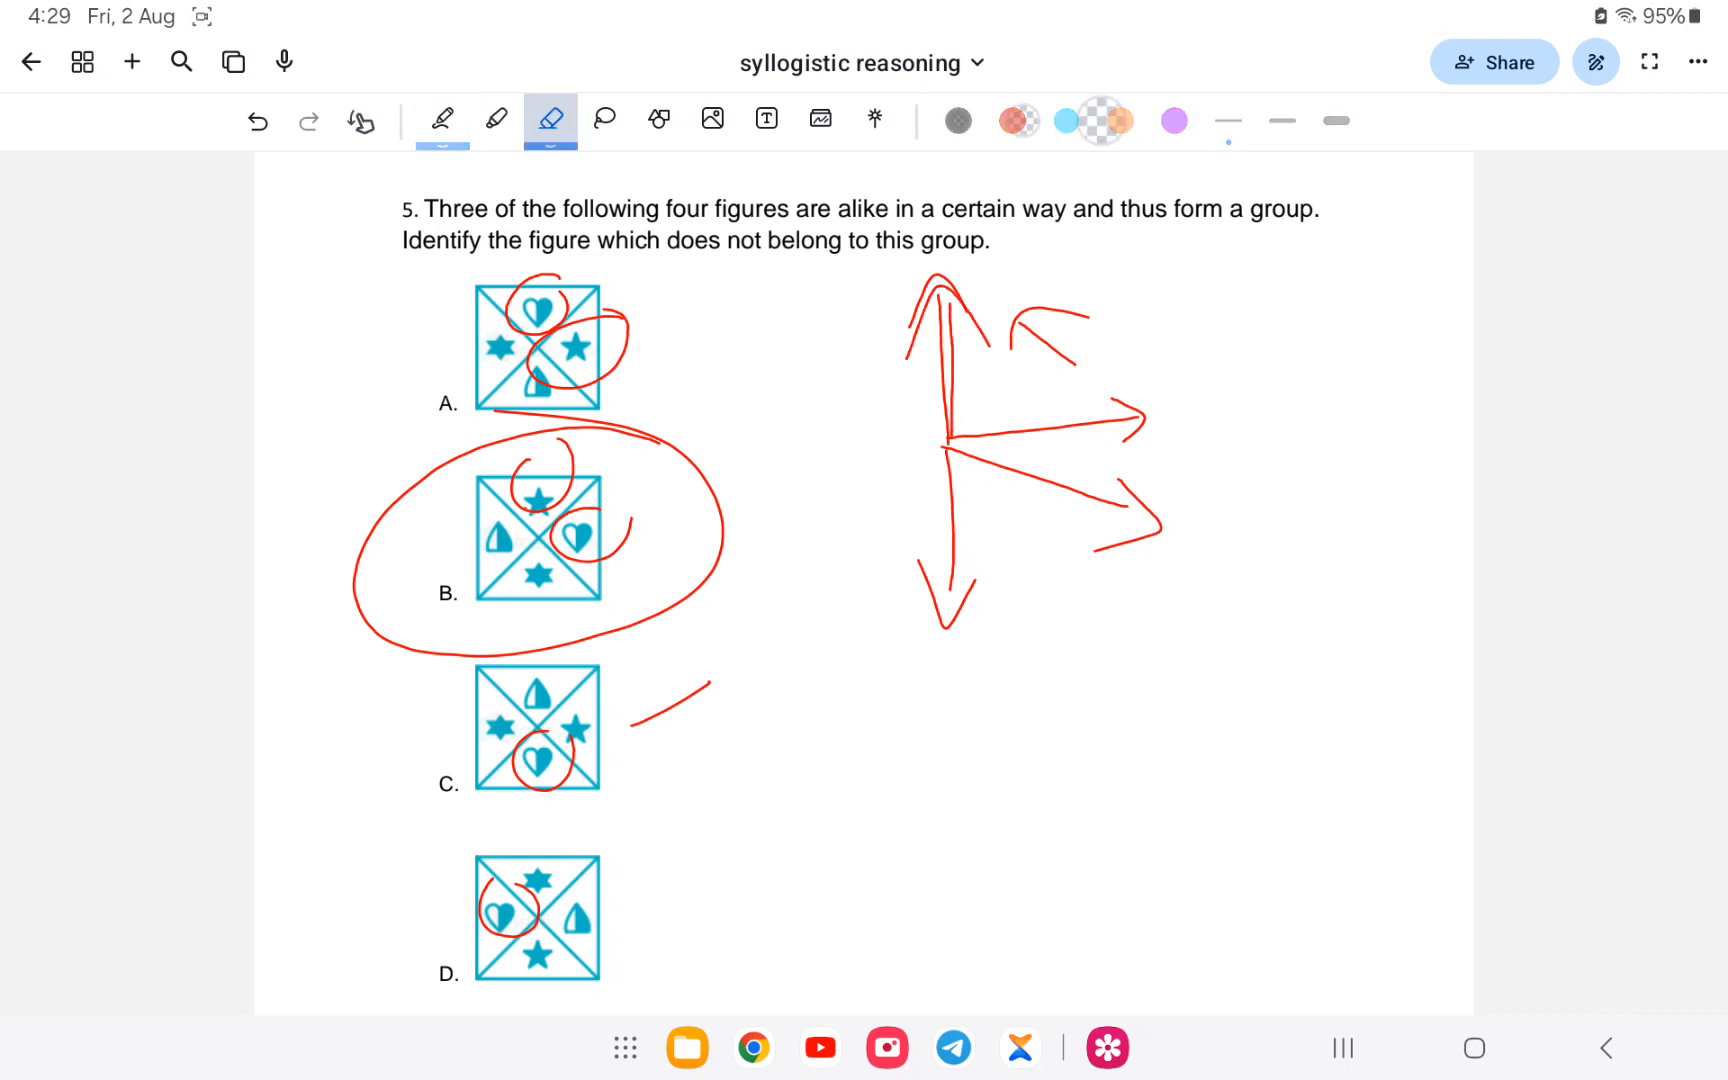
# - Erase the direction arrows, then circle the six-pointed stars in figures A and D
pyautogui.click(550, 120)
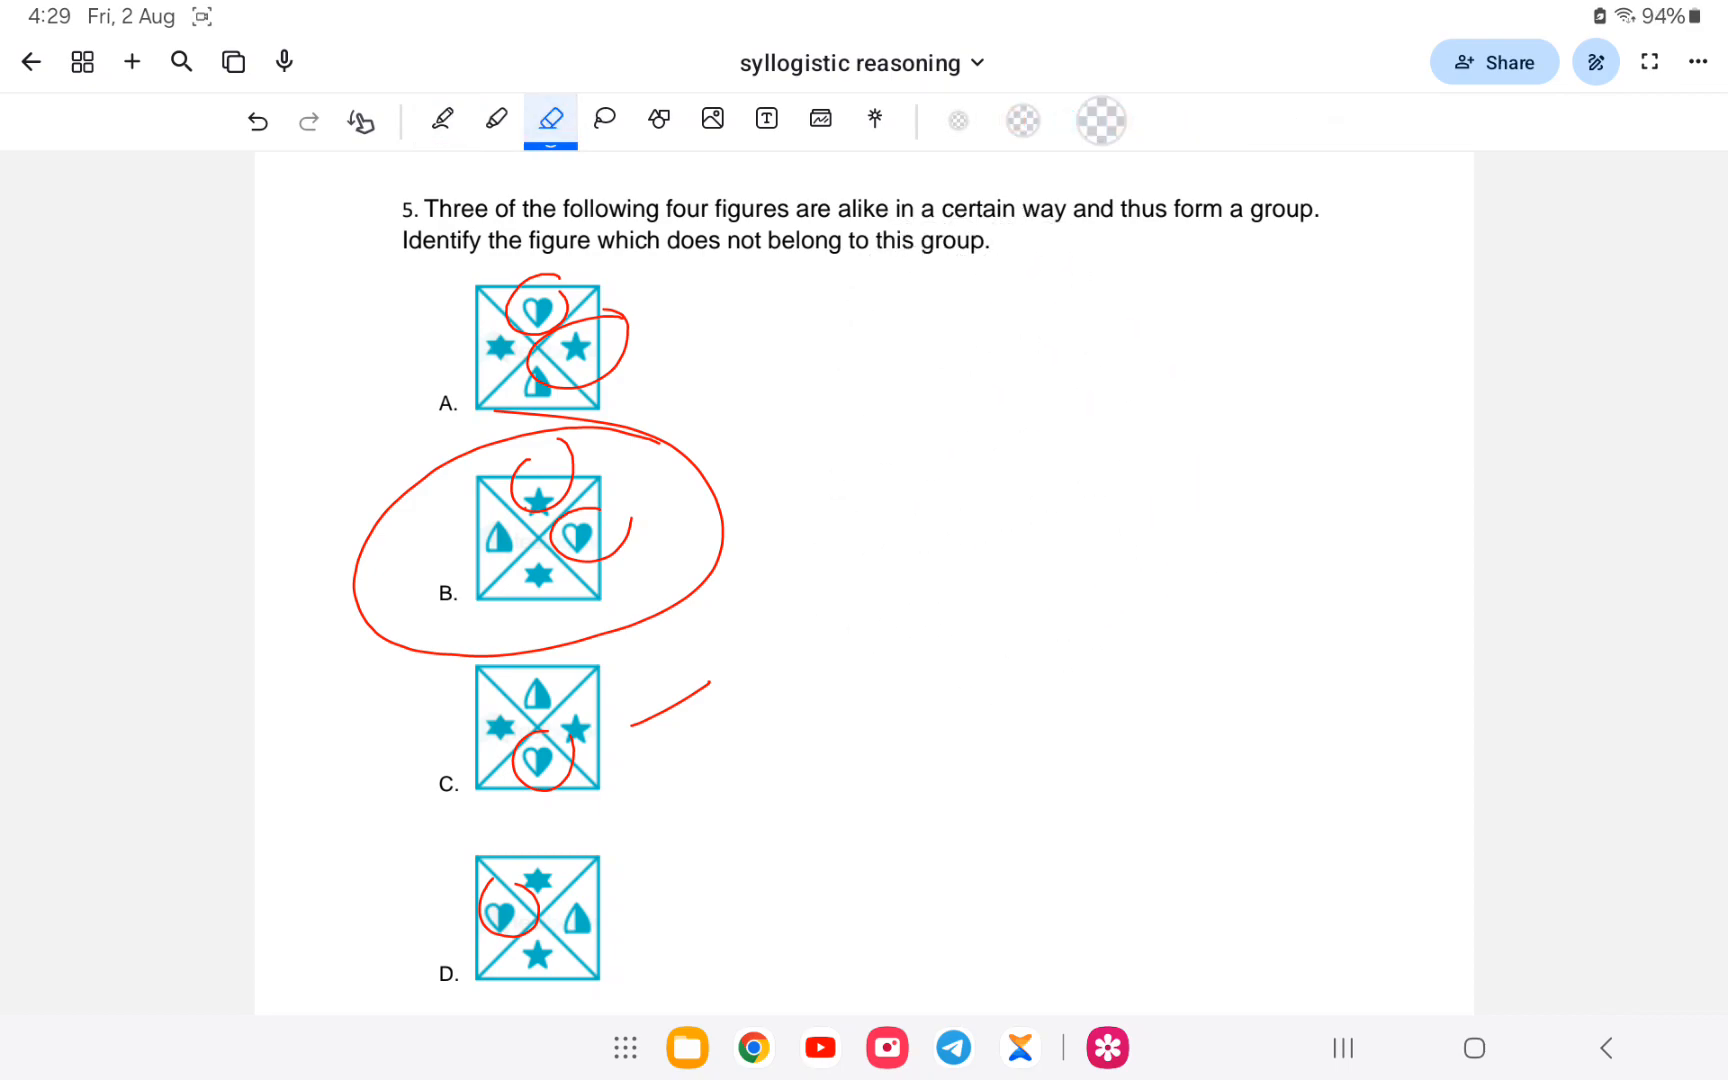
pyautogui.click(442, 120)
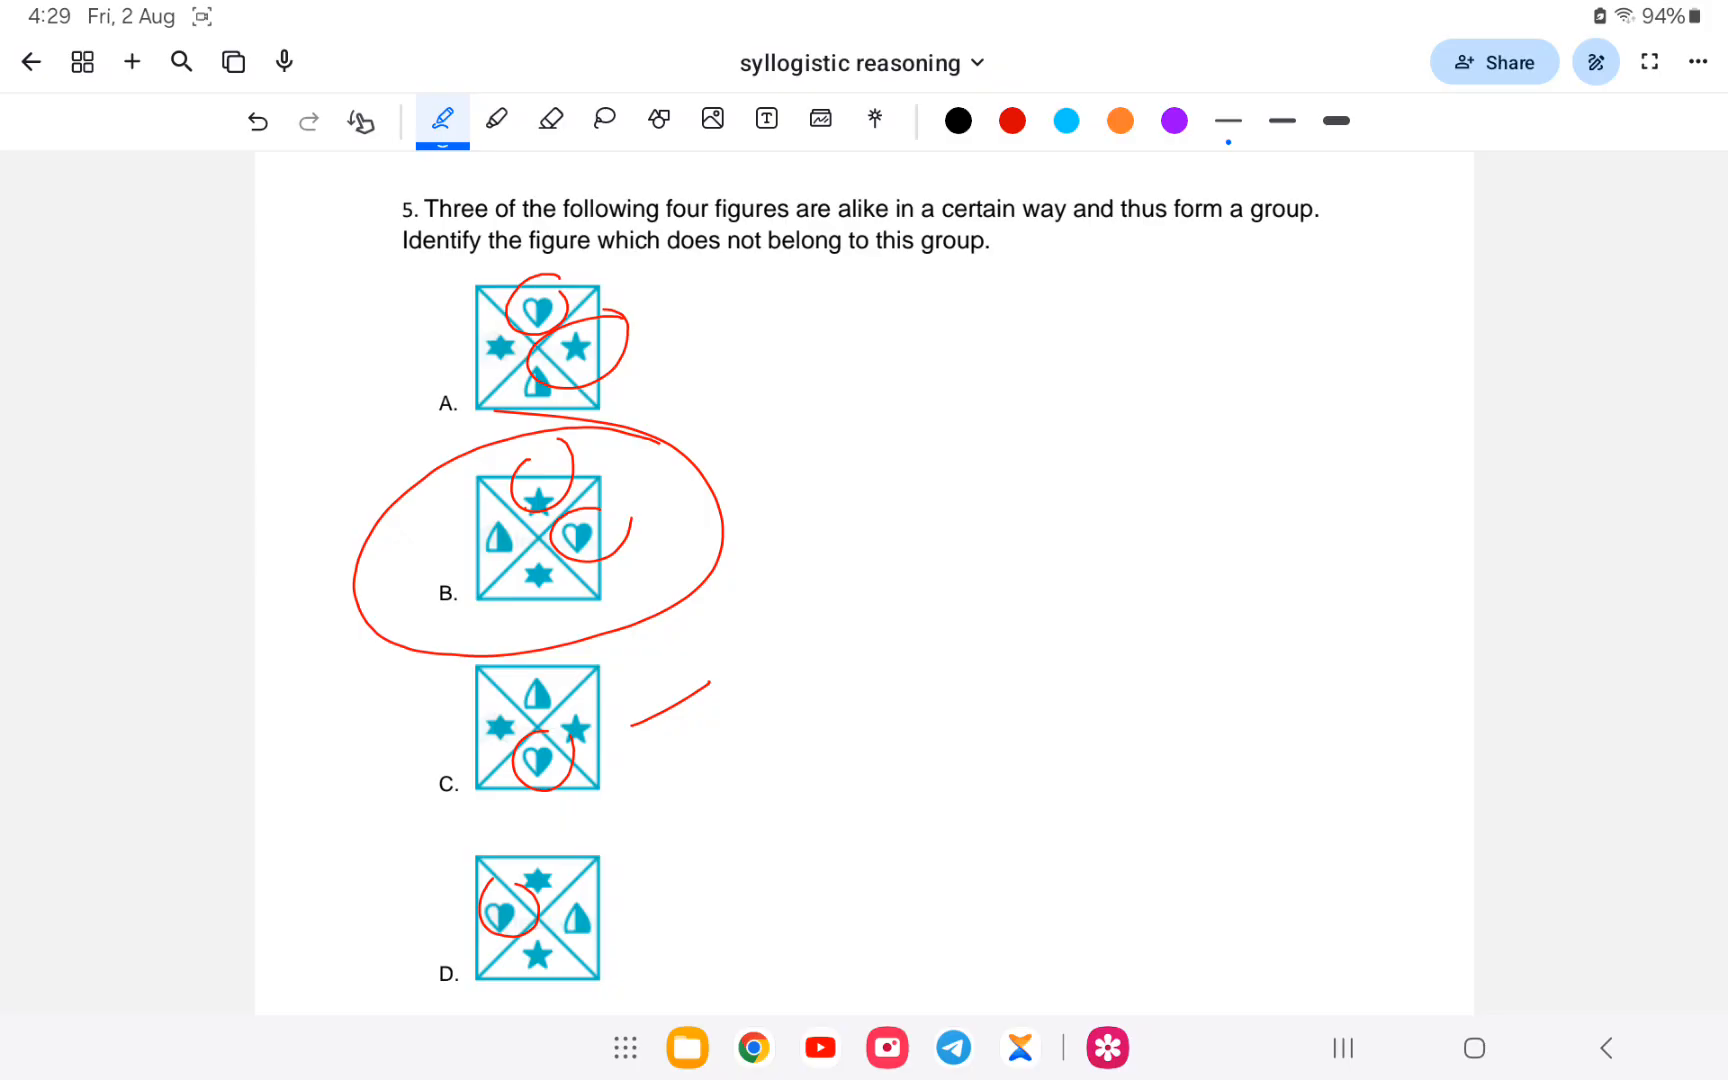
pyautogui.click(548, 120)
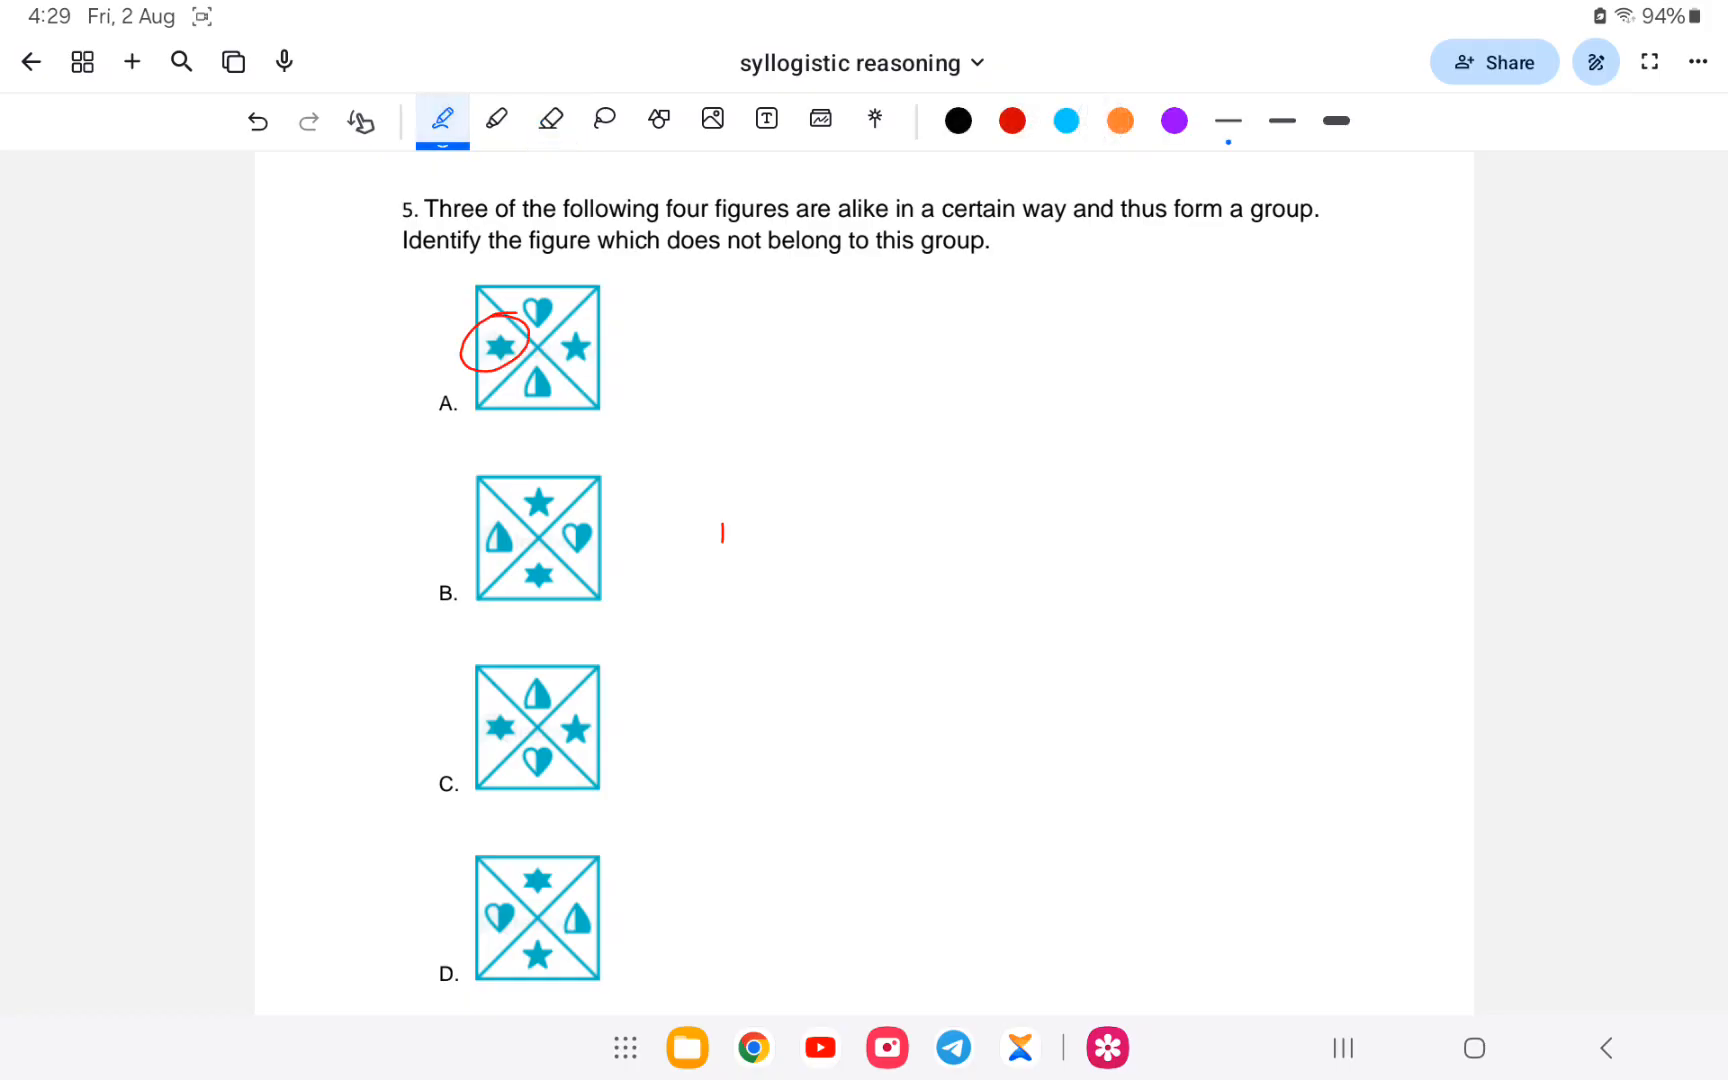
pyautogui.moveTo(1078, 384); pyautogui.dragTo(932, 402)
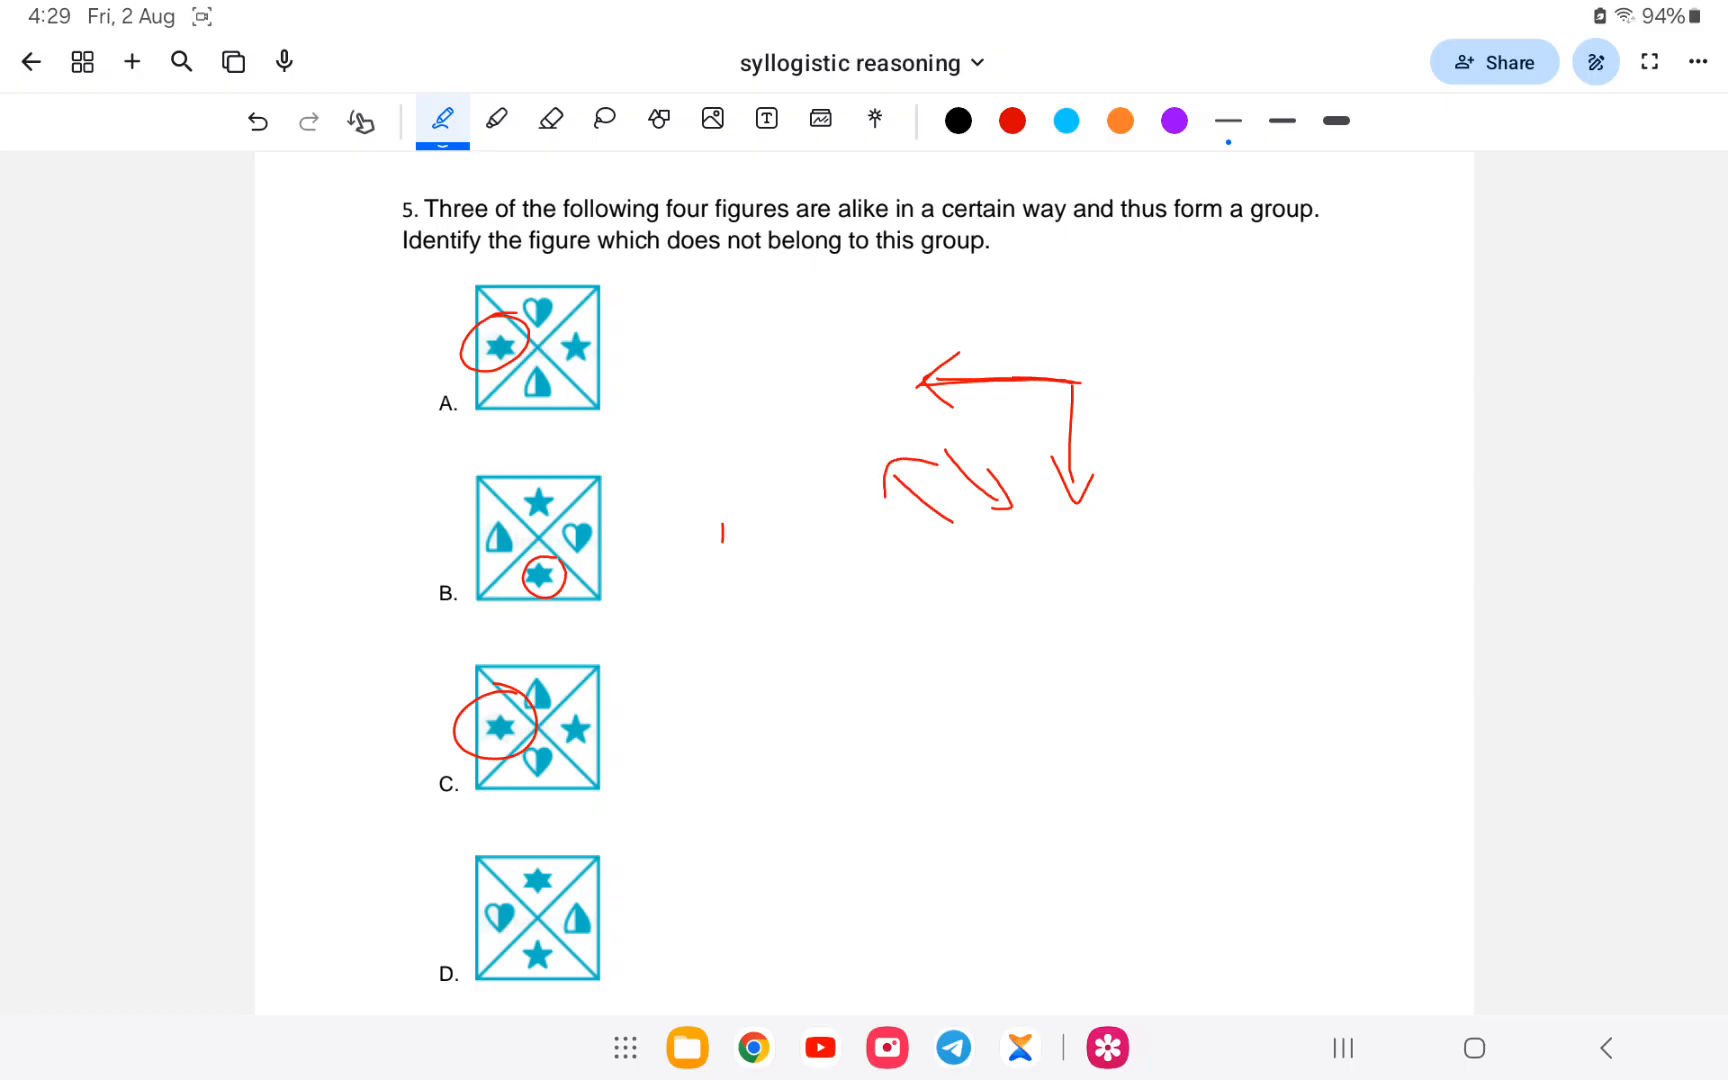
pyautogui.moveTo(540, 838); pyautogui.dragTo(562, 882)
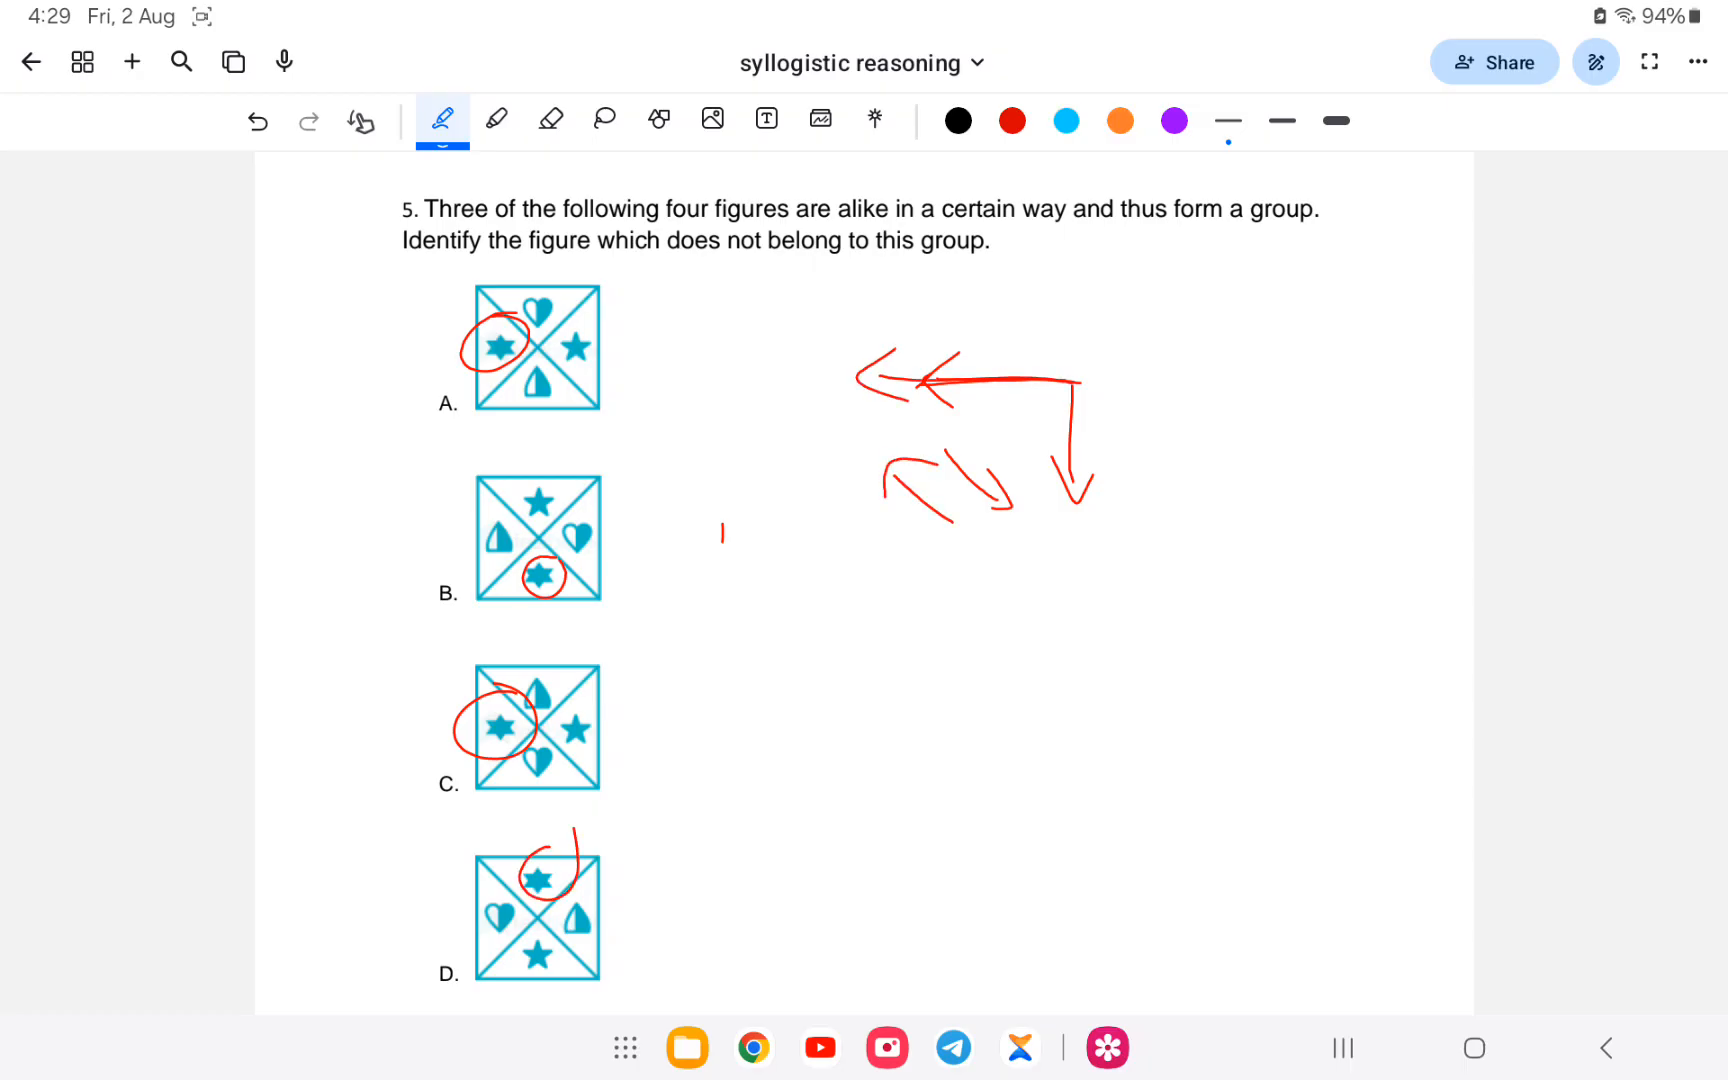